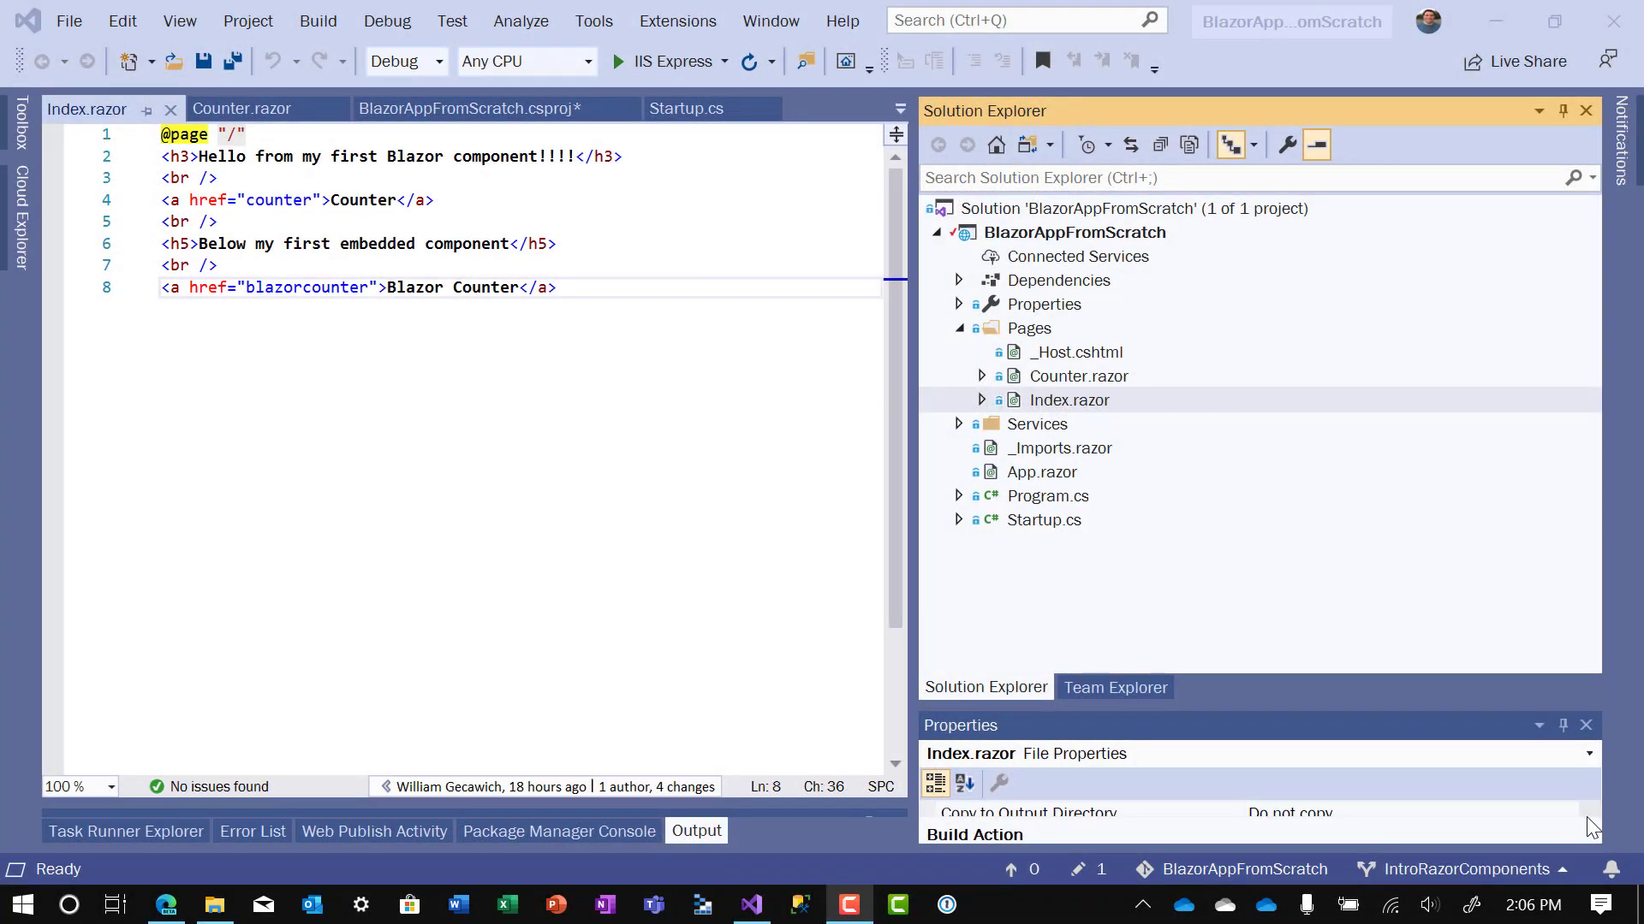
mouse_move(1211, 405)
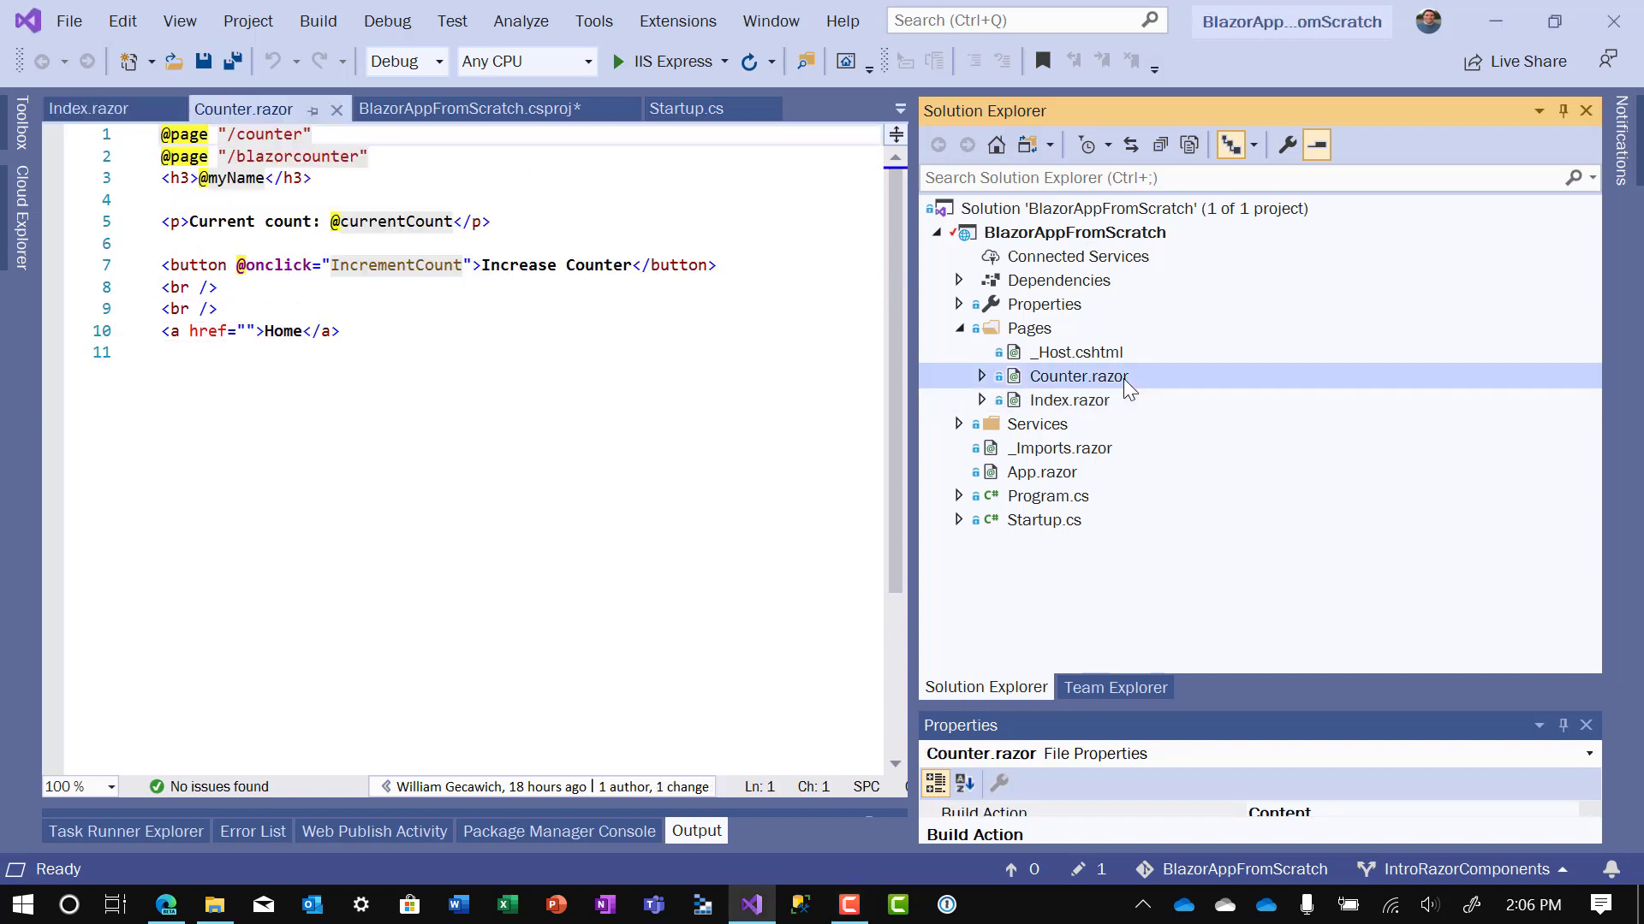
Switch to Microsoft Edge and open the Bootstrap 4.4.1 homepage at getbootstrap.com.
click(1069, 400)
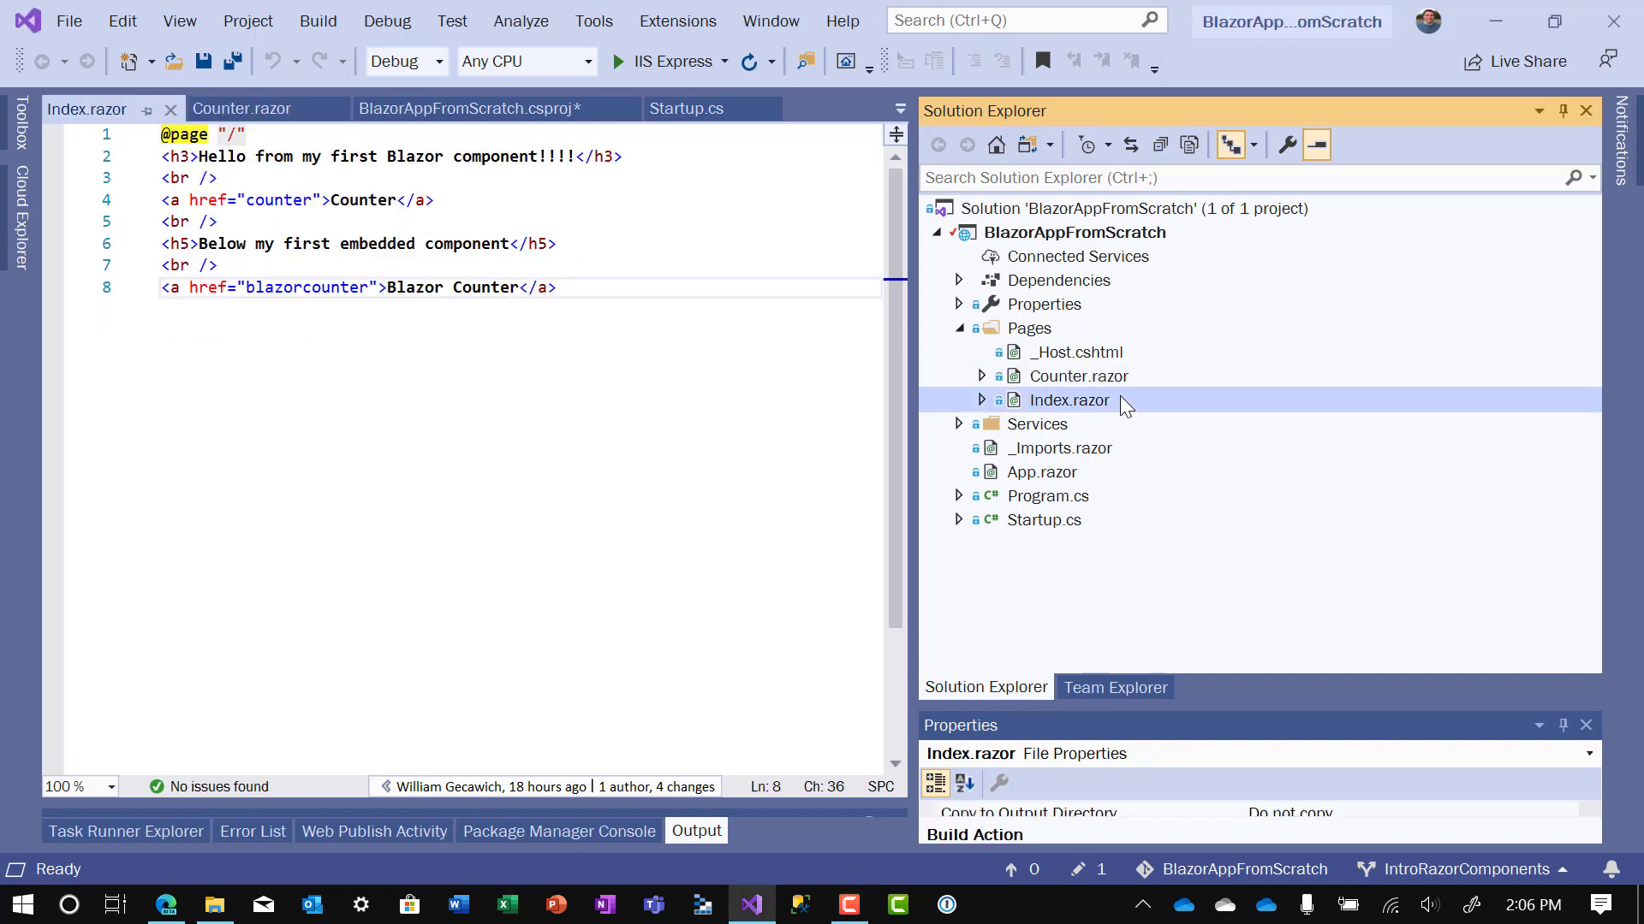
mouse_move(1064, 388)
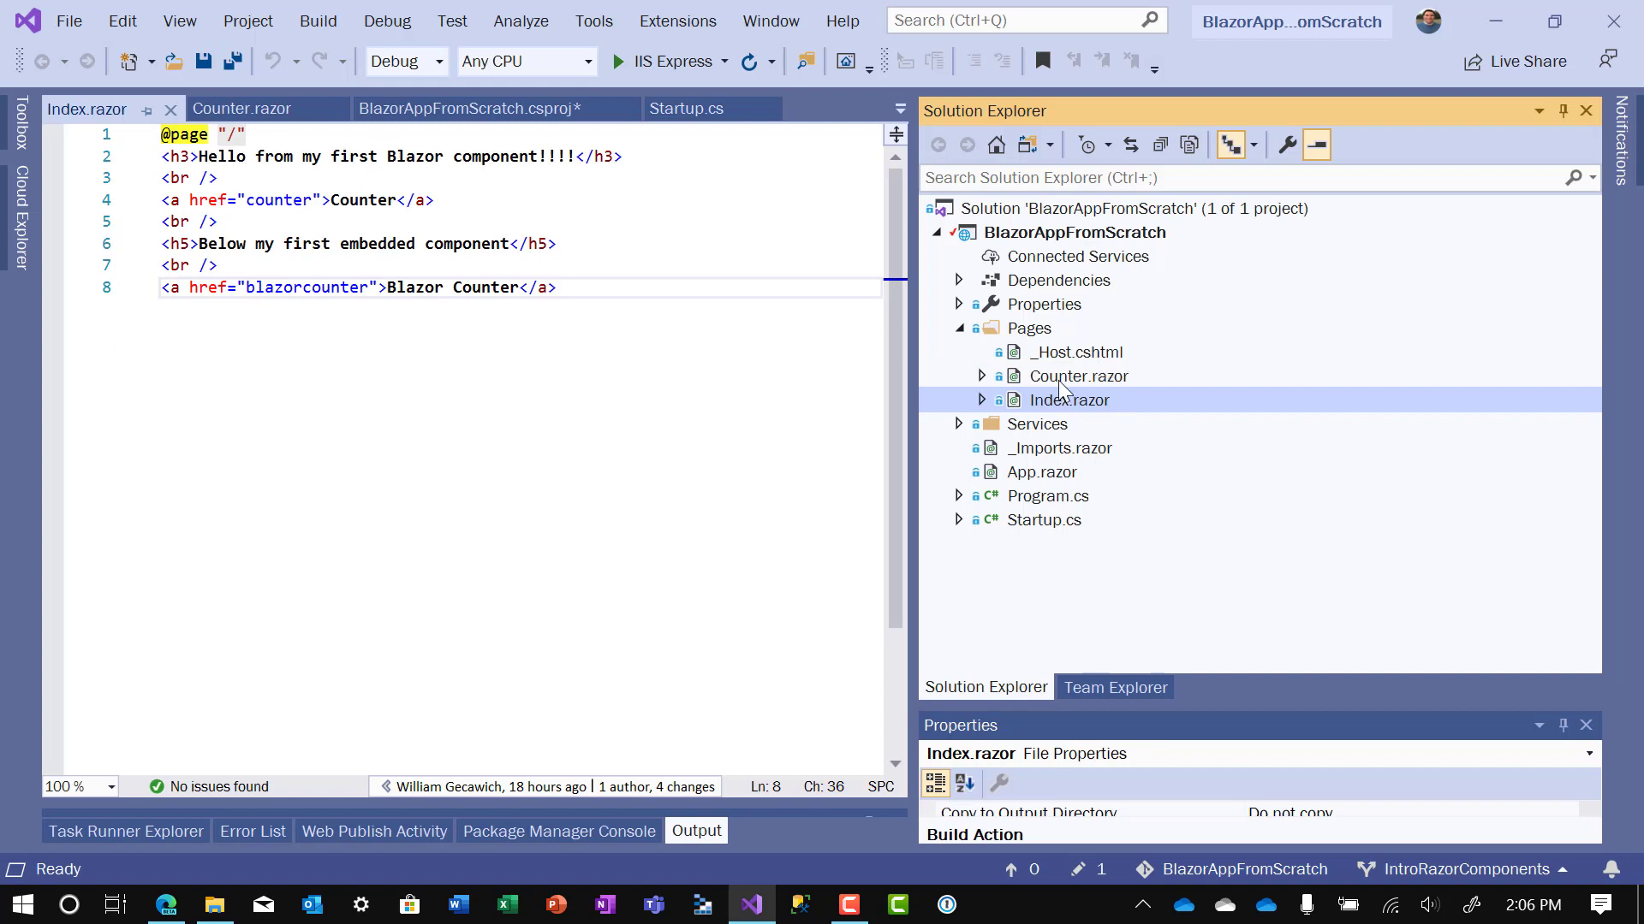
mouse_move(1064, 400)
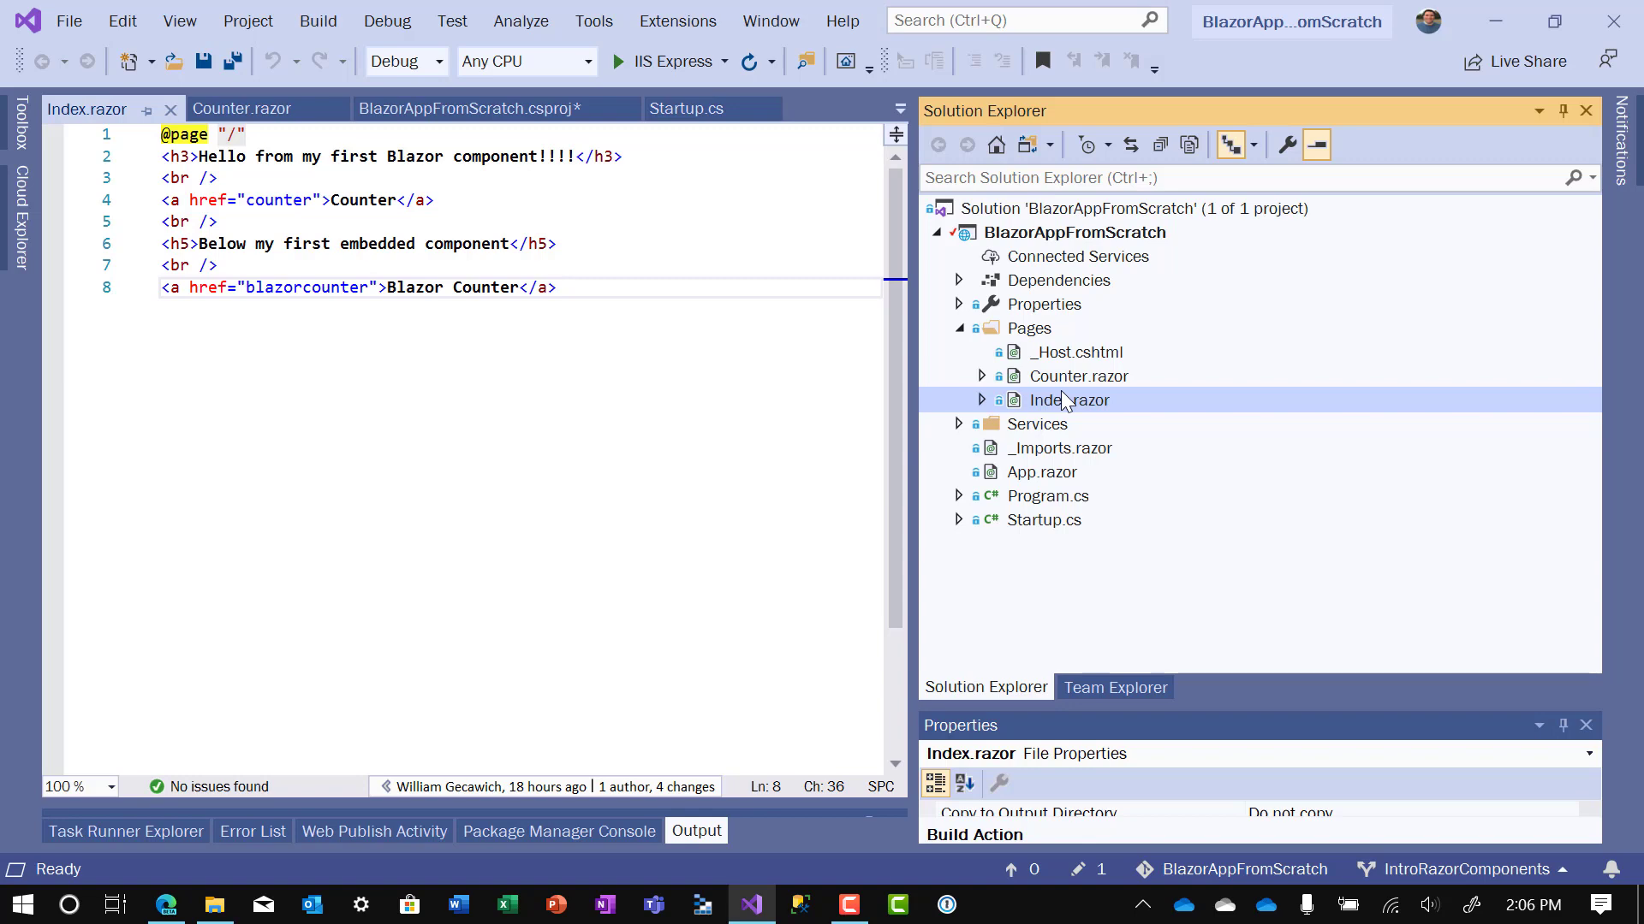
mouse_move(165, 886)
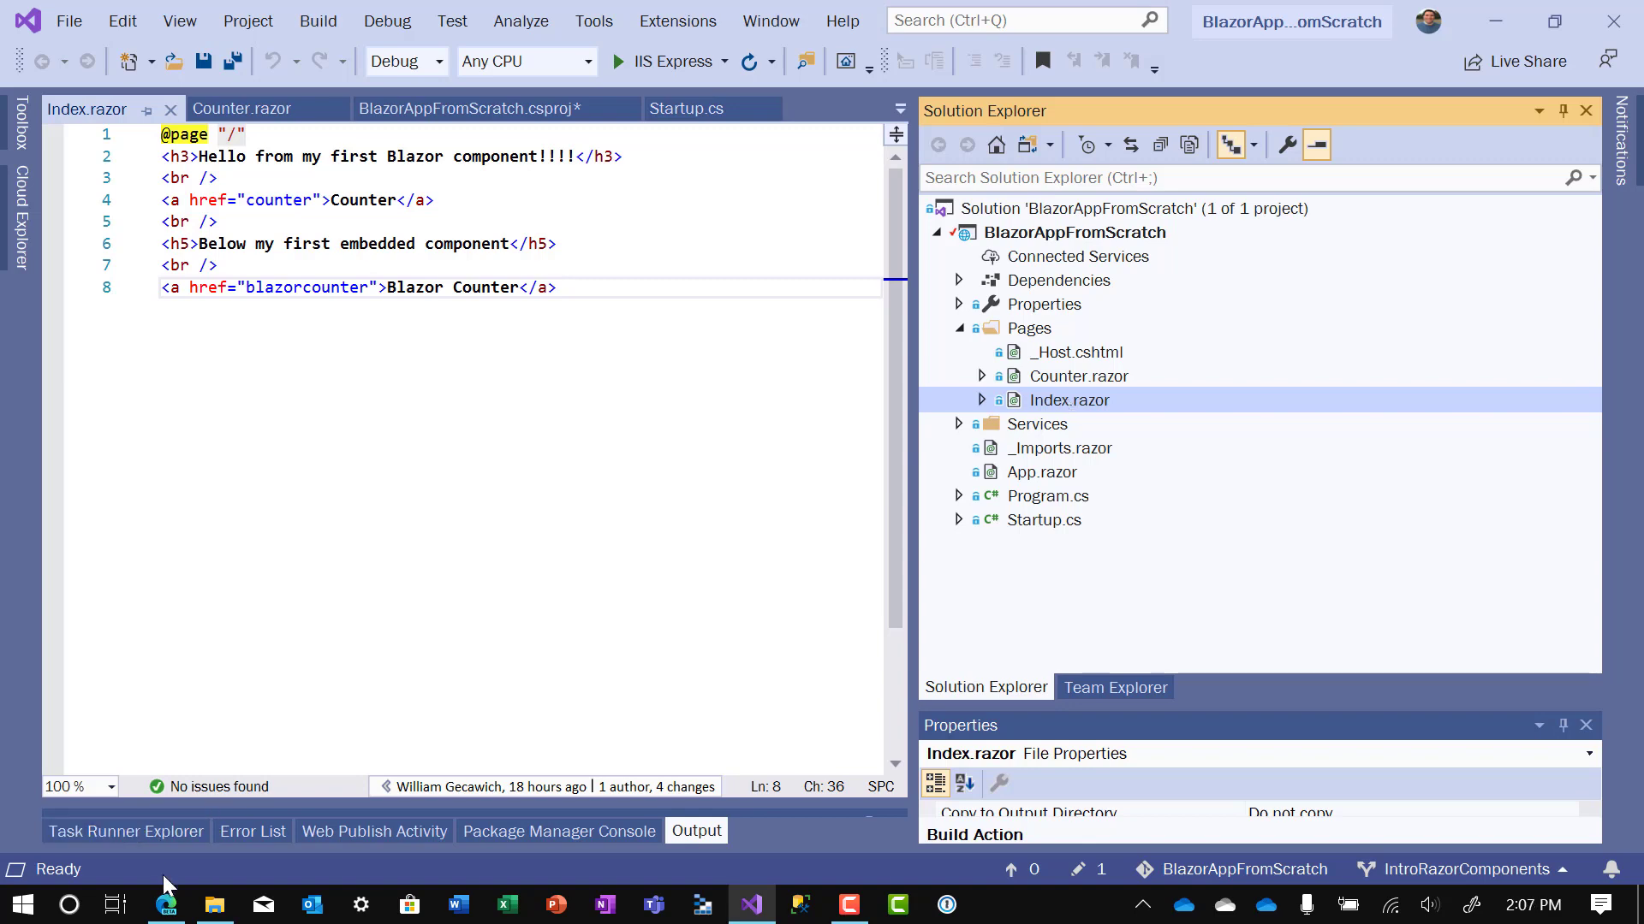
click(165, 904)
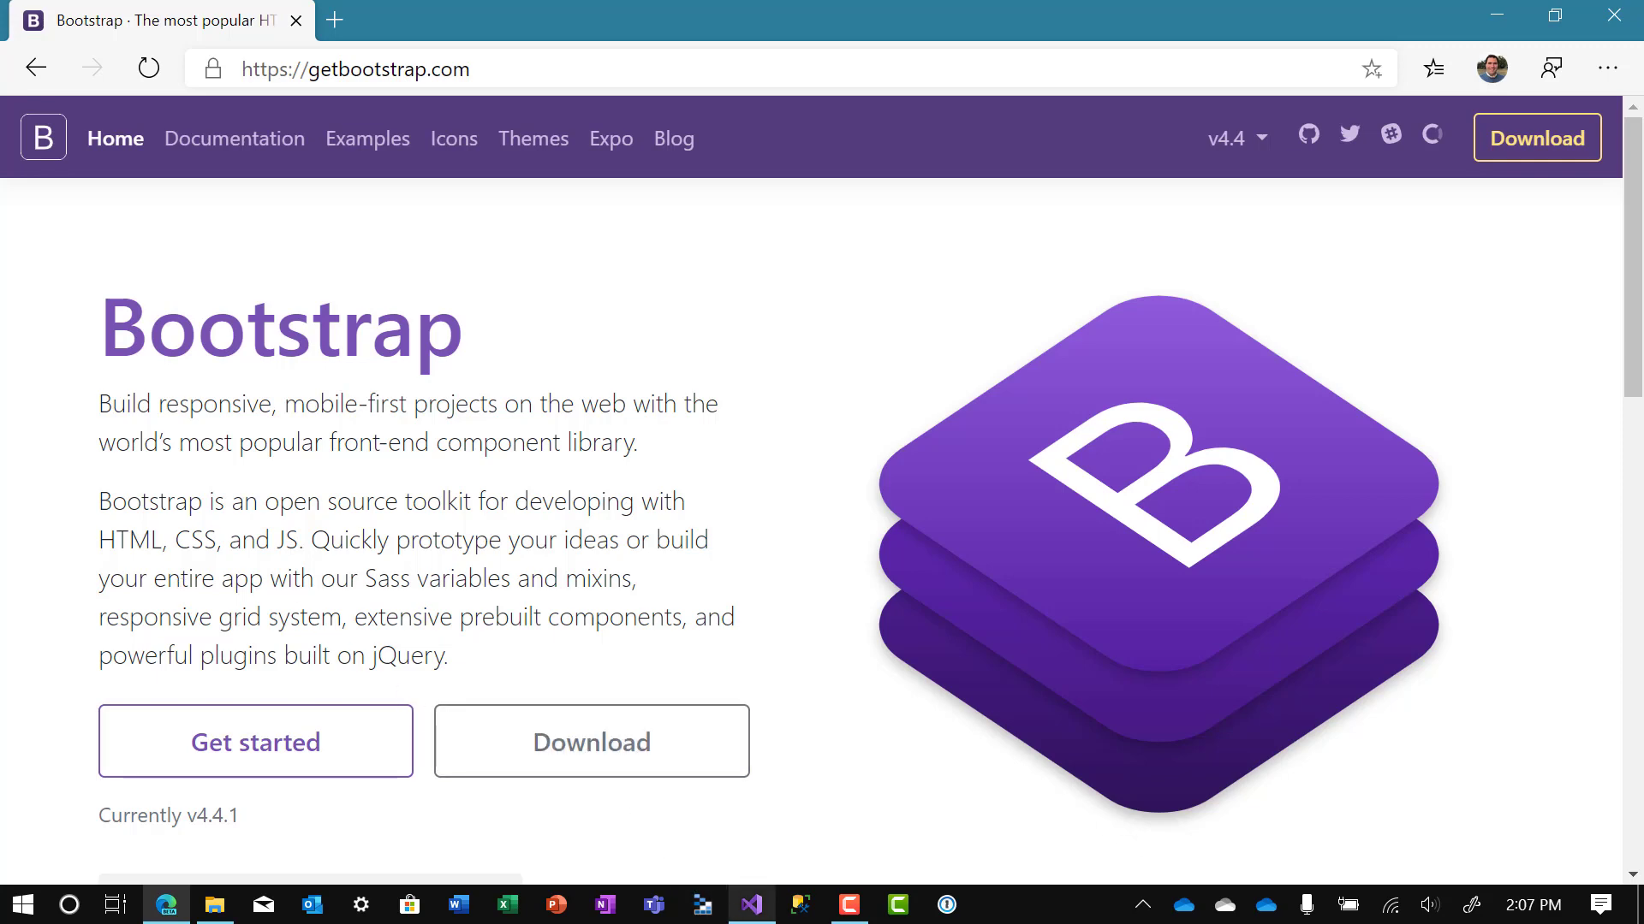
Add a new folder named wwwroot to the BlazorAppFromScratch project.
click(750, 904)
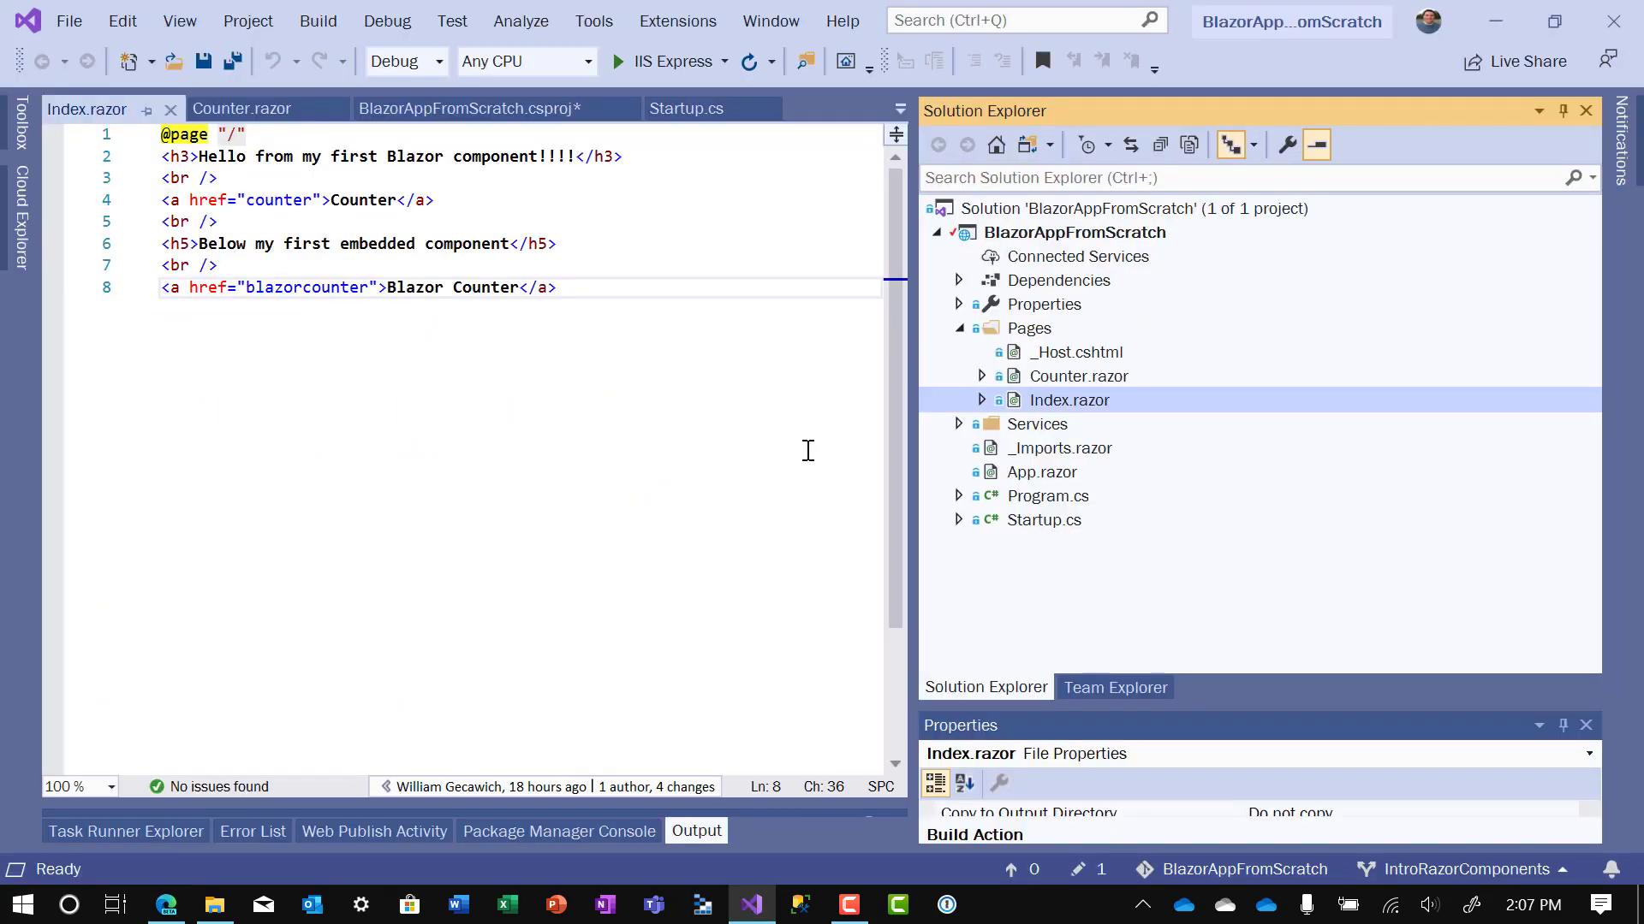
mouse_move(732, 512)
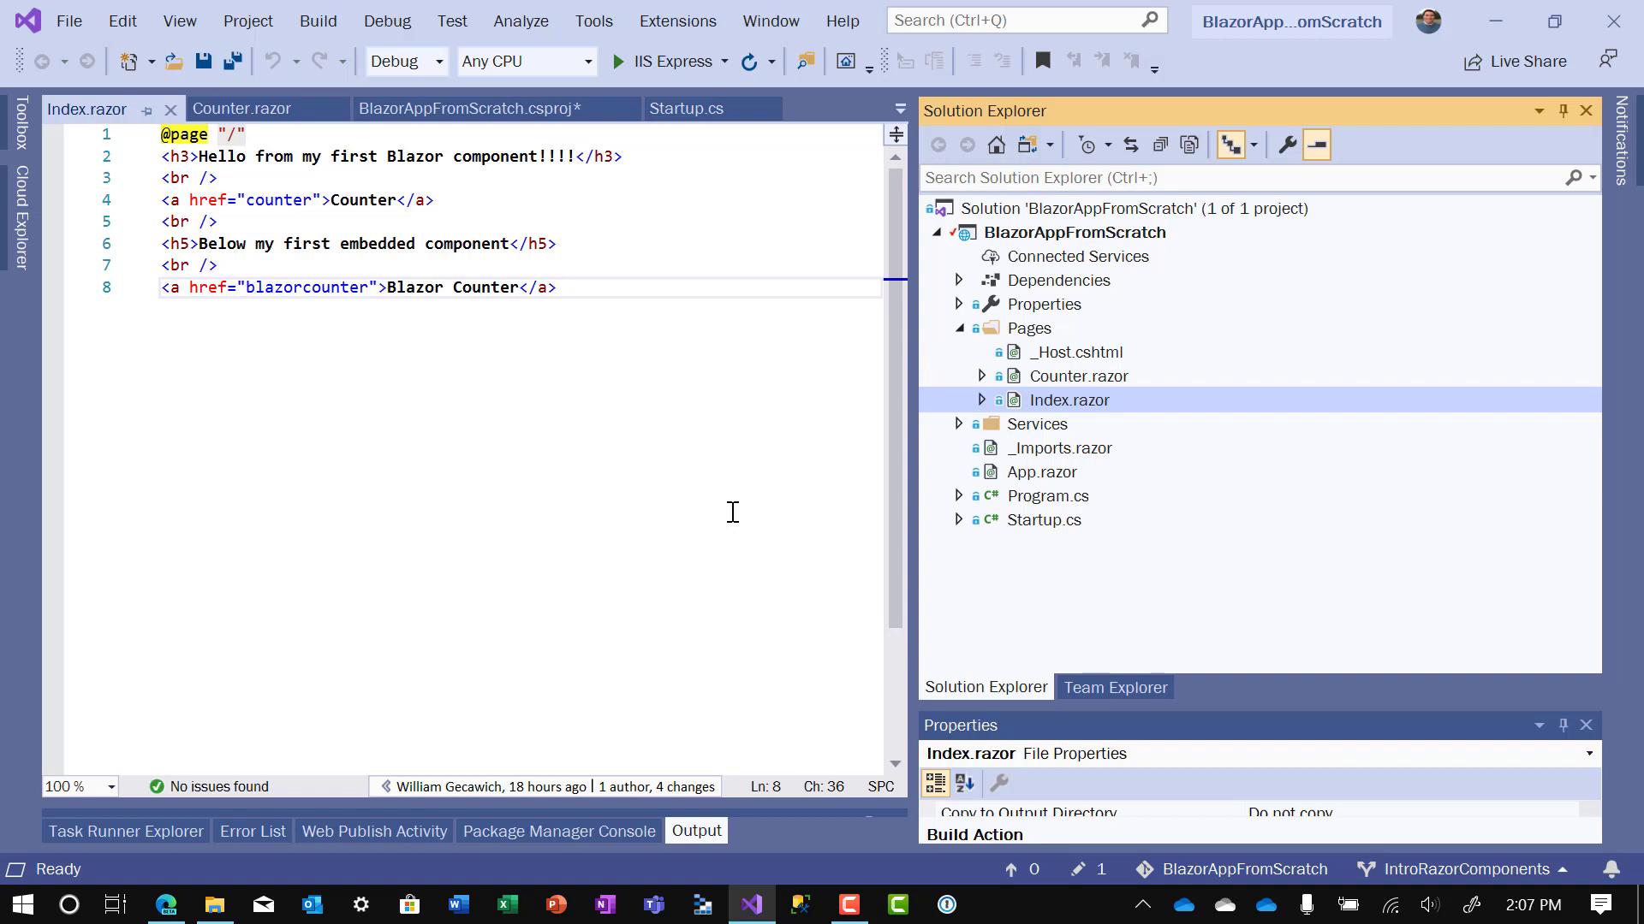
mouse_move(859, 390)
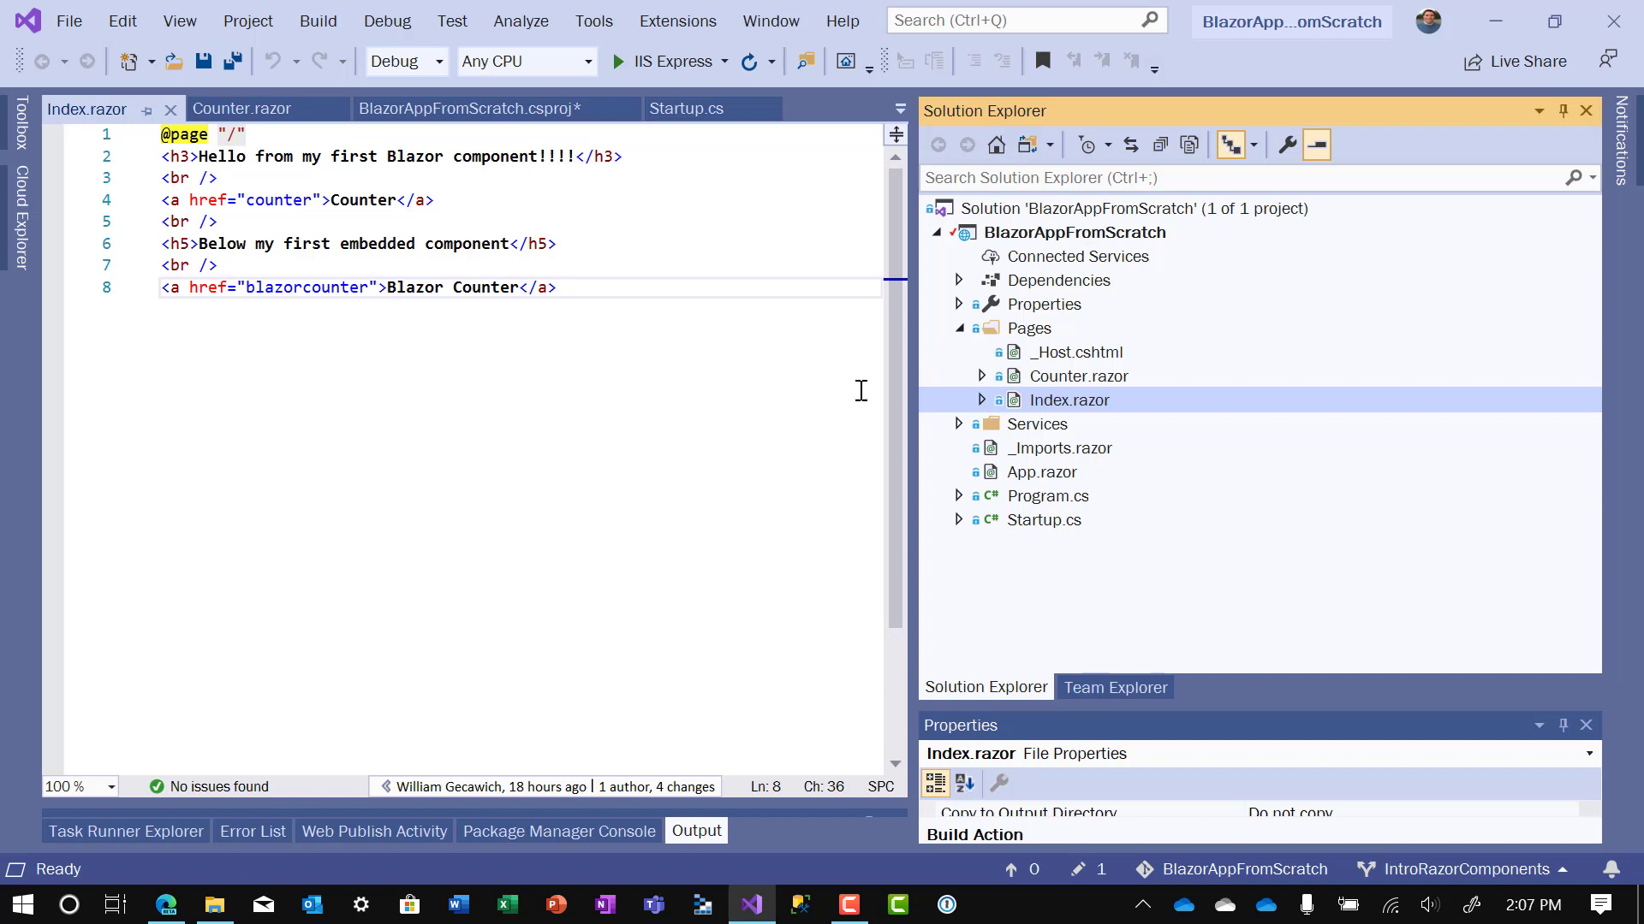
mouse_move(1014, 249)
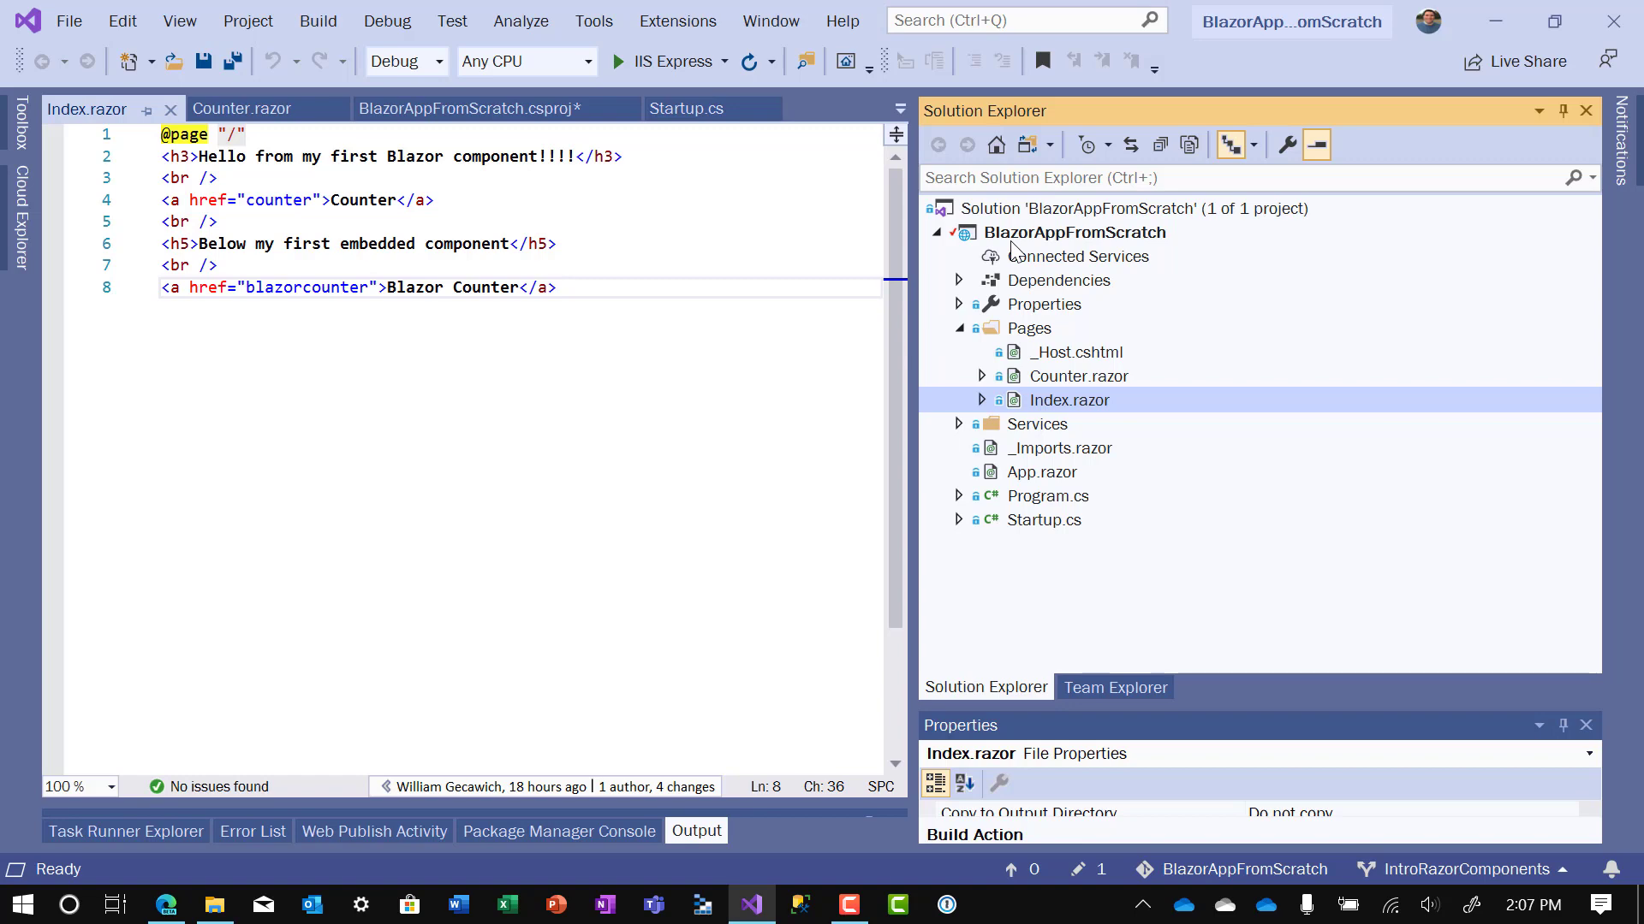
right_click(1074, 232)
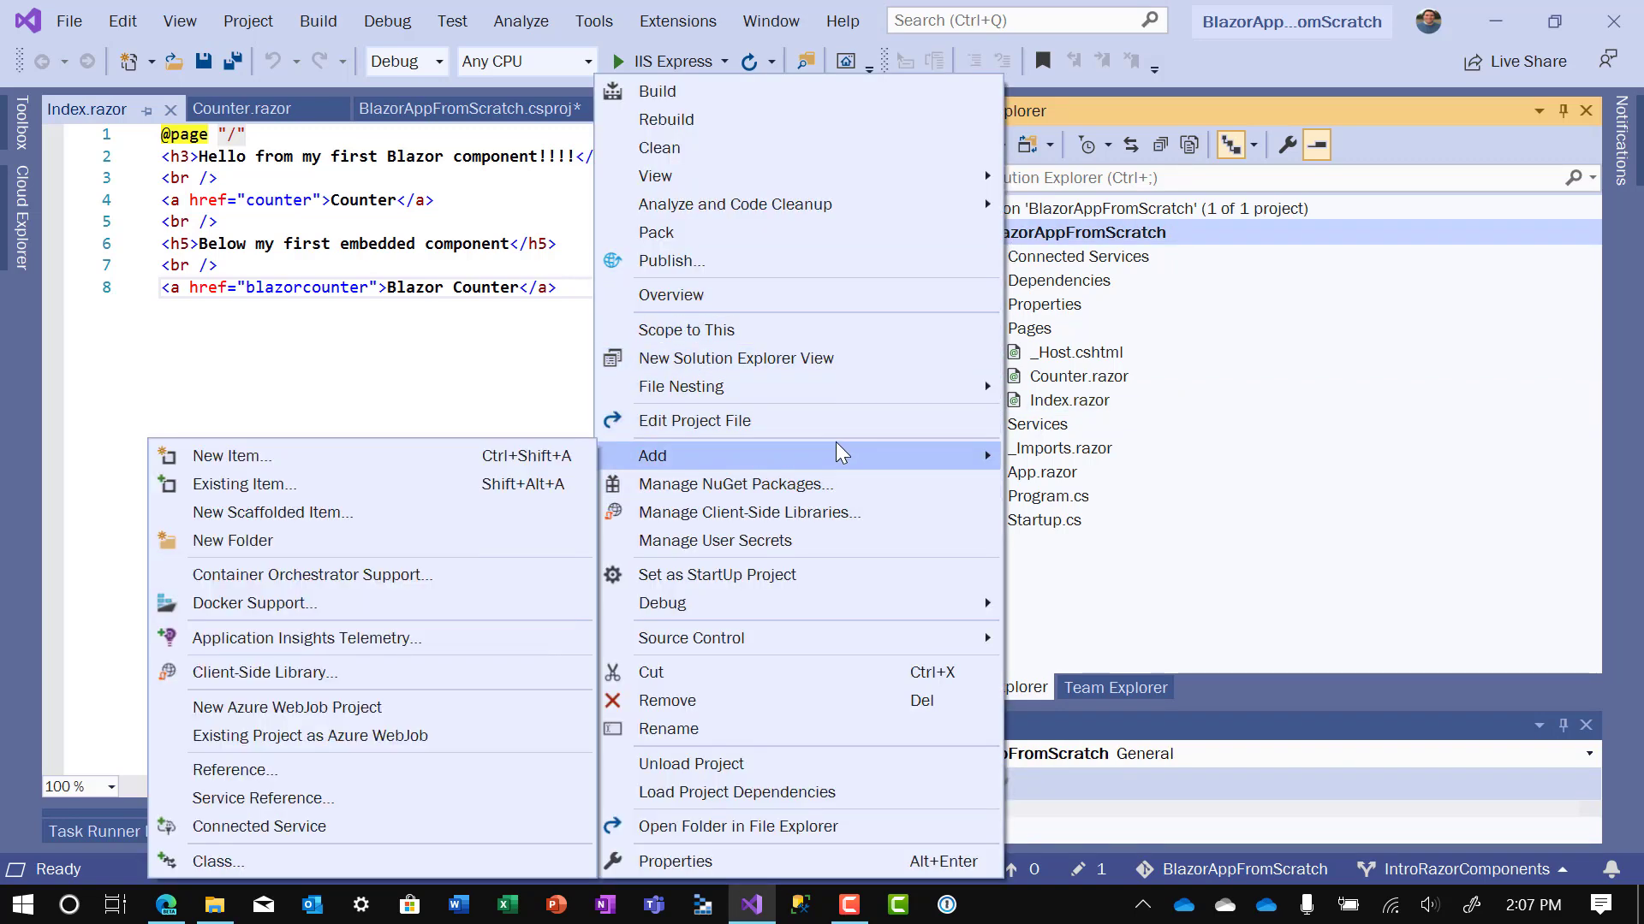
click(232, 540)
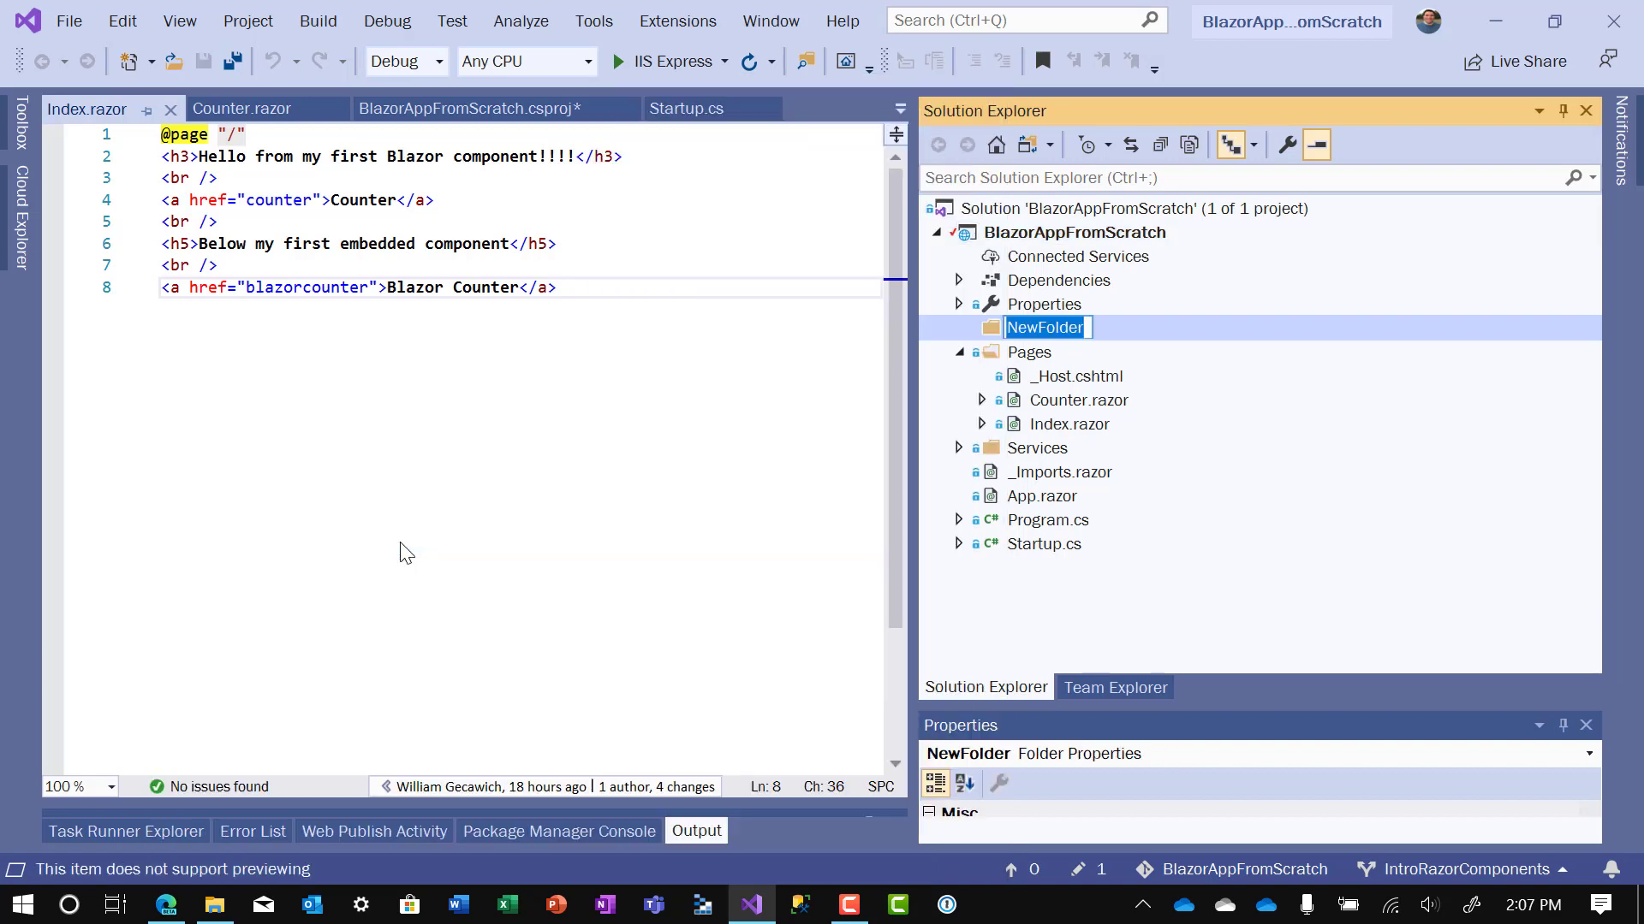
text(wwwroot)
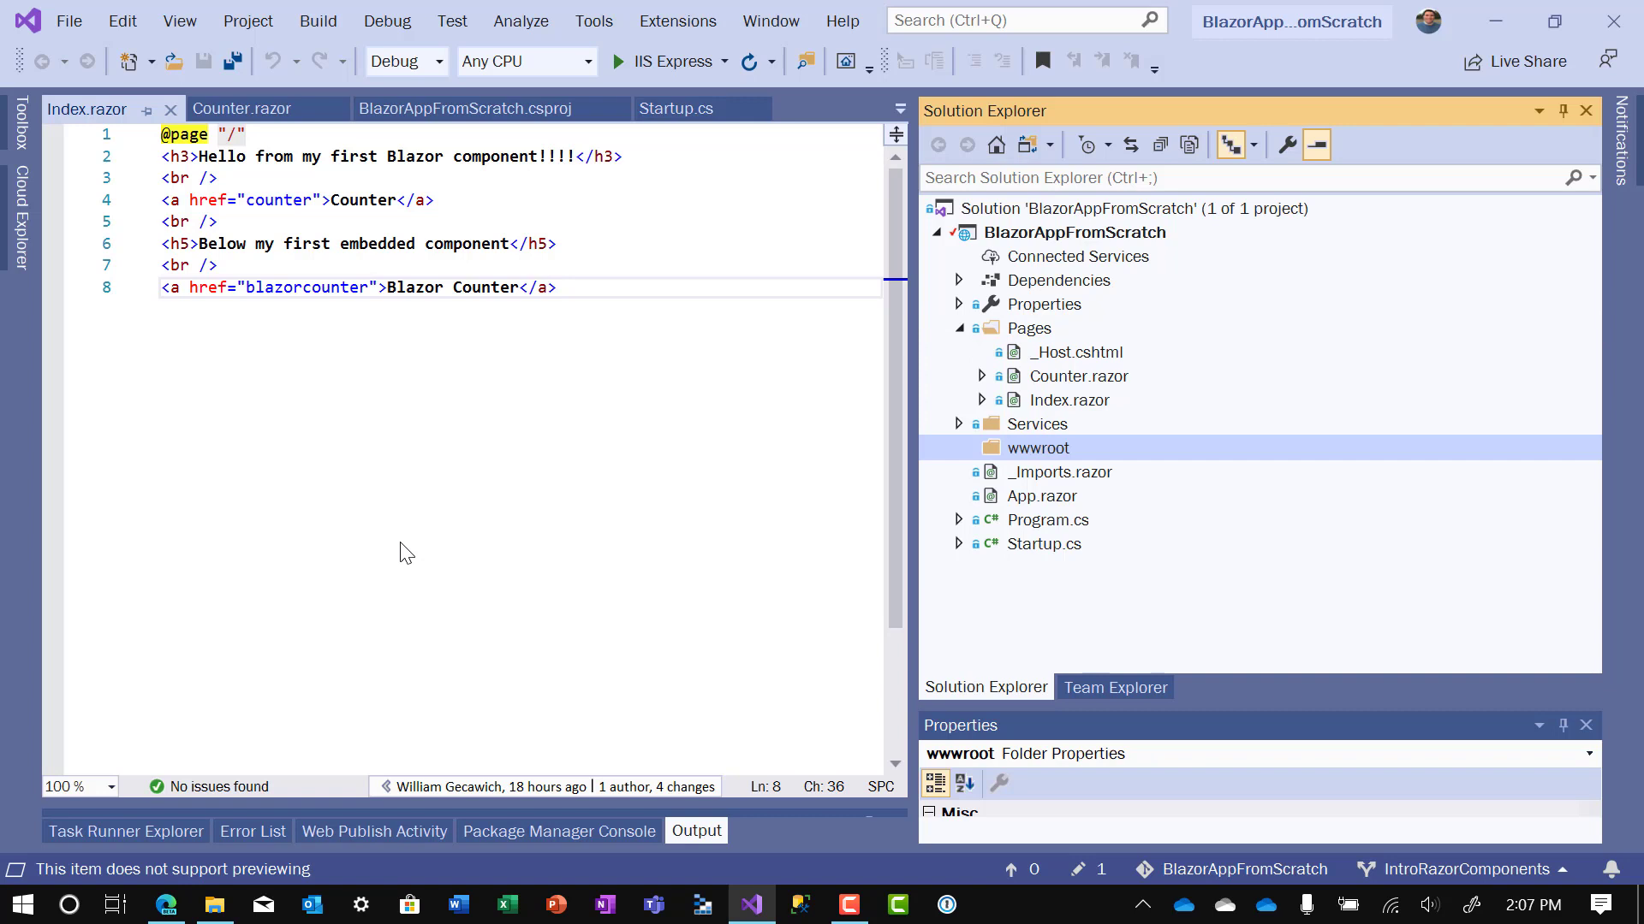
mouse_move(802, 248)
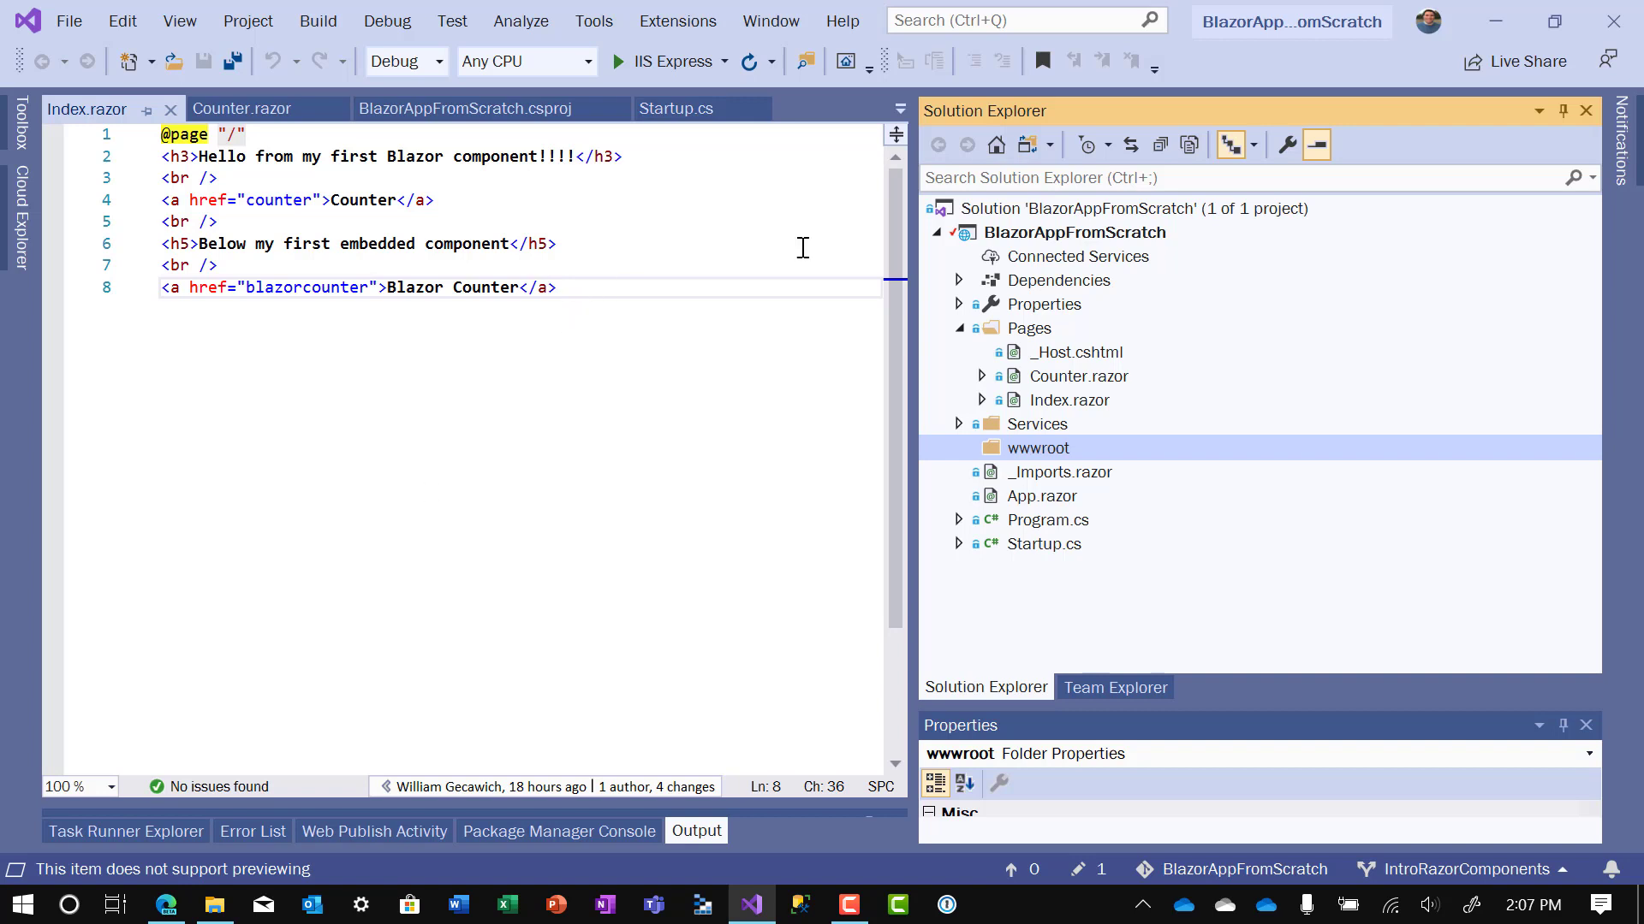
mouse_move(993, 239)
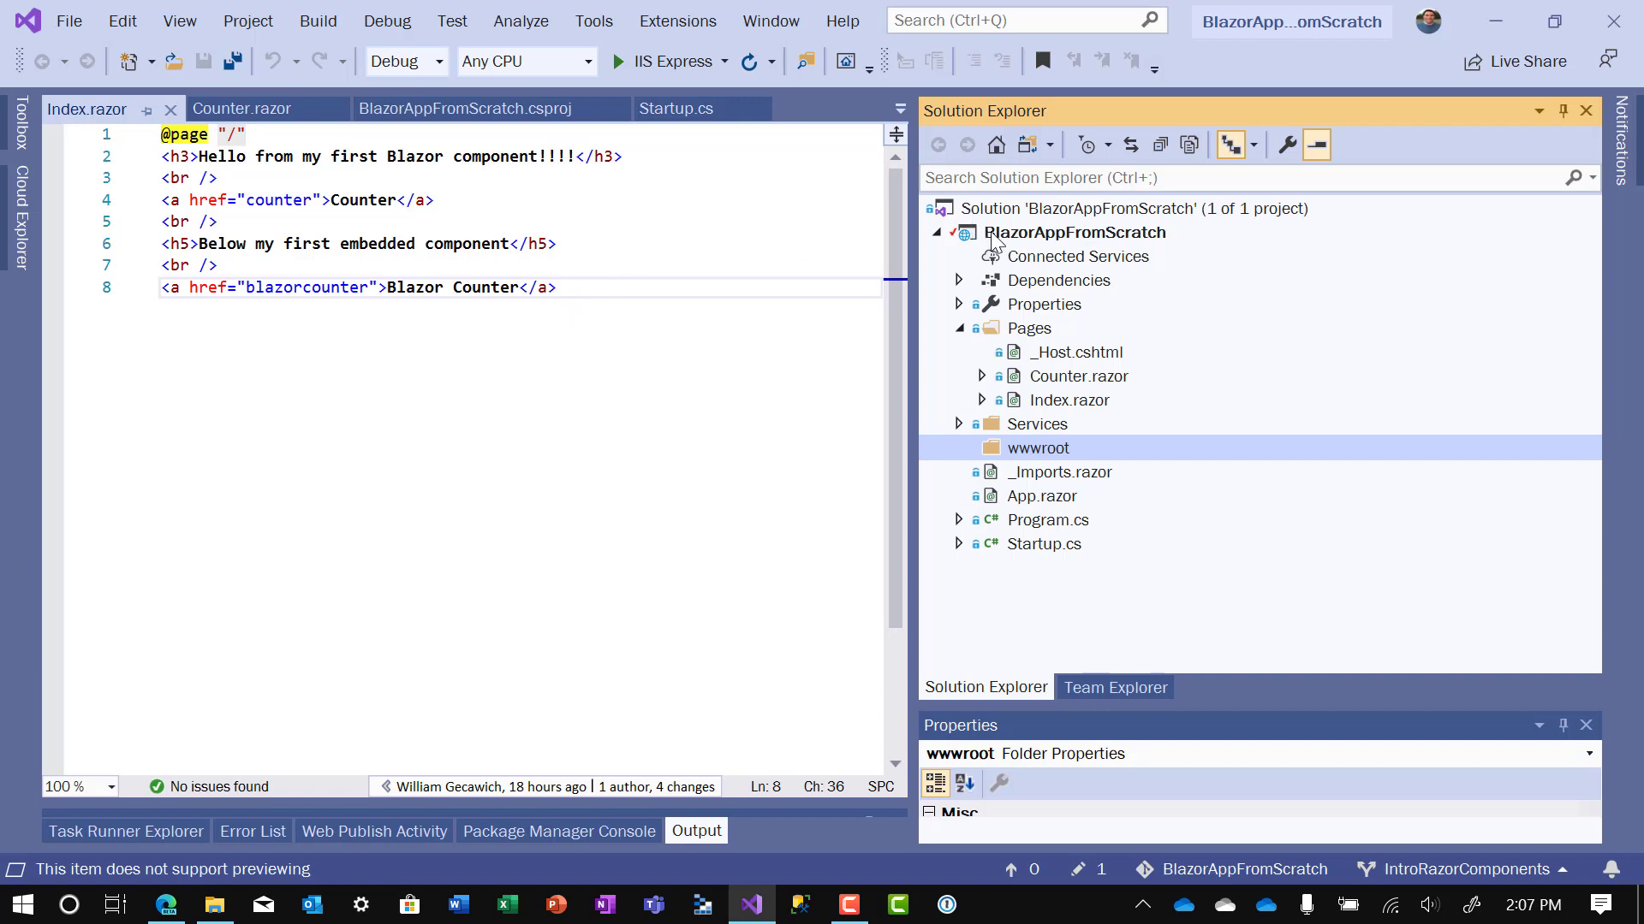
right_click(1073, 232)
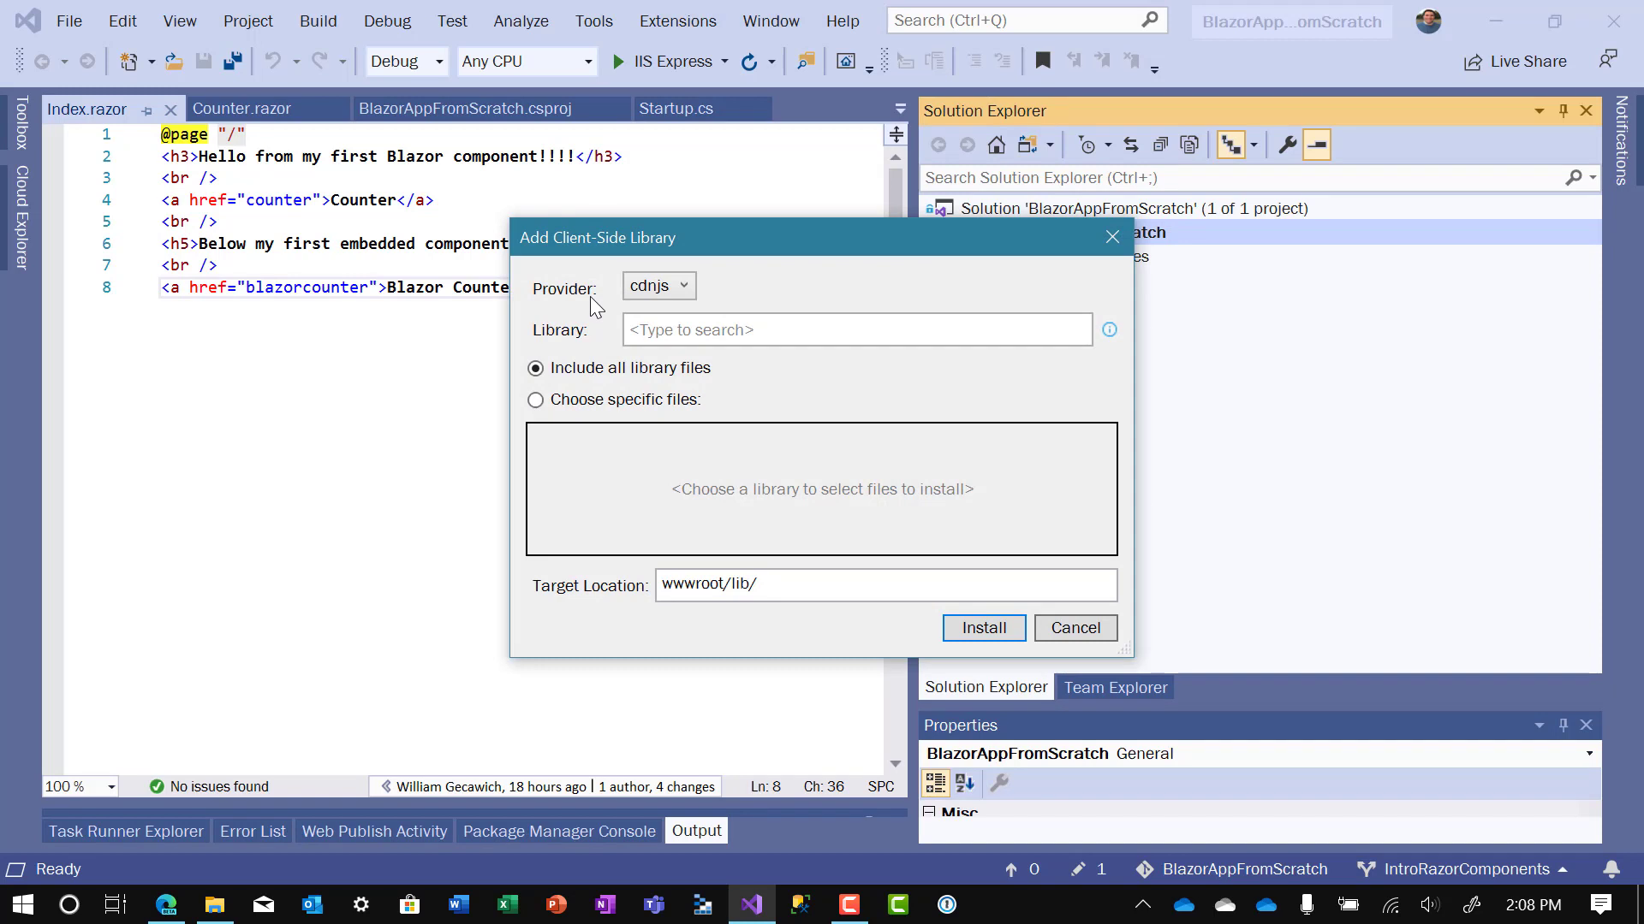
click(855, 329)
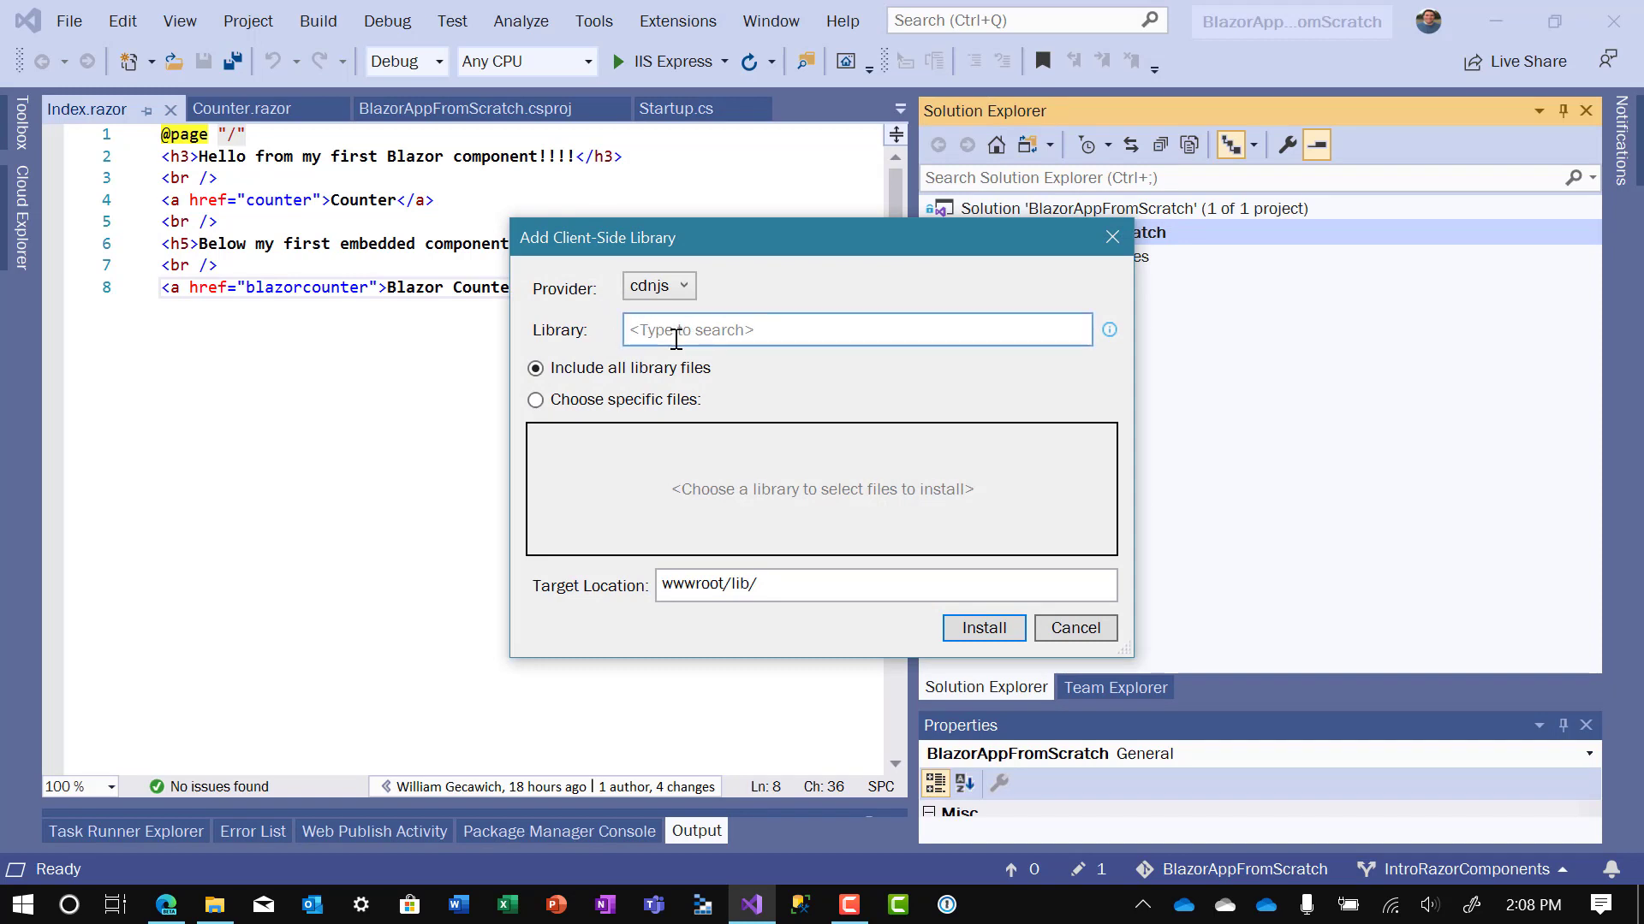
text(twitter)
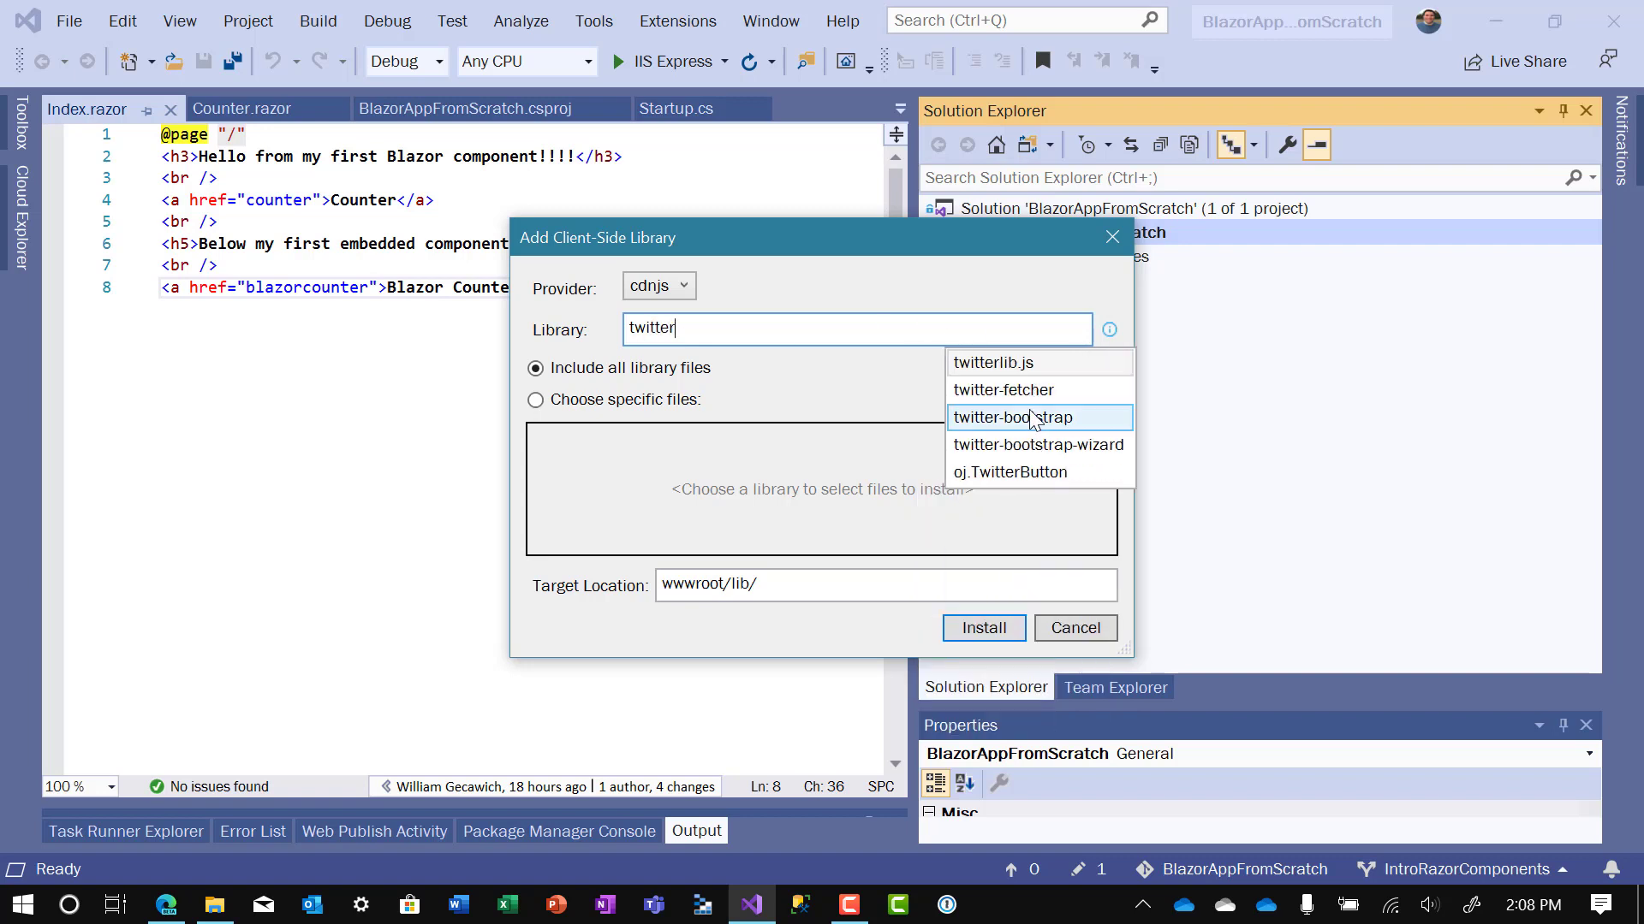
click(1009, 416)
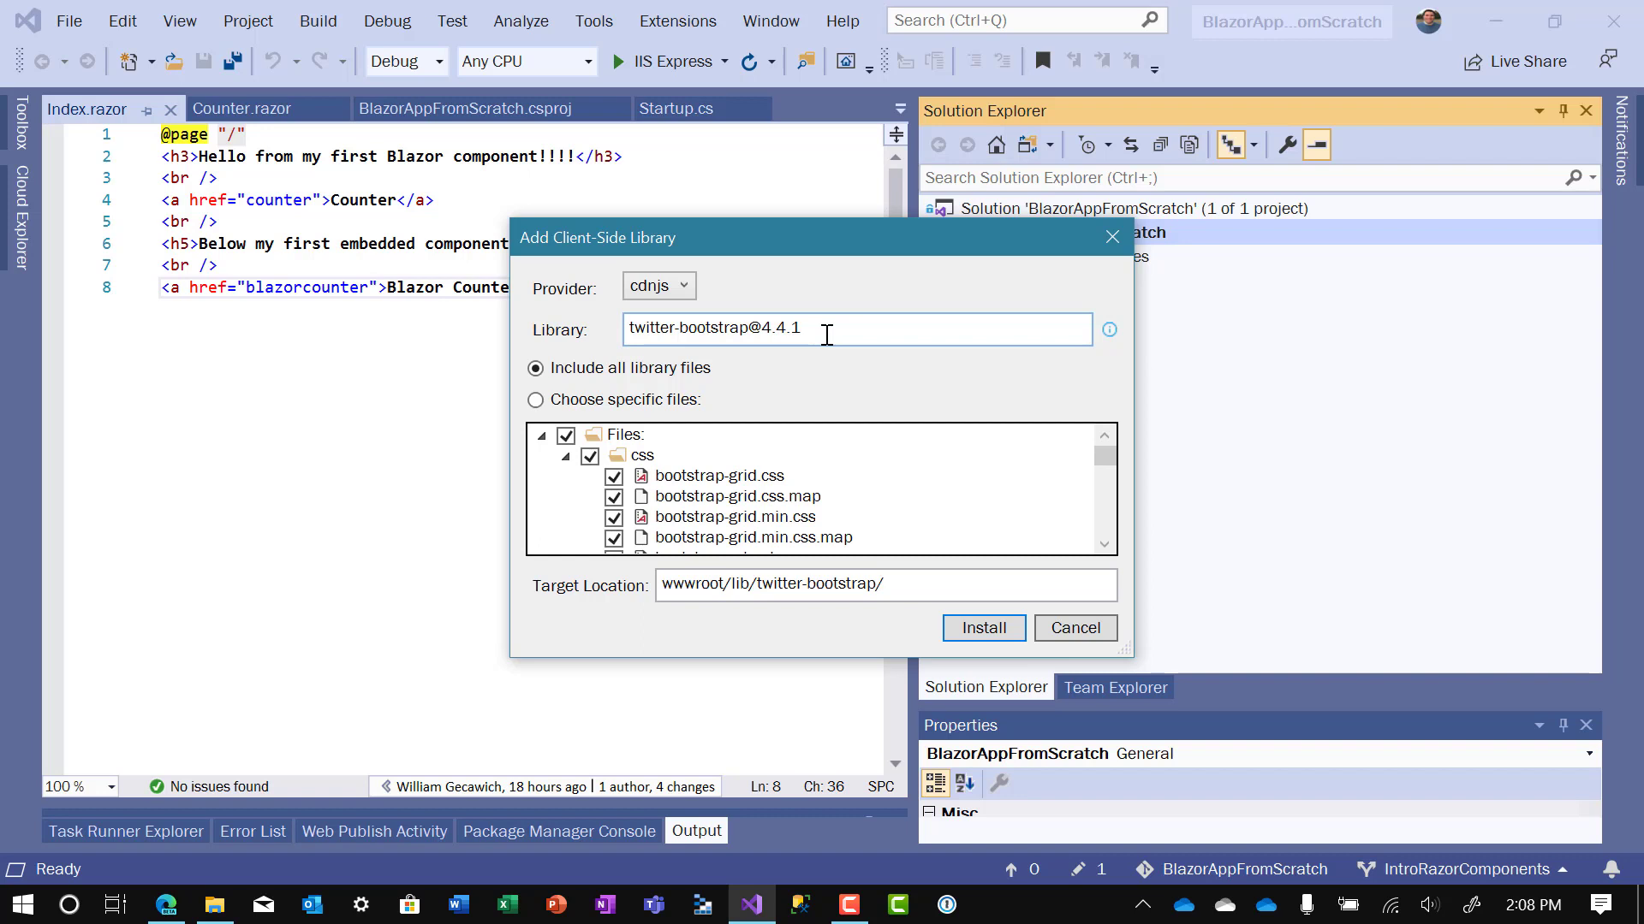
click(534, 399)
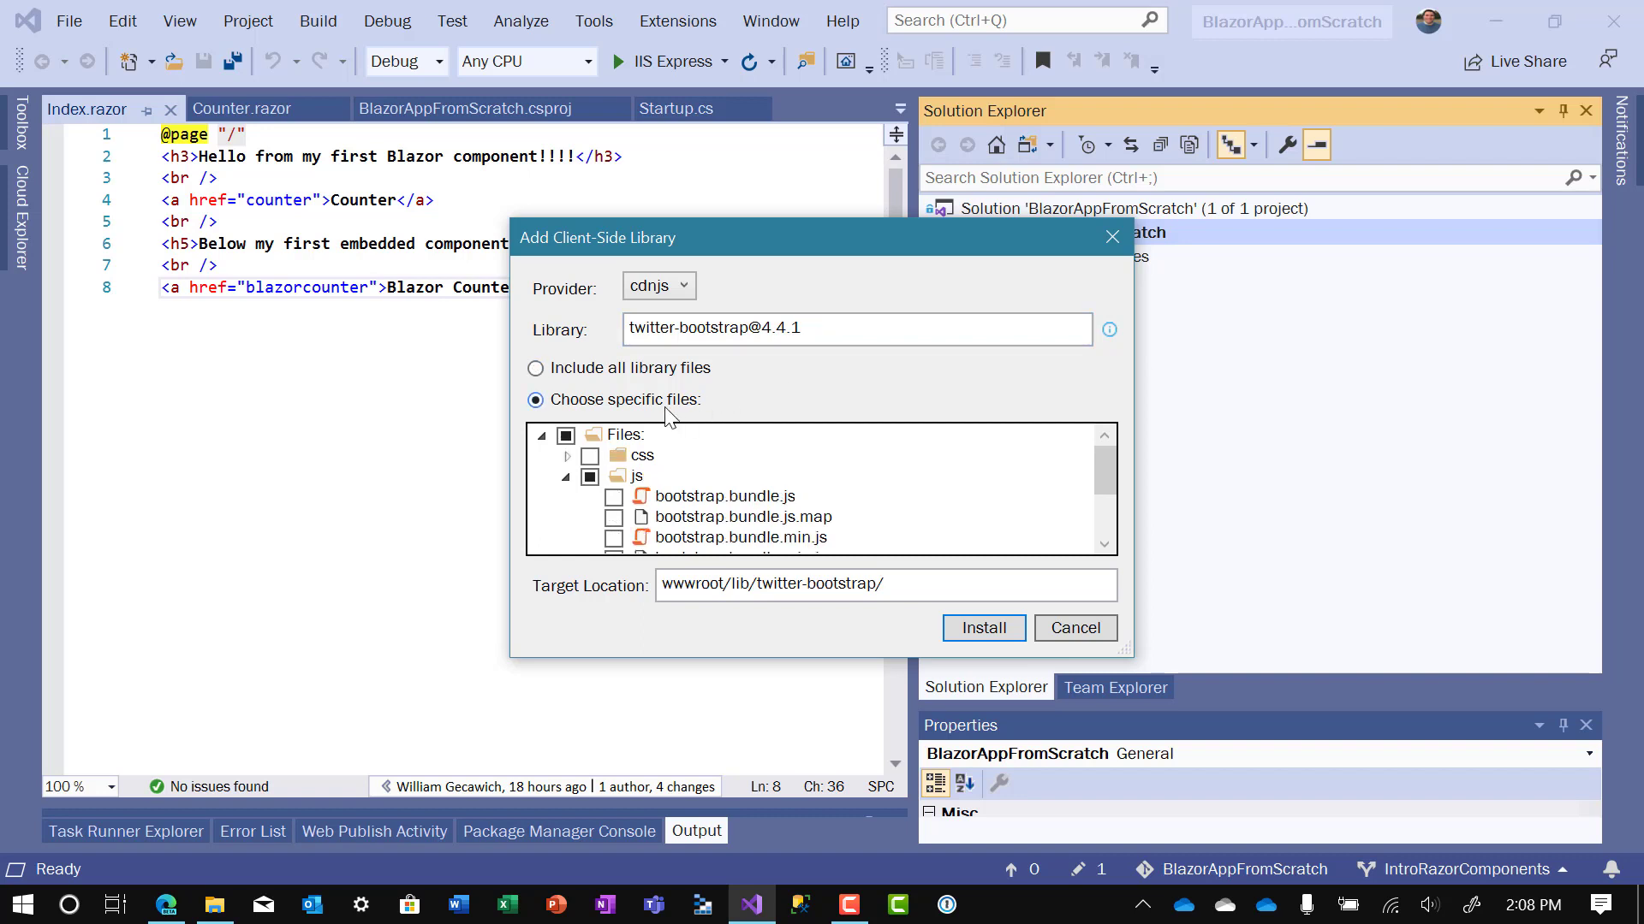
click(566, 454)
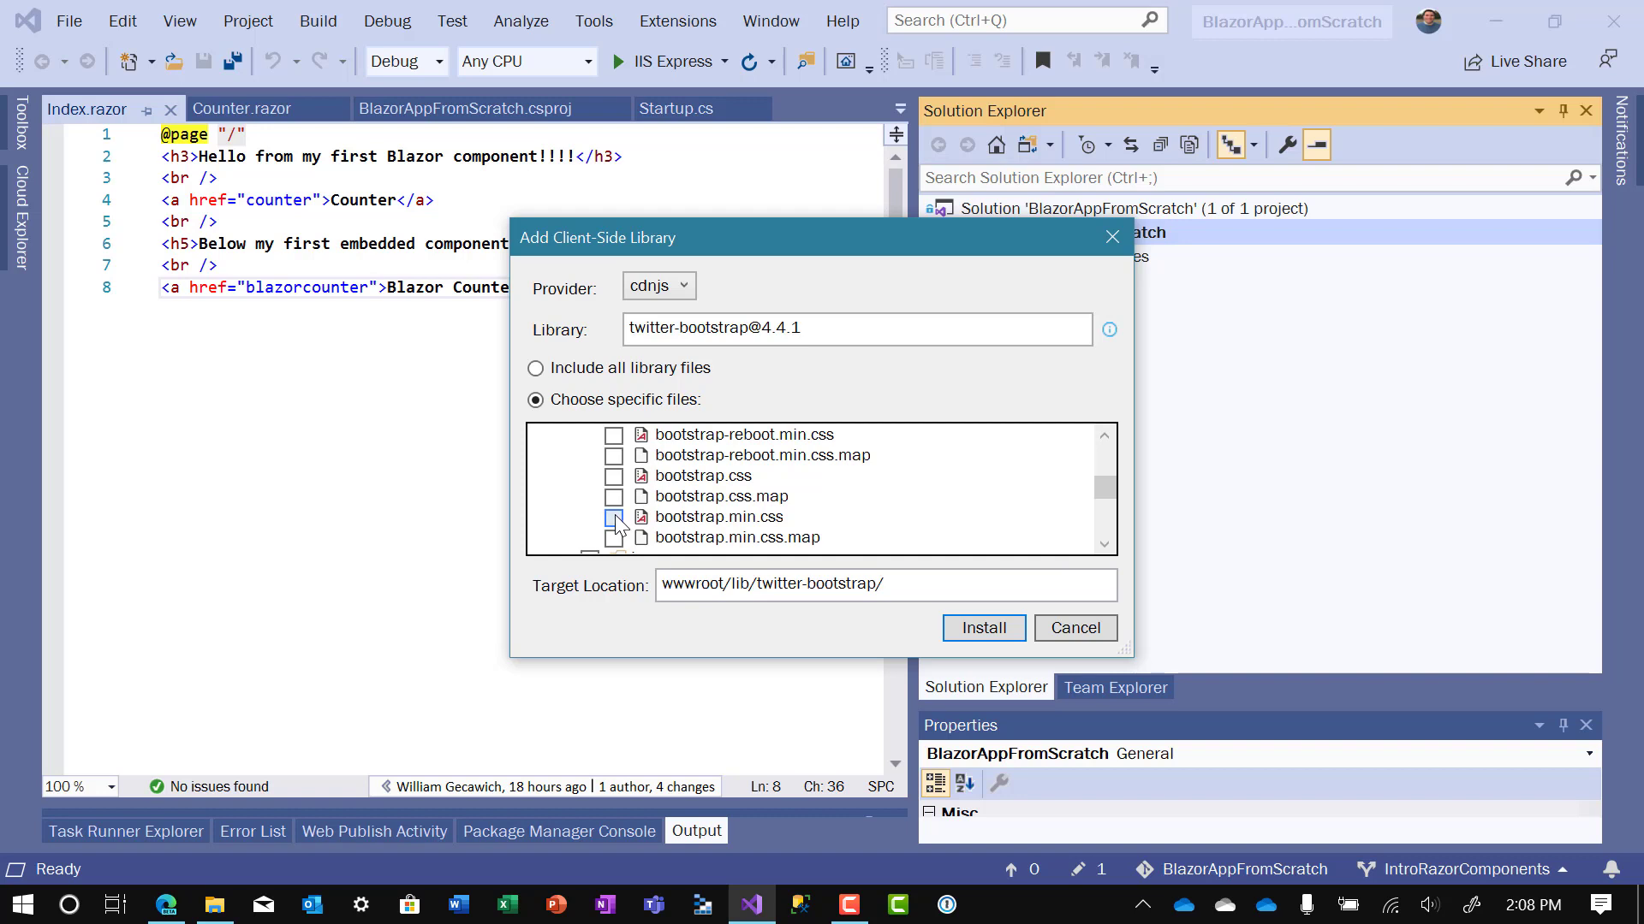
click(615, 517)
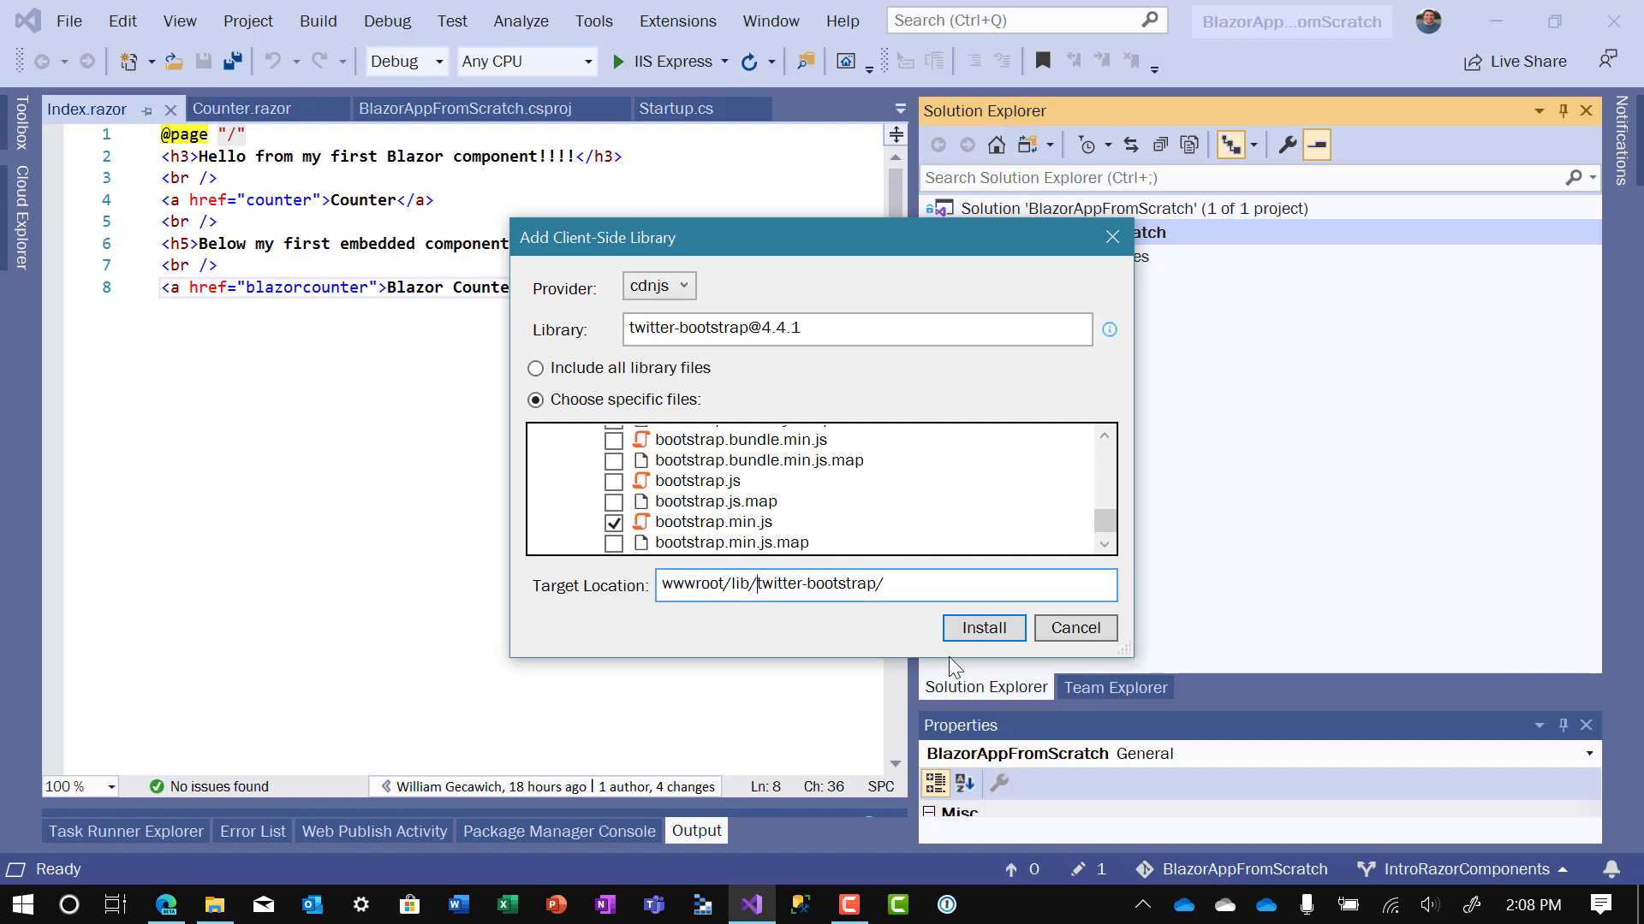
double_click(780, 584)
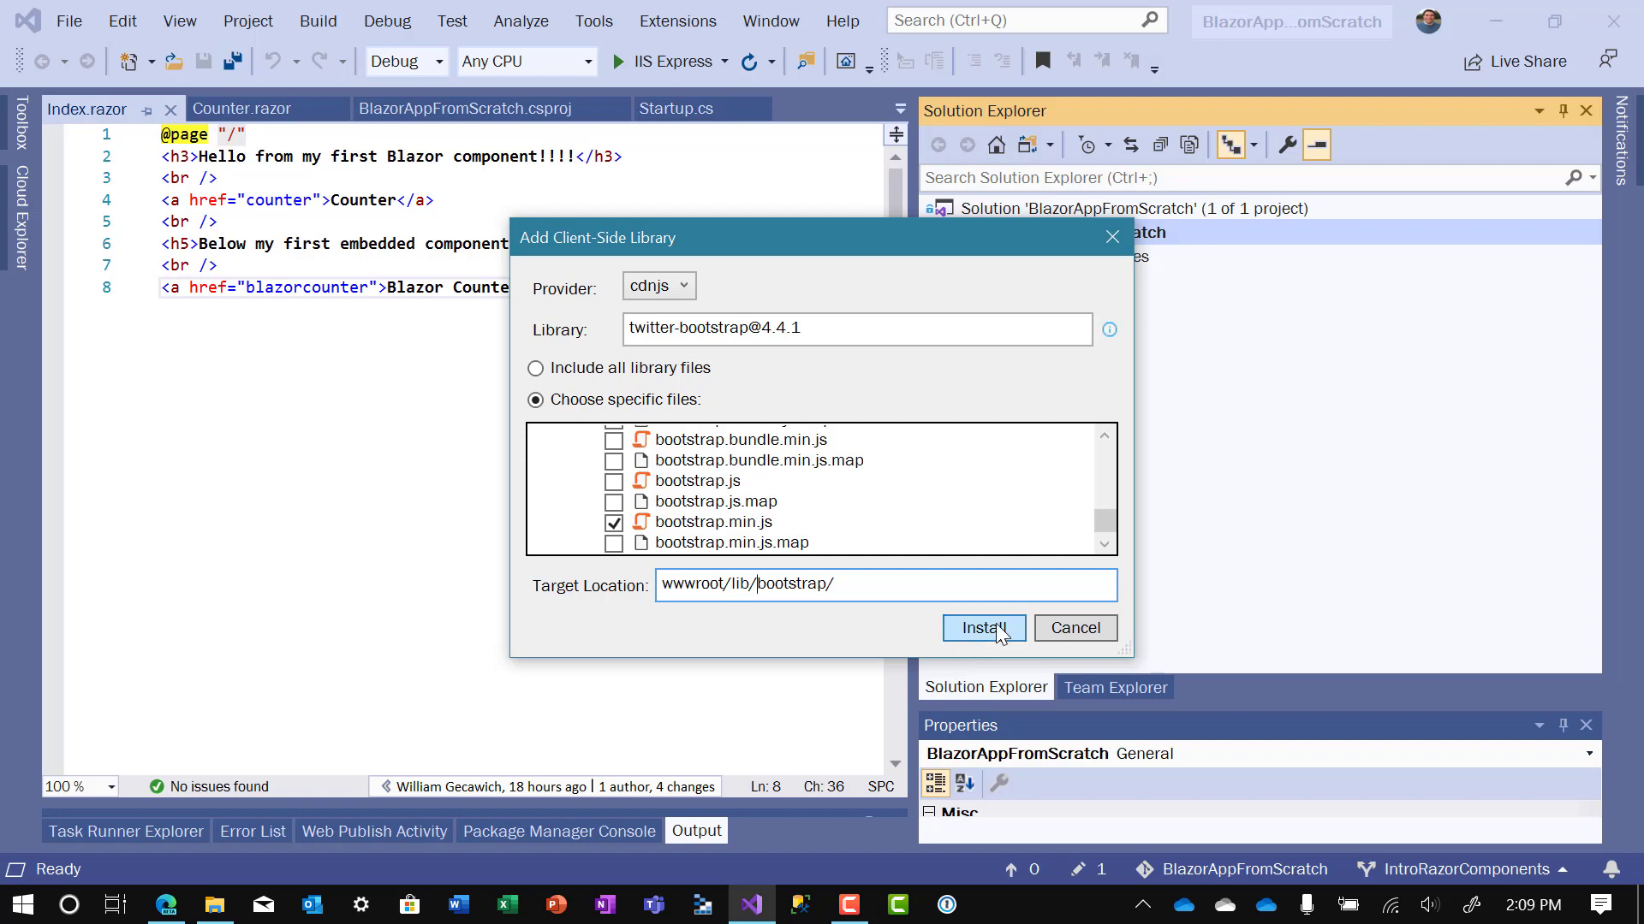
Install the Bootstrap files, then inspect libman.json and the wwwroot/lib/bootstrap folders.
click(982, 627)
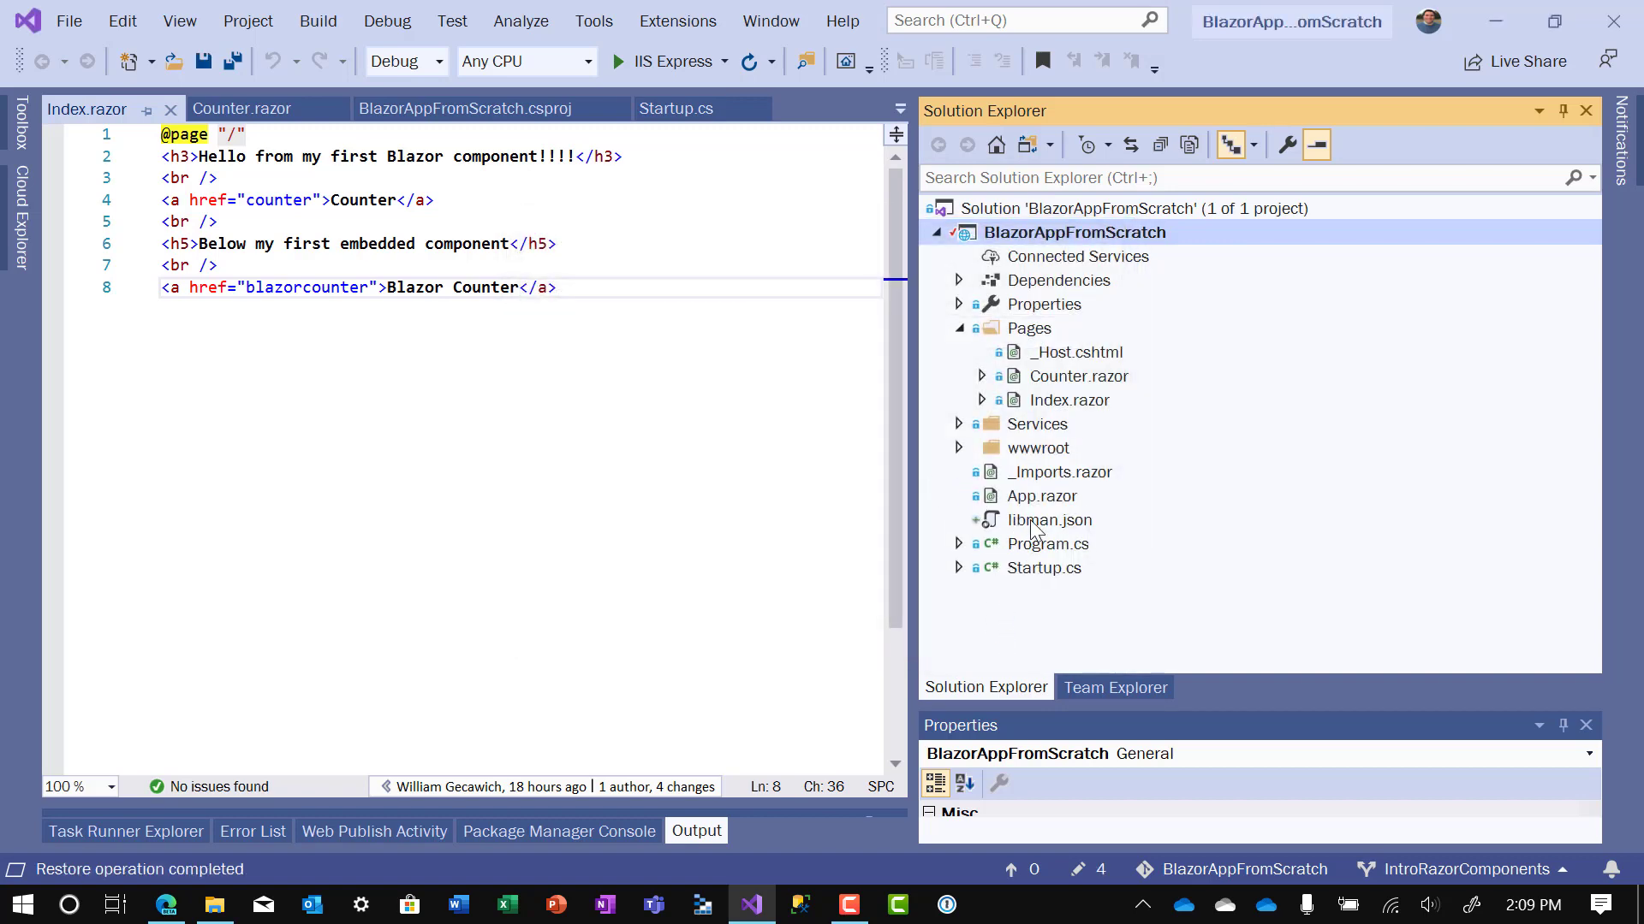
double_click(1049, 519)
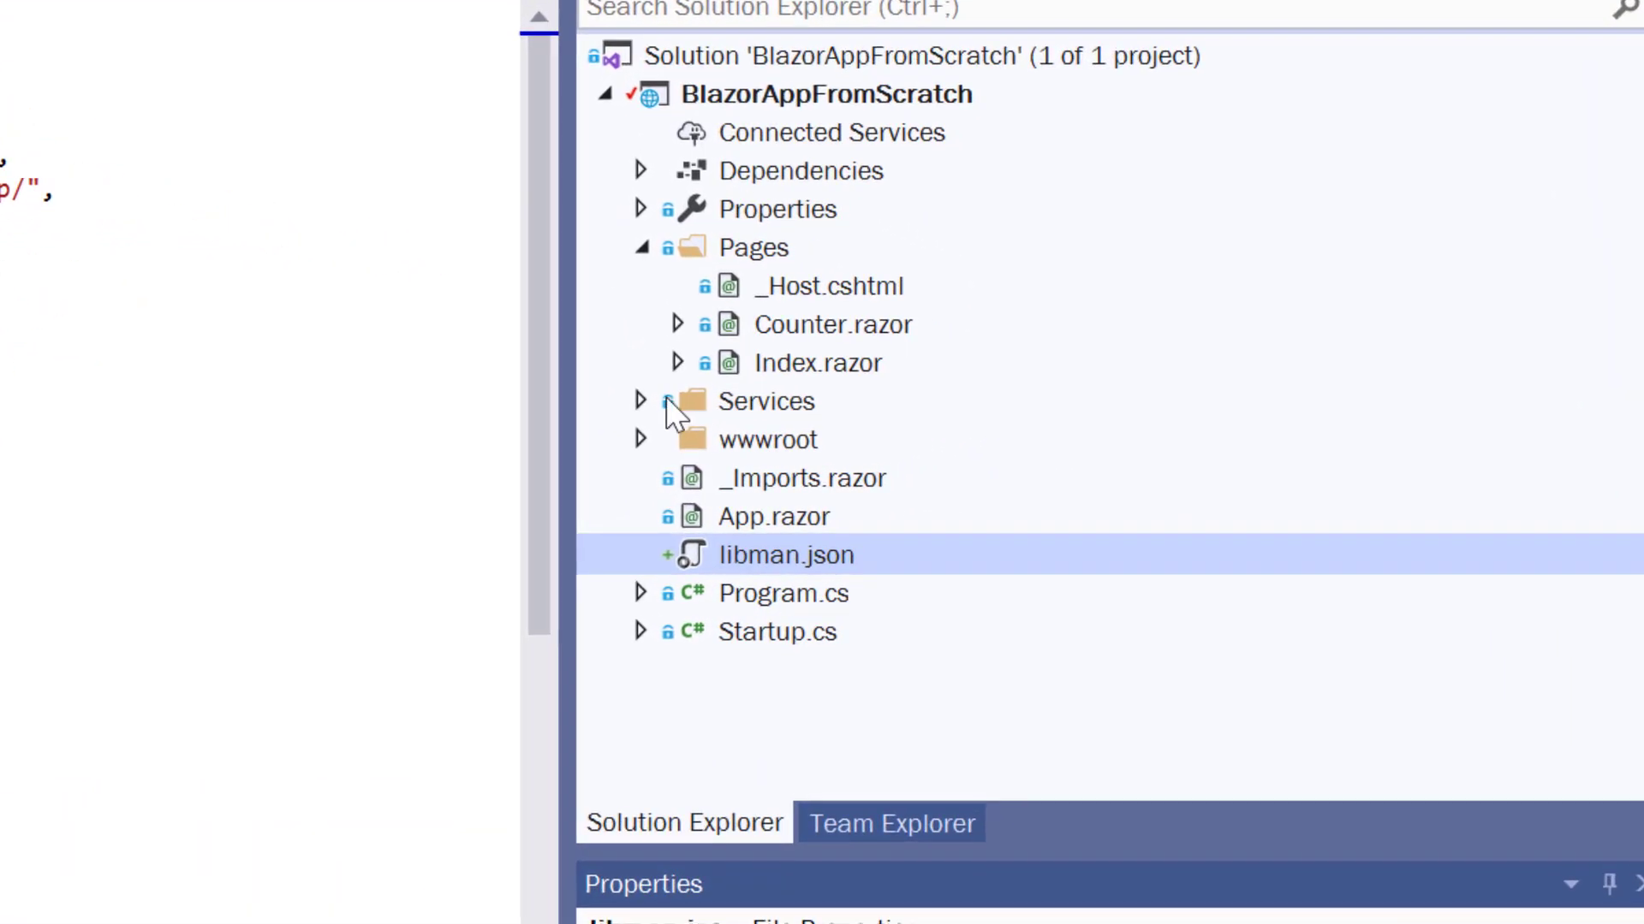
click(640, 439)
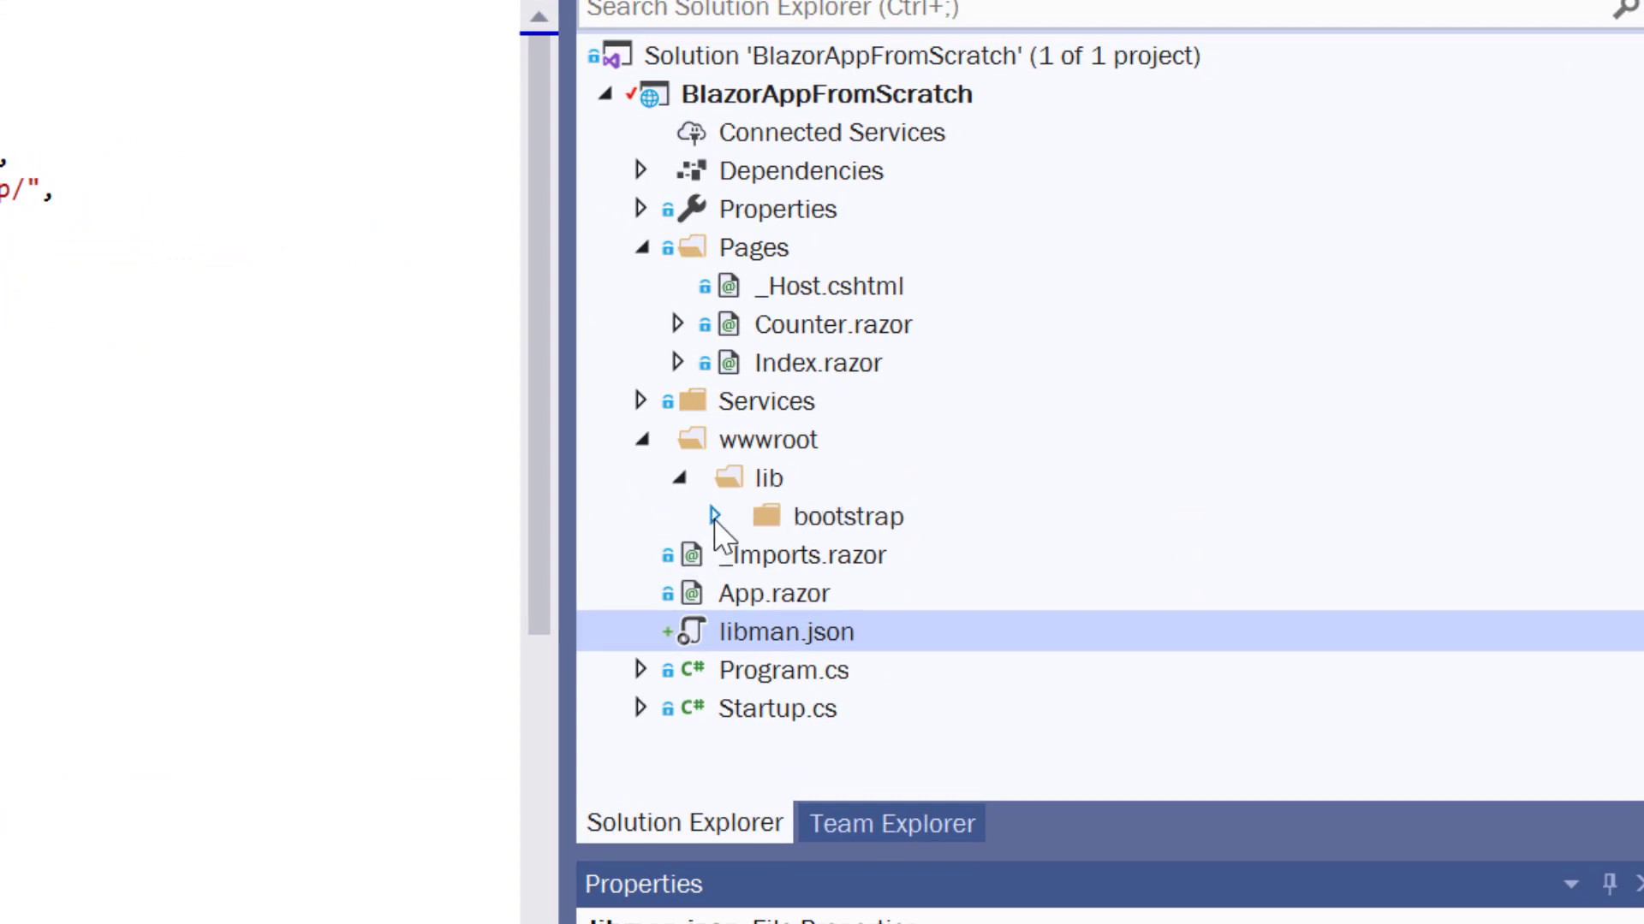
click(716, 515)
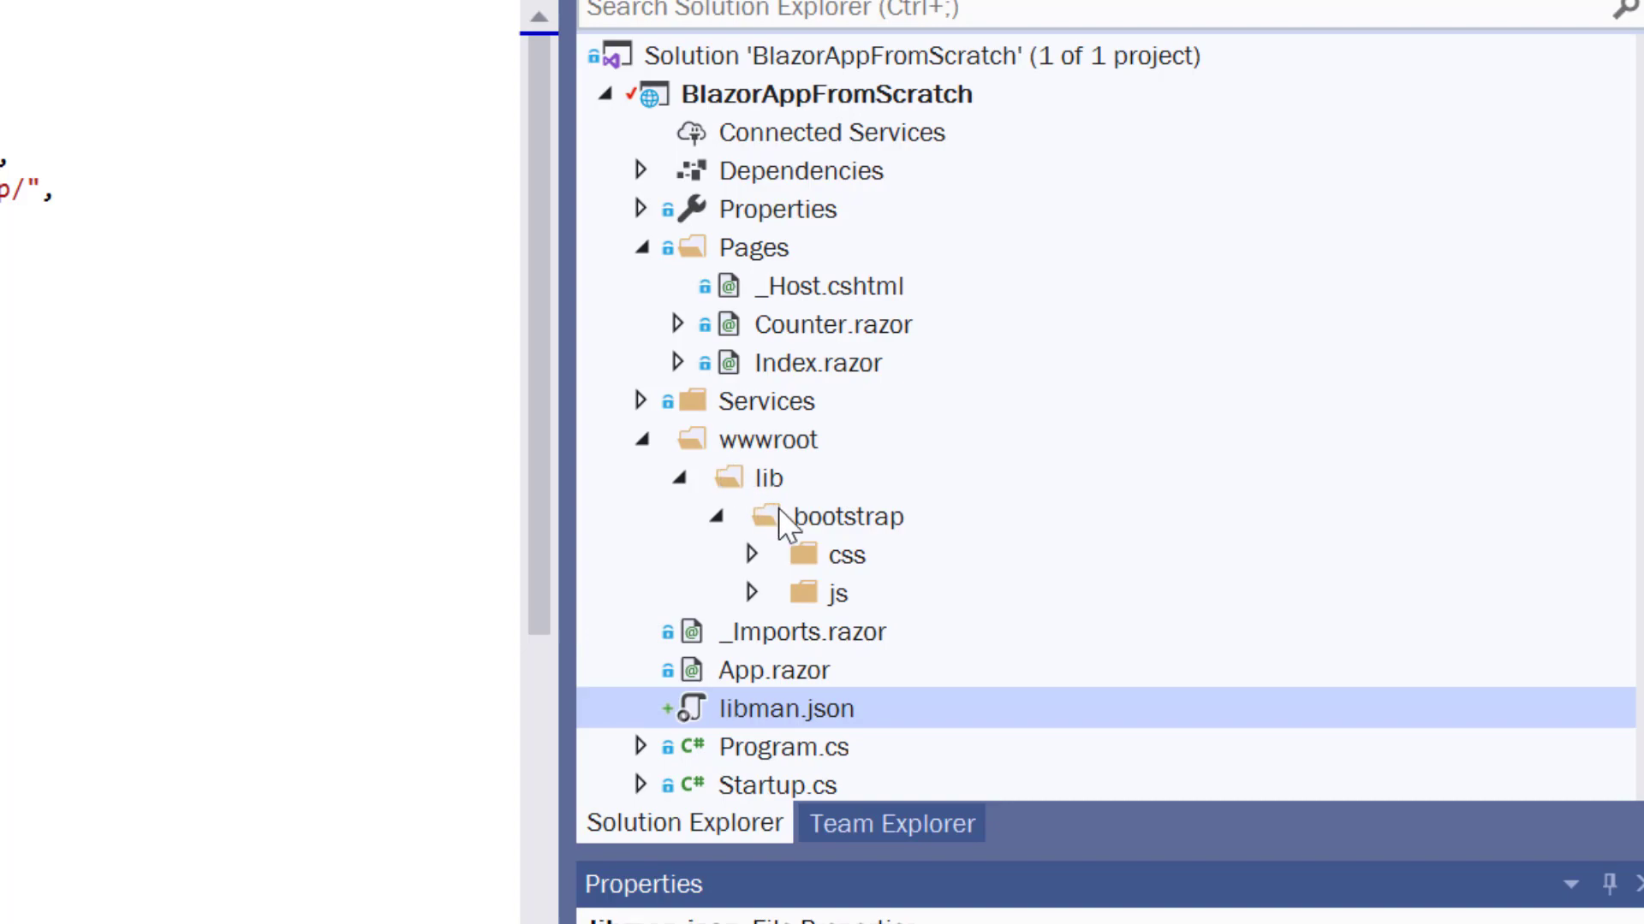
mouse_move(831, 618)
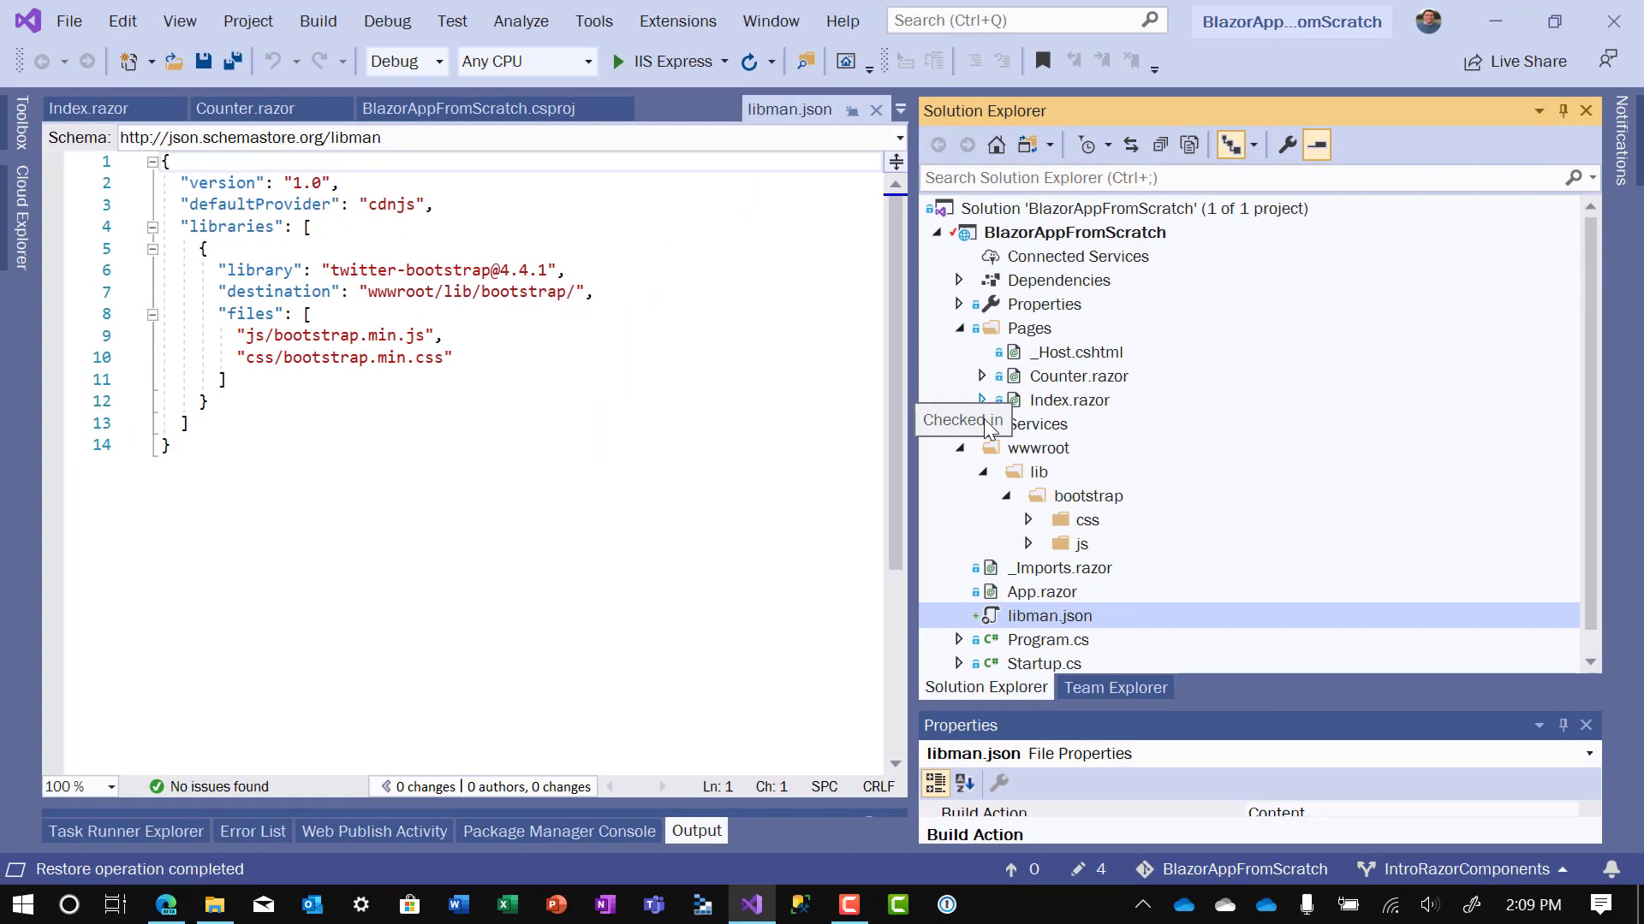
click(1008, 471)
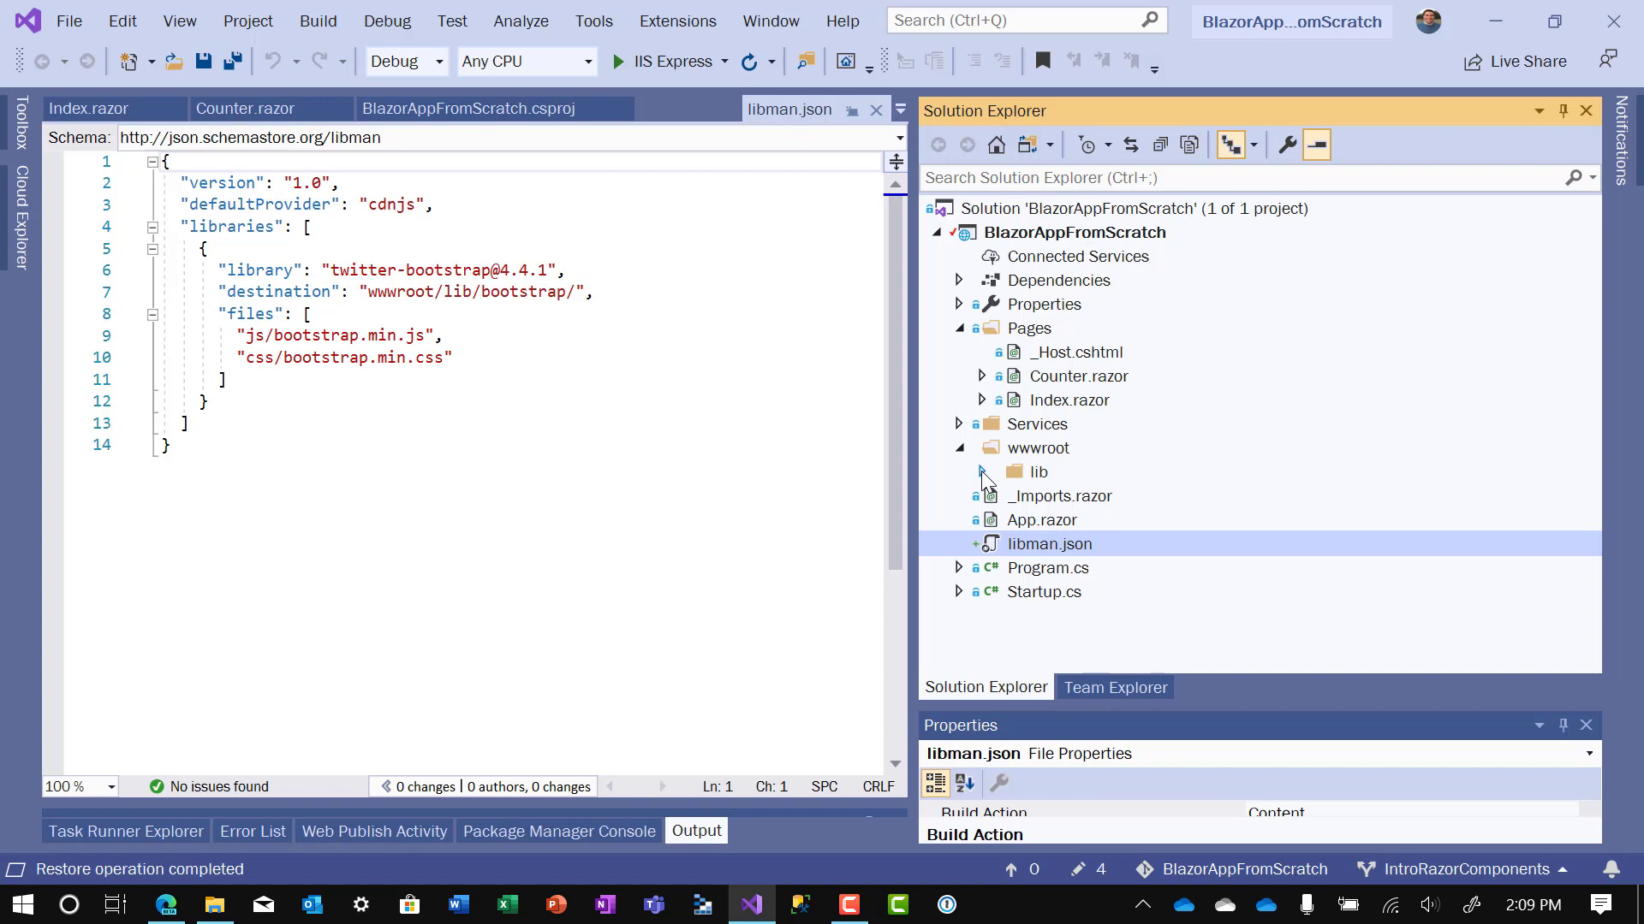
mouse_move(1051, 459)
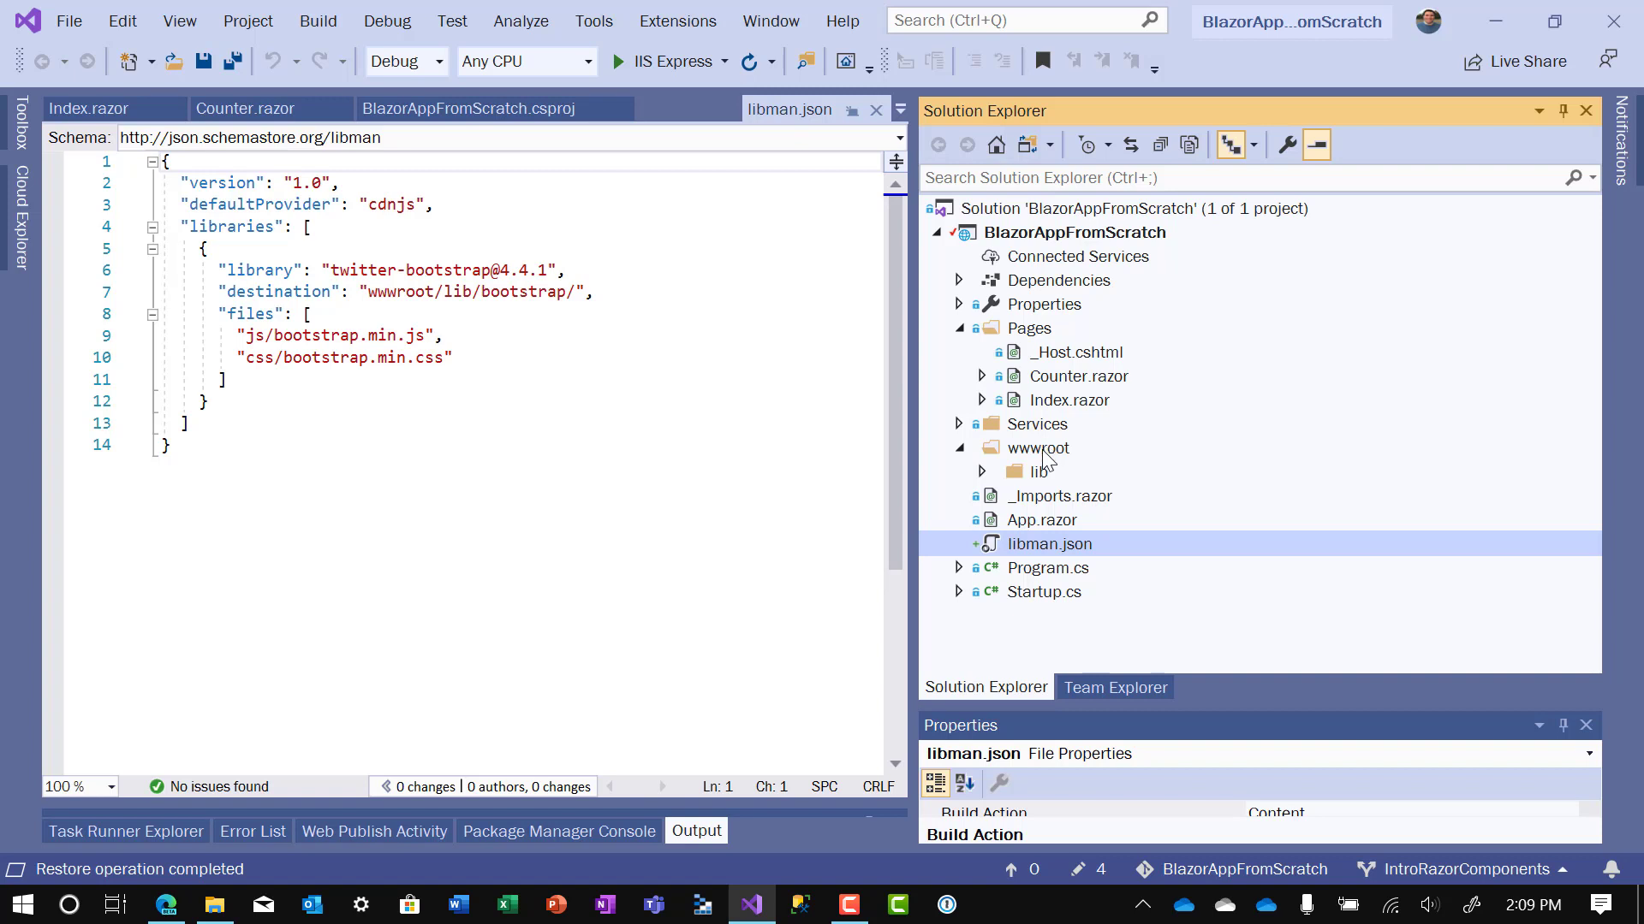
Create a css folder under wwwroot and prepare a Style Sheet item named site.css.
right_click(1037, 448)
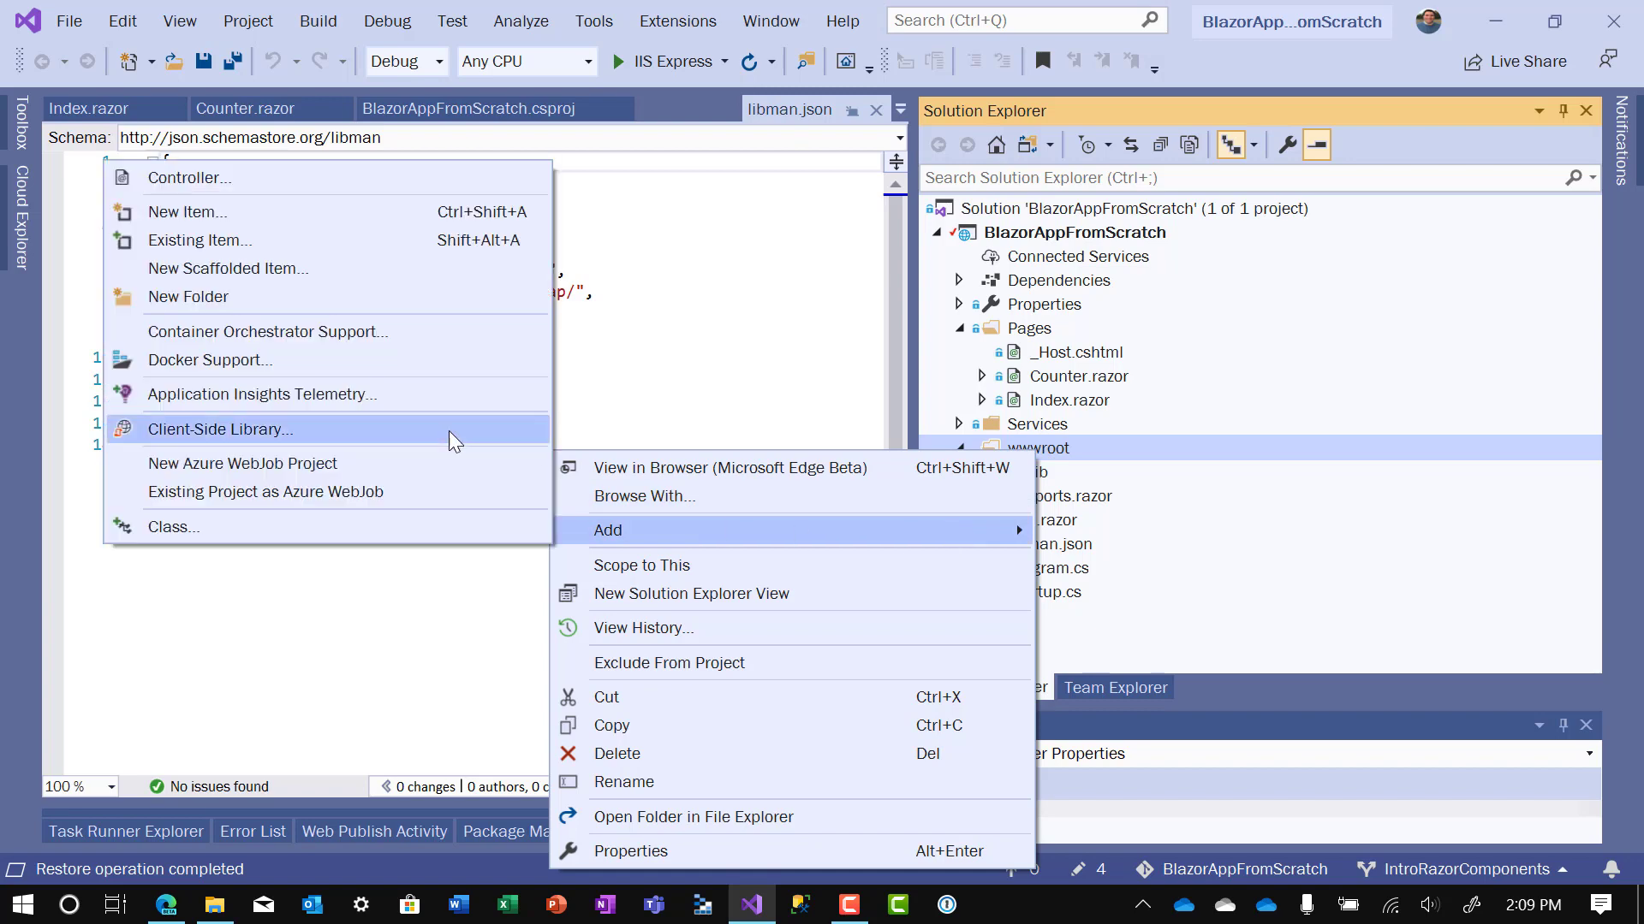
mouse_move(375, 304)
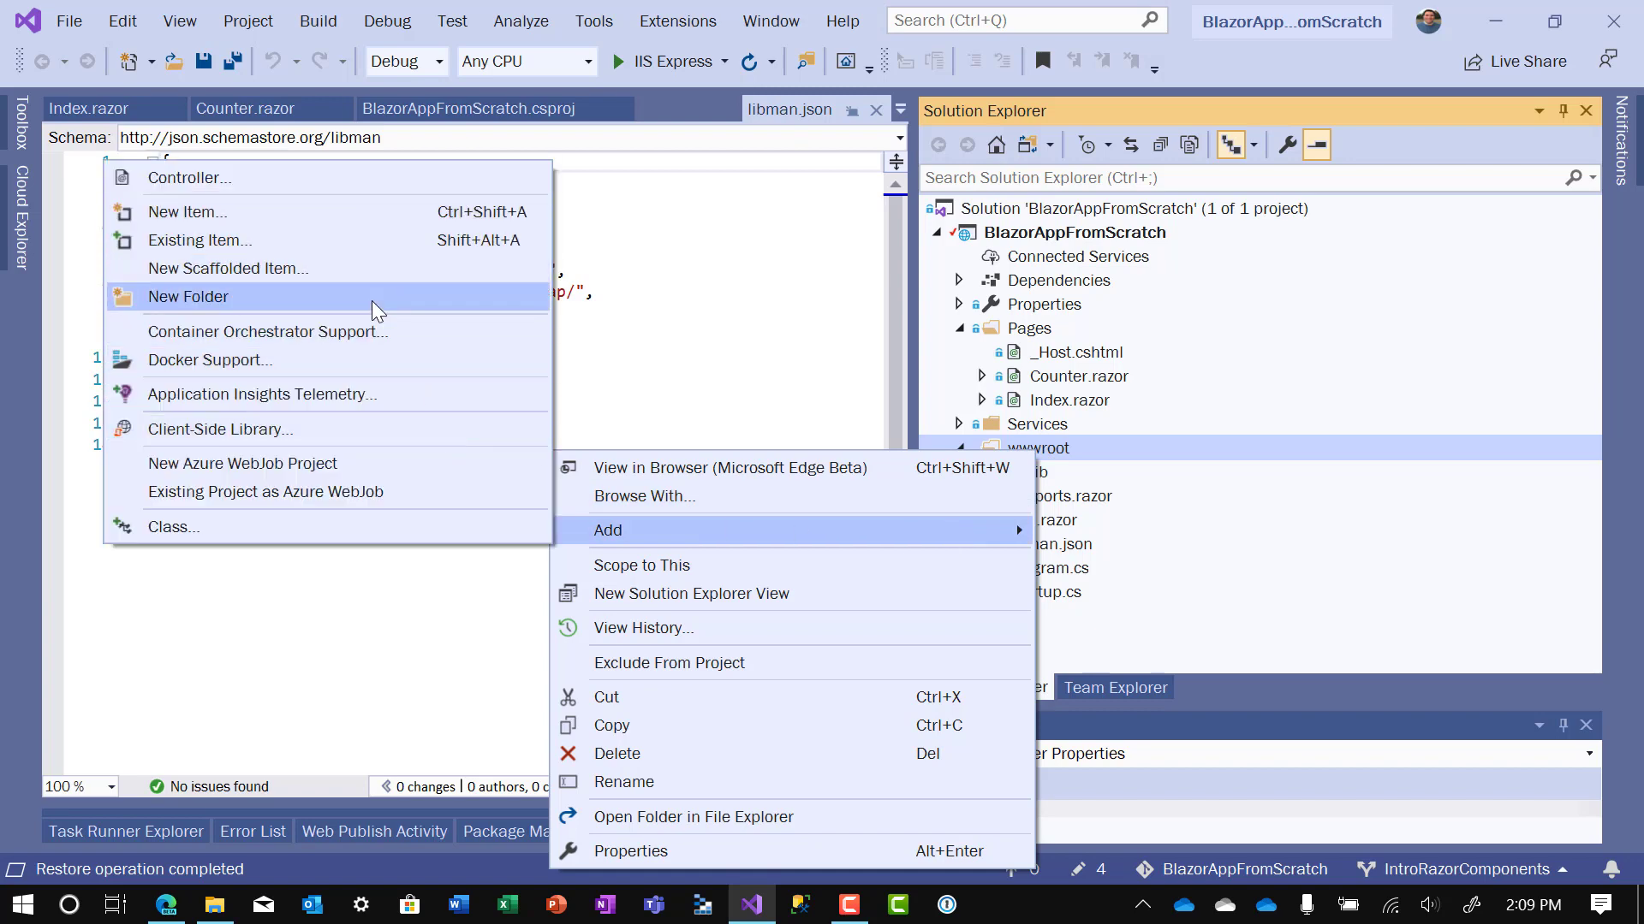
click(187, 297)
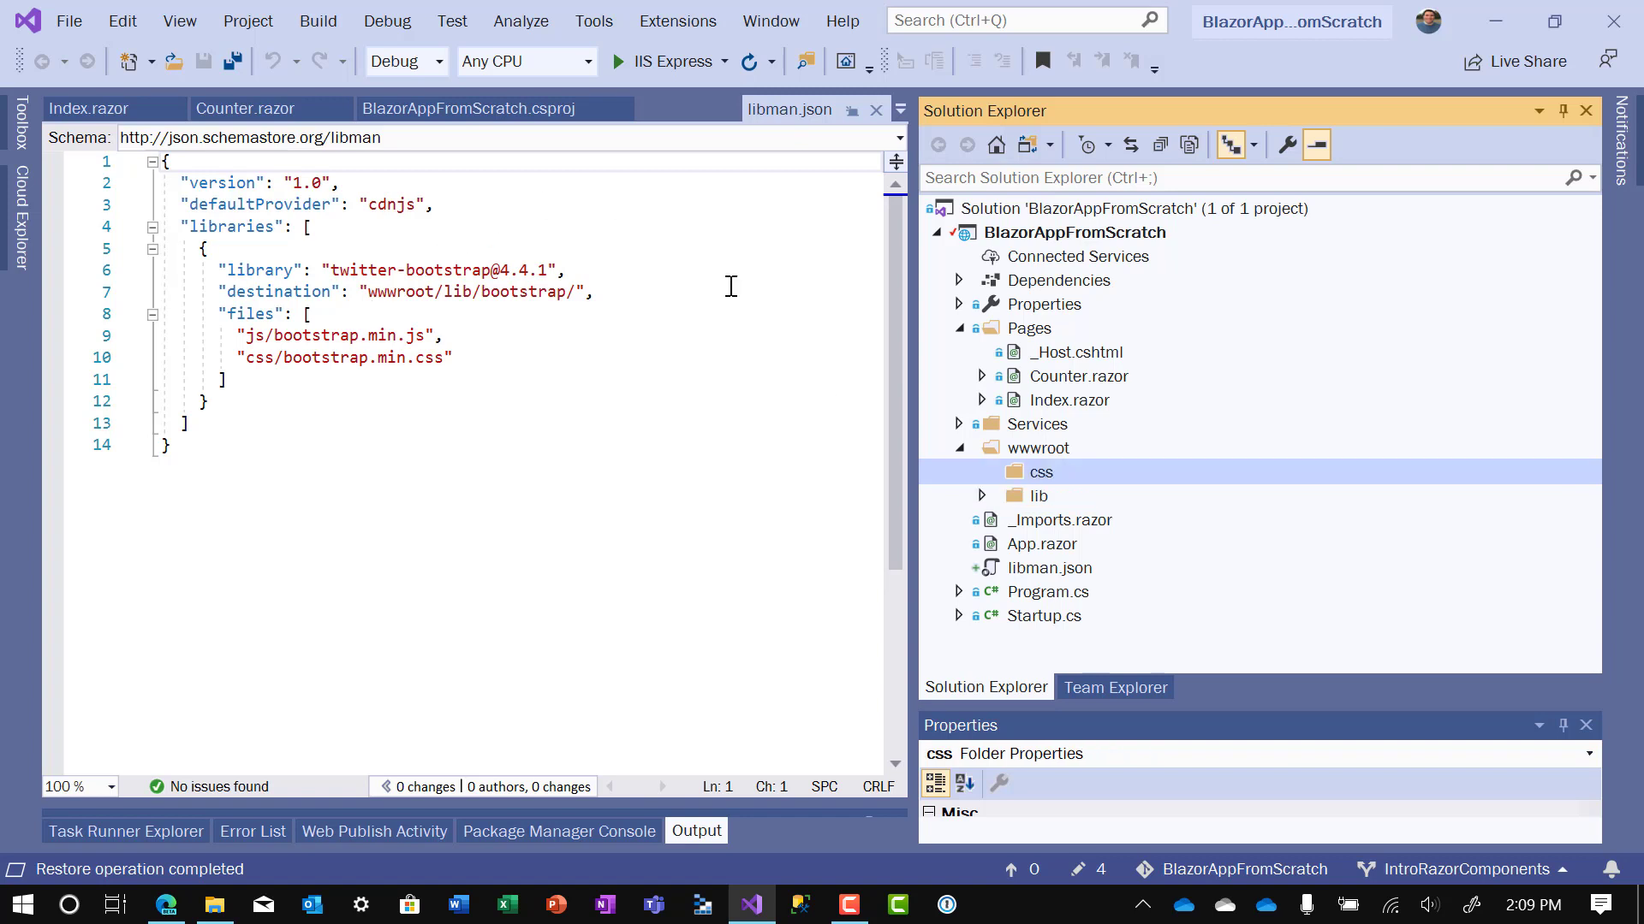
right_click(1040, 472)
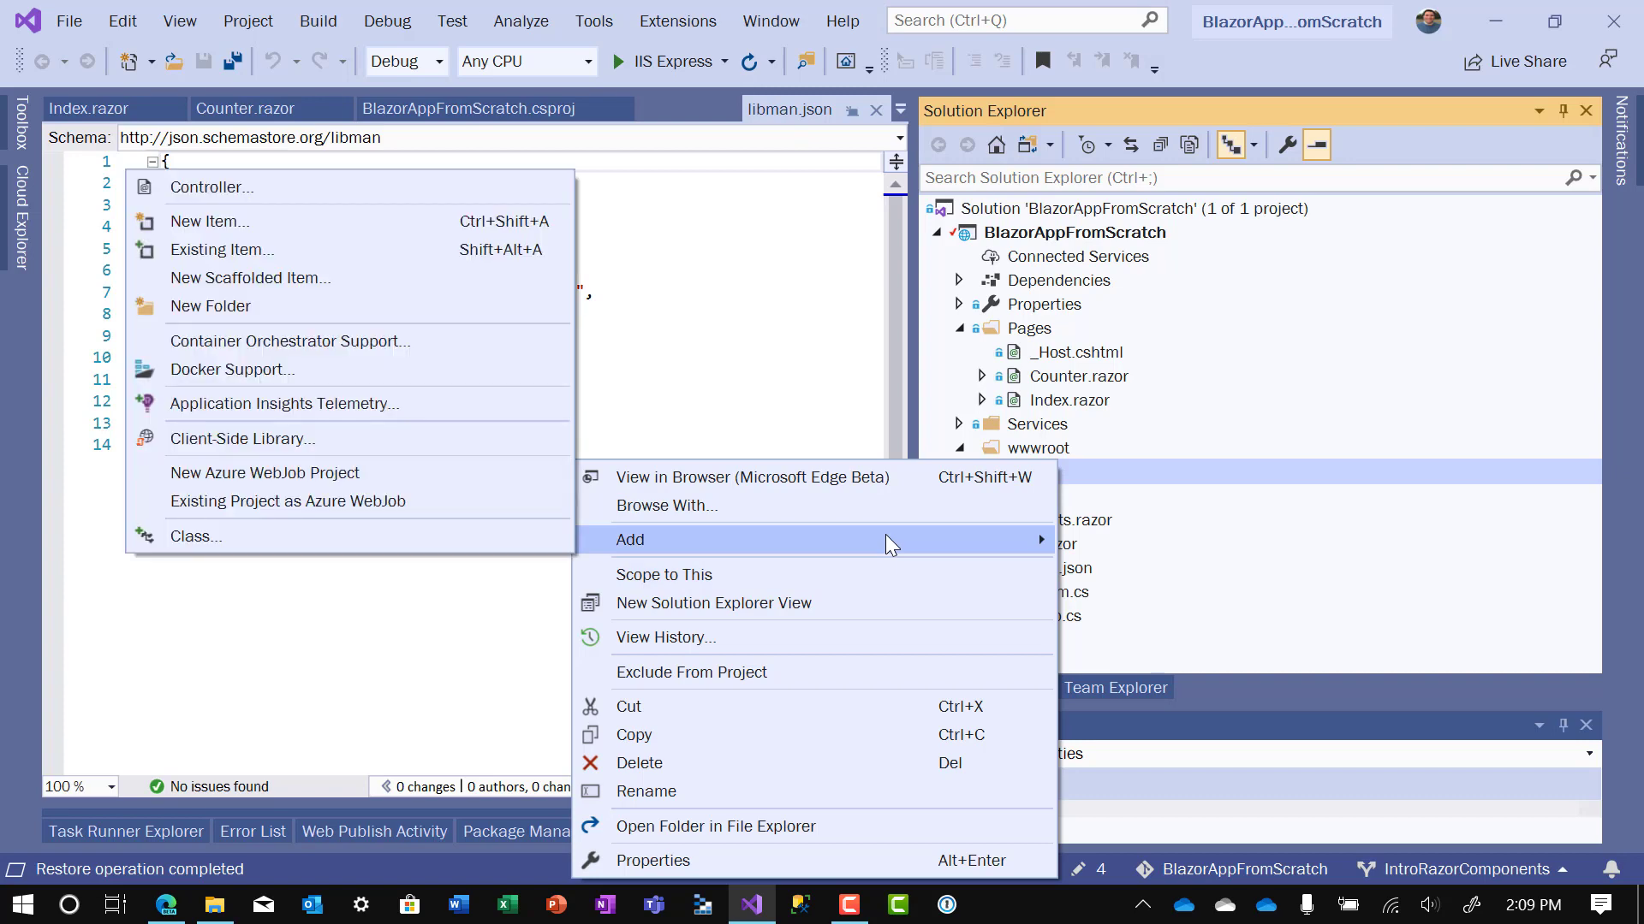
mouse_move(396, 226)
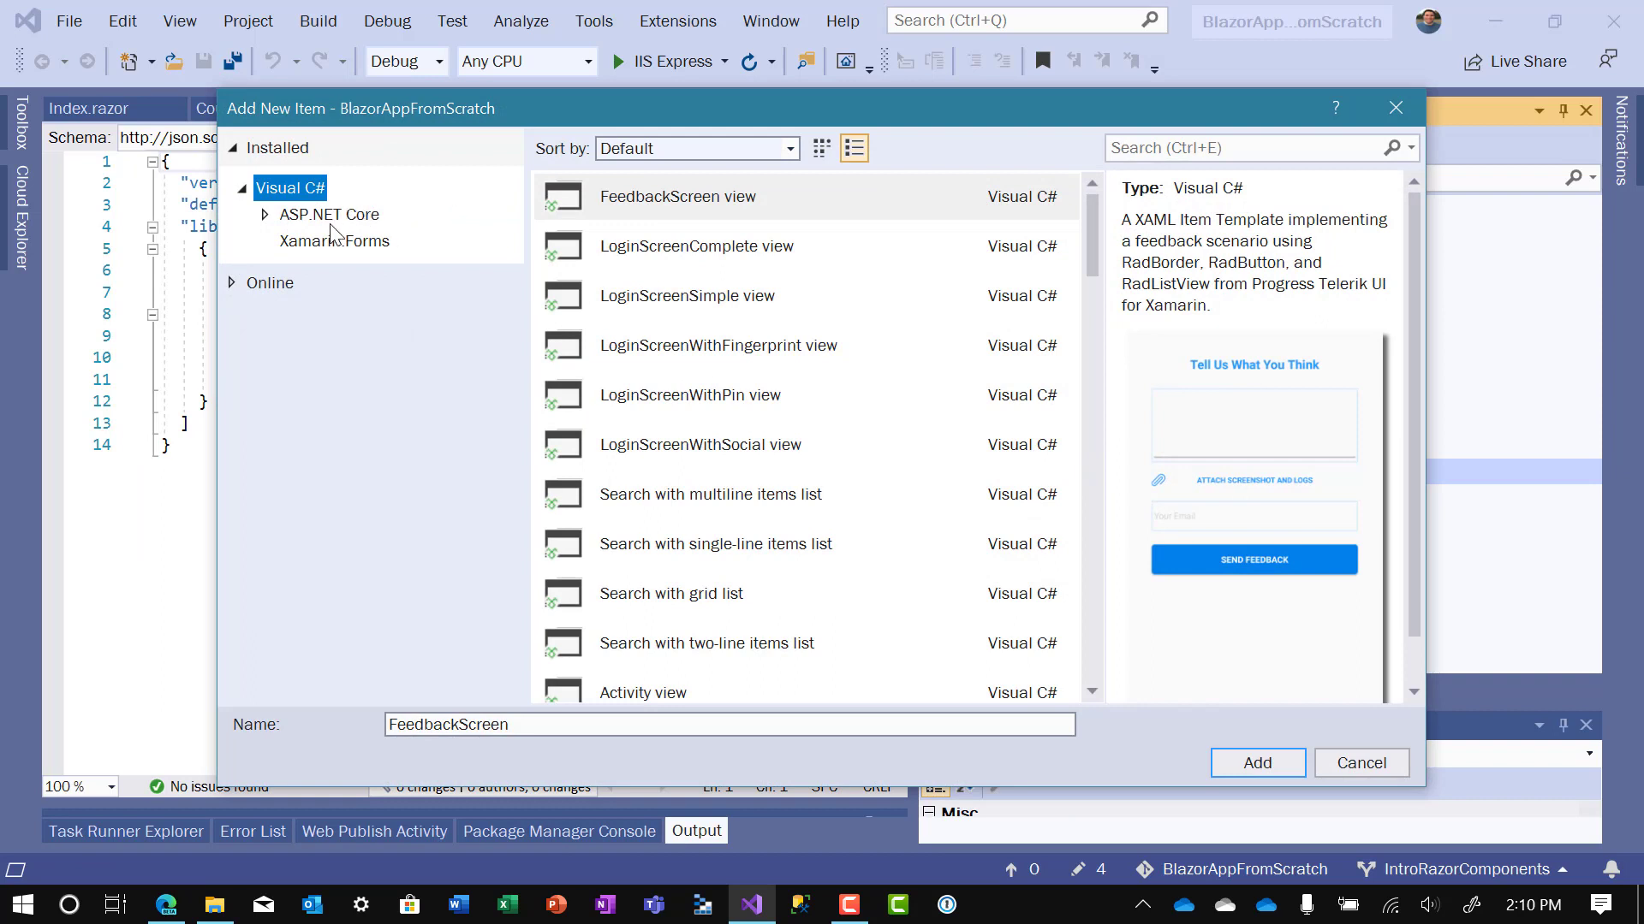
click(329, 214)
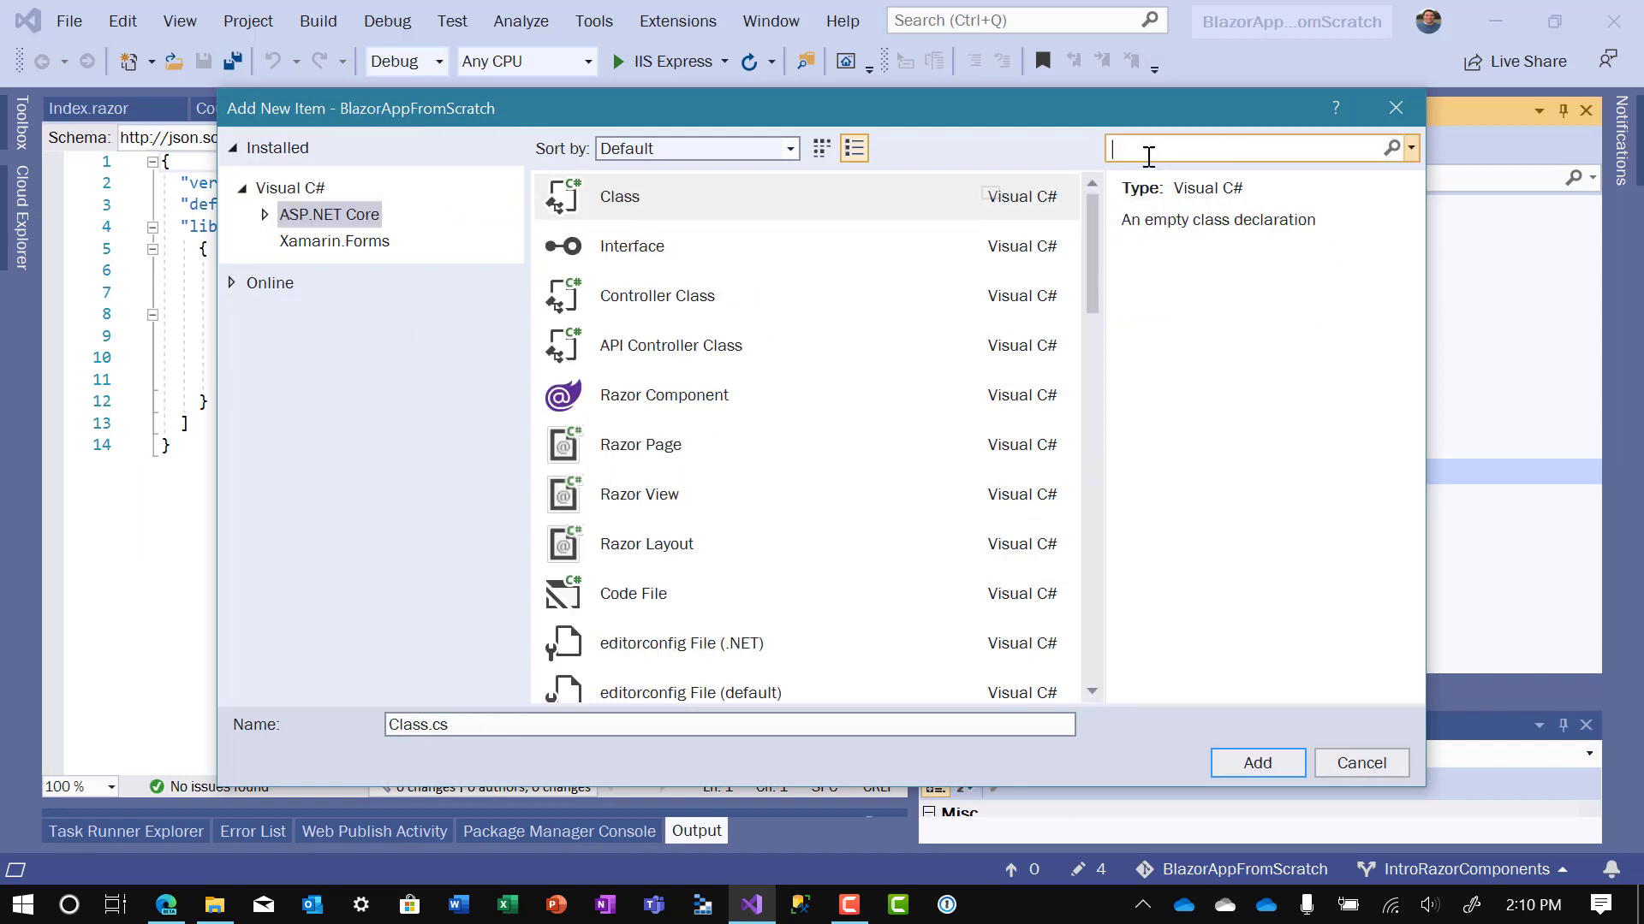
text(css)
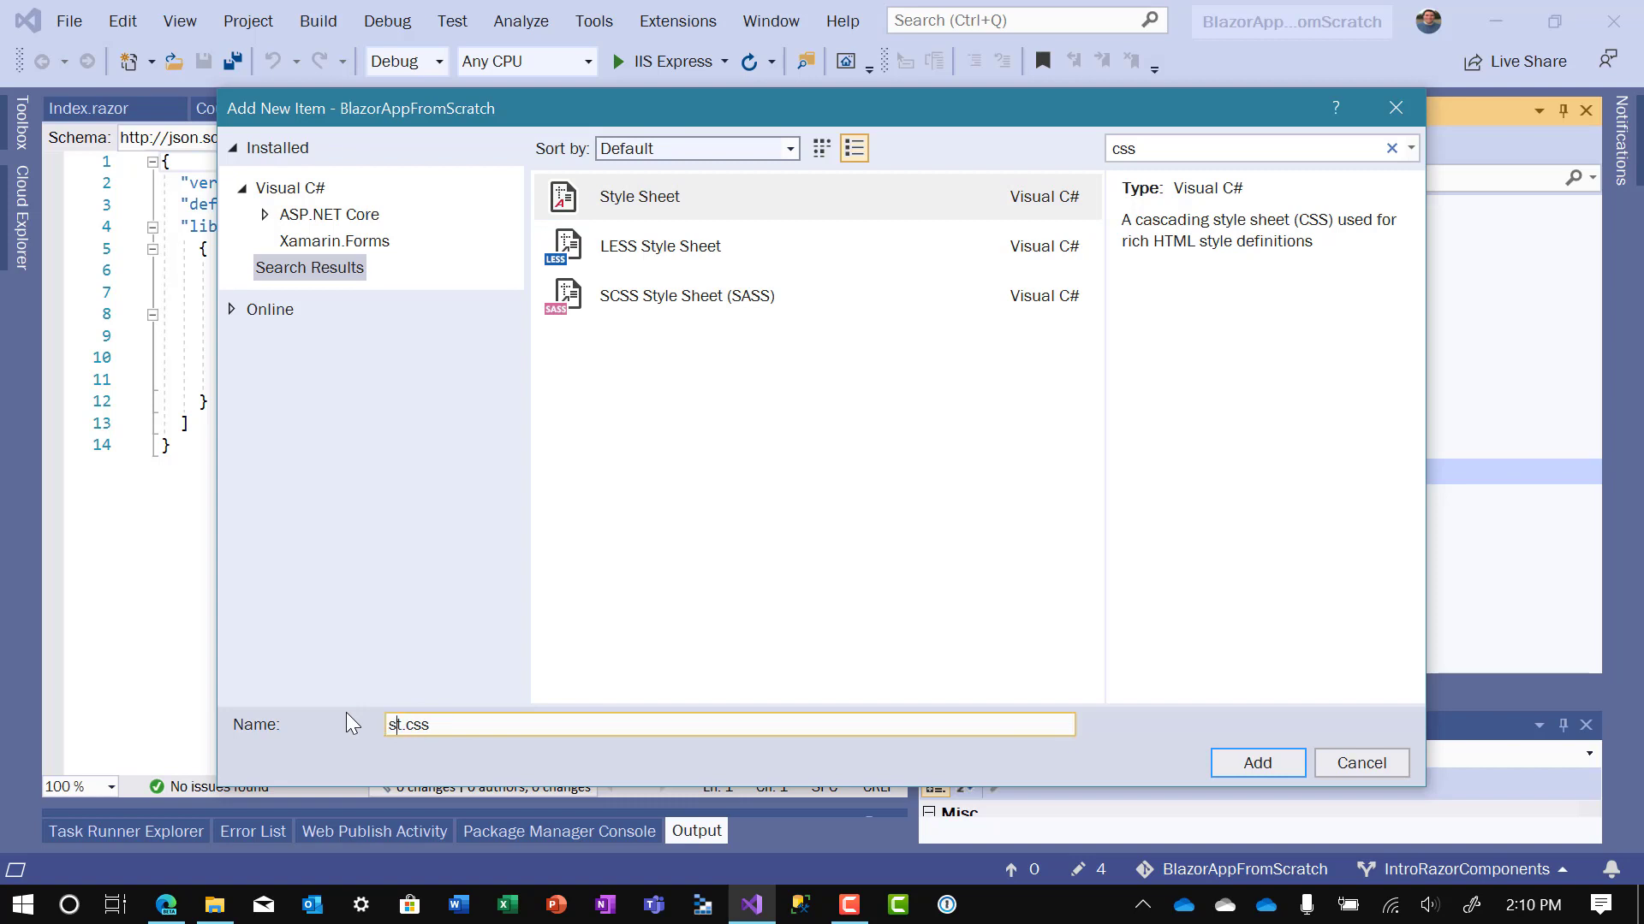
text(ite)
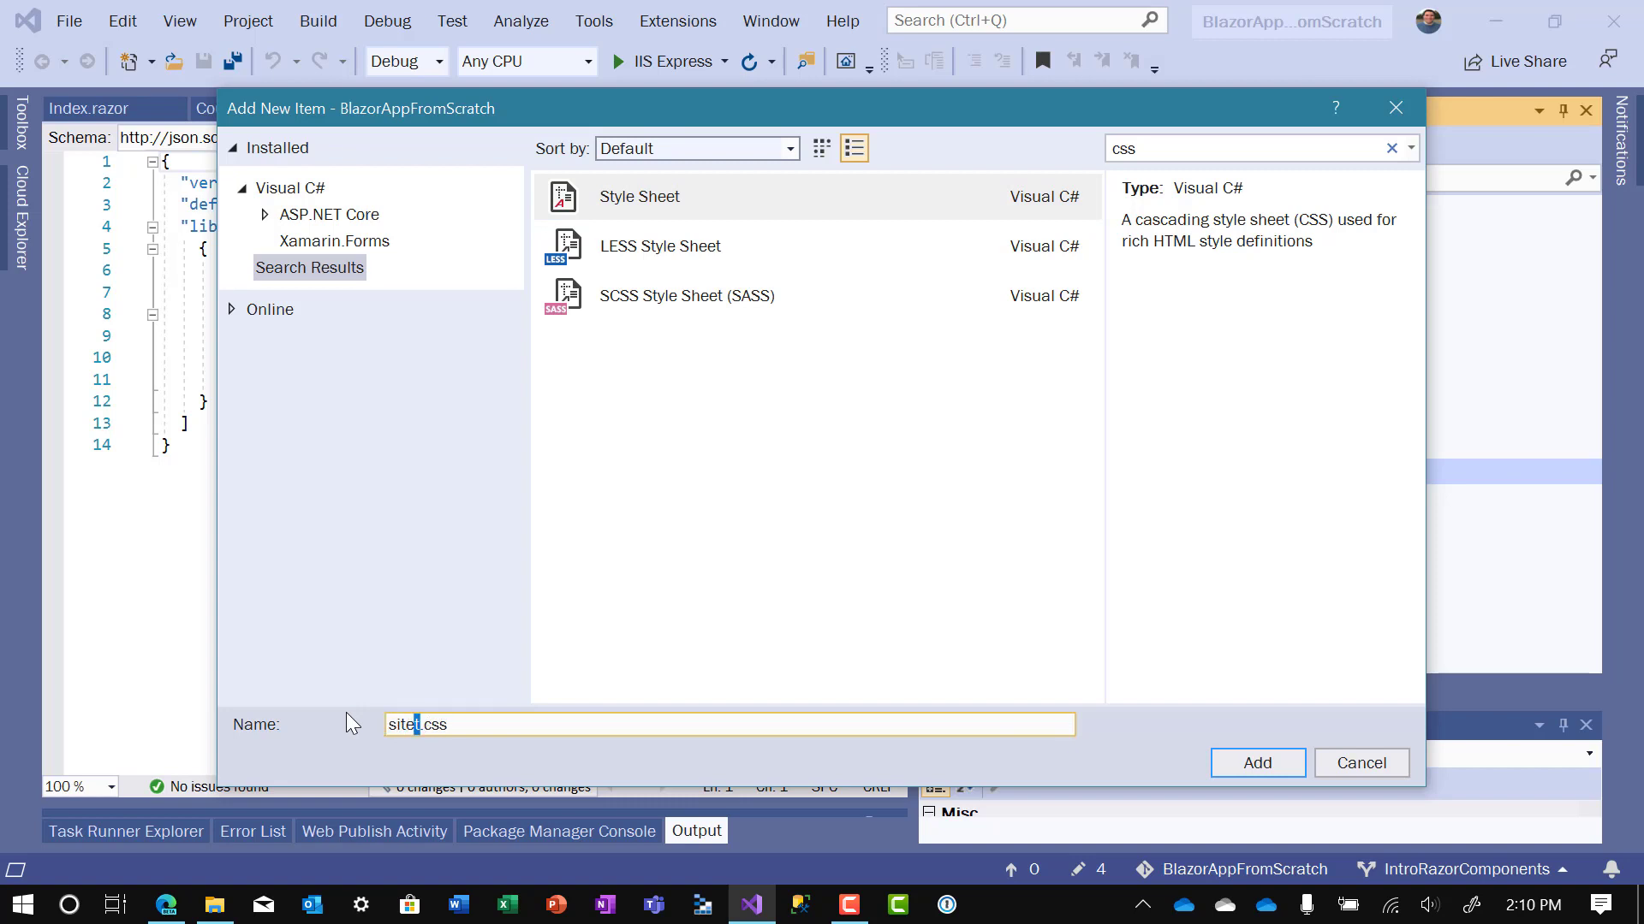
Add site.css with styles for links, primary button, app layout and top row.
click(1255, 762)
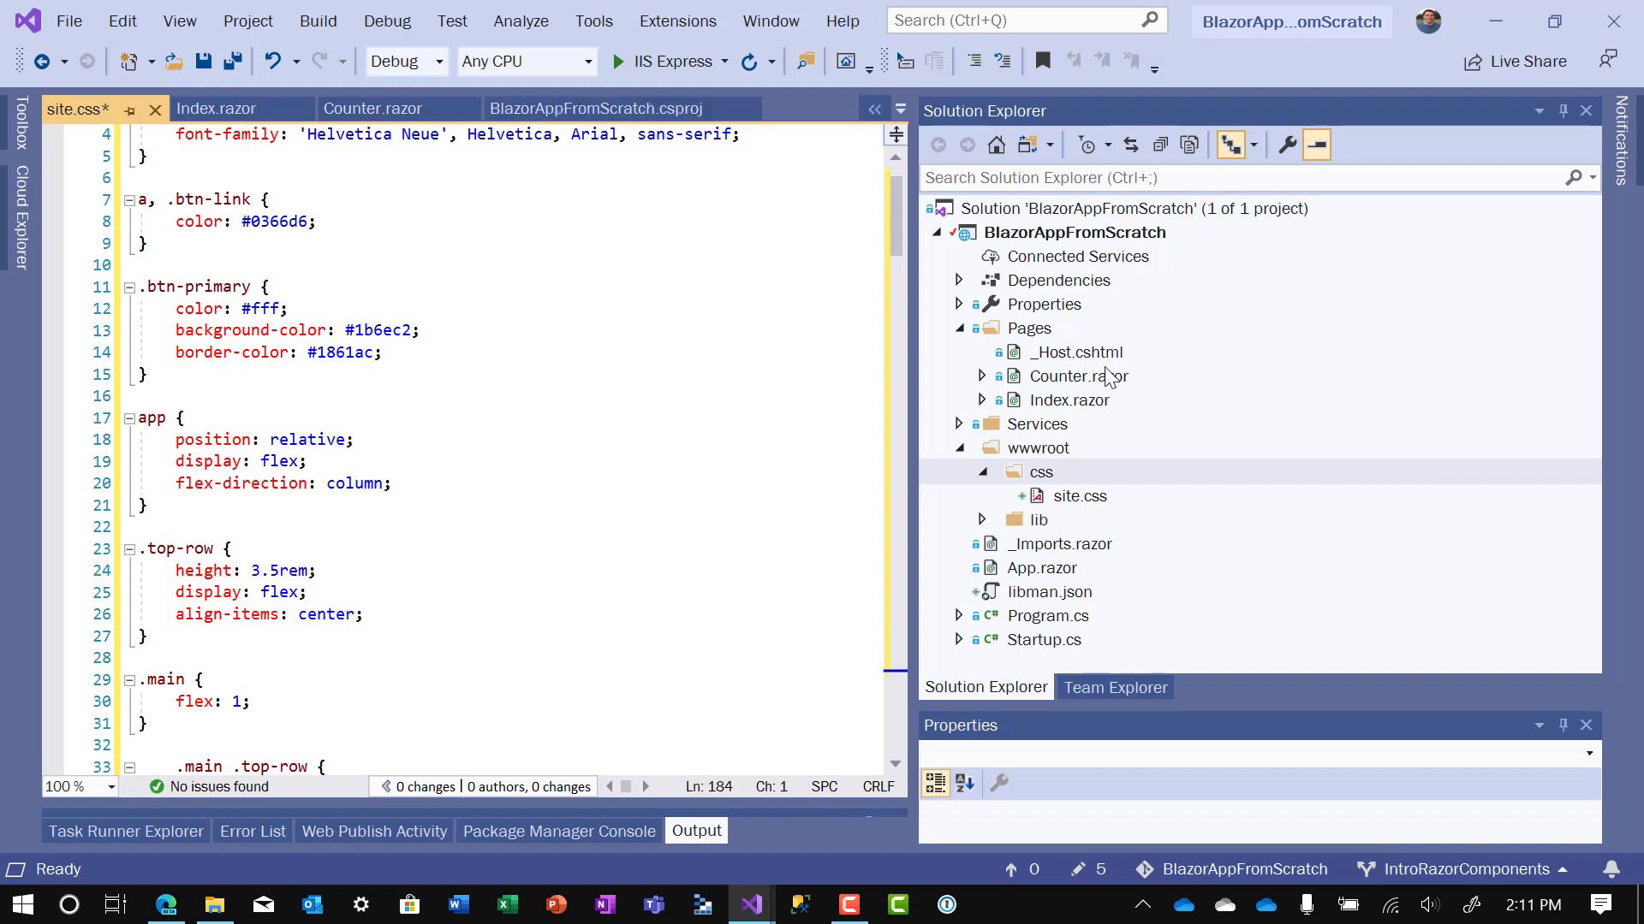
Reference bootstrap.min.css, site.css and bootstrap.min.js in the head of Pages/_Host.cshtml.
double_click(1075, 352)
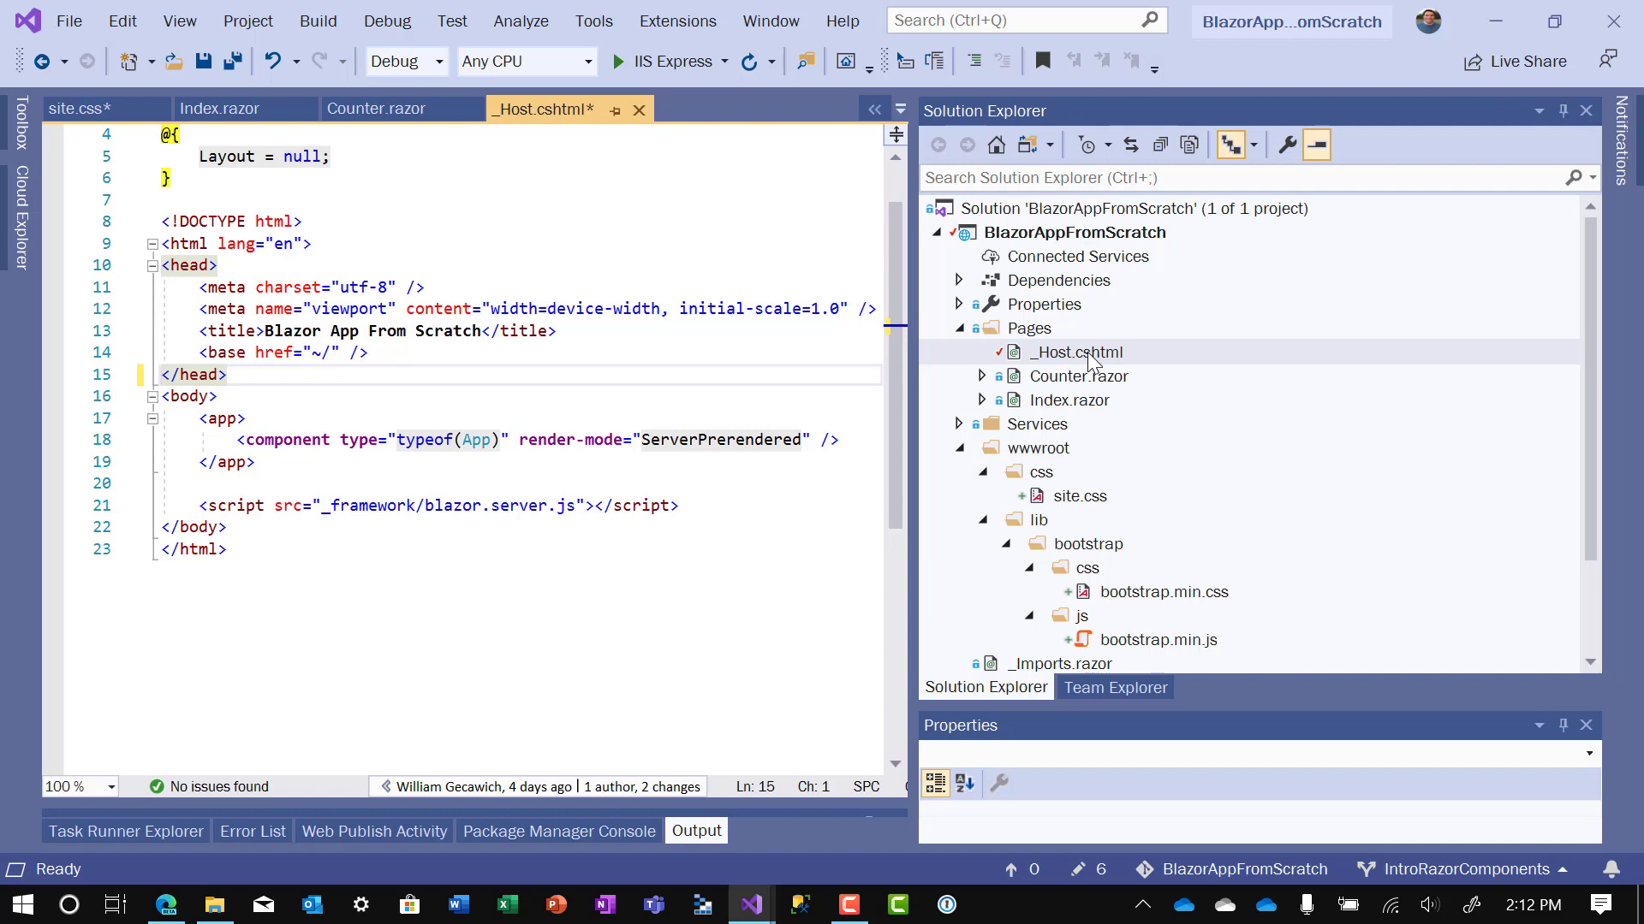
mouse_move(1126, 617)
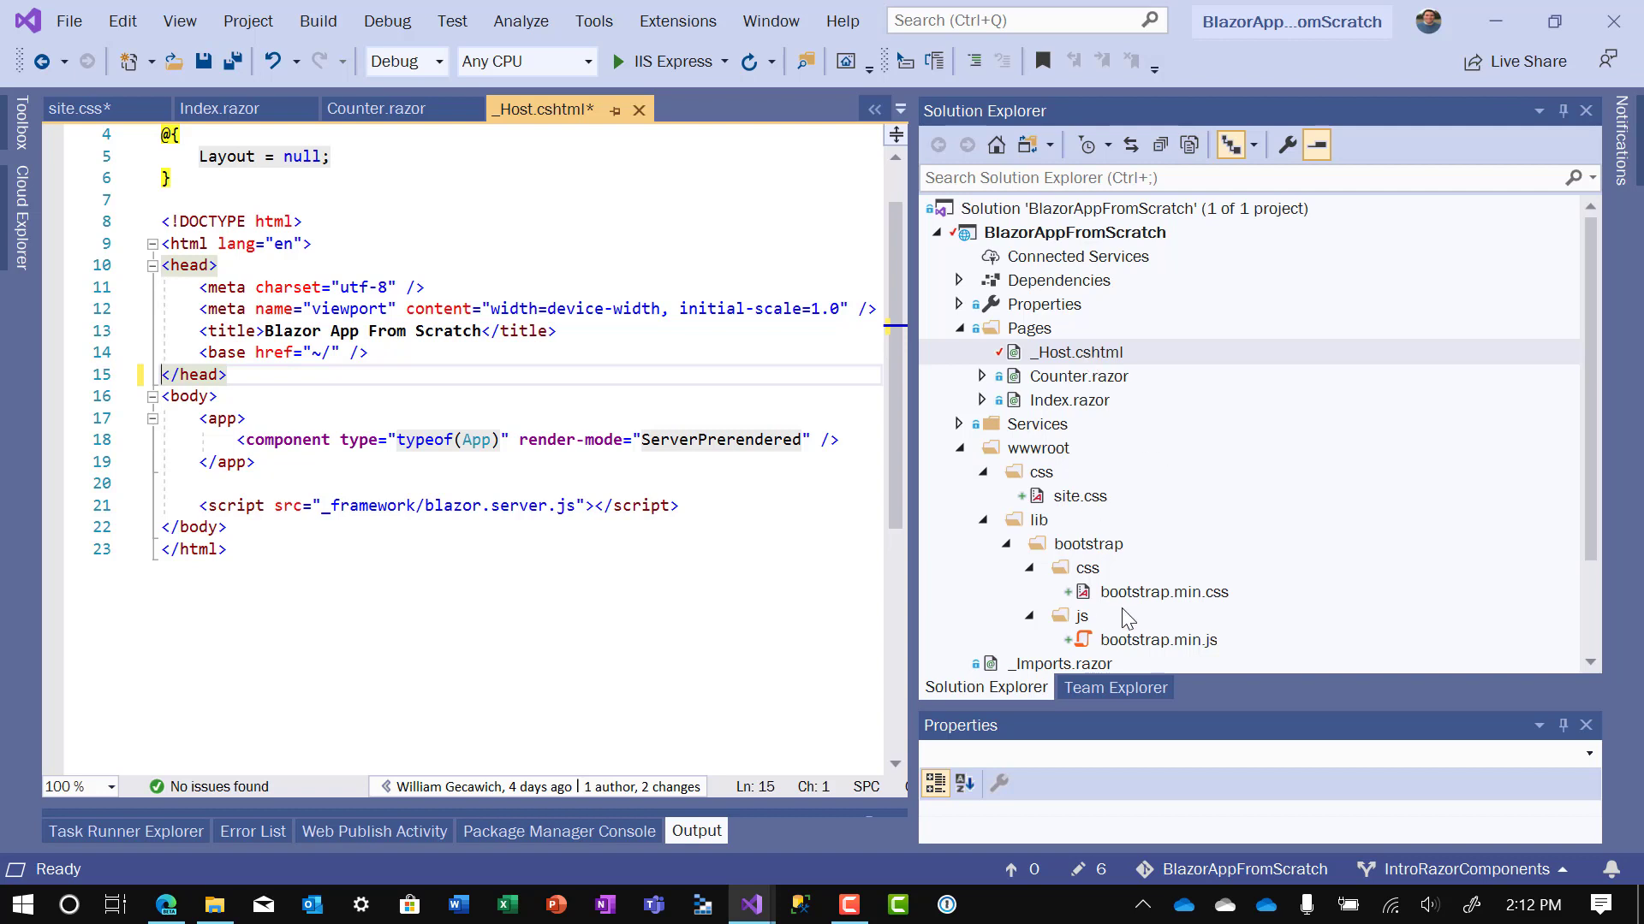
mouse_move(1101, 629)
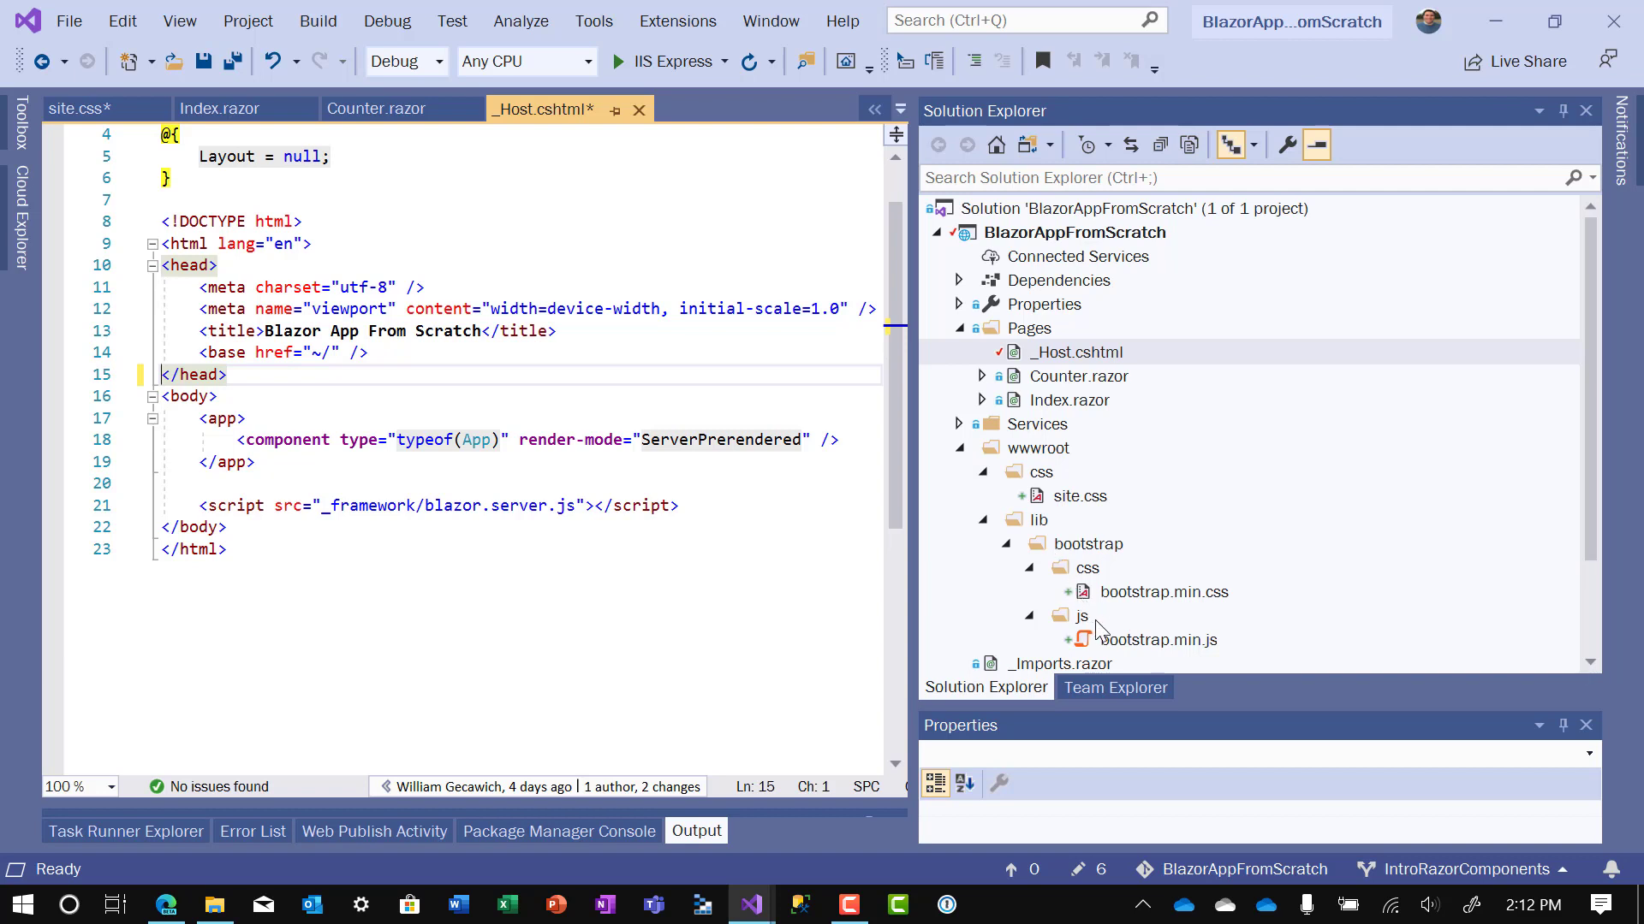
mouse_move(1116, 597)
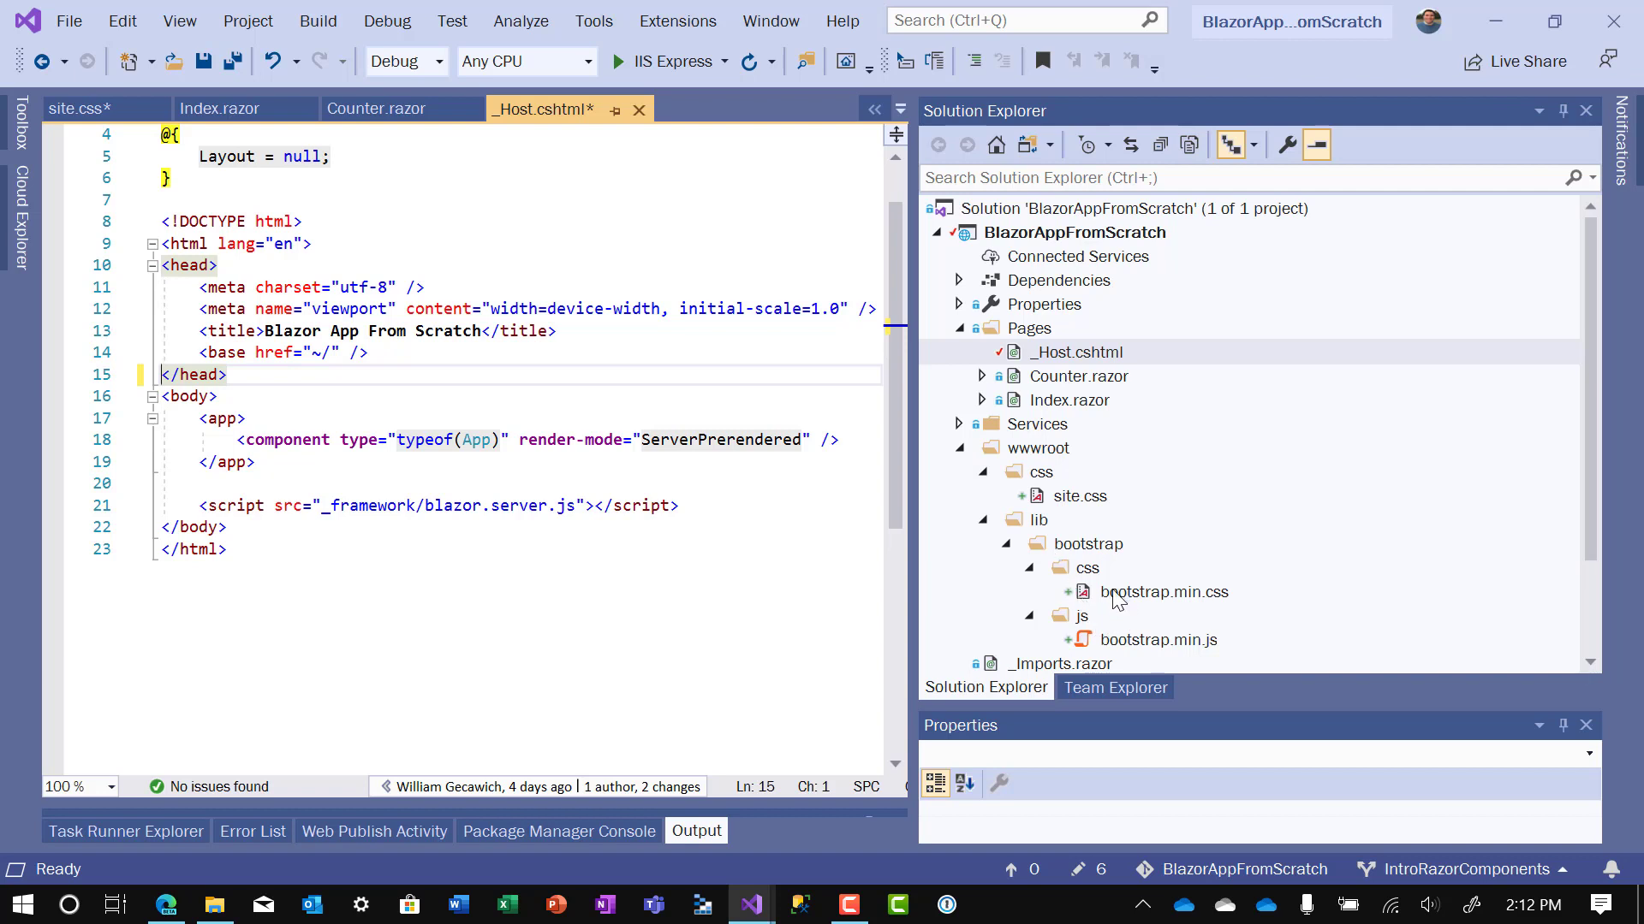
click(1166, 591)
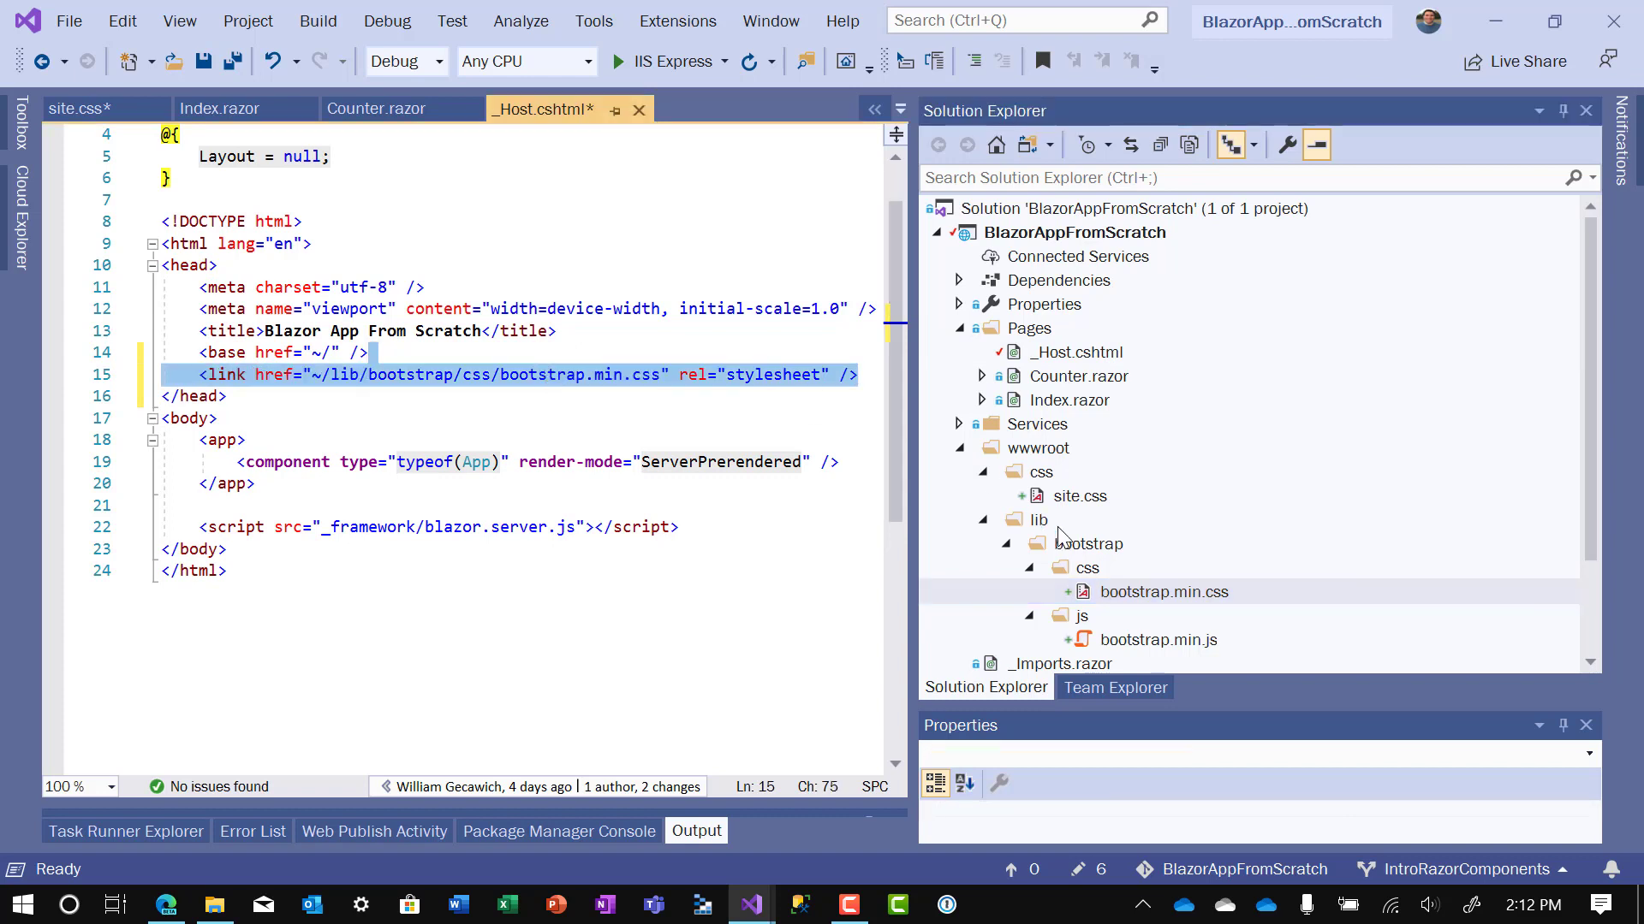
mouse_move(867, 531)
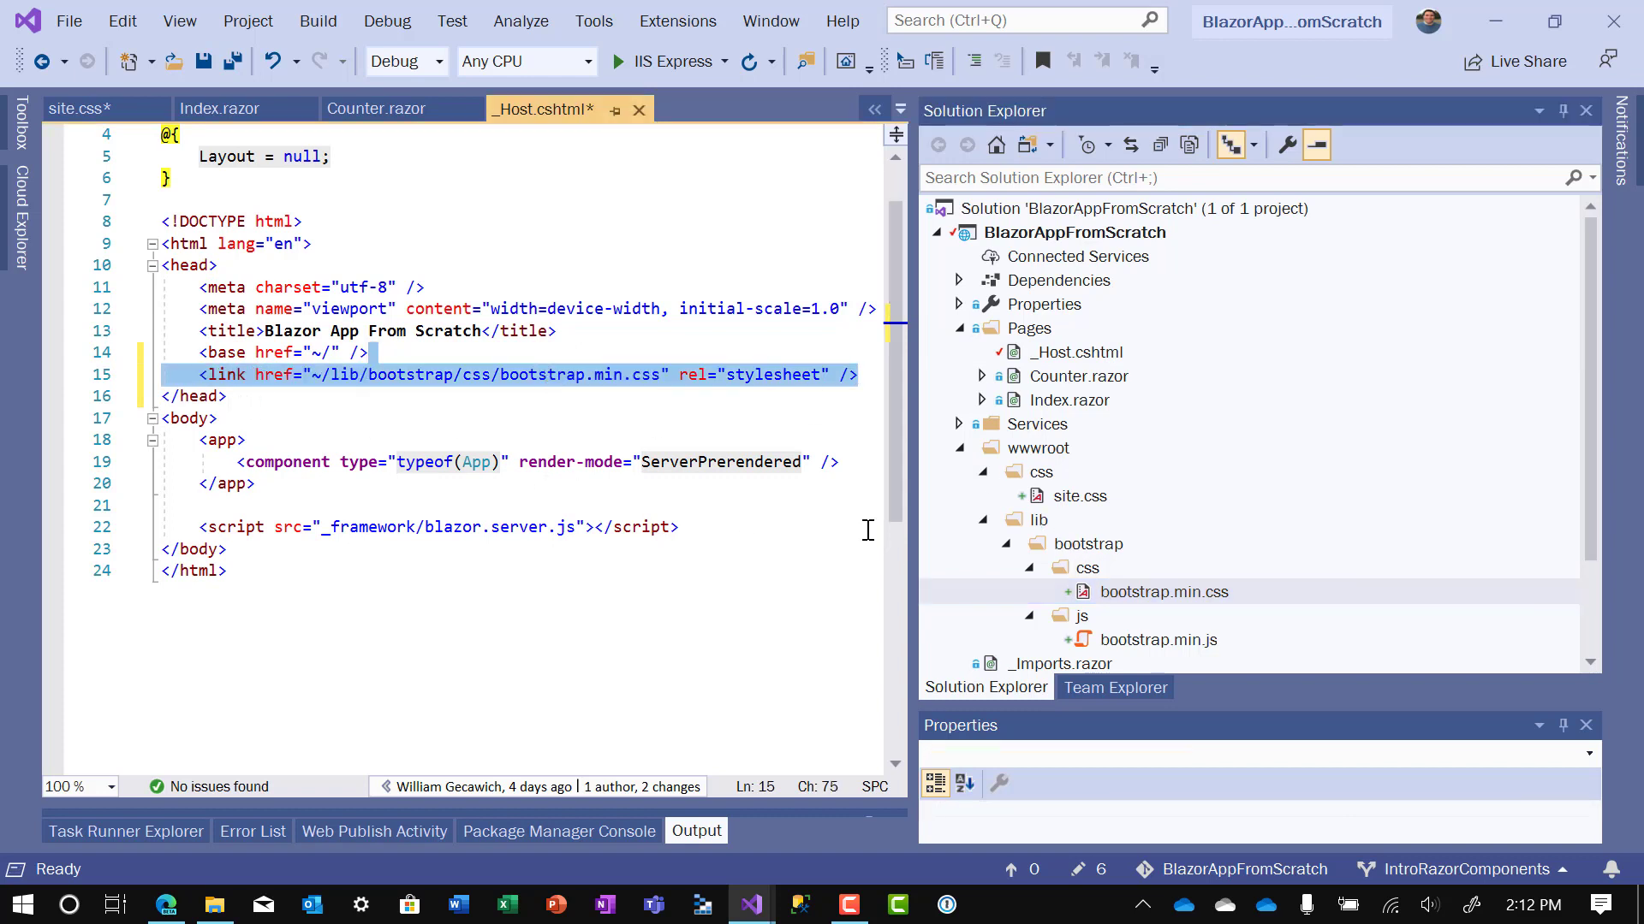
mouse_move(1121, 649)
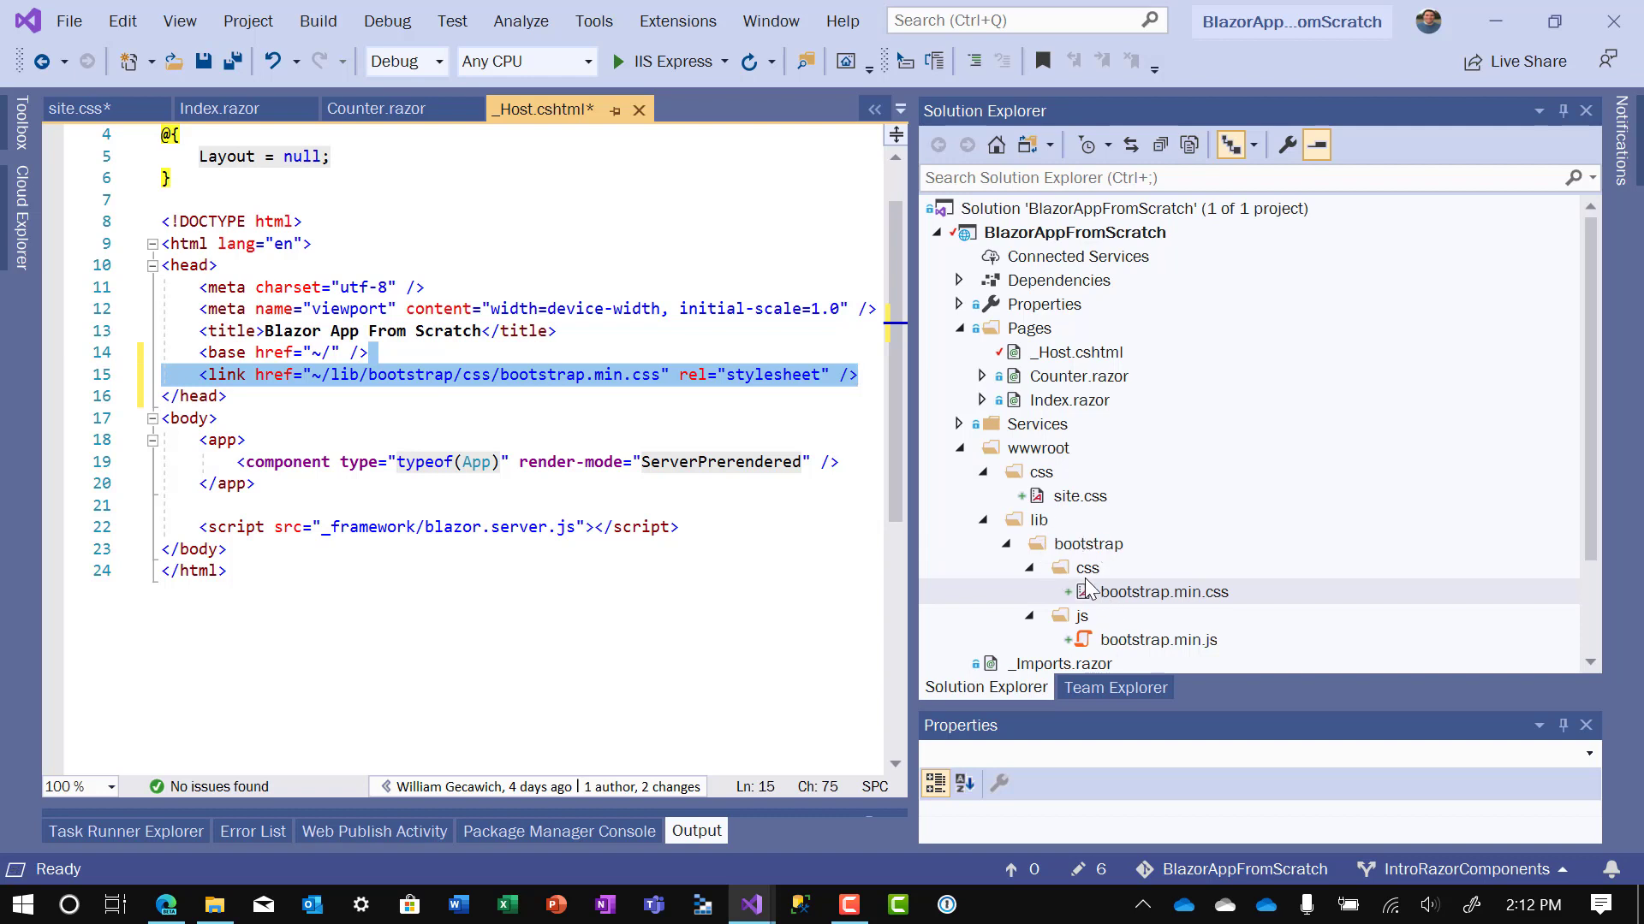
mouse_move(1067, 506)
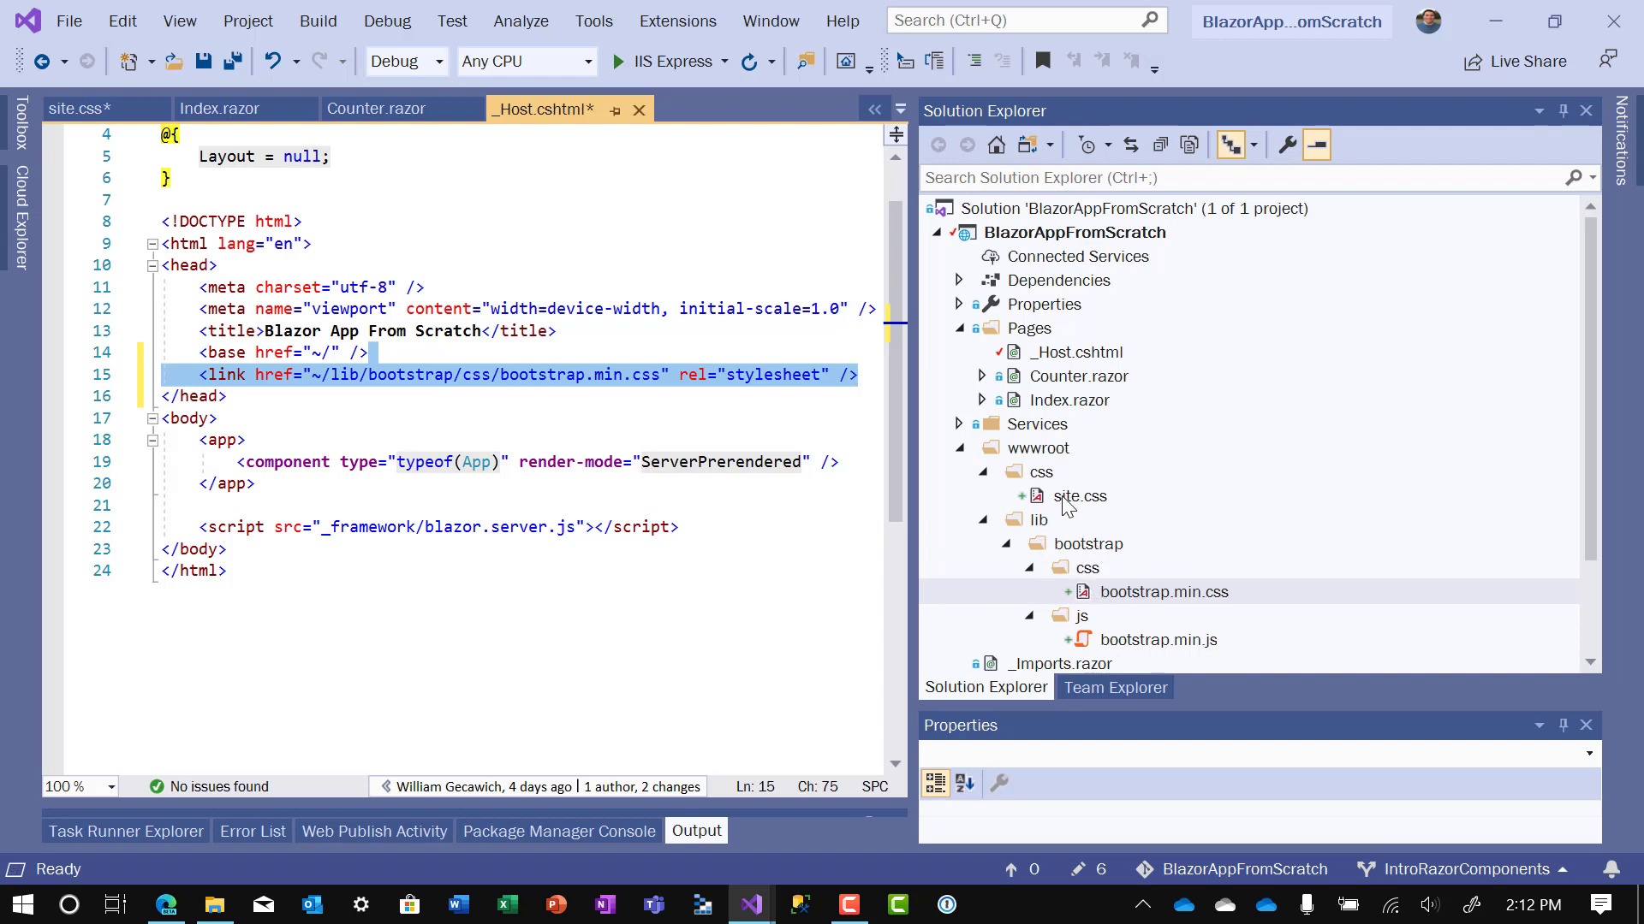
click(1078, 496)
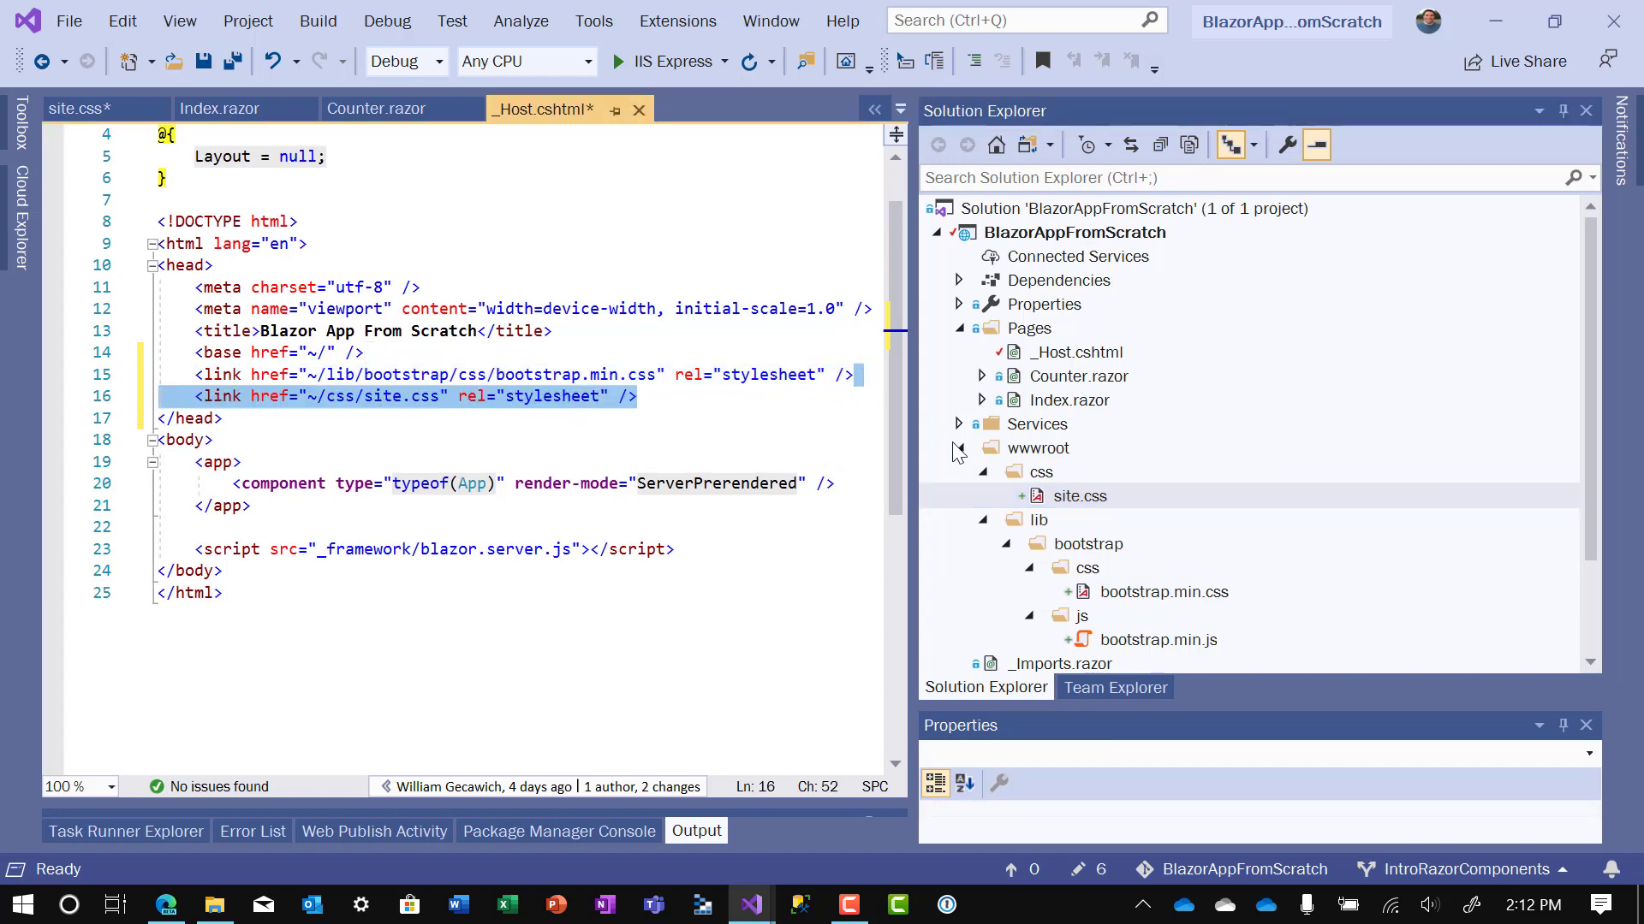
mouse_move(1126, 652)
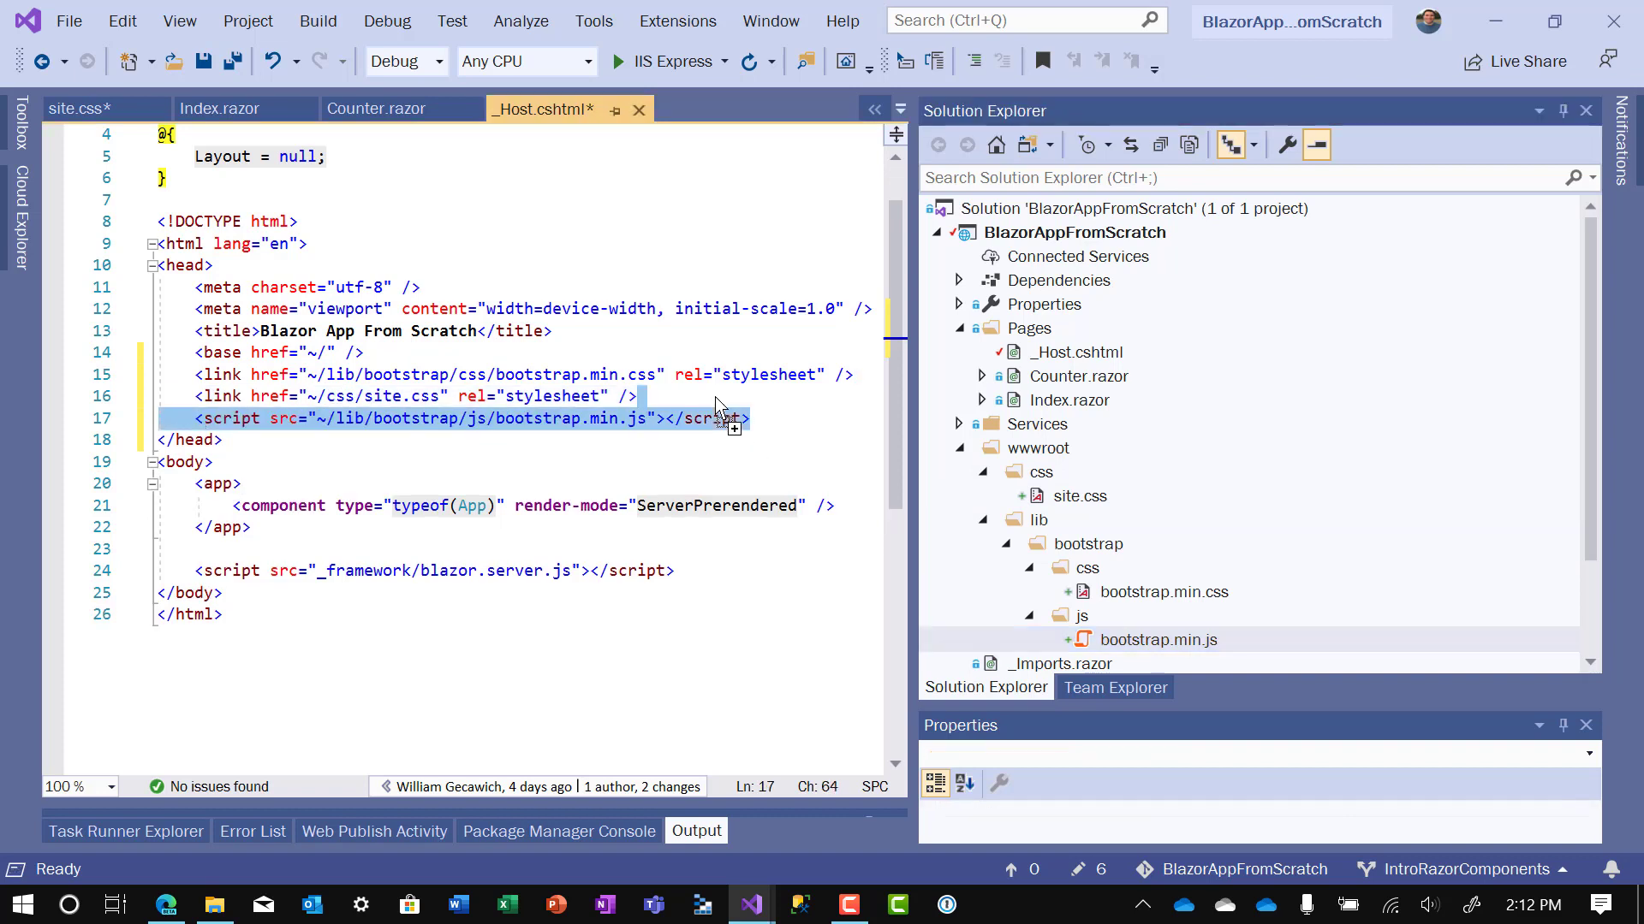
click(750, 419)
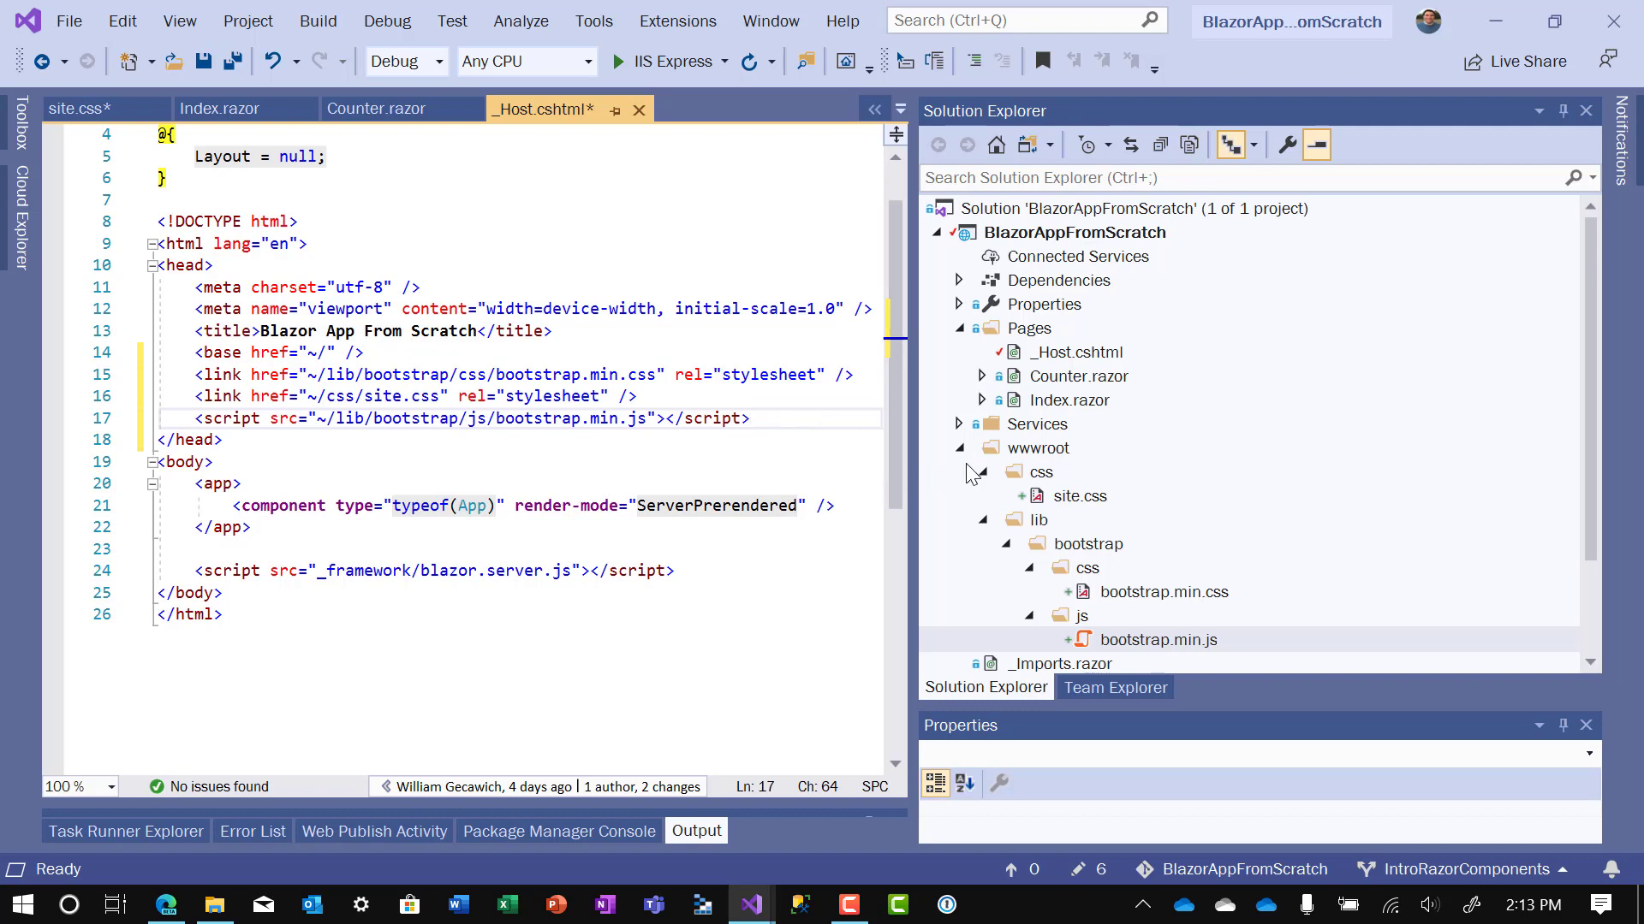
Collapse wwwroot and open App.razor in a tab beside _Host.cshtml.
click(957, 447)
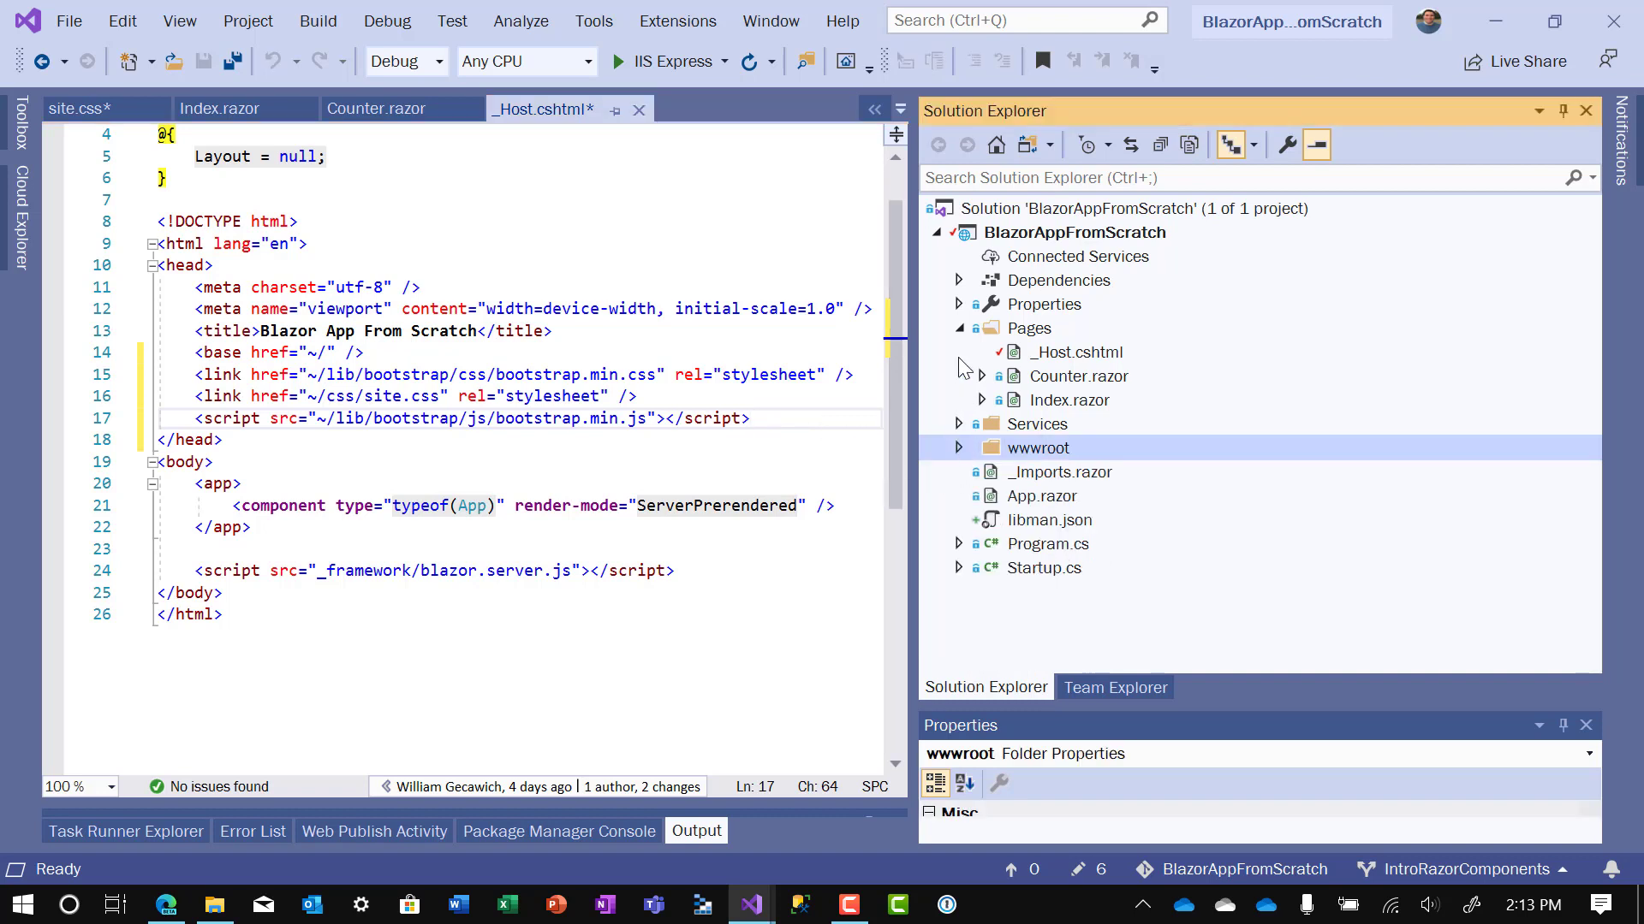
mouse_move(978, 354)
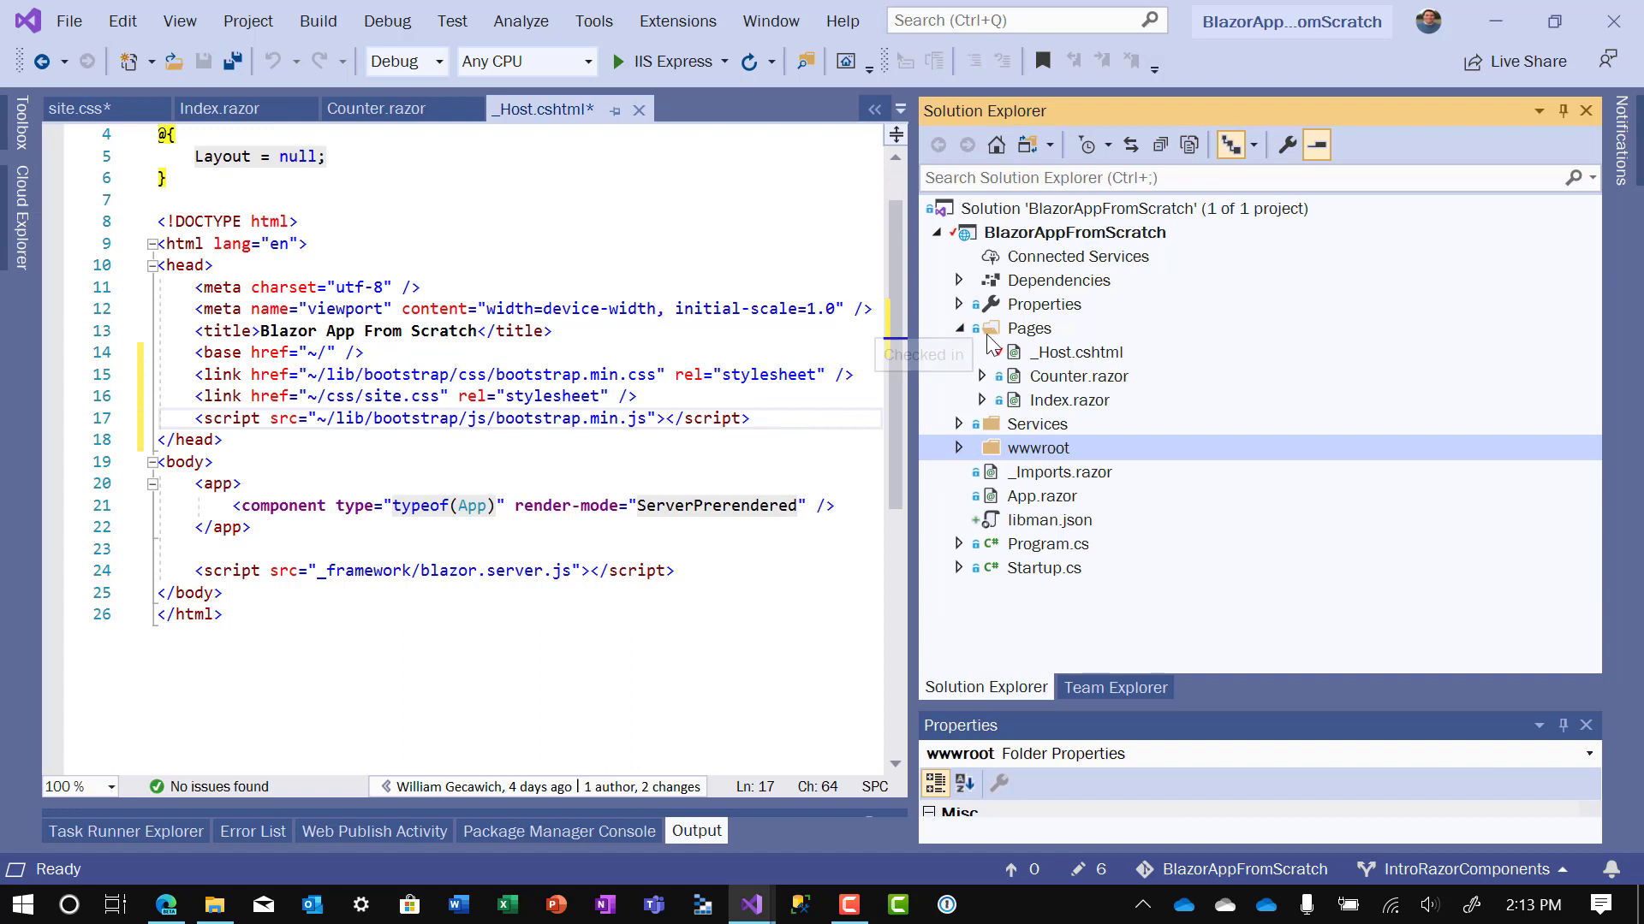
mouse_move(991, 407)
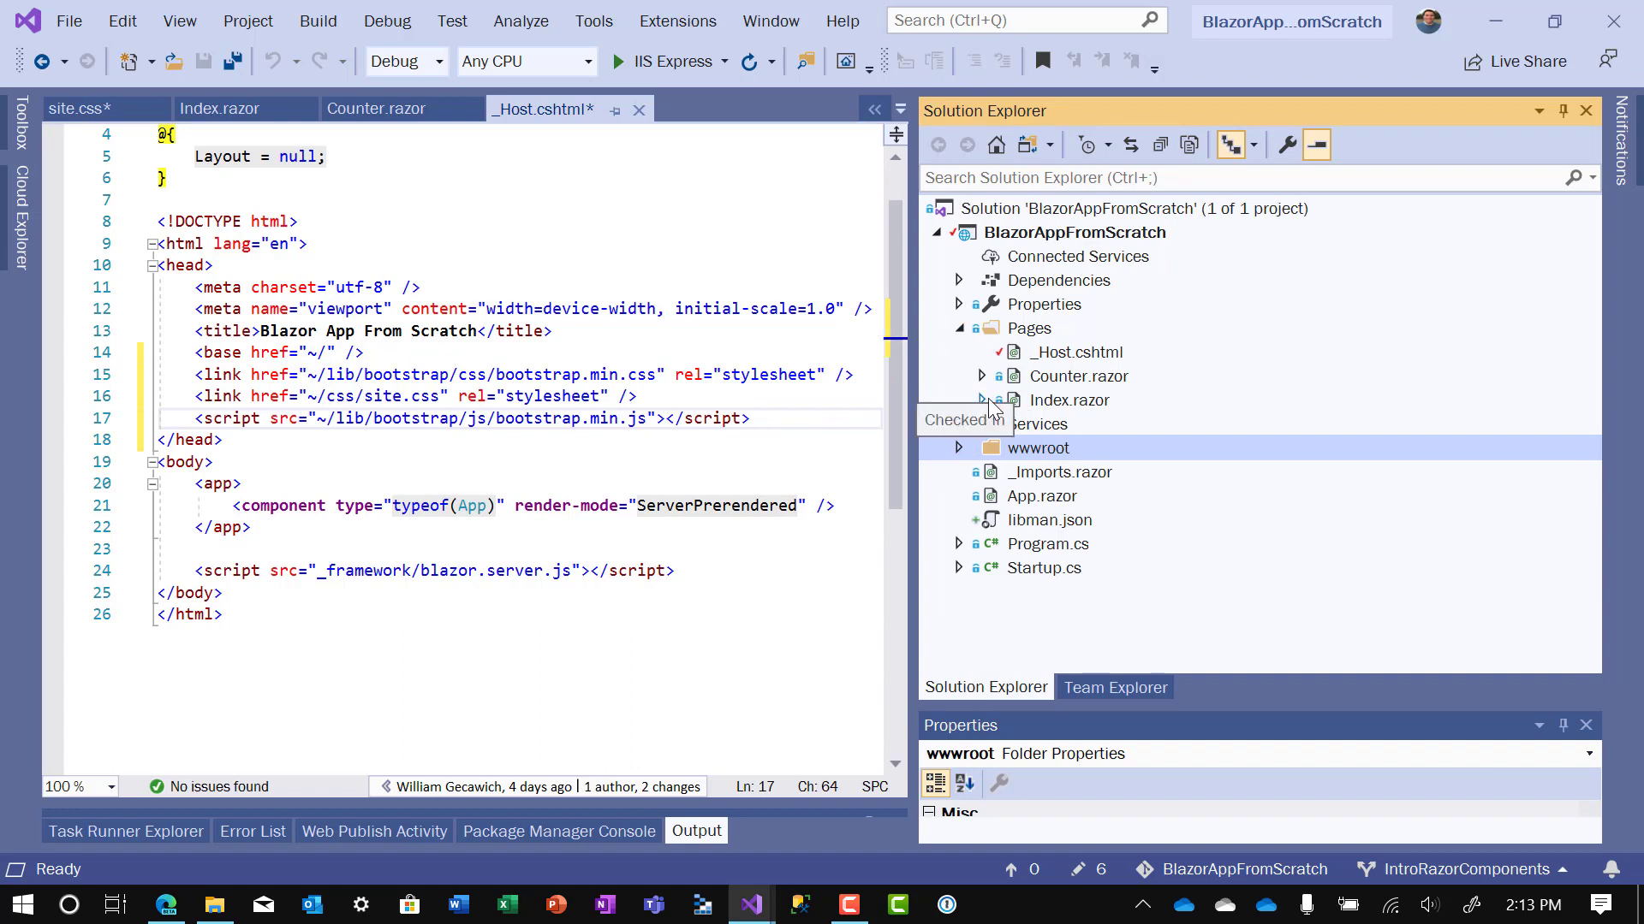
mouse_move(1032, 377)
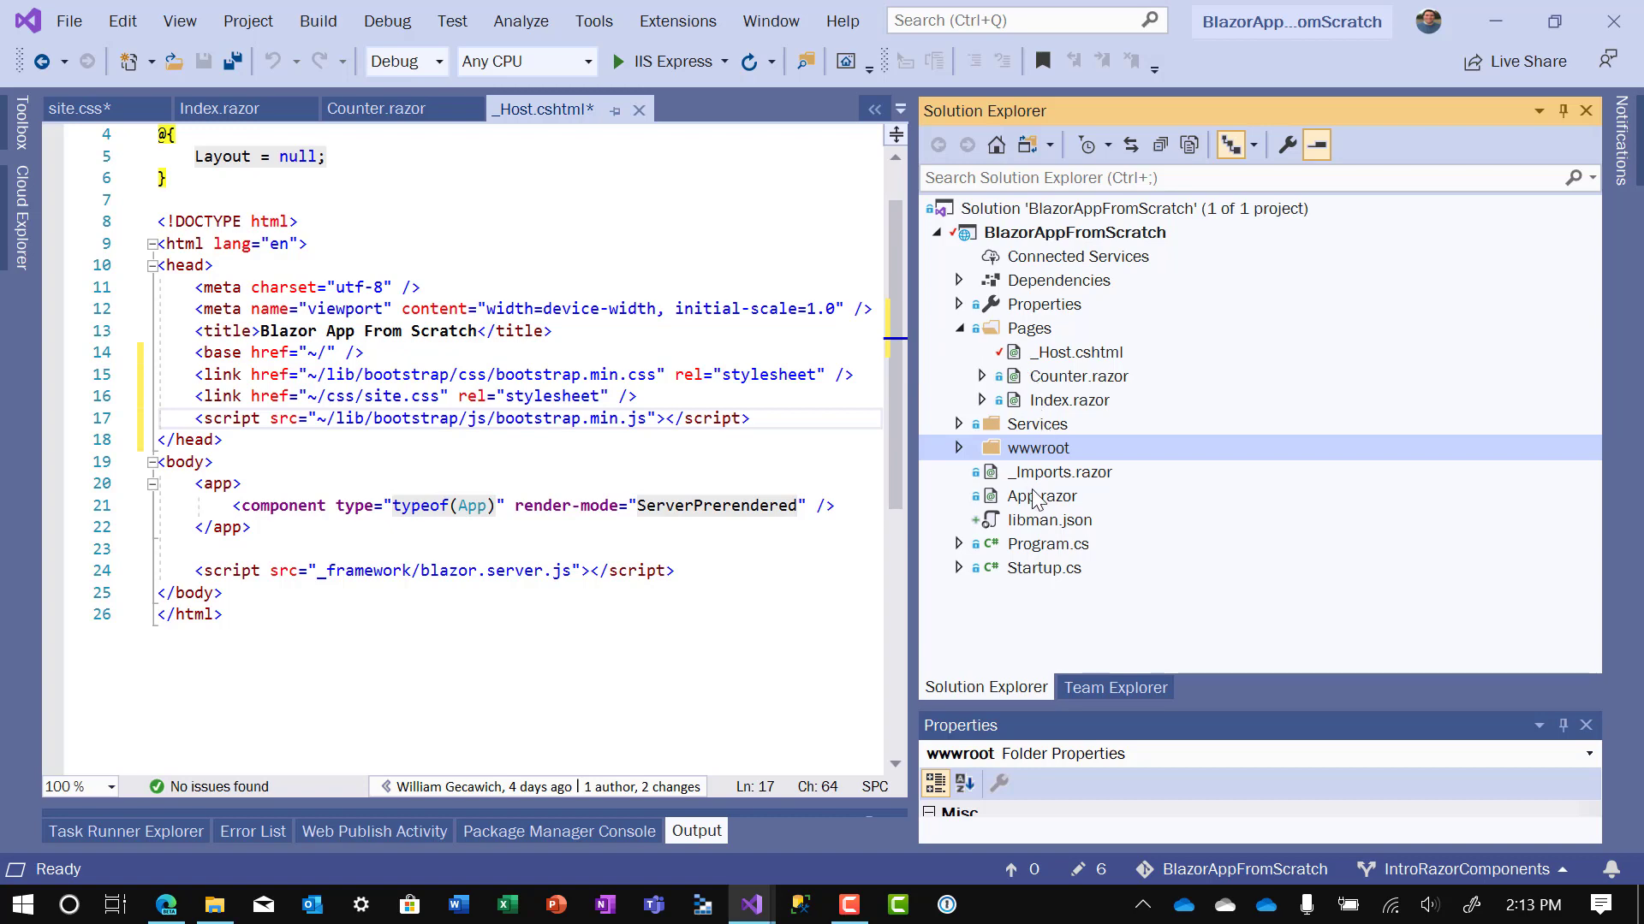
double_click(1042, 496)
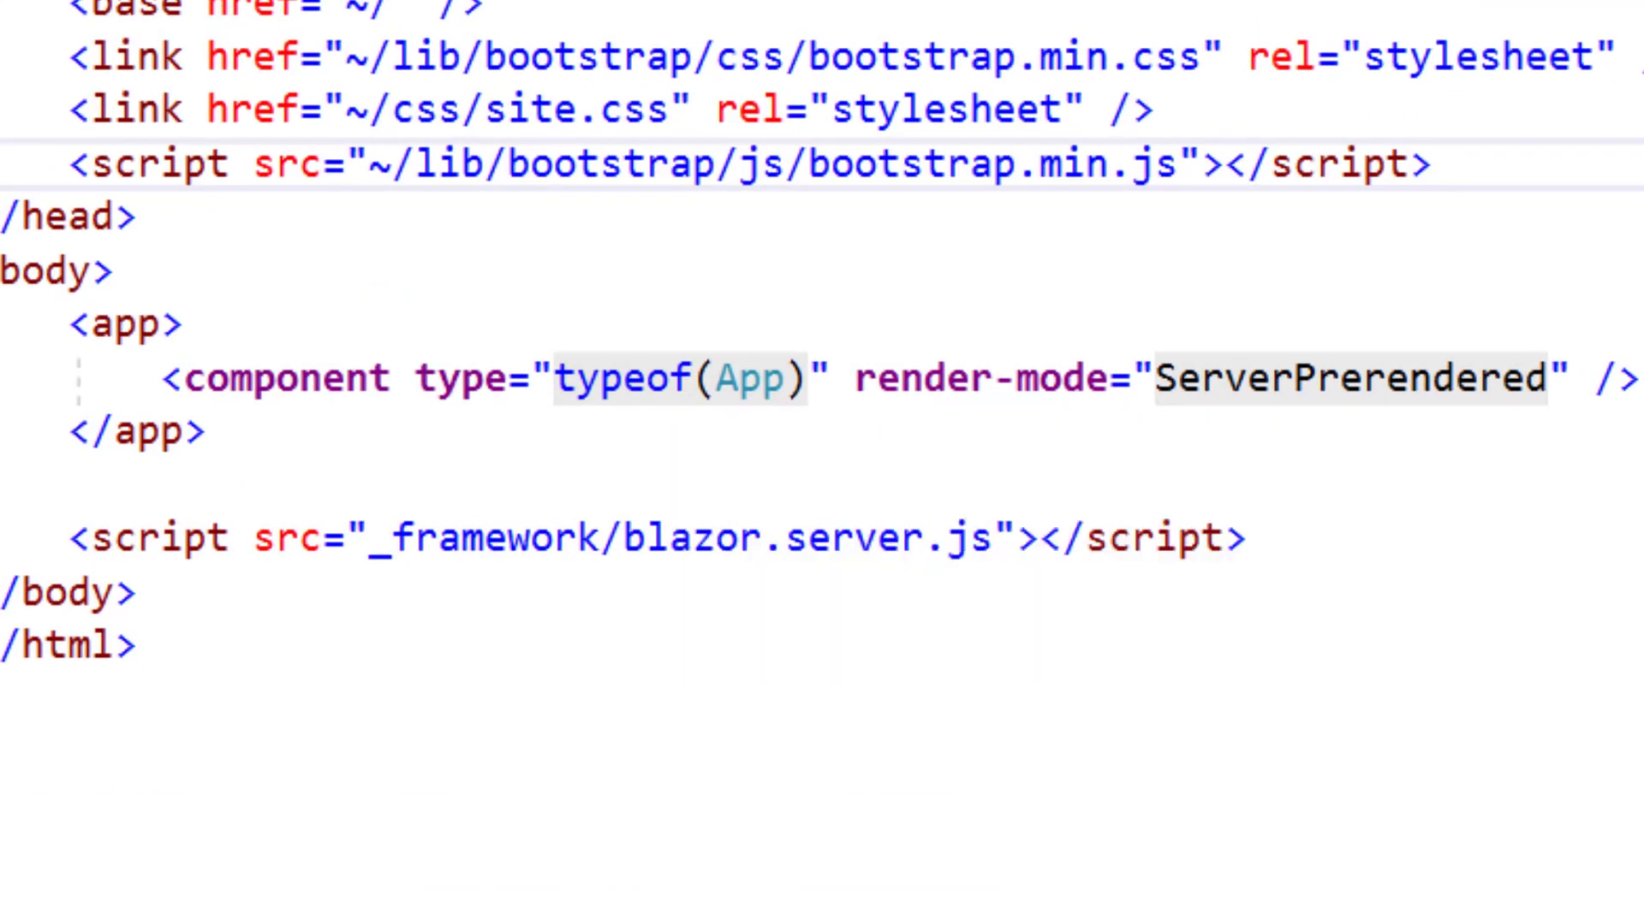
click(1436, 165)
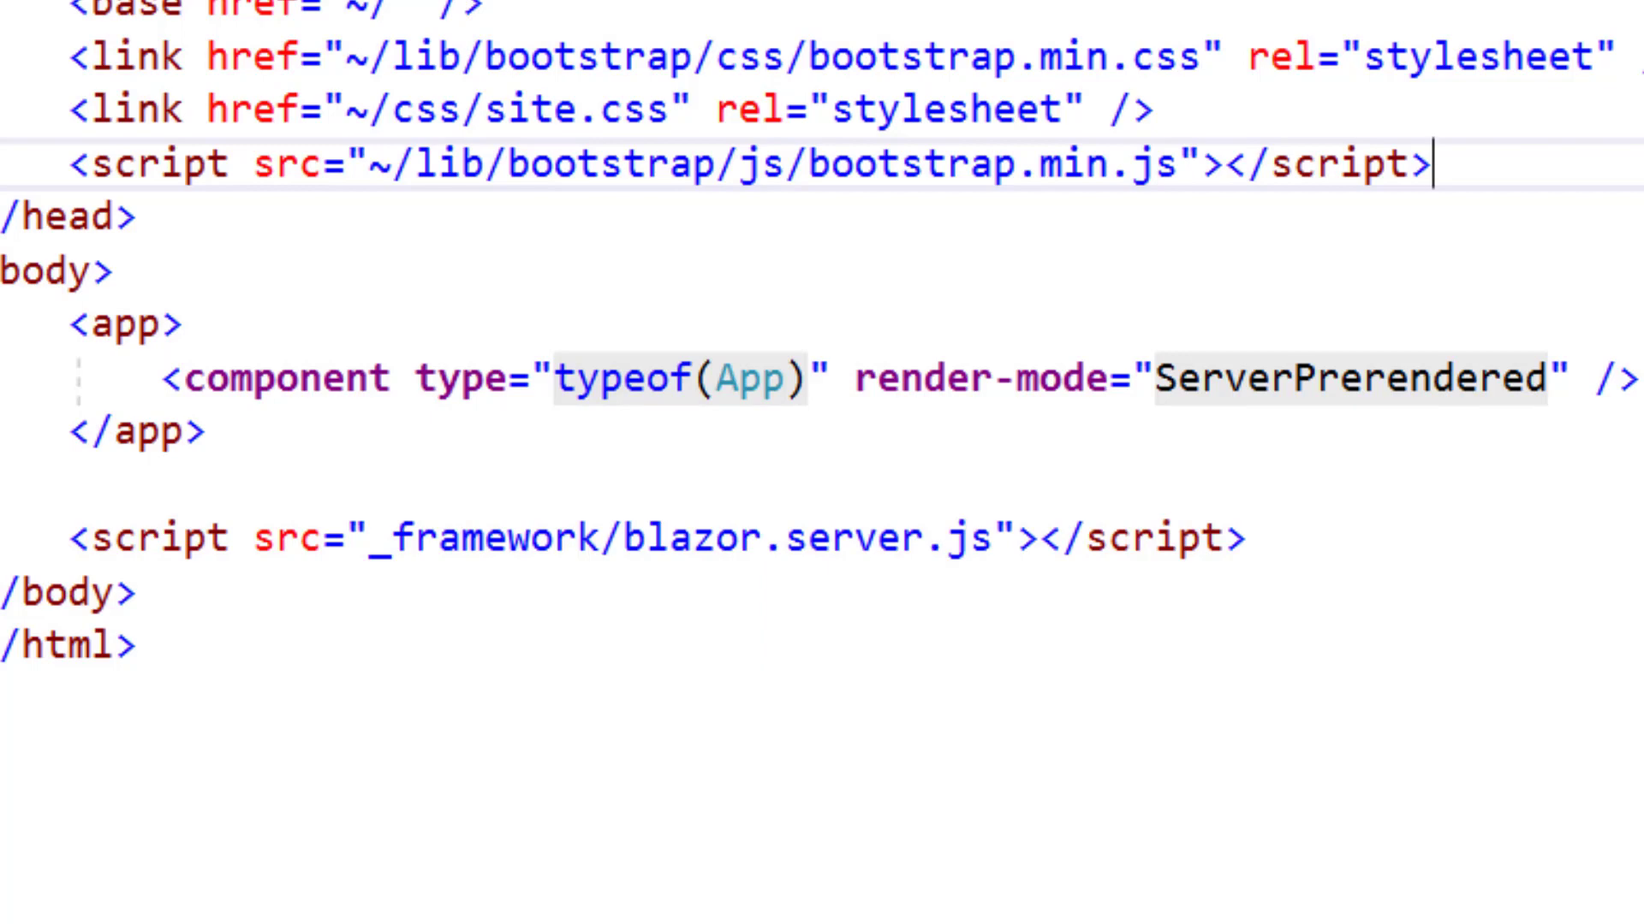
mouse_move(750, 379)
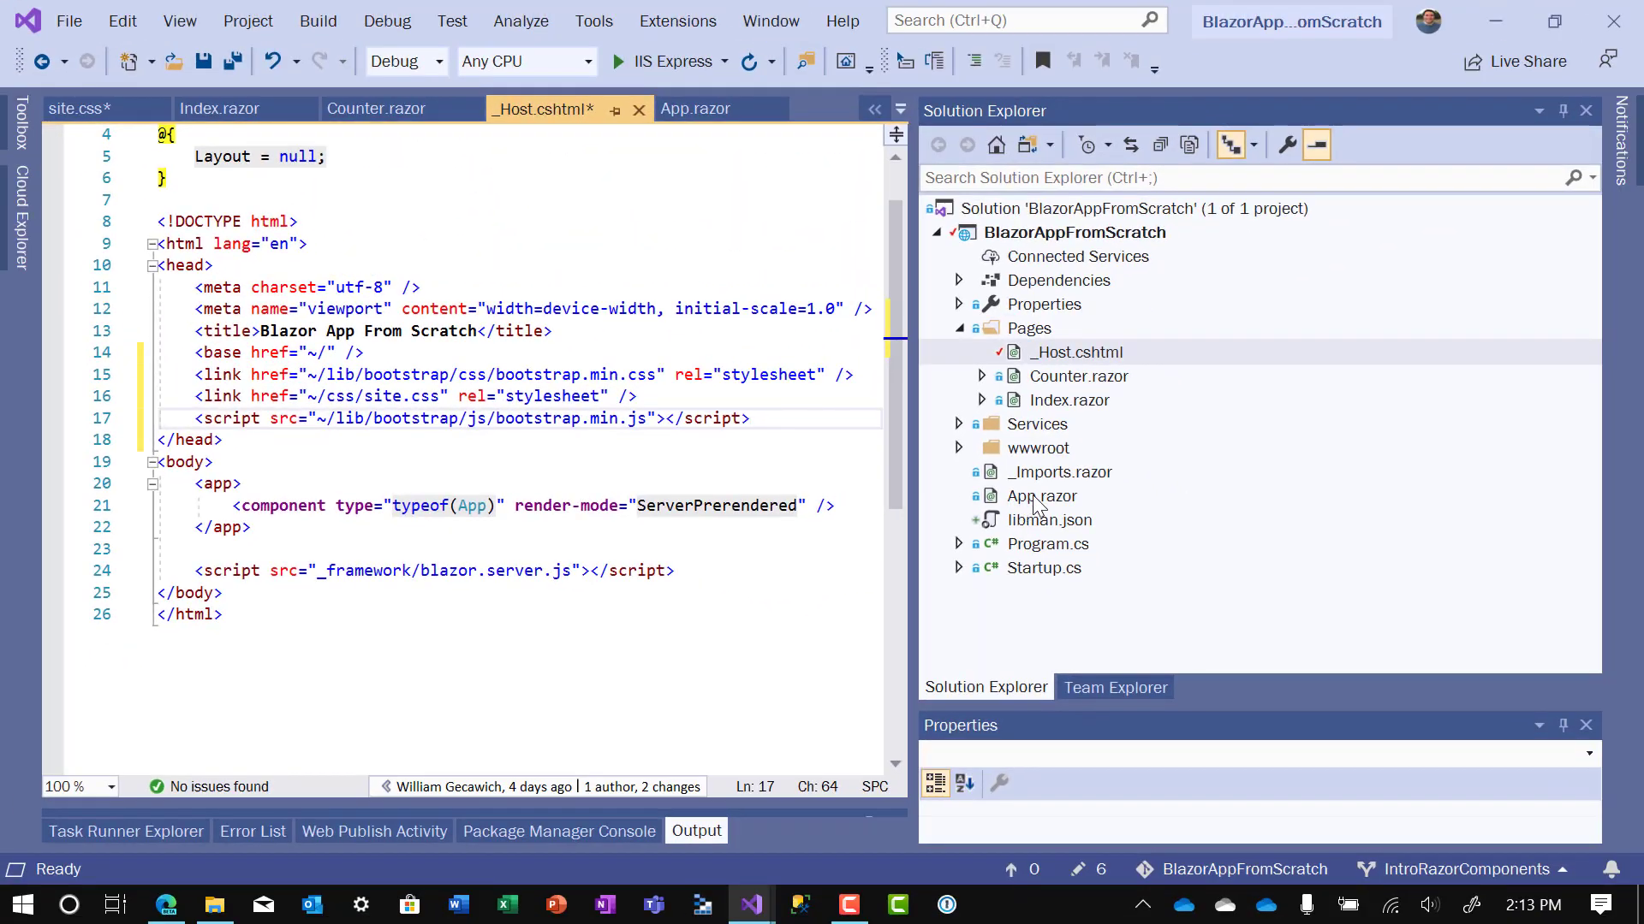
click(696, 108)
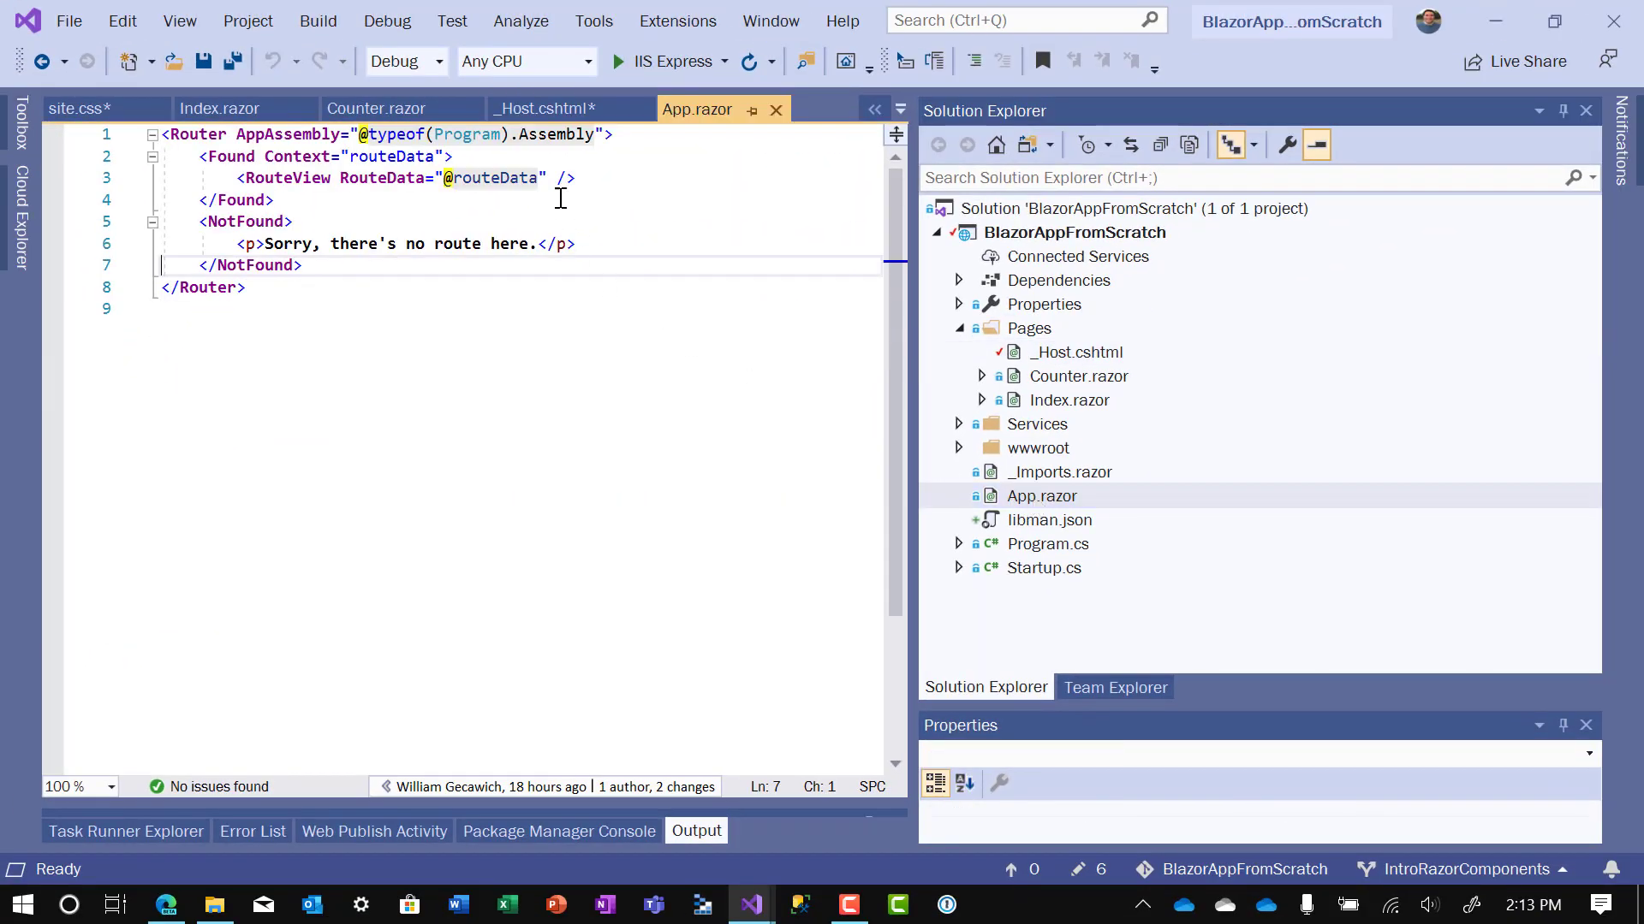
click(566, 178)
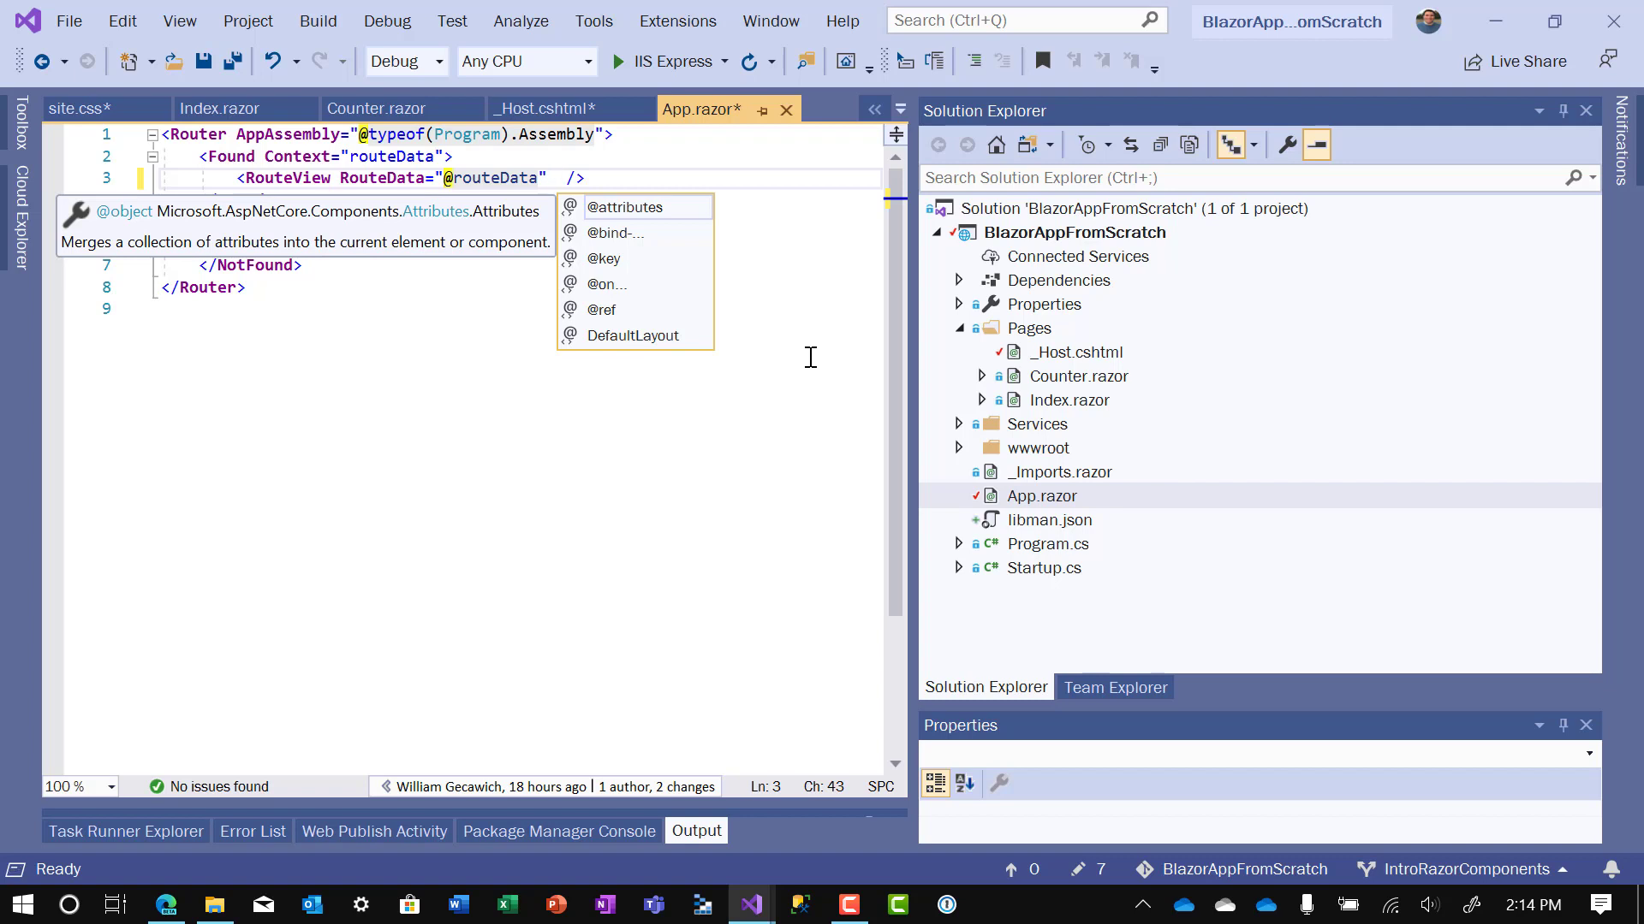
text(def)
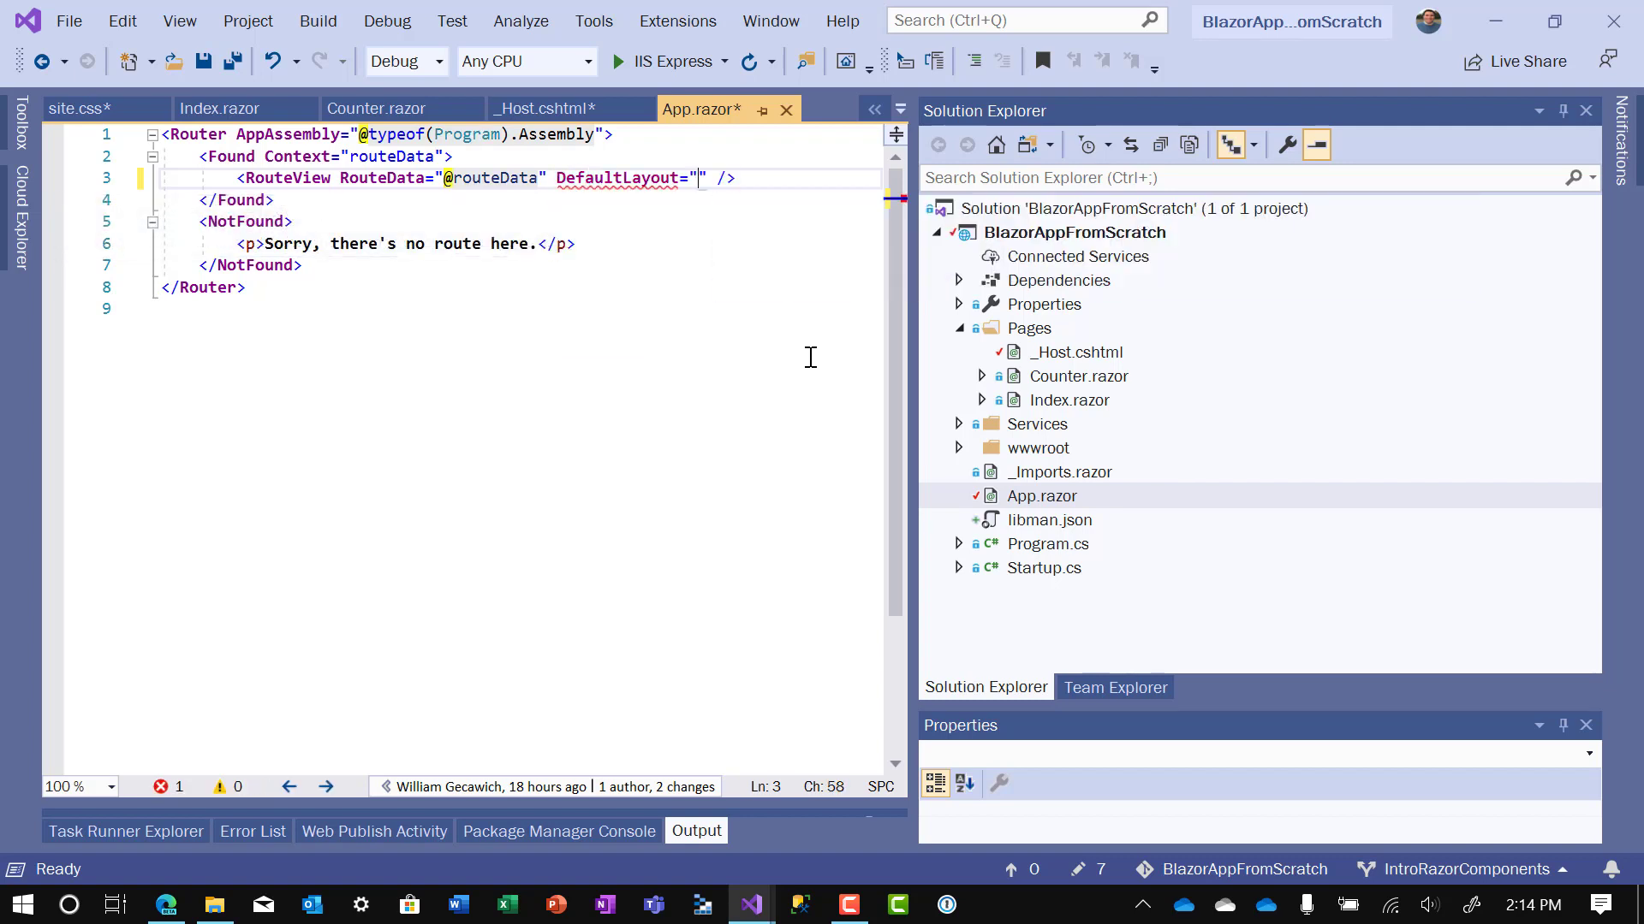
text(@typ)
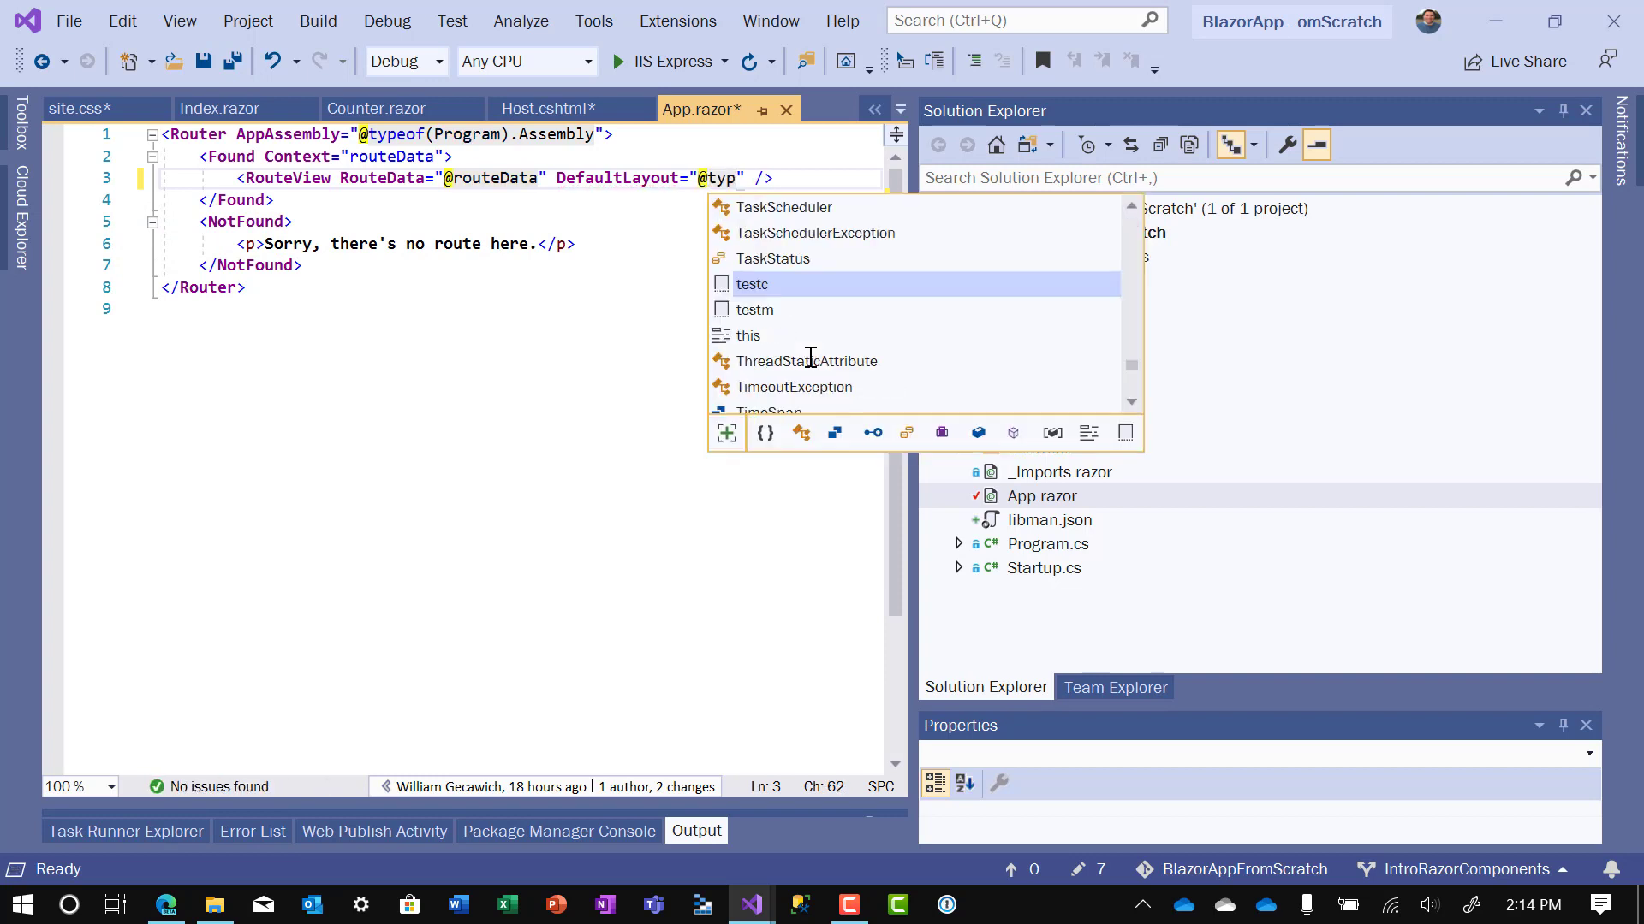
text(eof)
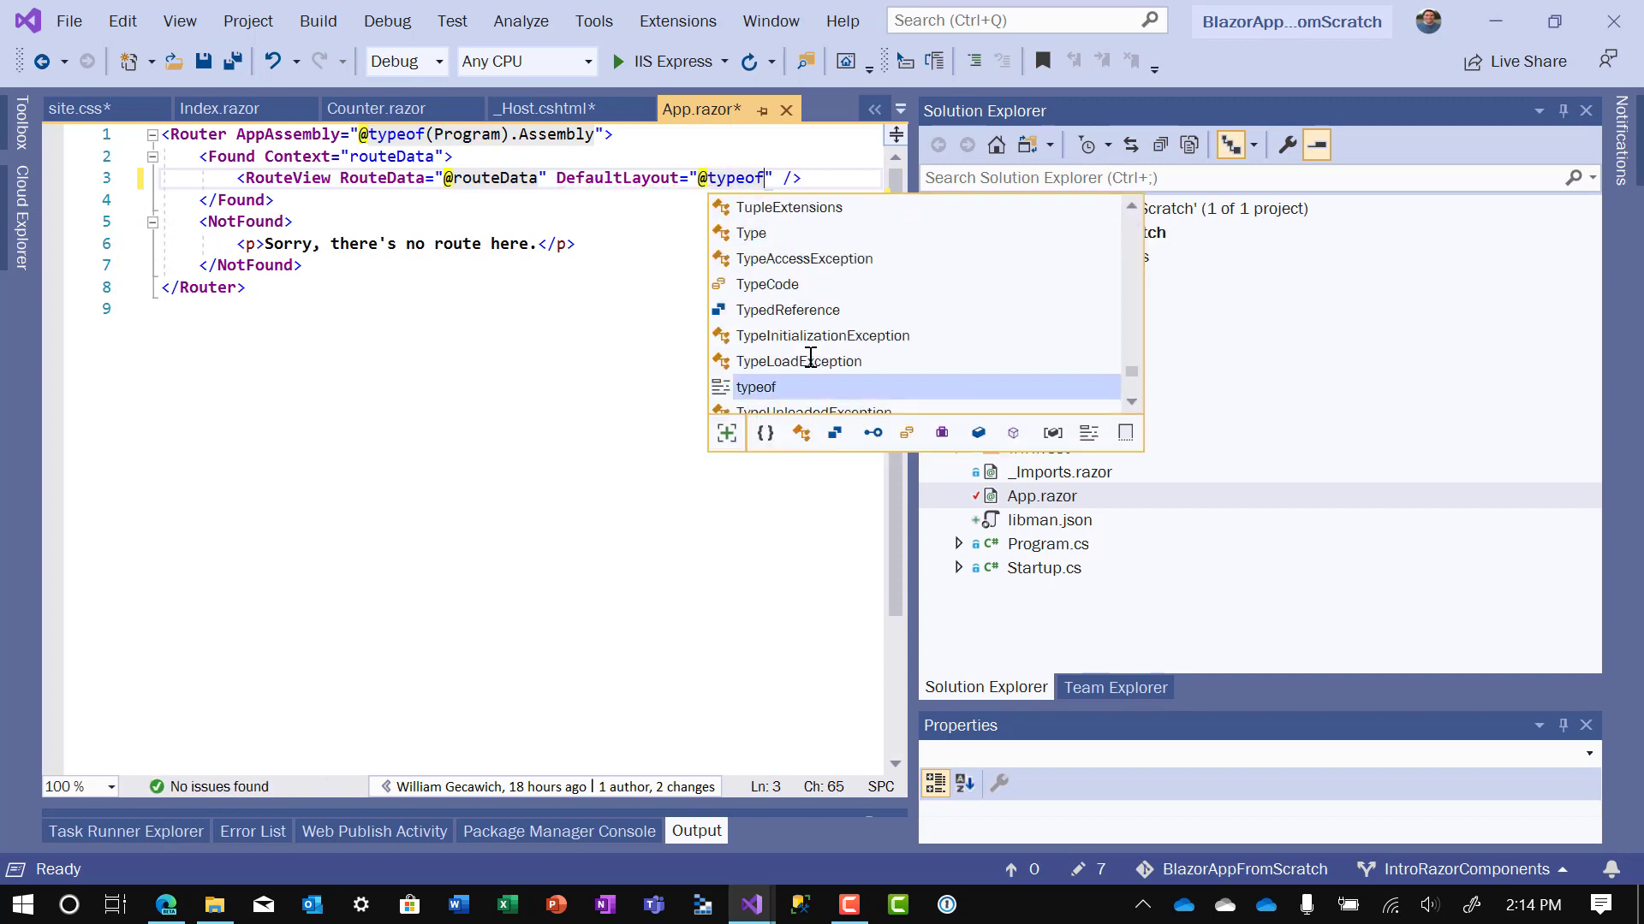
text((M)
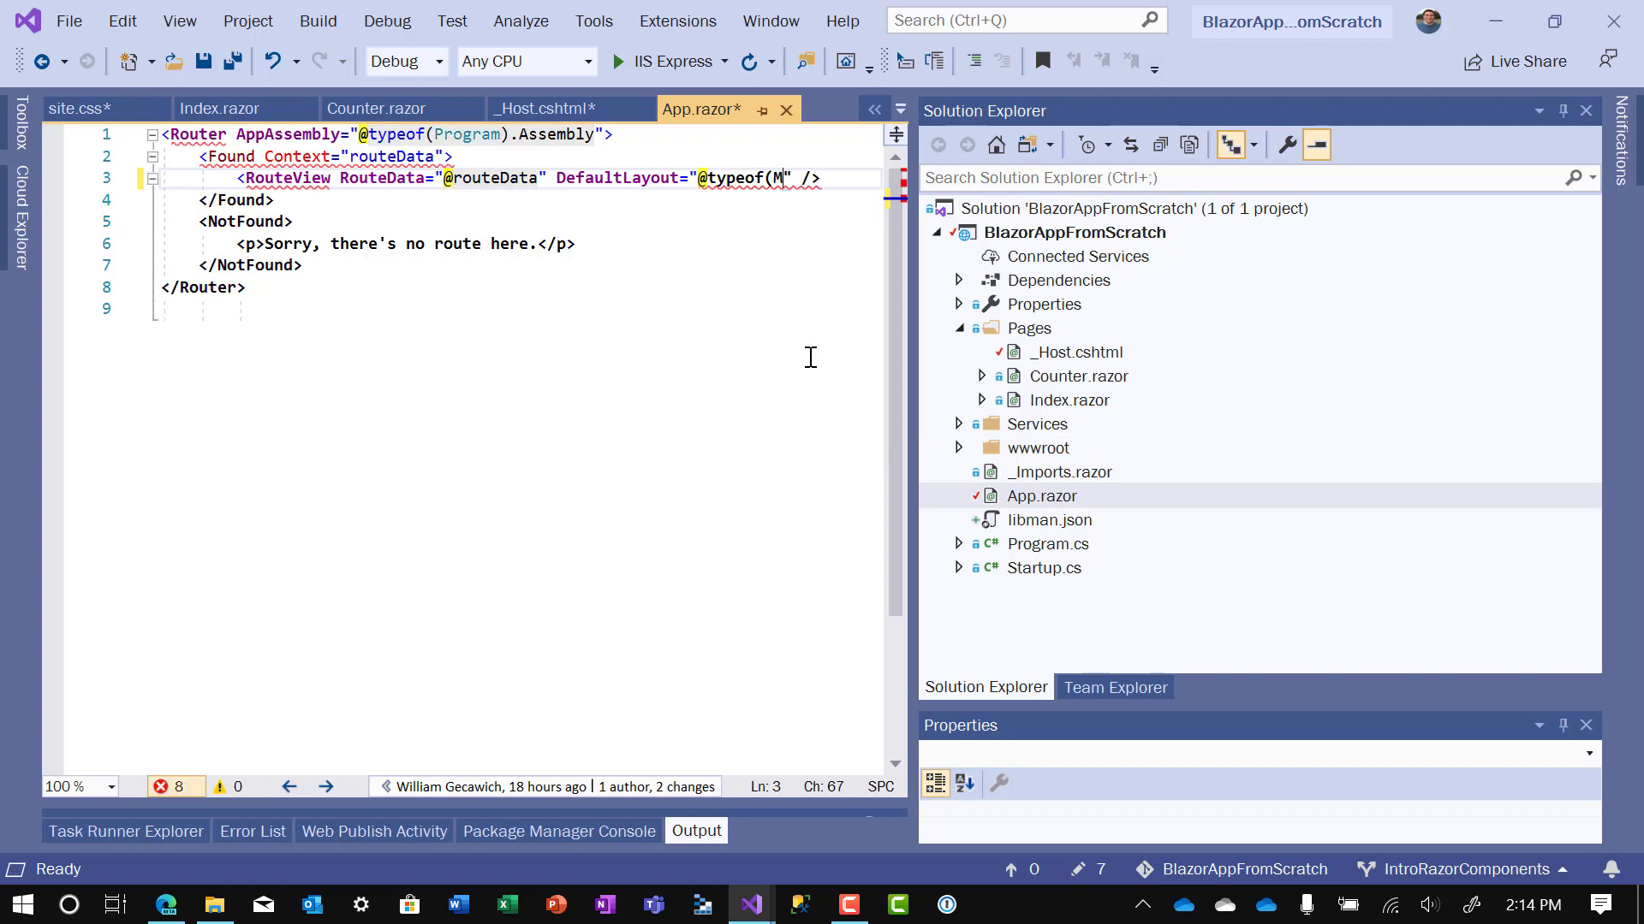
text(ainLayout)
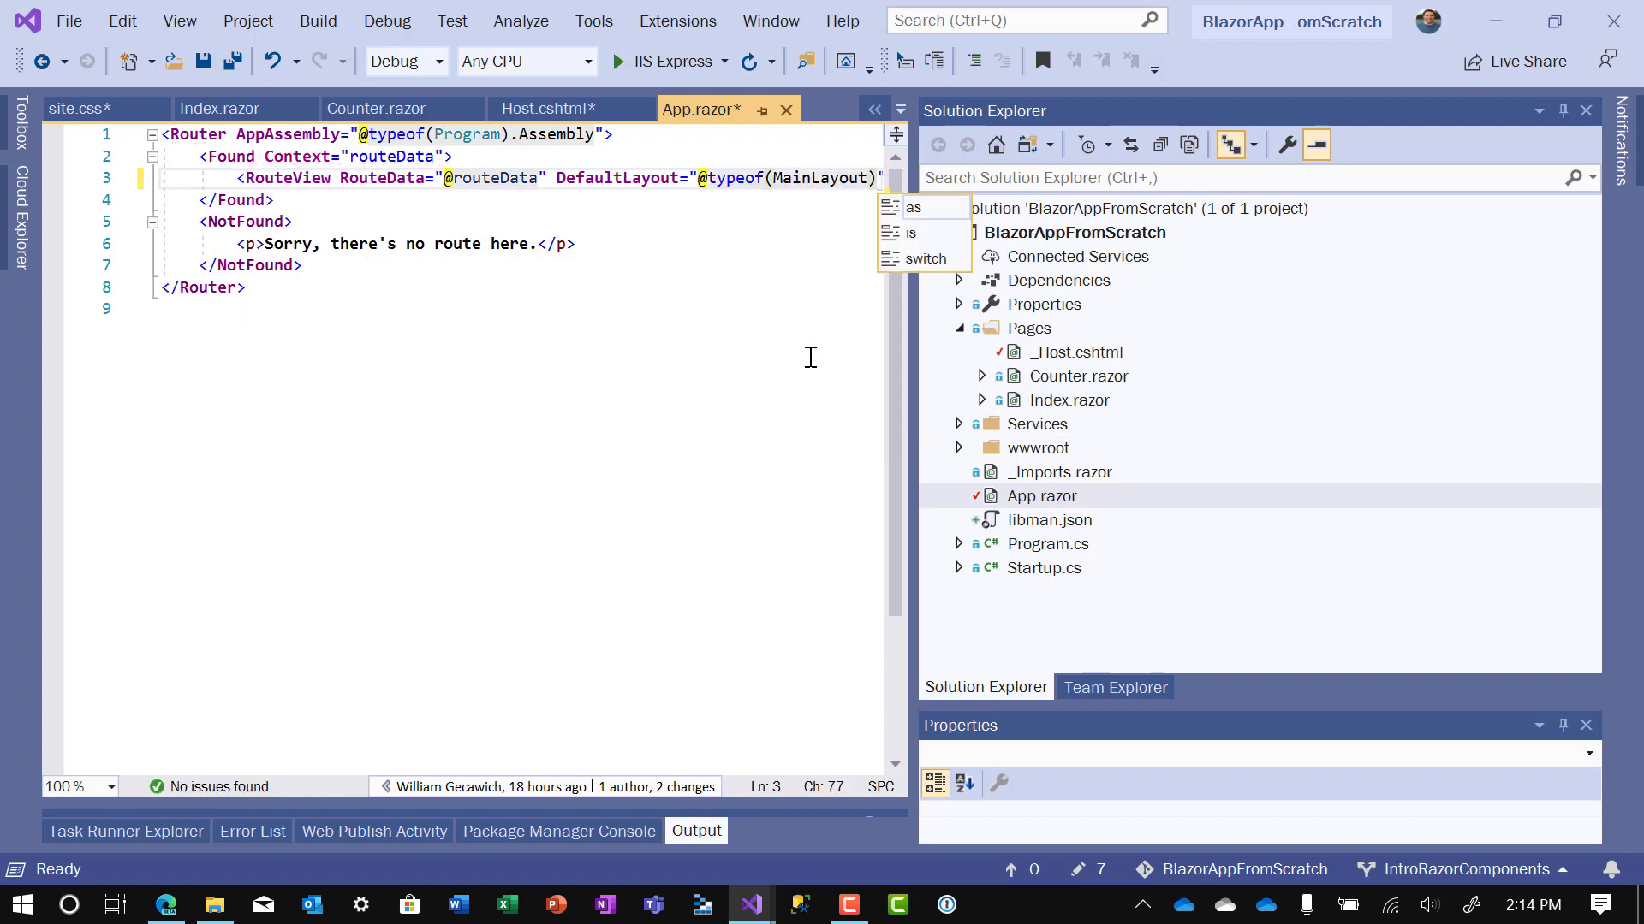
mouse_move(755, 262)
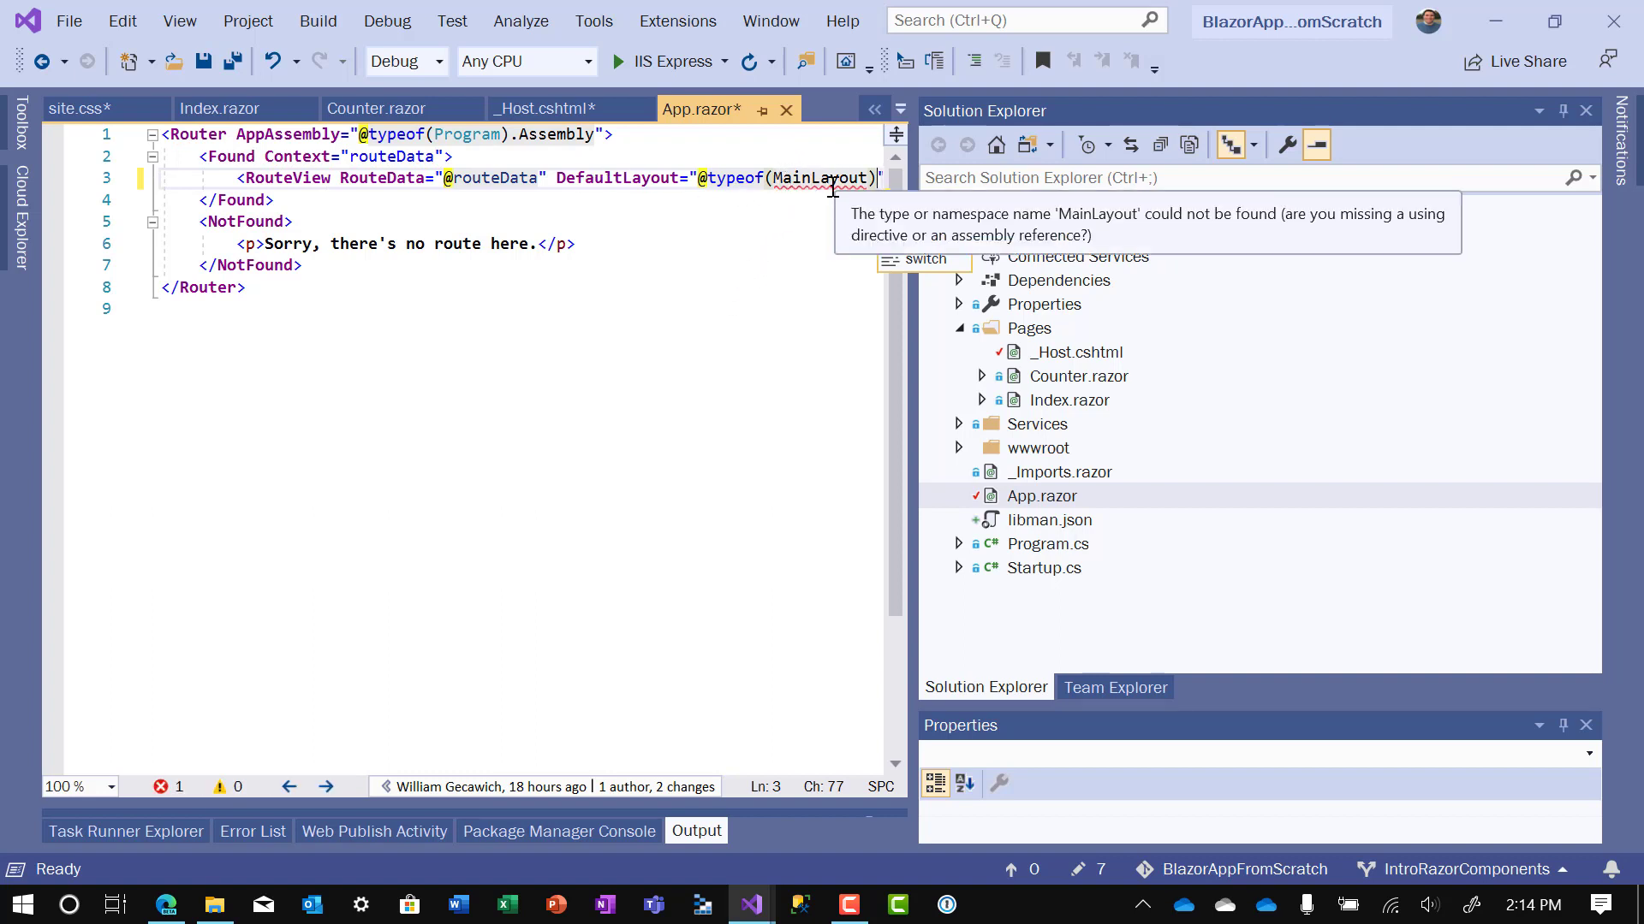
mouse_move(809, 194)
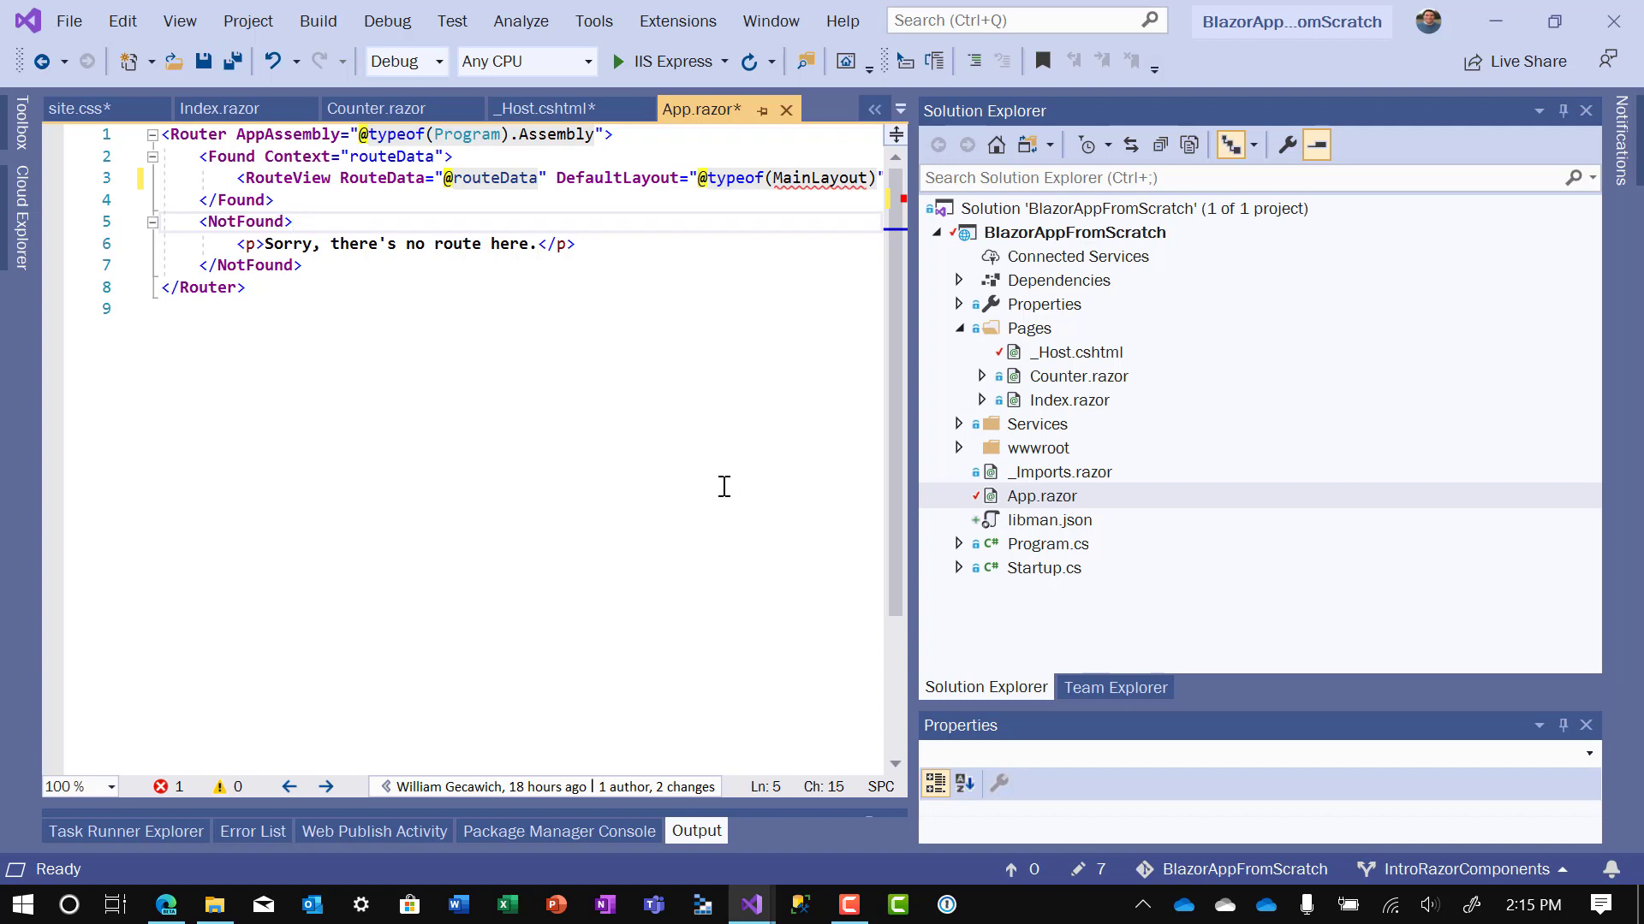
mouse_move(419, 405)
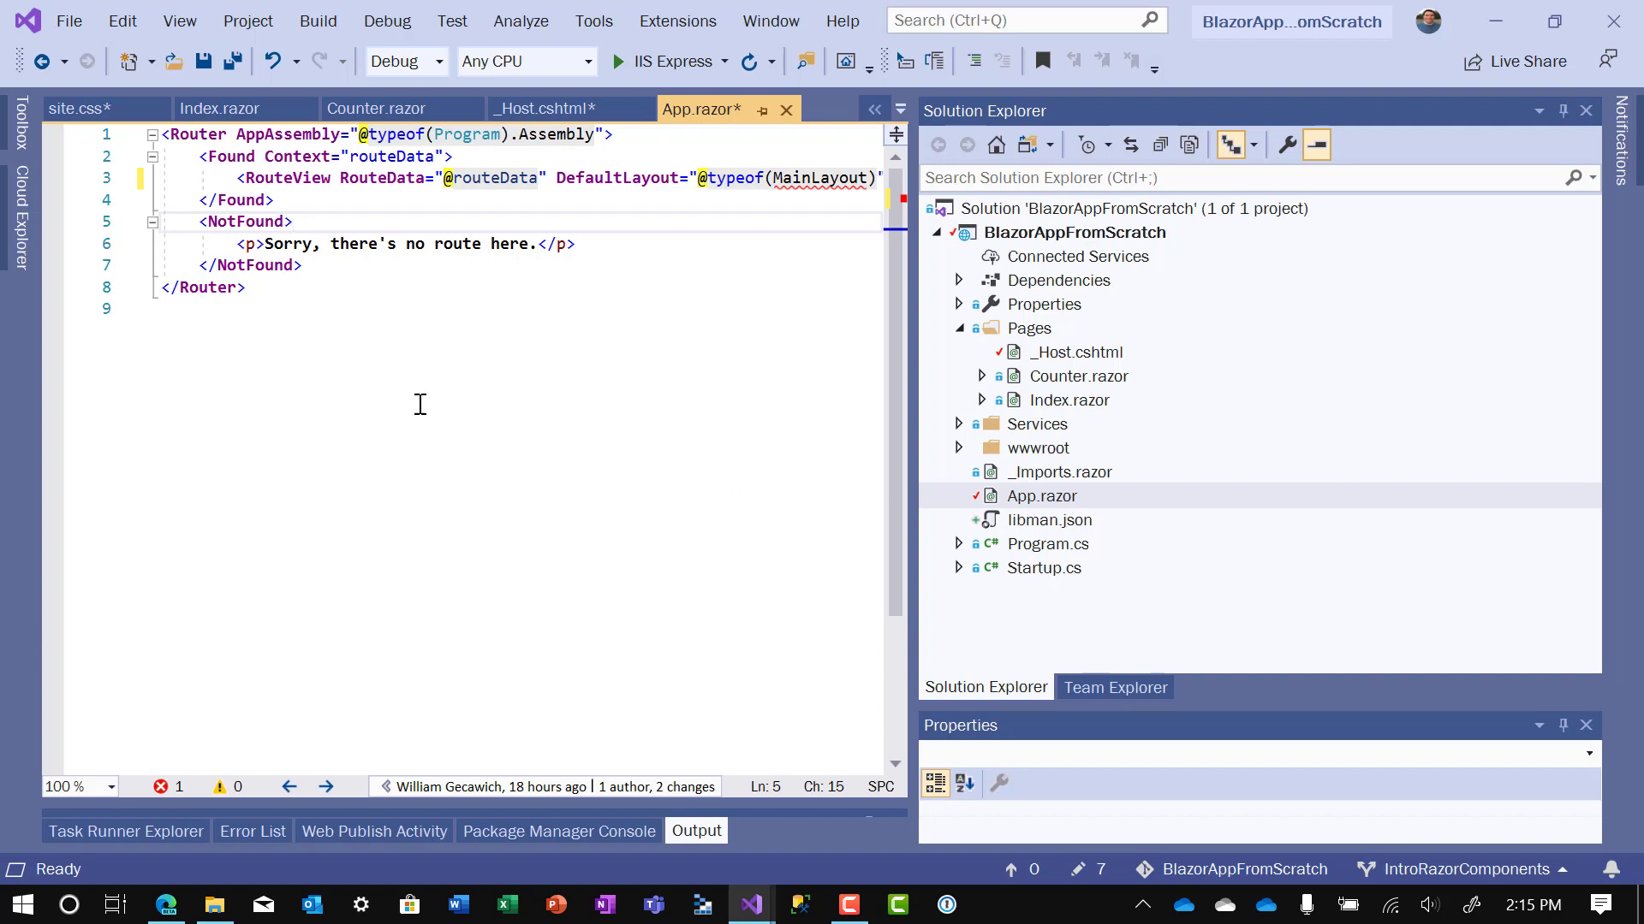
click(249, 177)
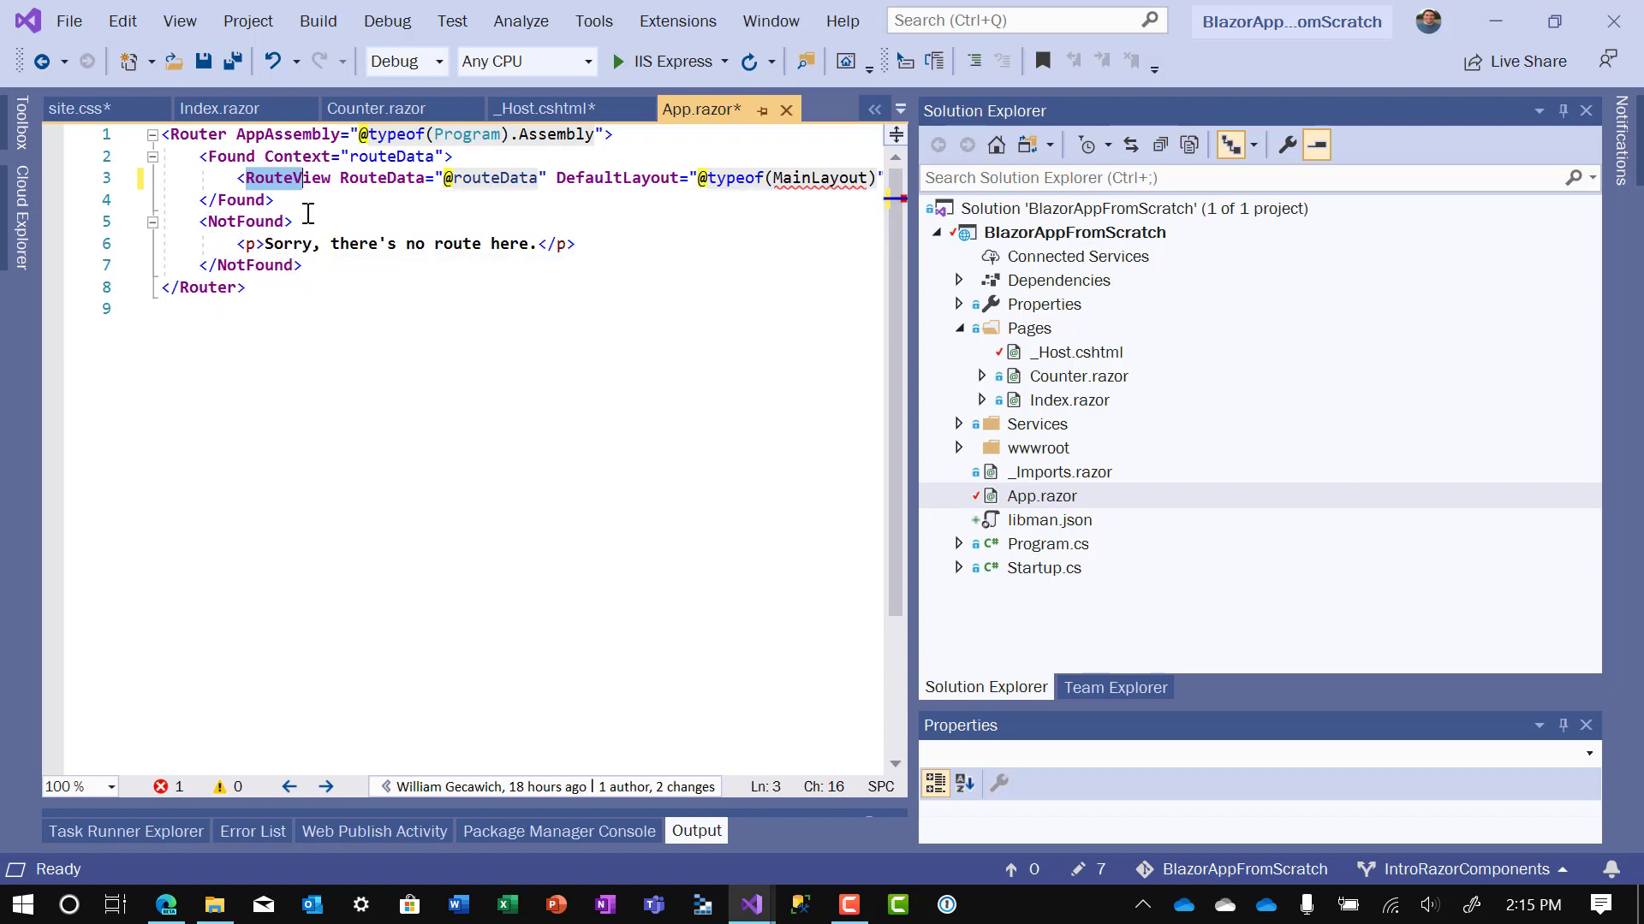
click(299, 221)
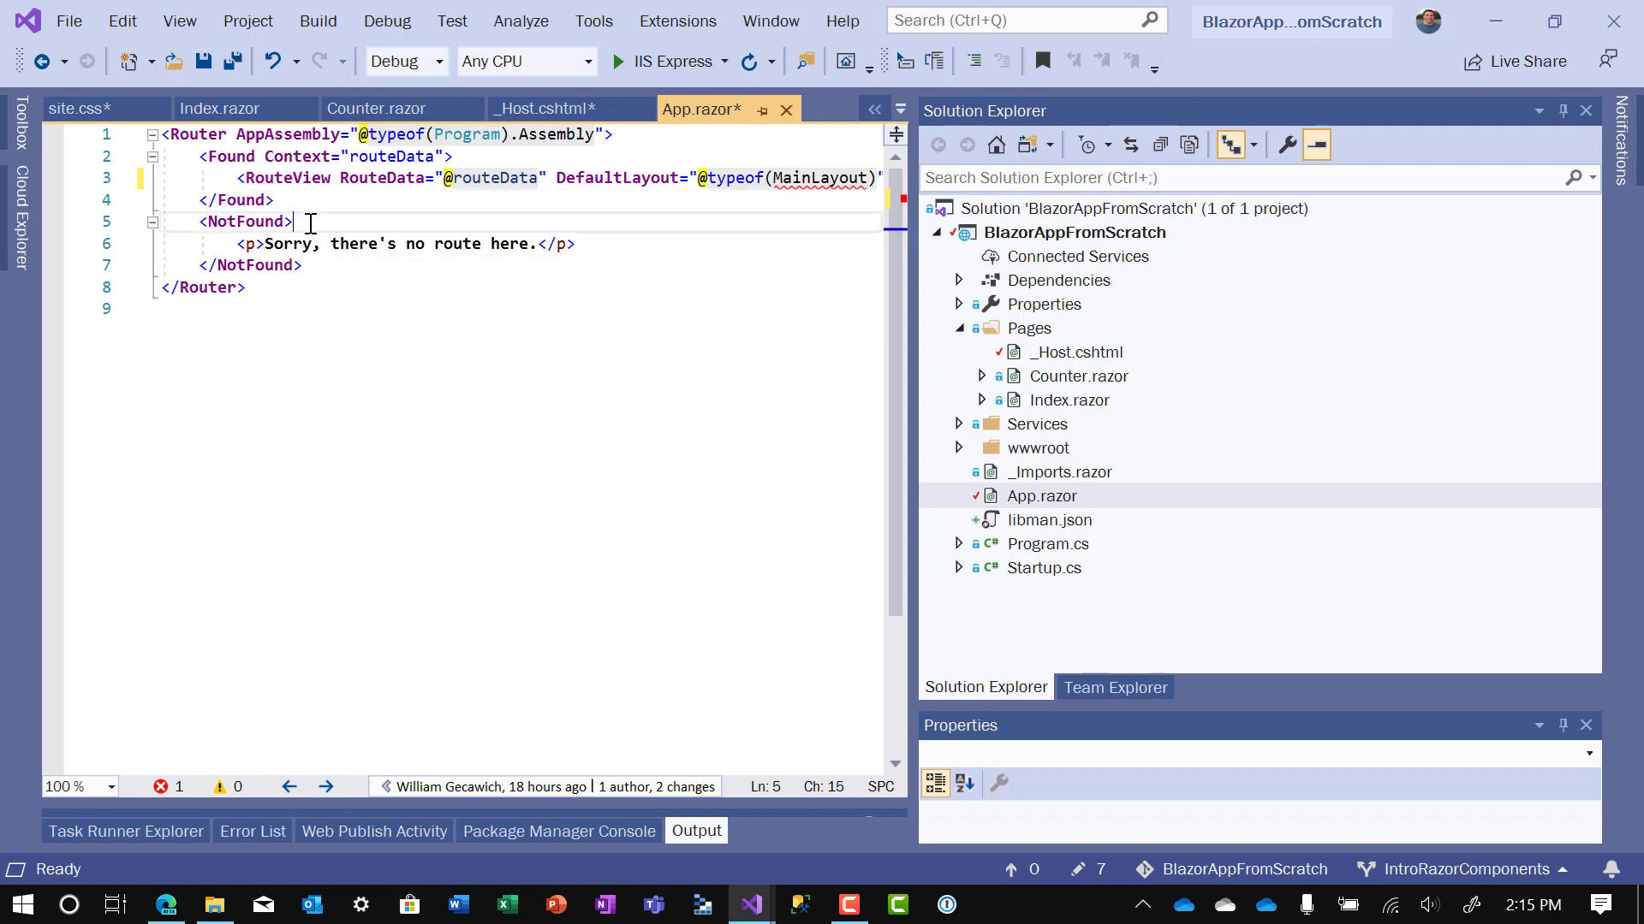
text(<L)
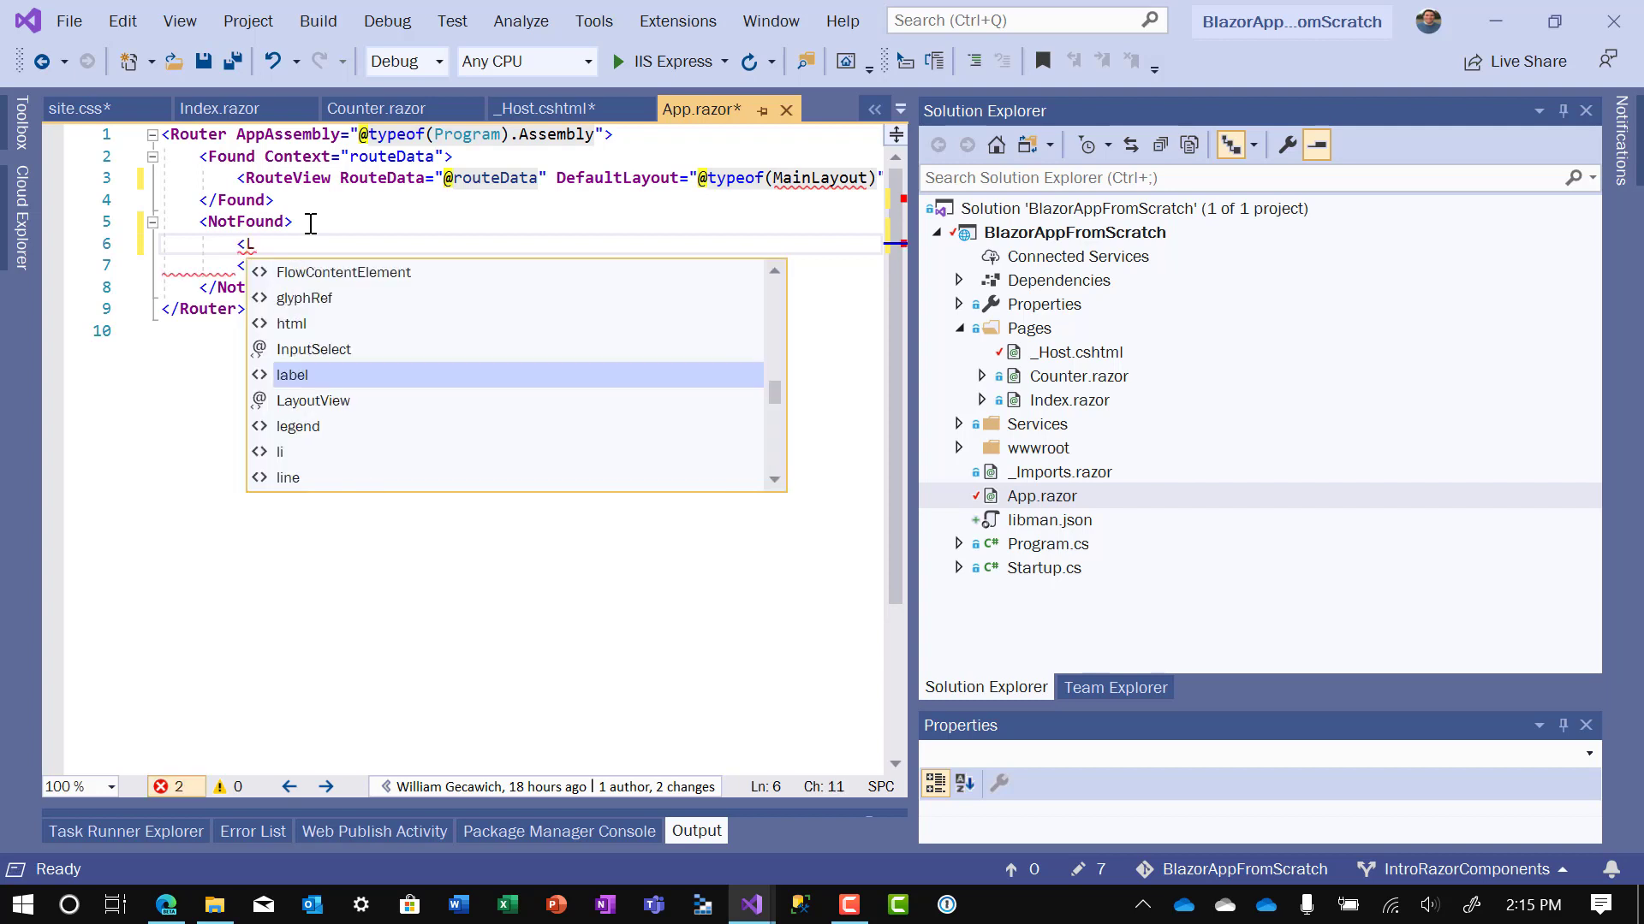
text(ayoutView Layout="@)
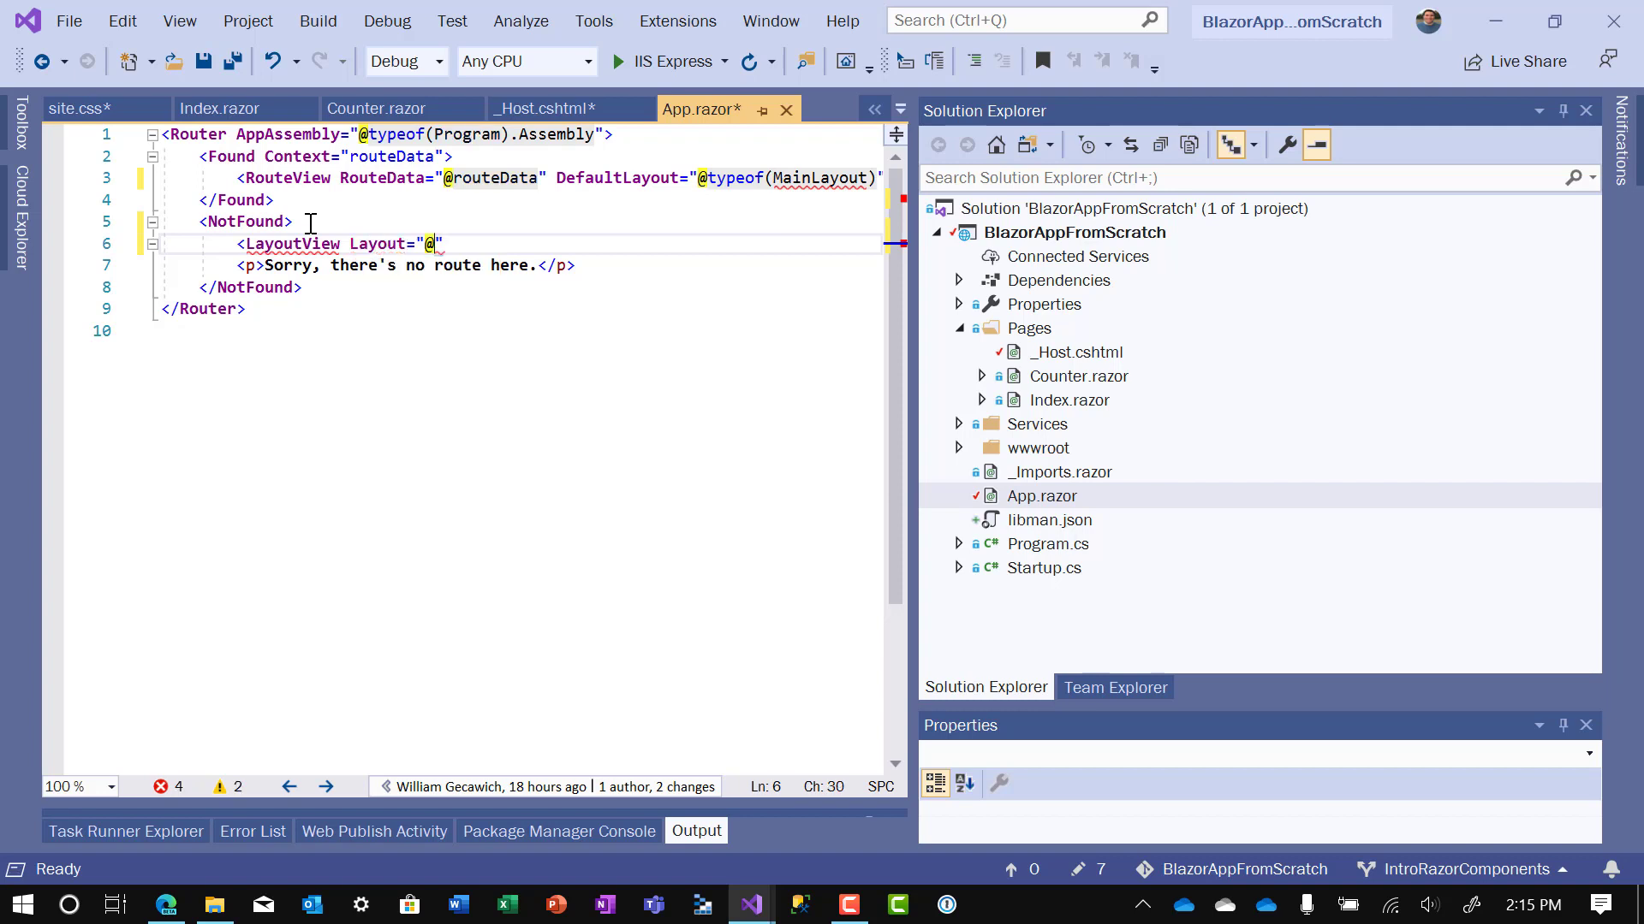
text(typeof(MainLayout)
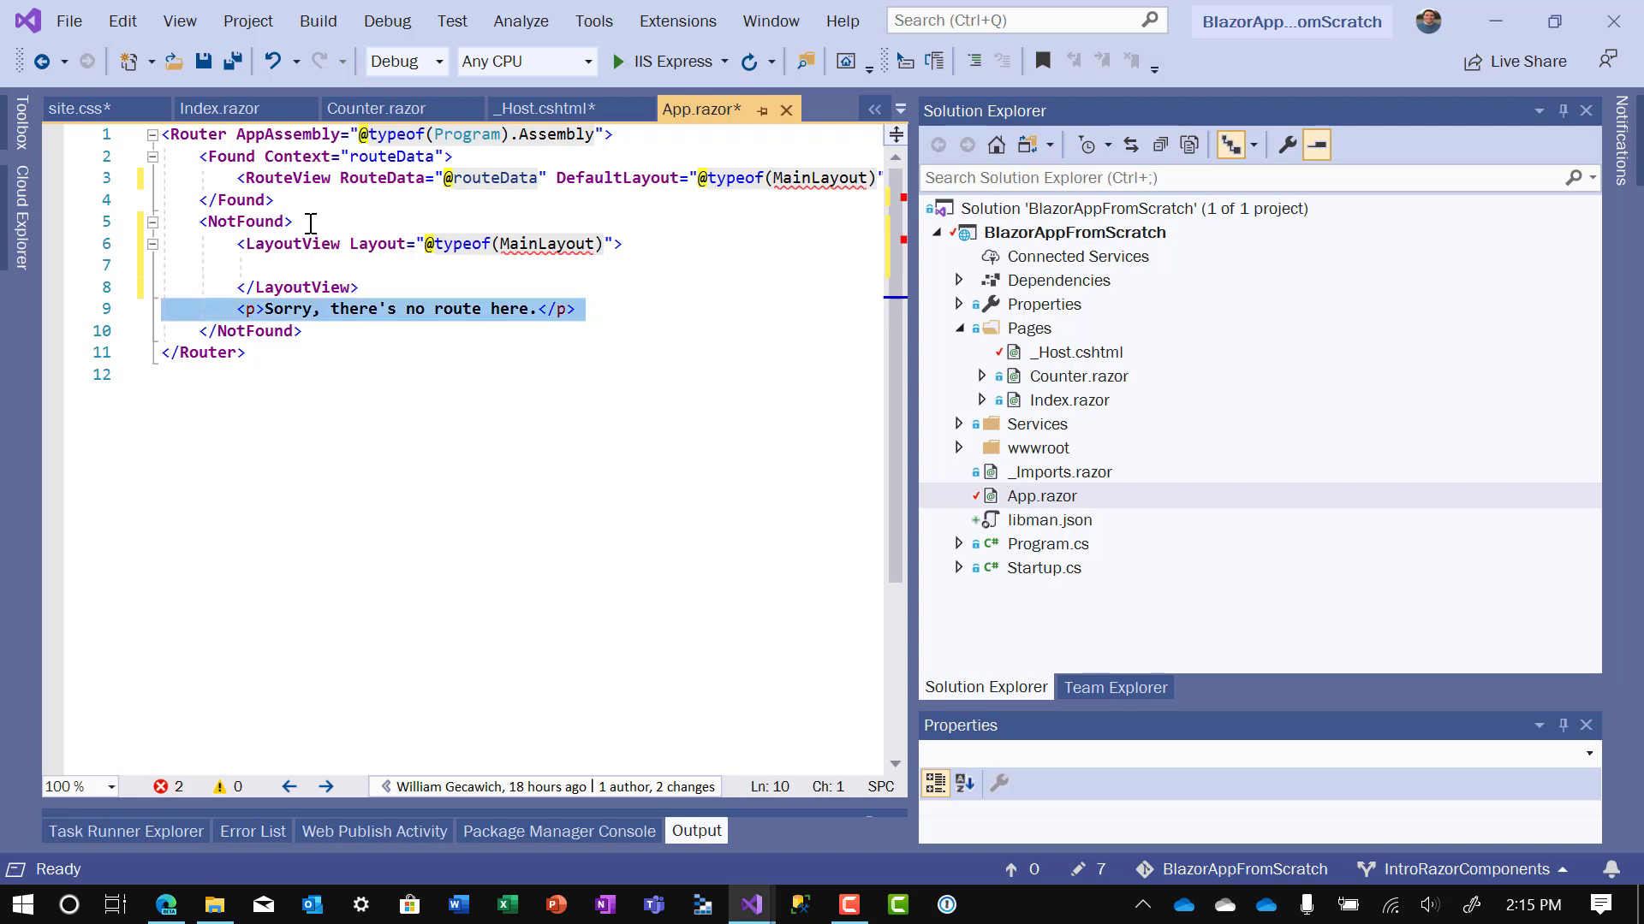
key(Delete)
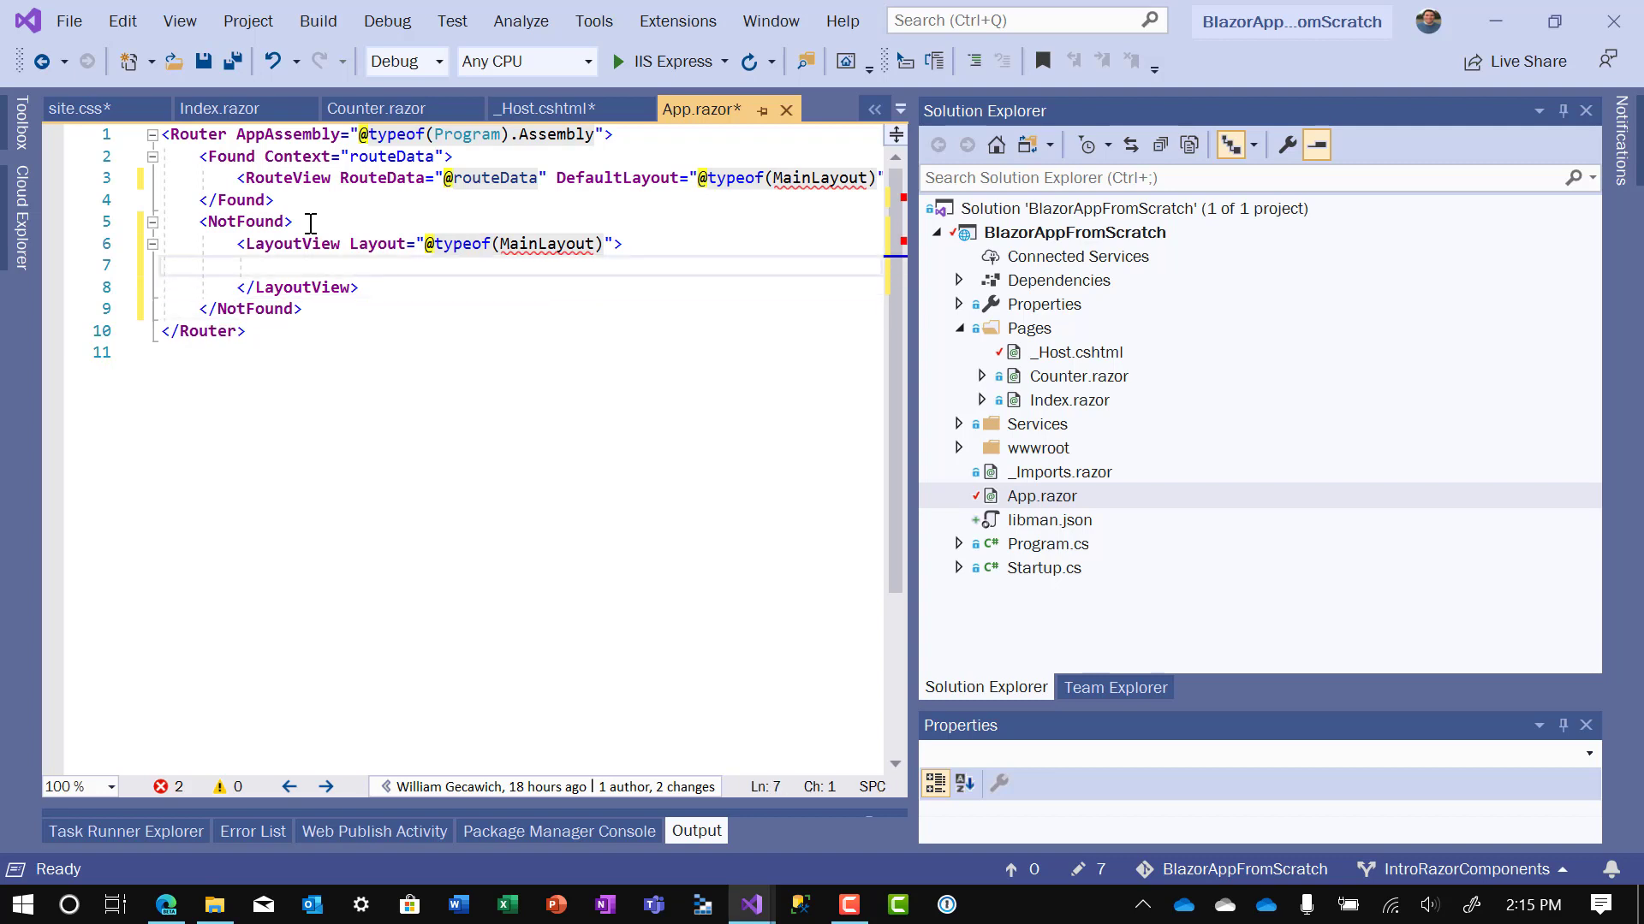
text(<p>Sorry, there's no route here.</p>)
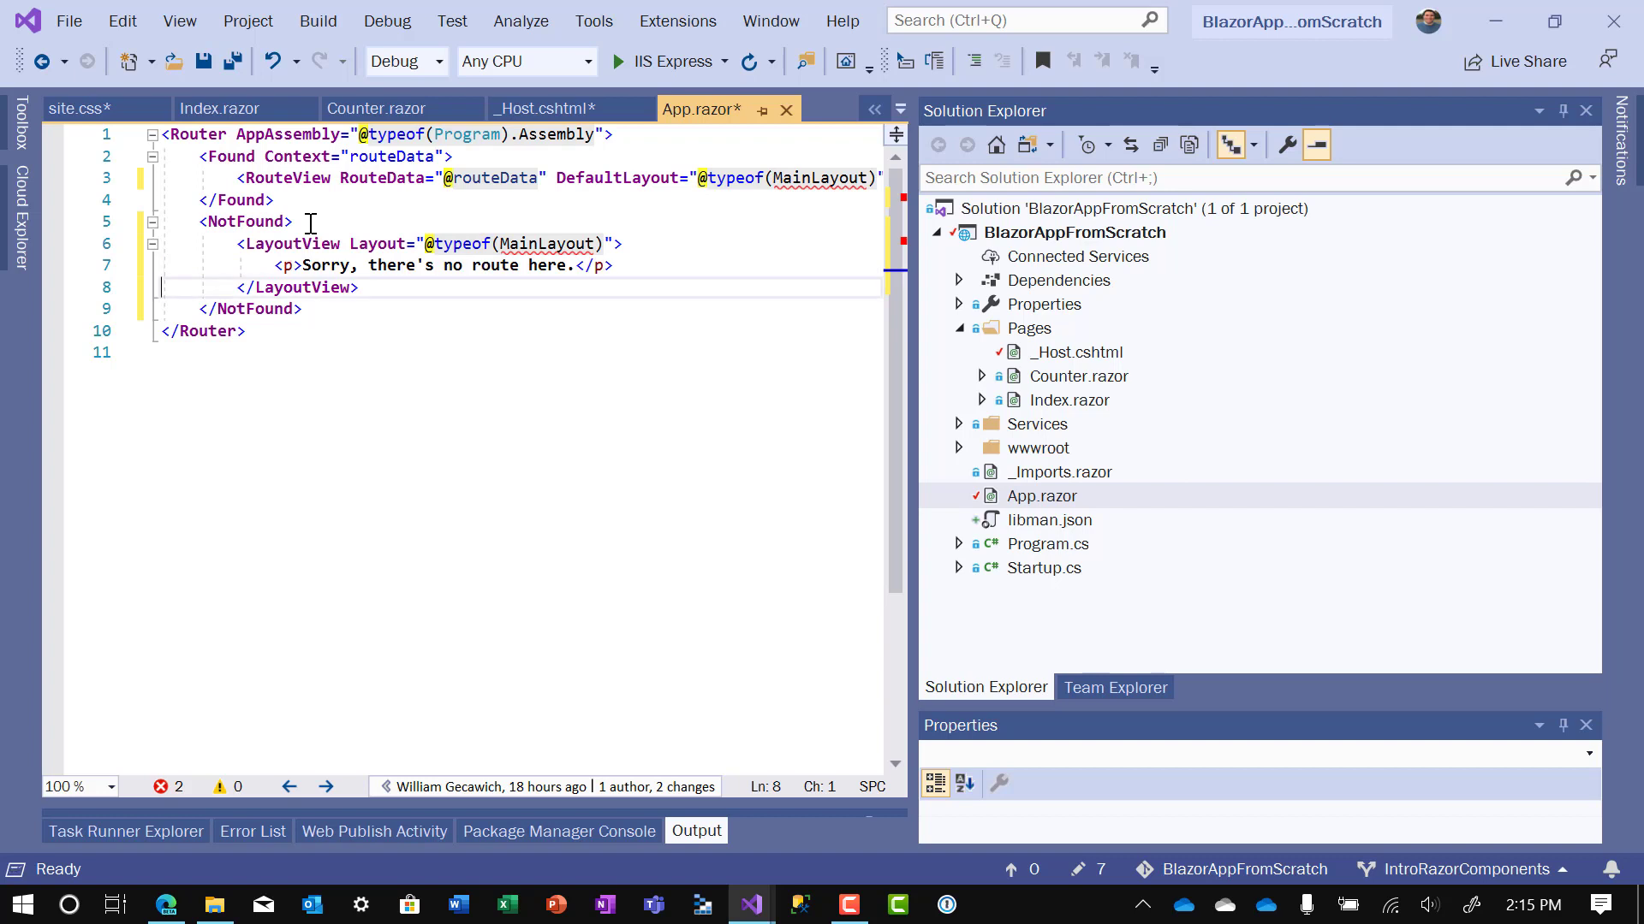
mouse_move(545, 243)
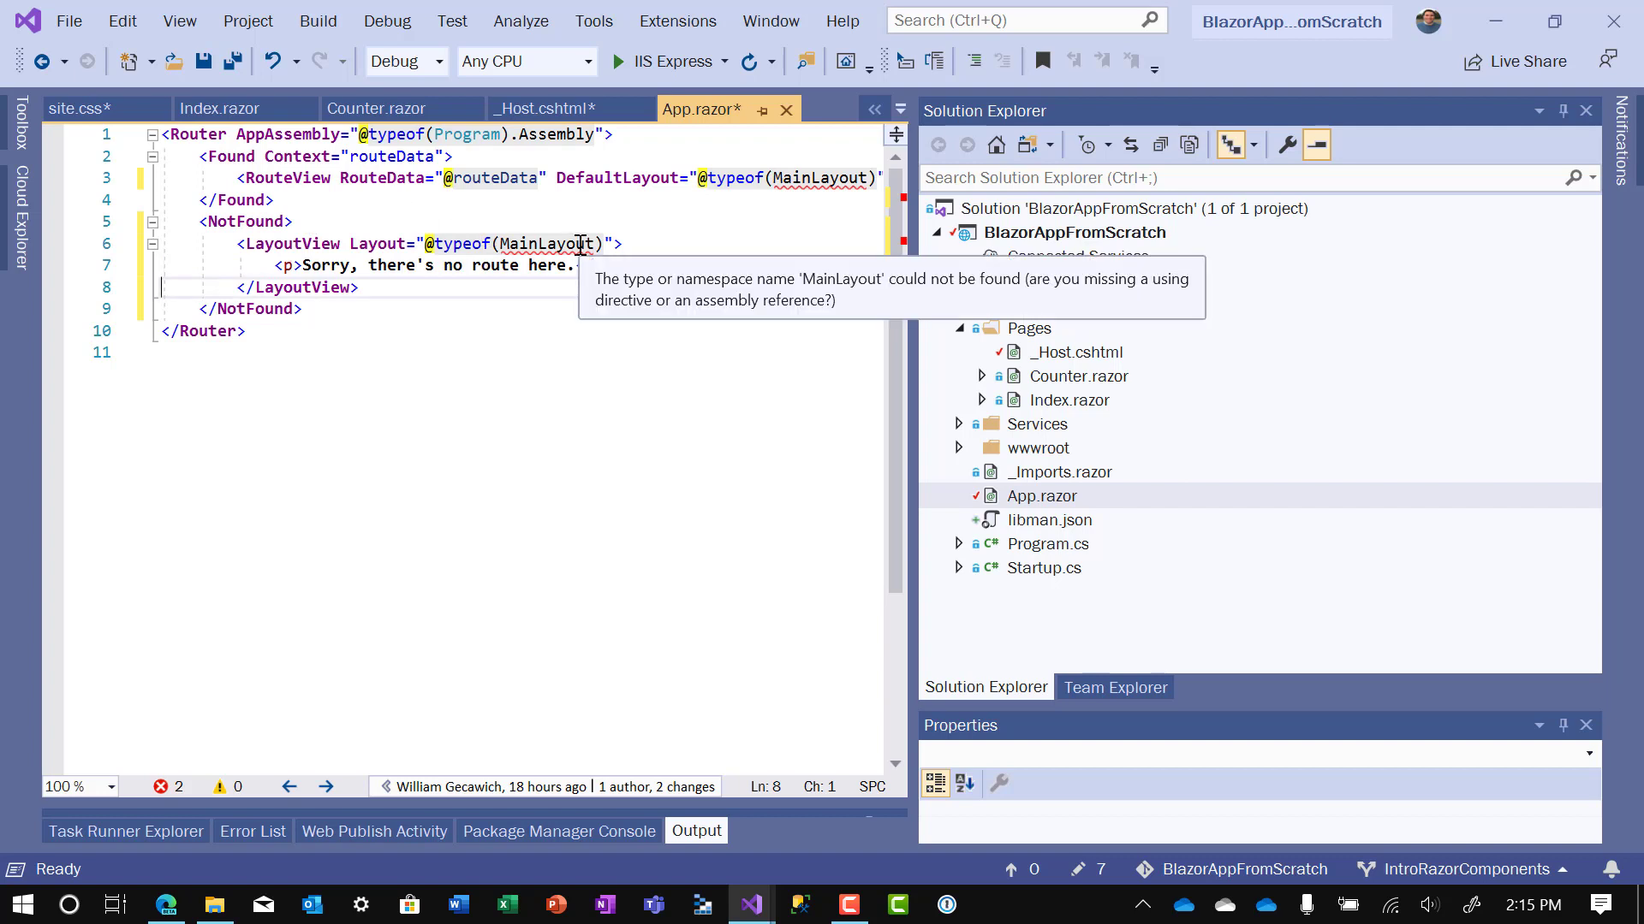
mouse_move(818, 345)
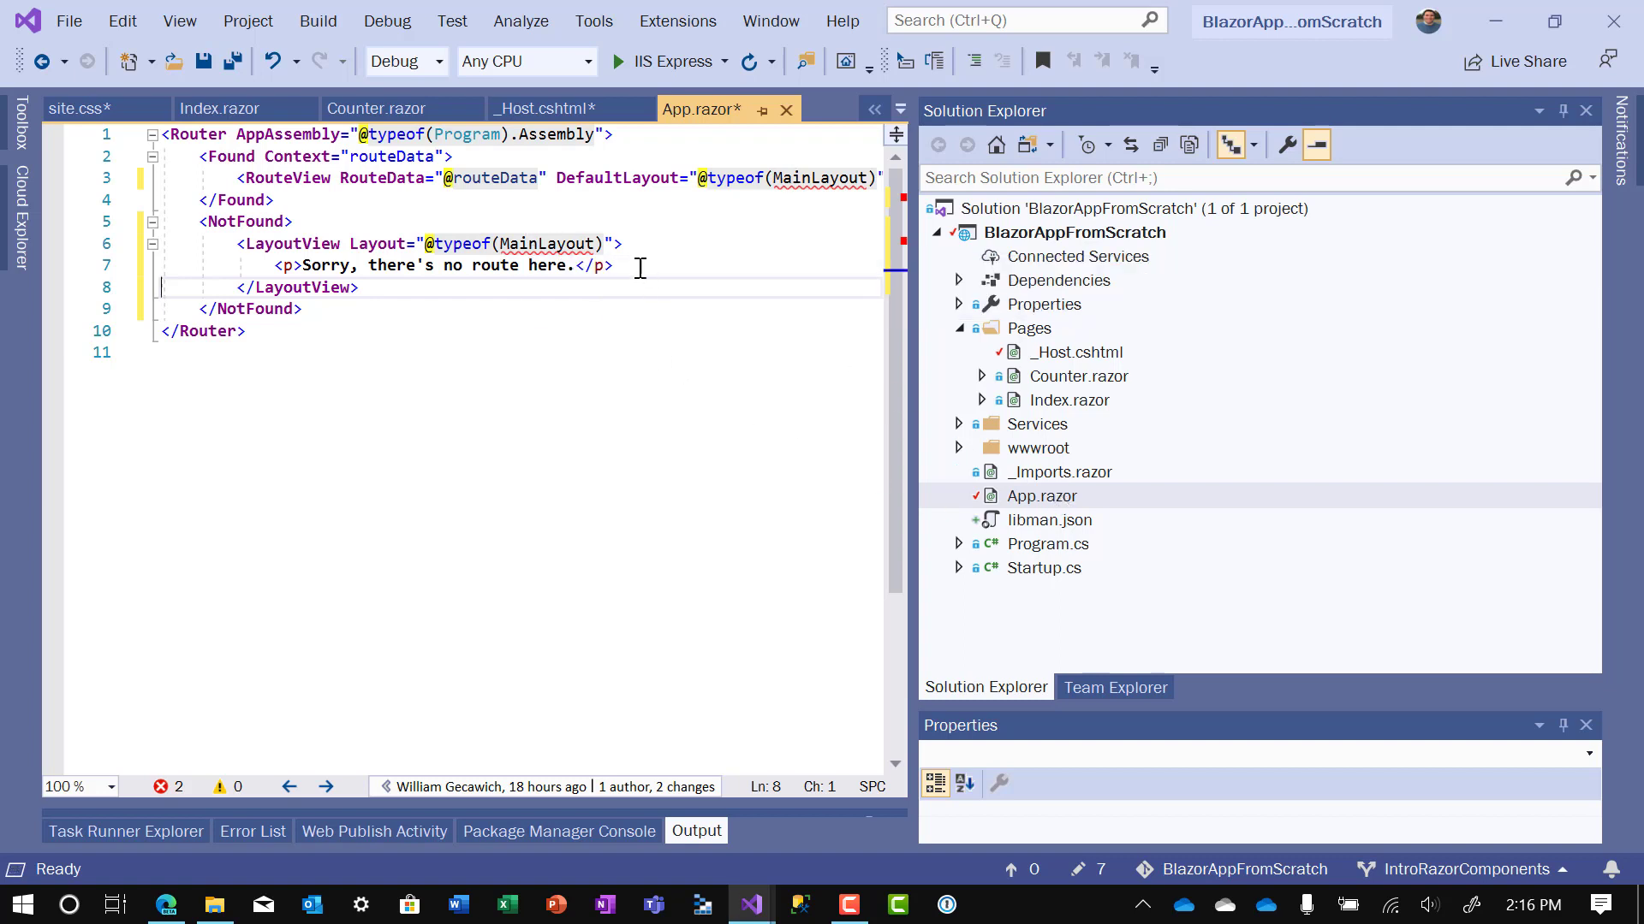
mouse_move(719, 252)
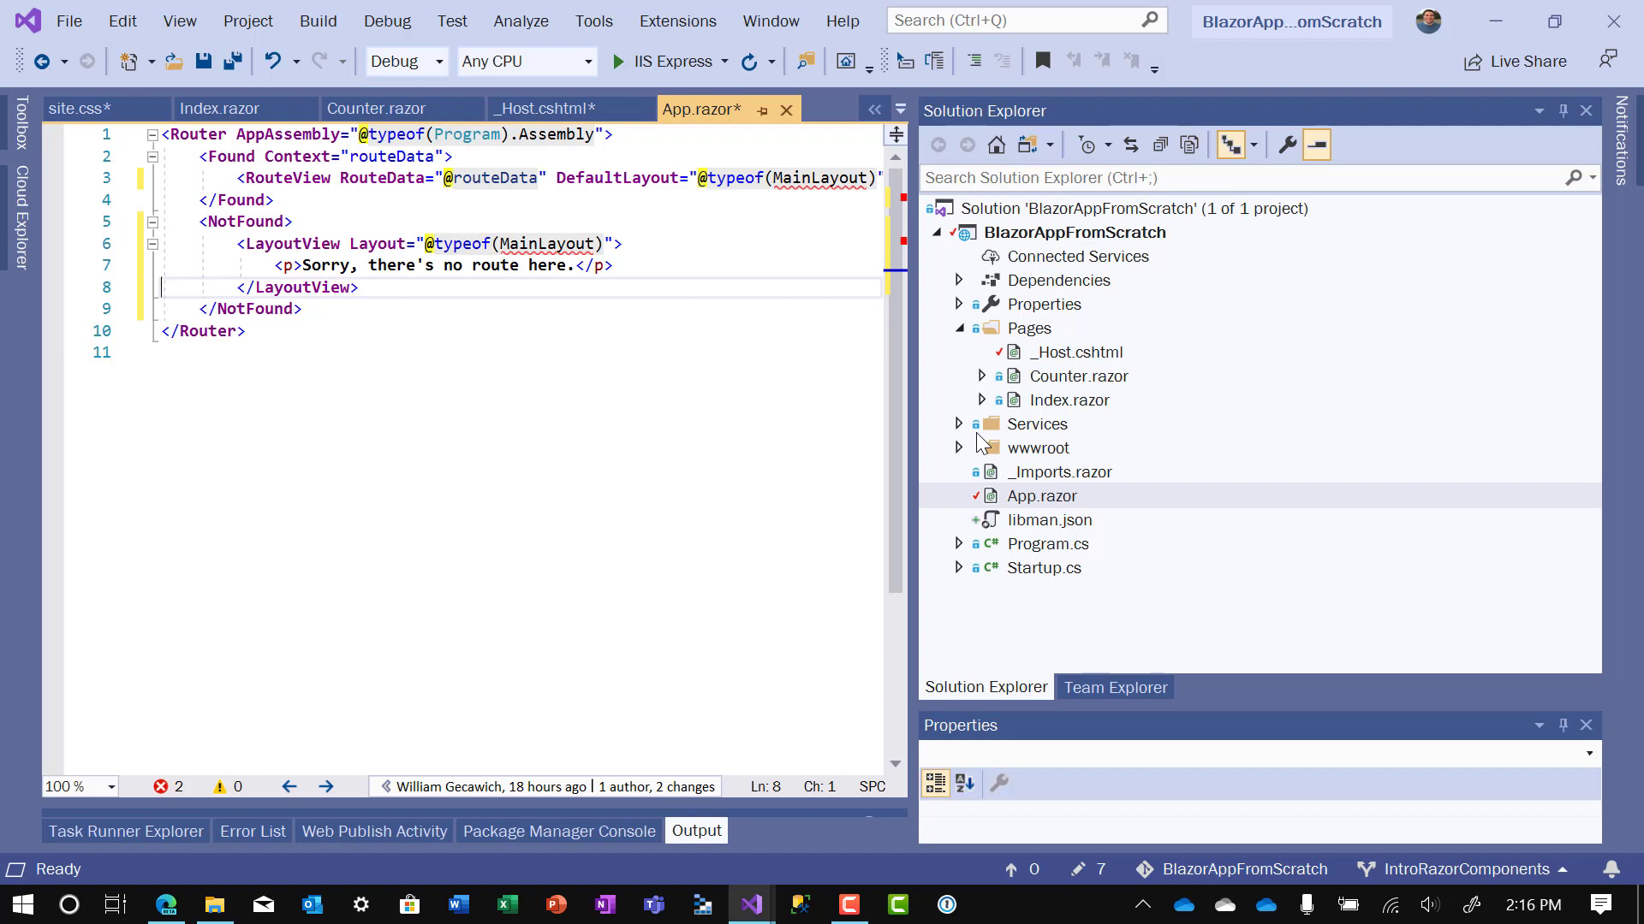
mouse_move(1012, 257)
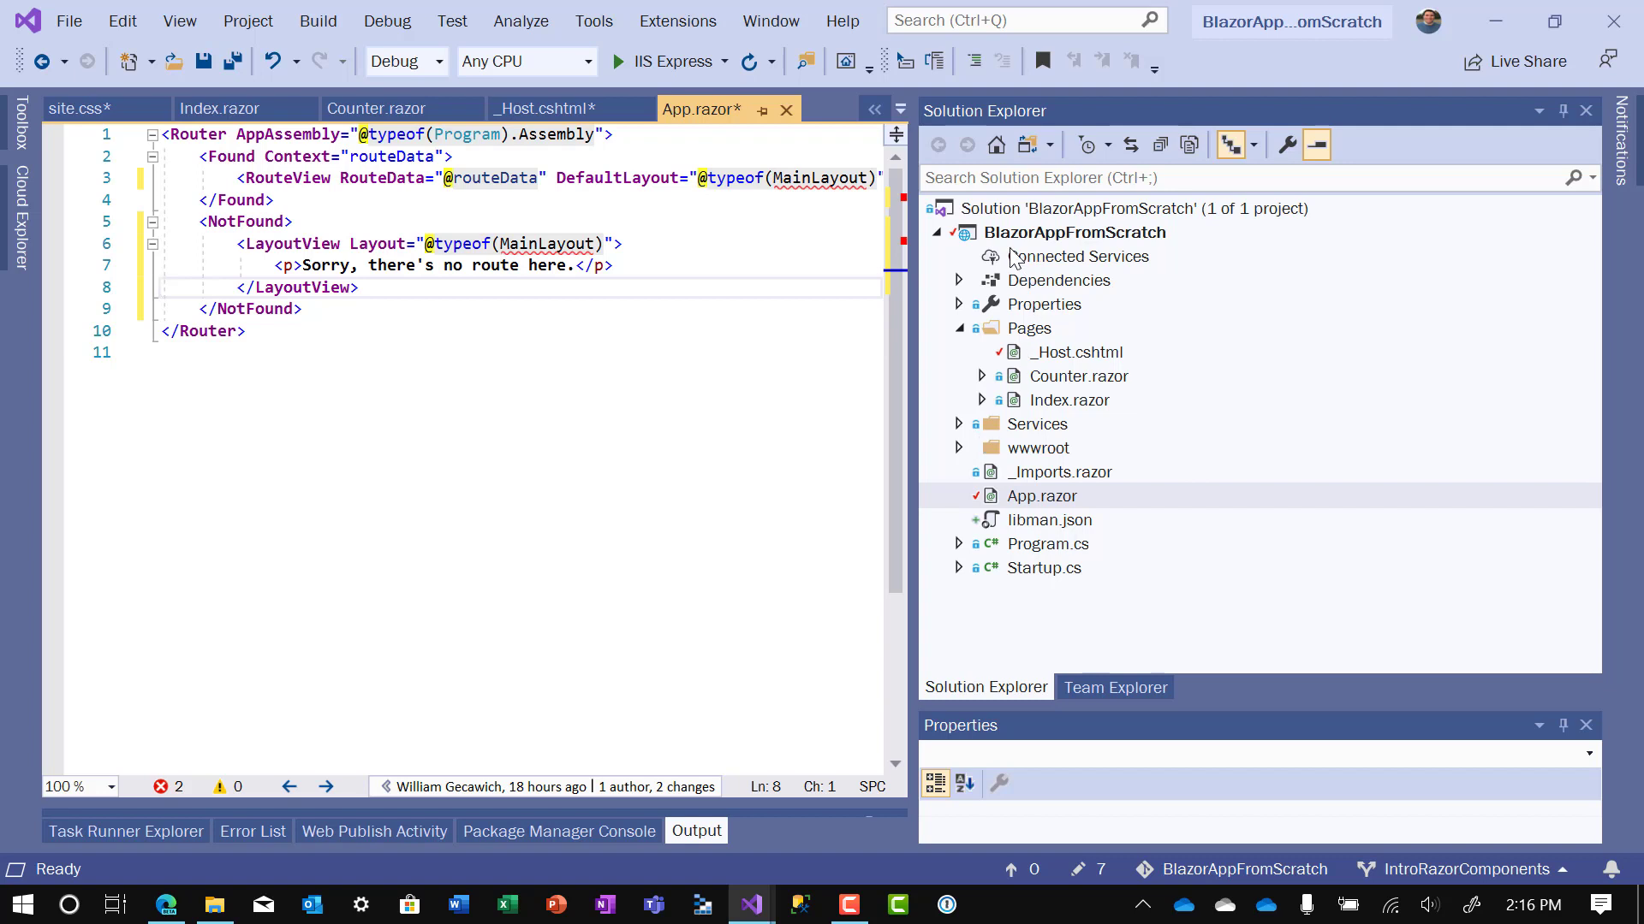
Add a new folder named Shared under the BlazorAppFromScratch project.
right_click(1073, 232)
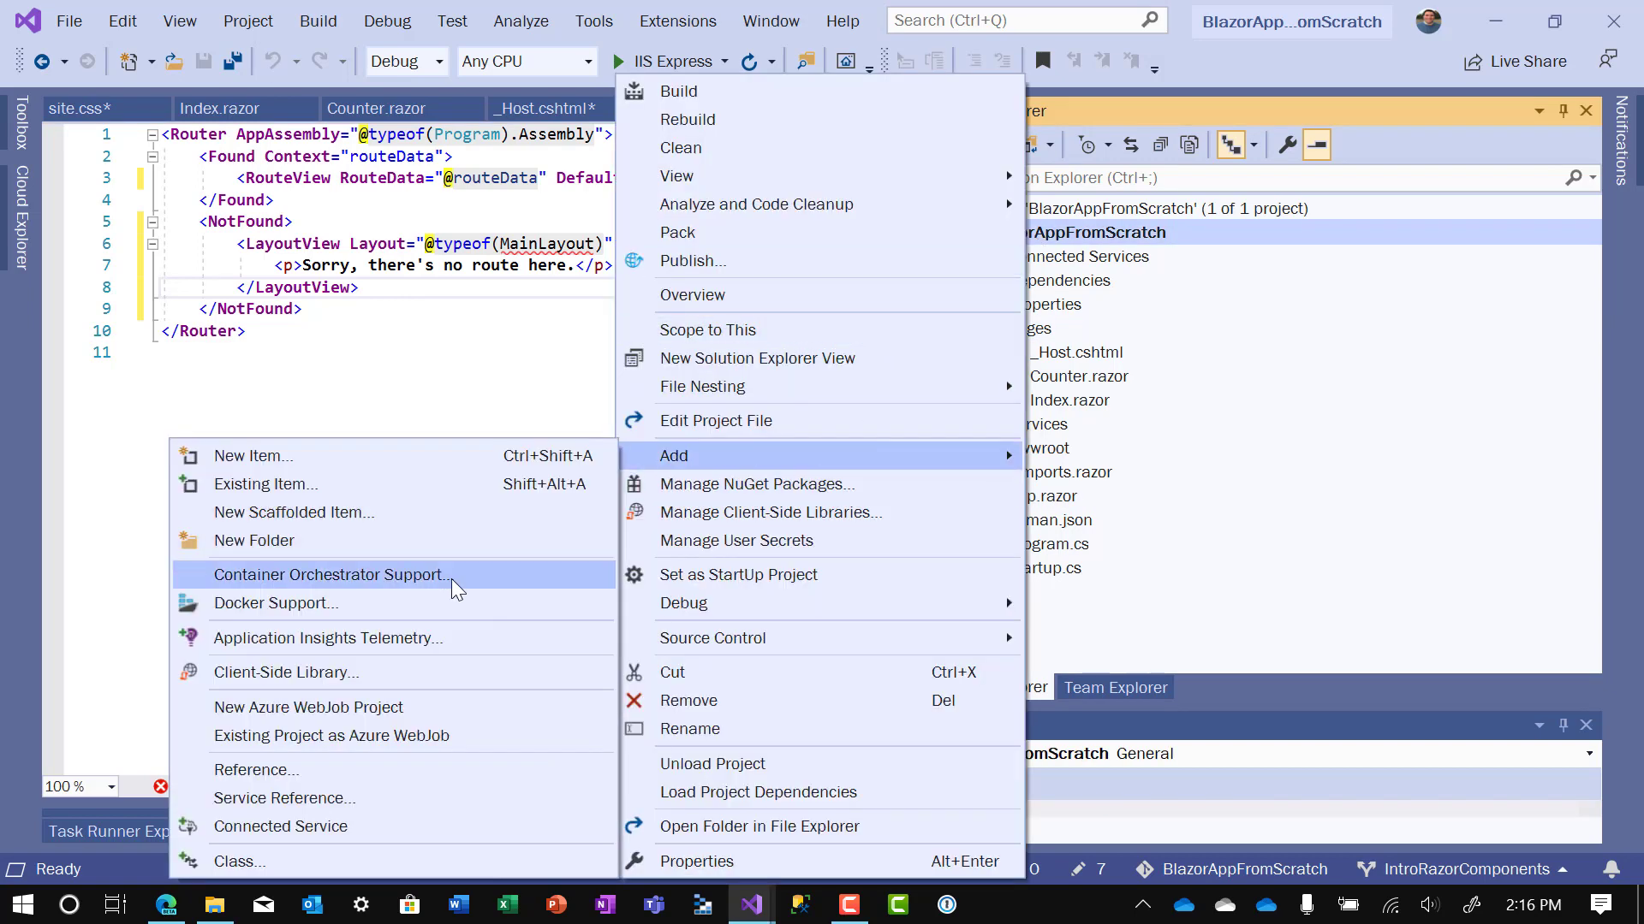
click(254, 540)
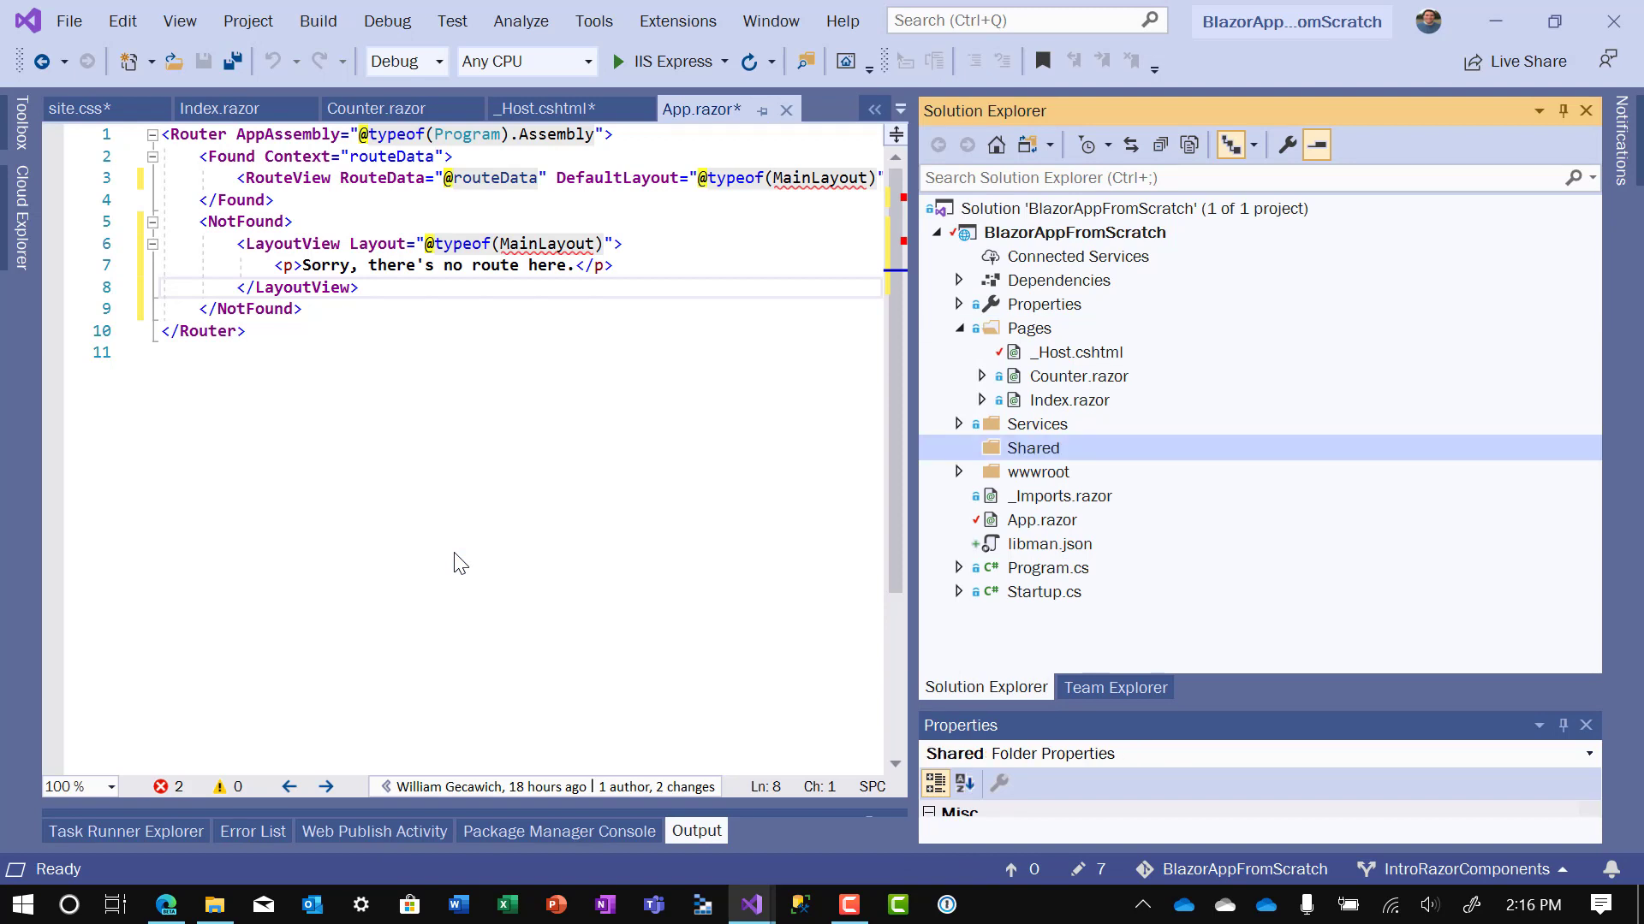
mouse_move(544, 577)
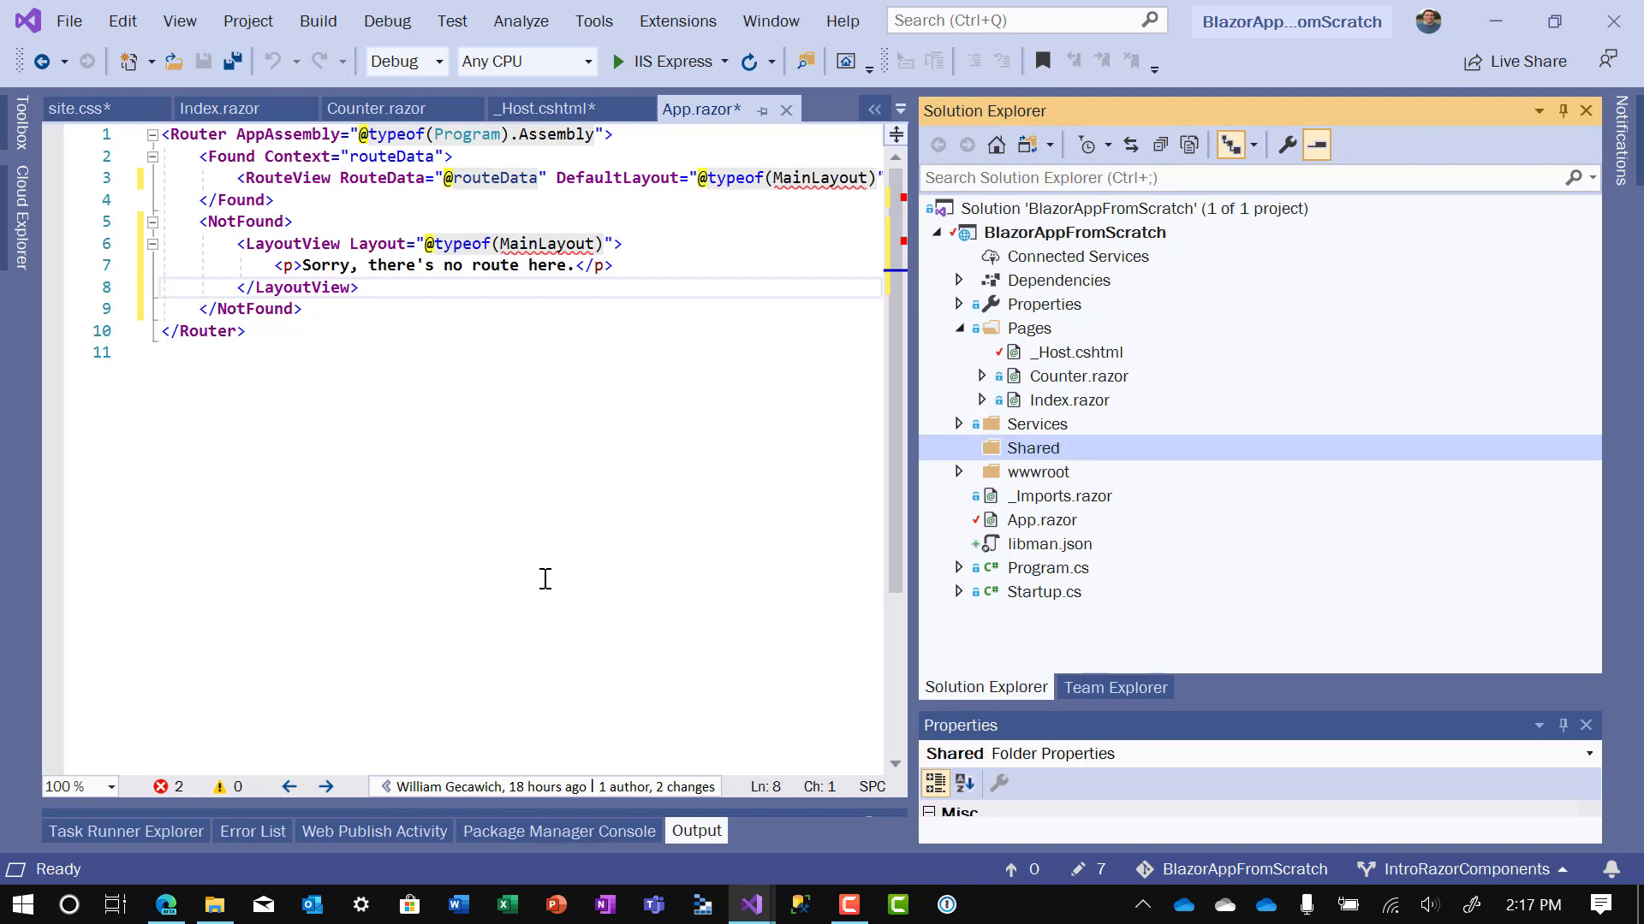
right_click(1033, 448)
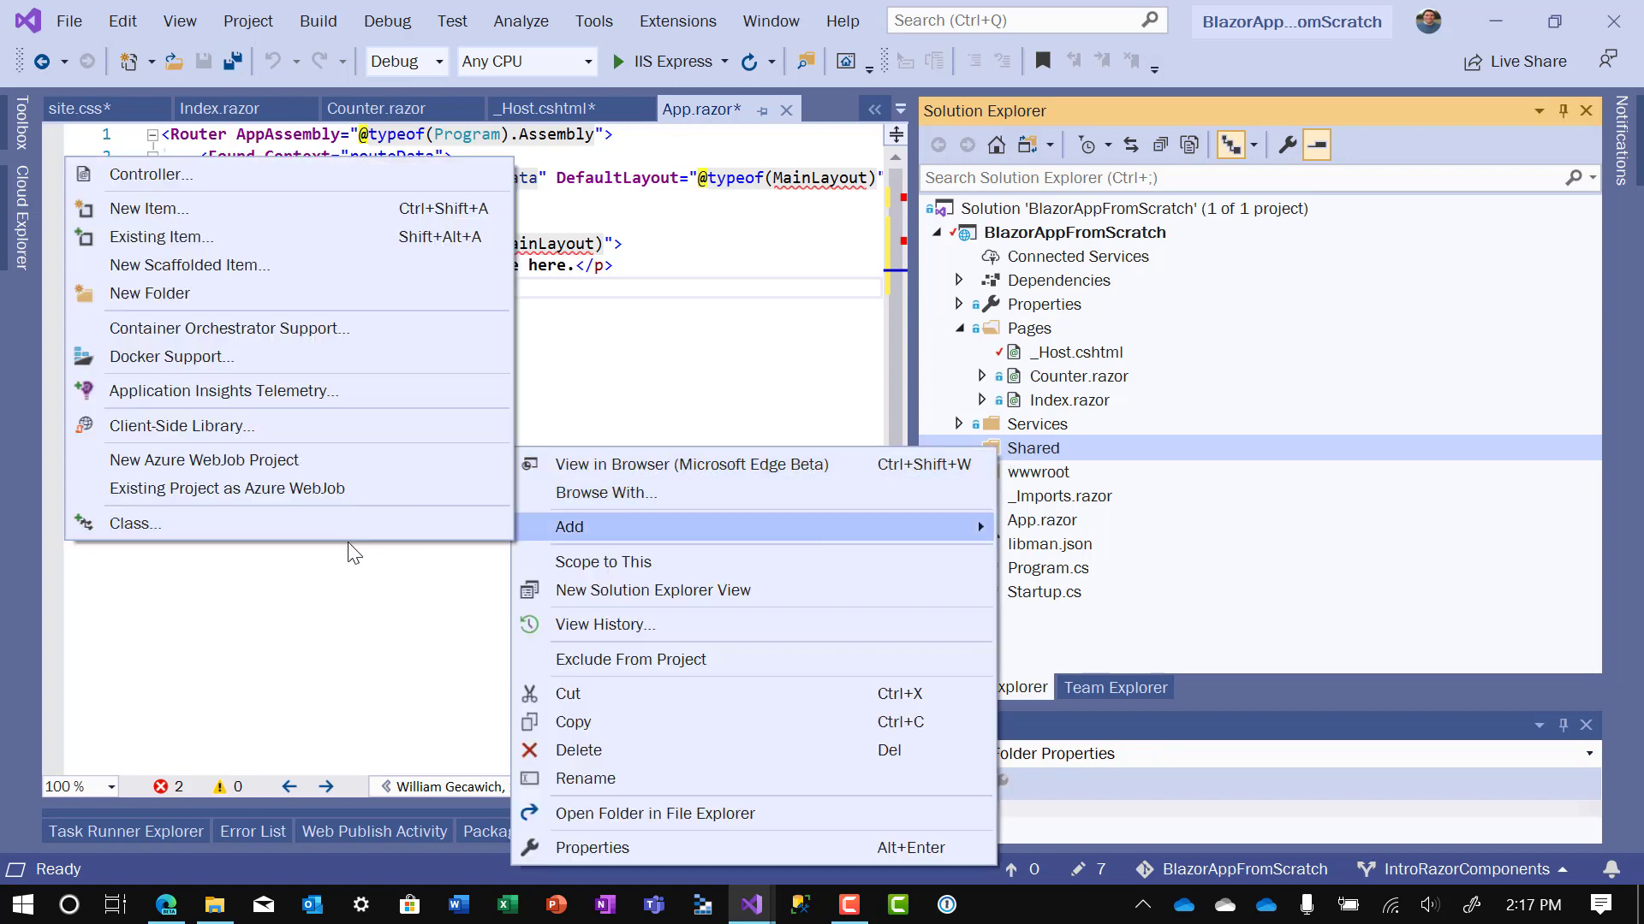
click(148, 208)
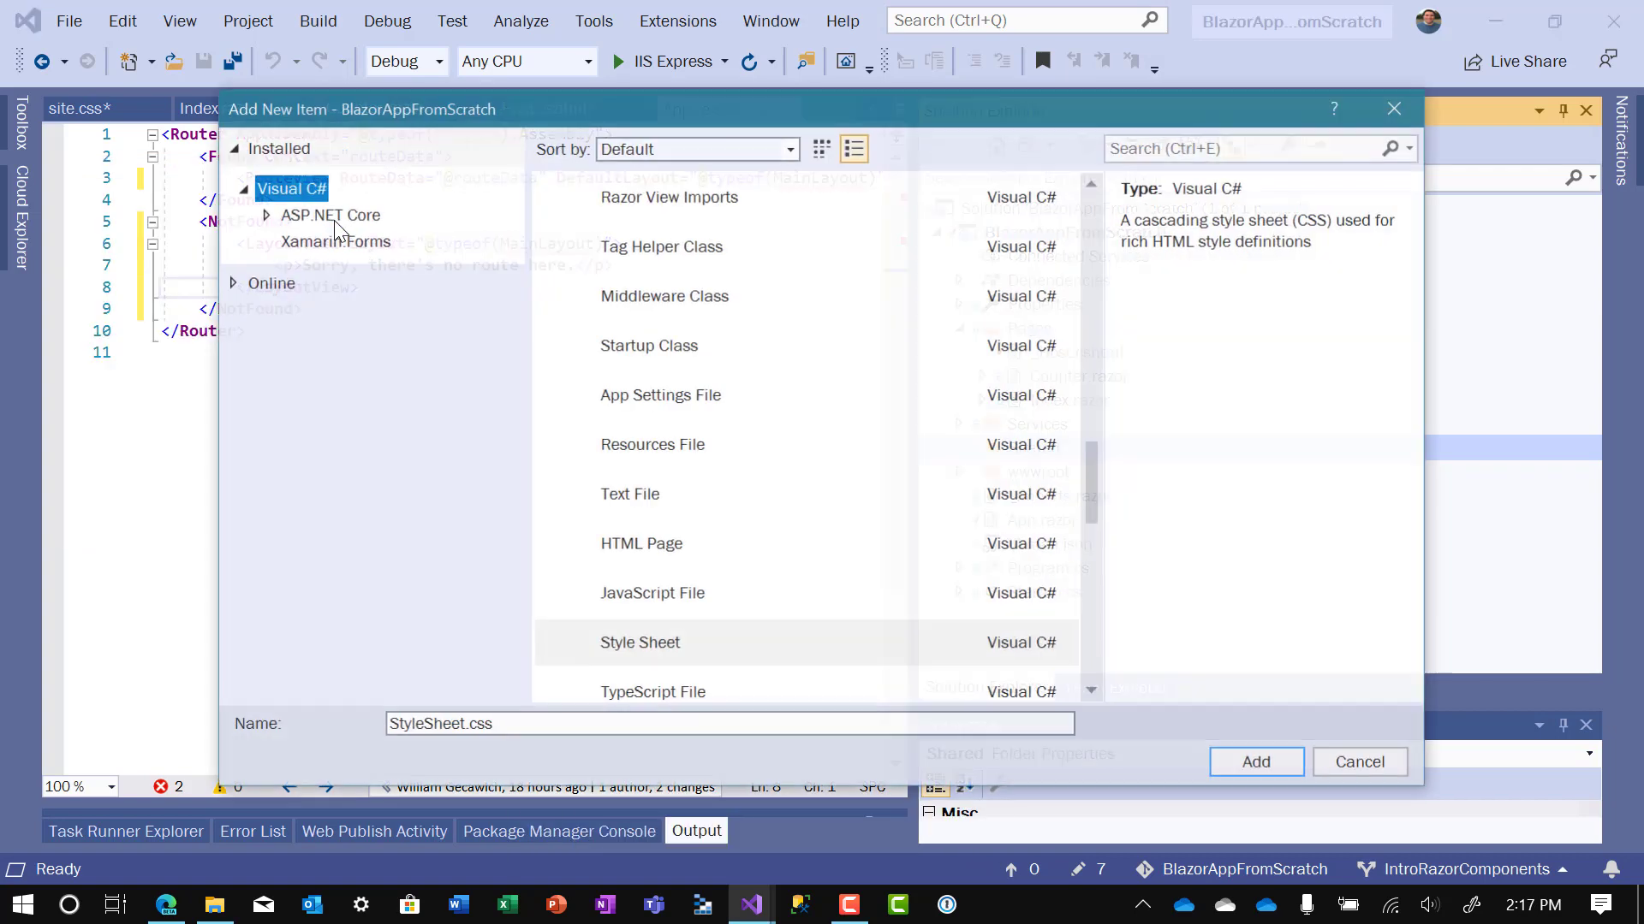
click(328, 214)
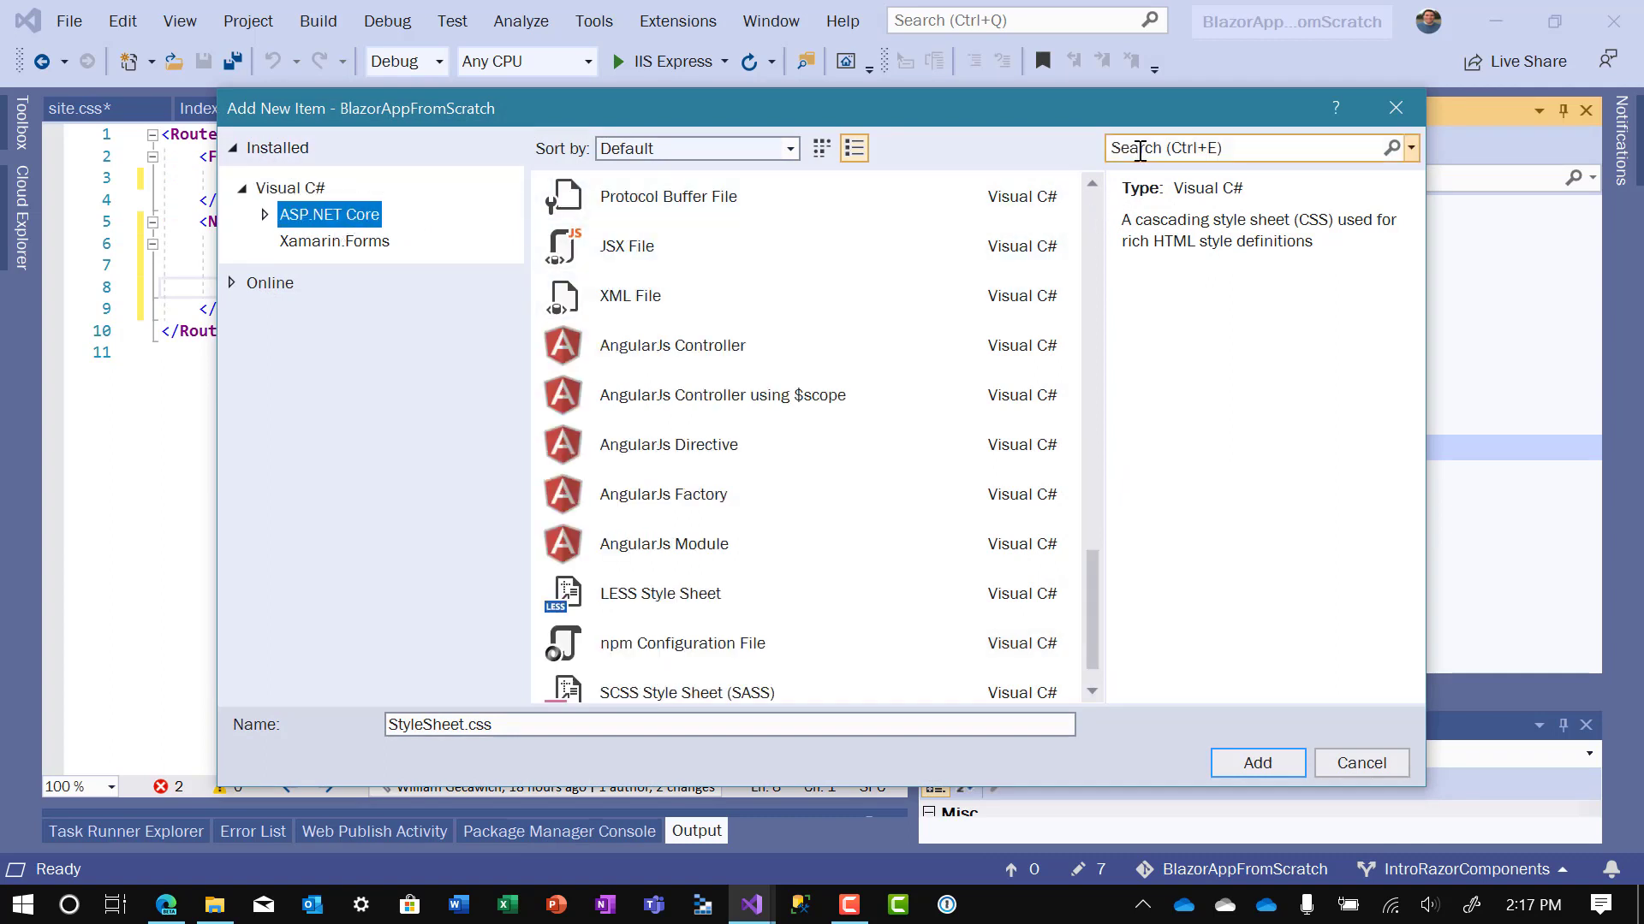
text(razor)
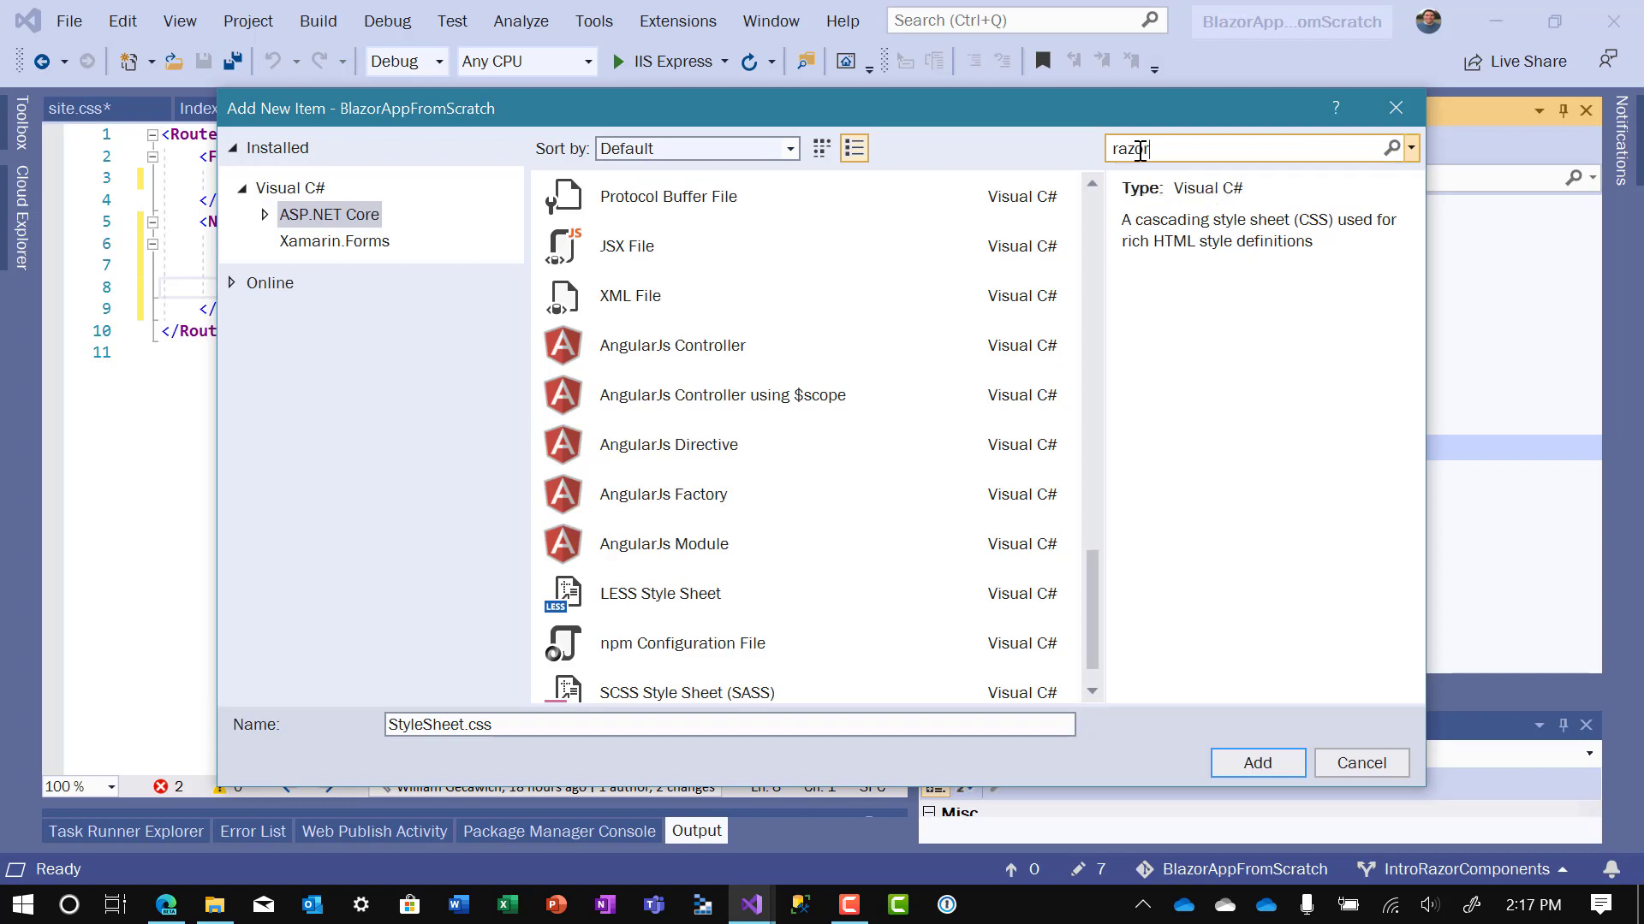
text(razor)
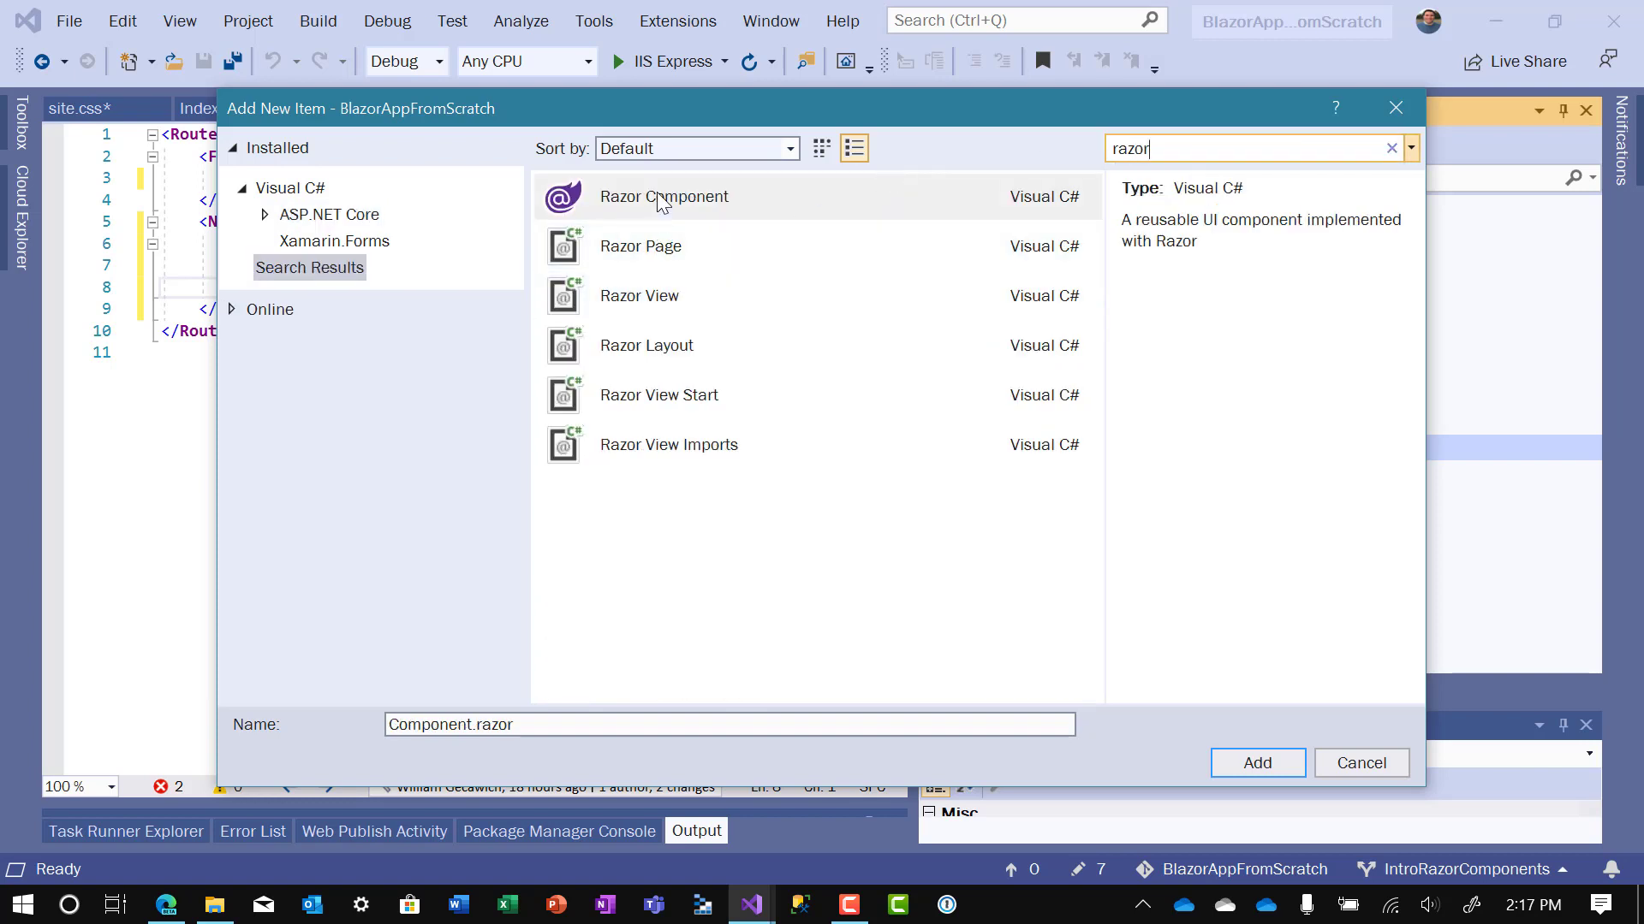
mouse_move(482, 655)
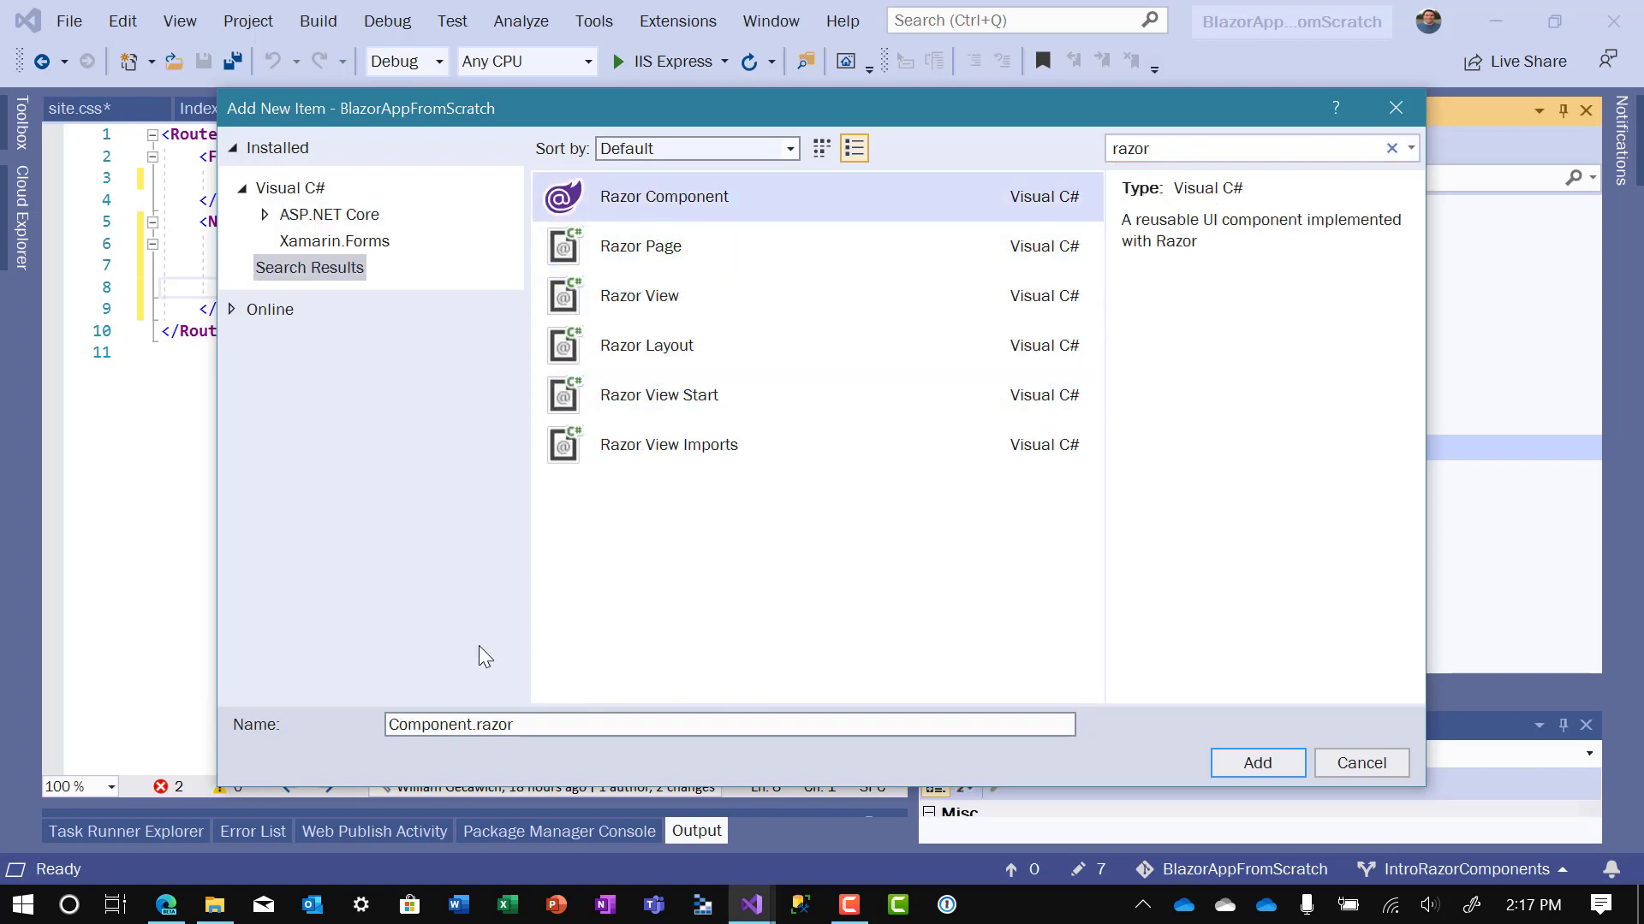
double_click(430, 725)
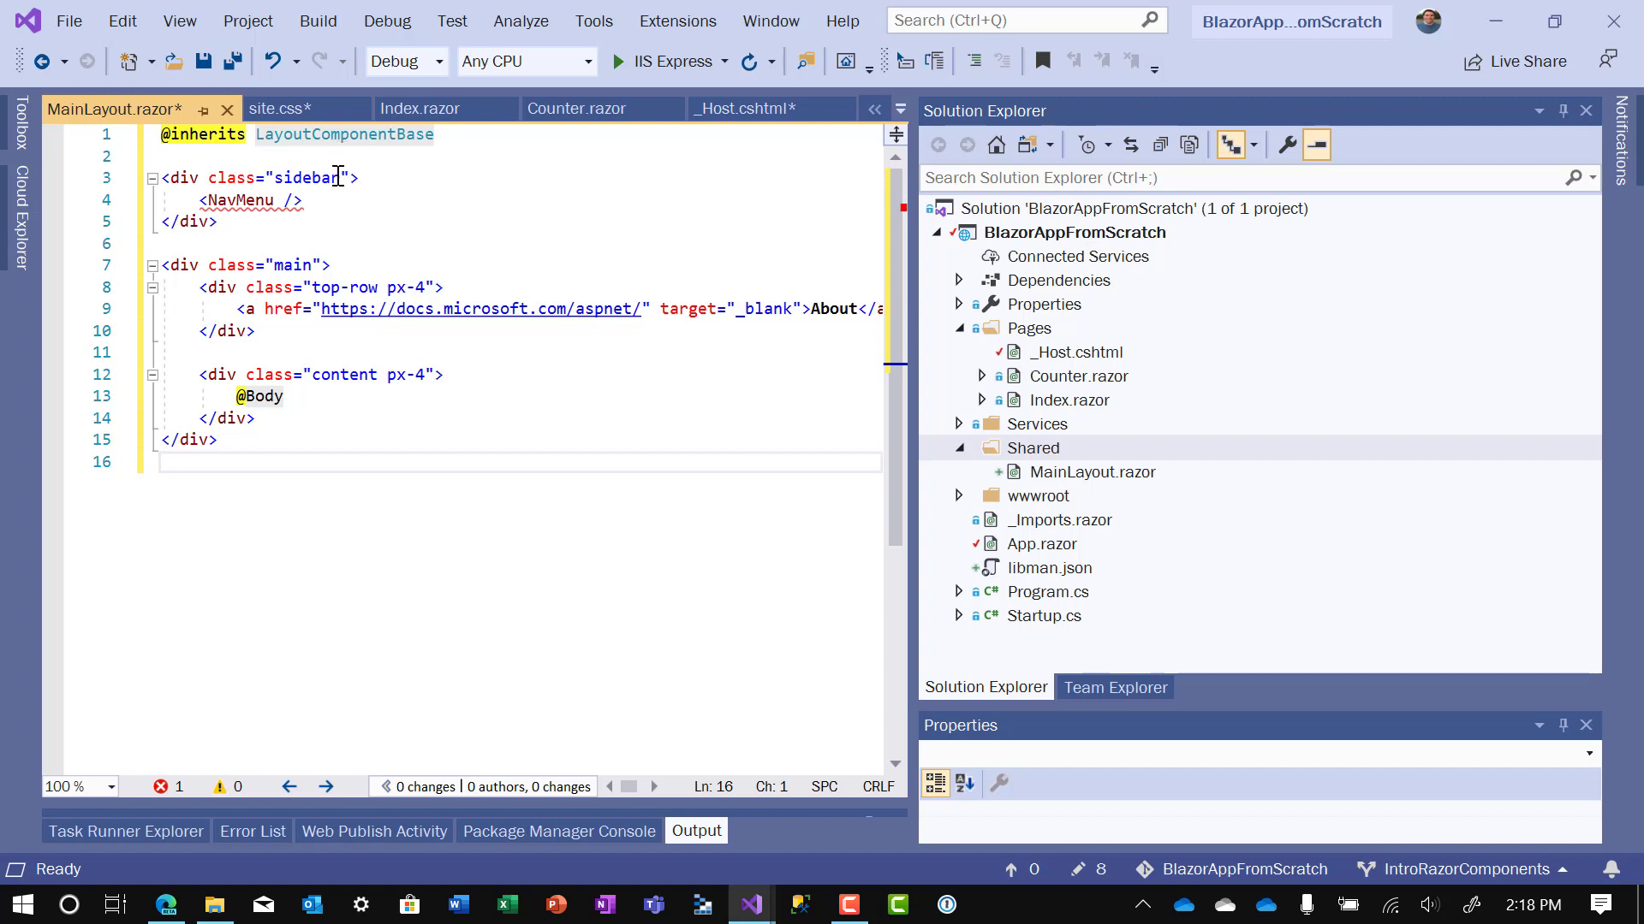
mouse_move(308, 199)
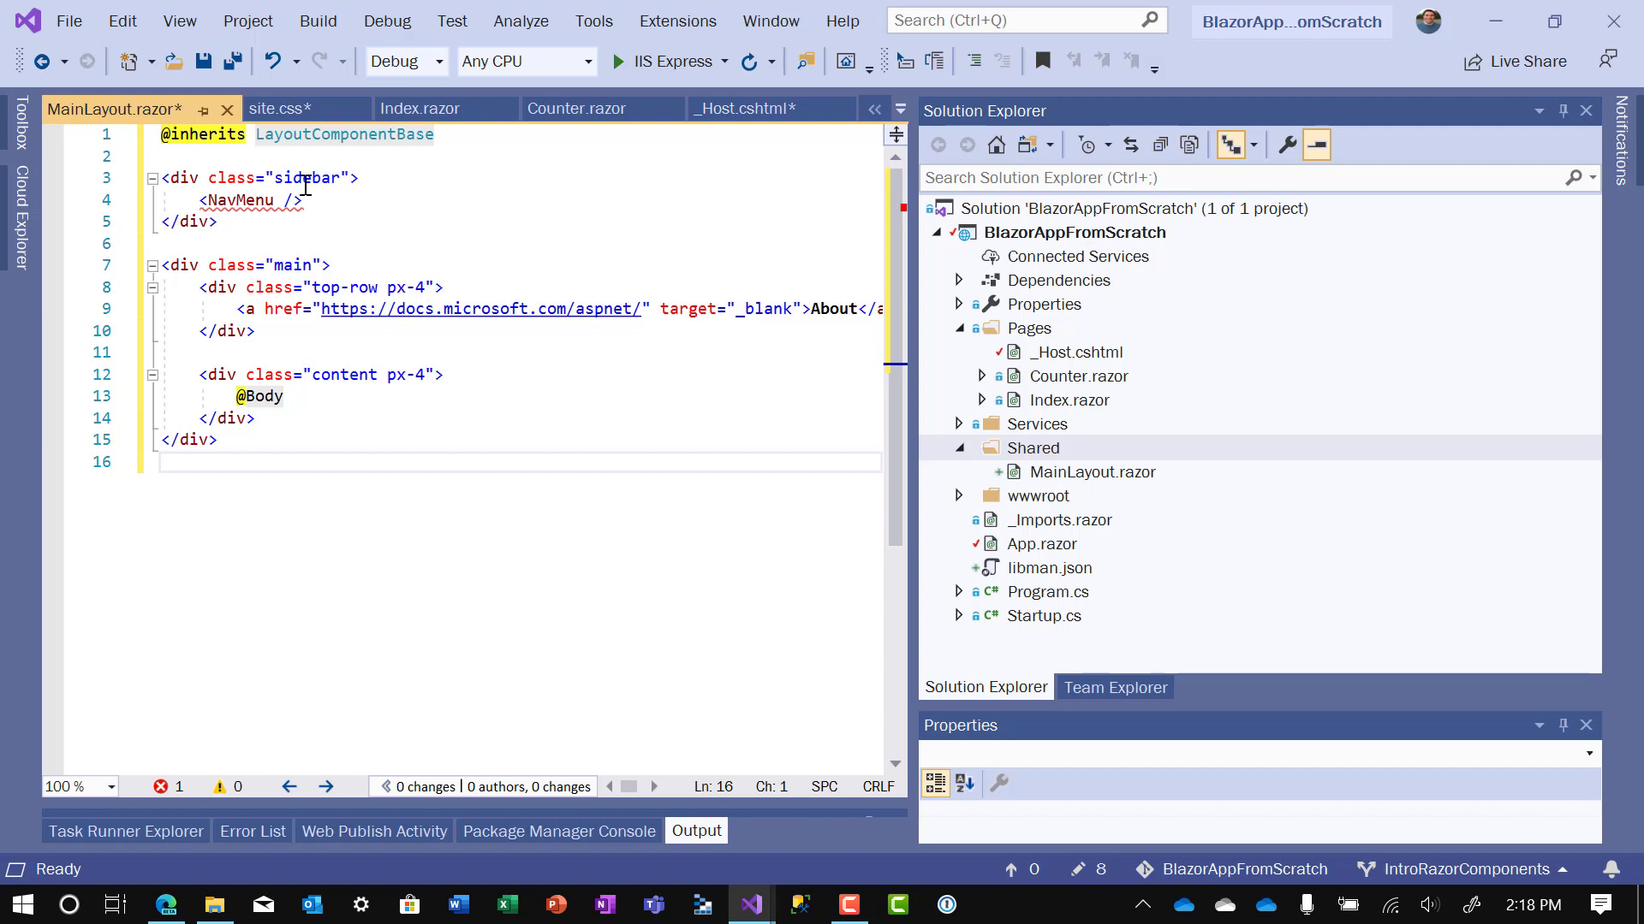
click(160, 461)
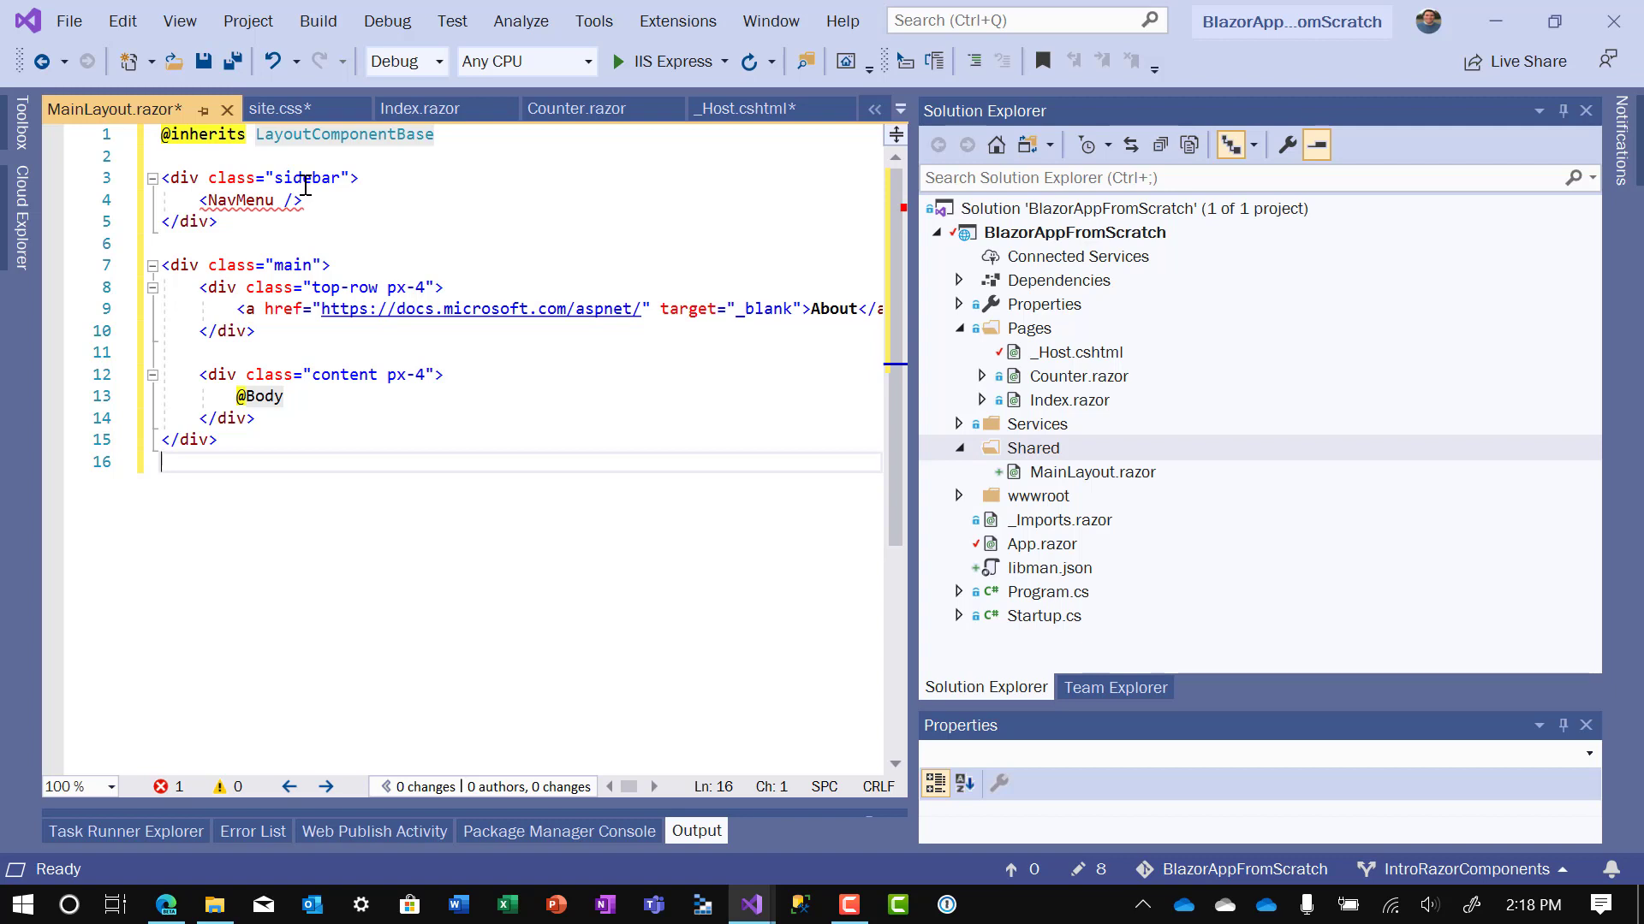
mouse_move(241, 200)
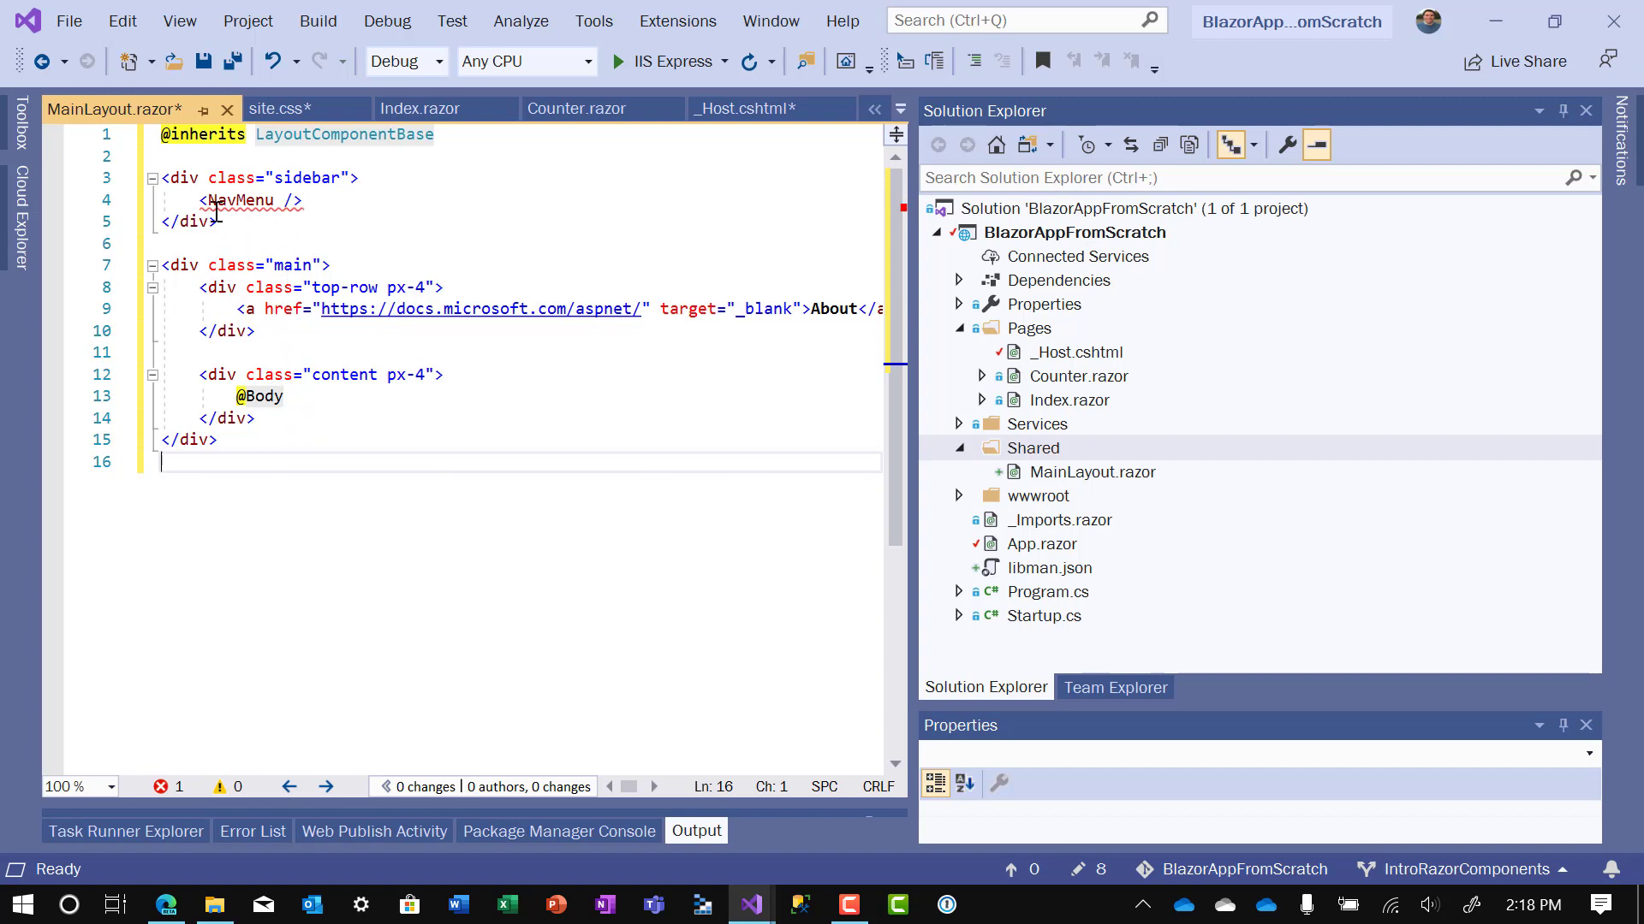
mouse_move(249, 397)
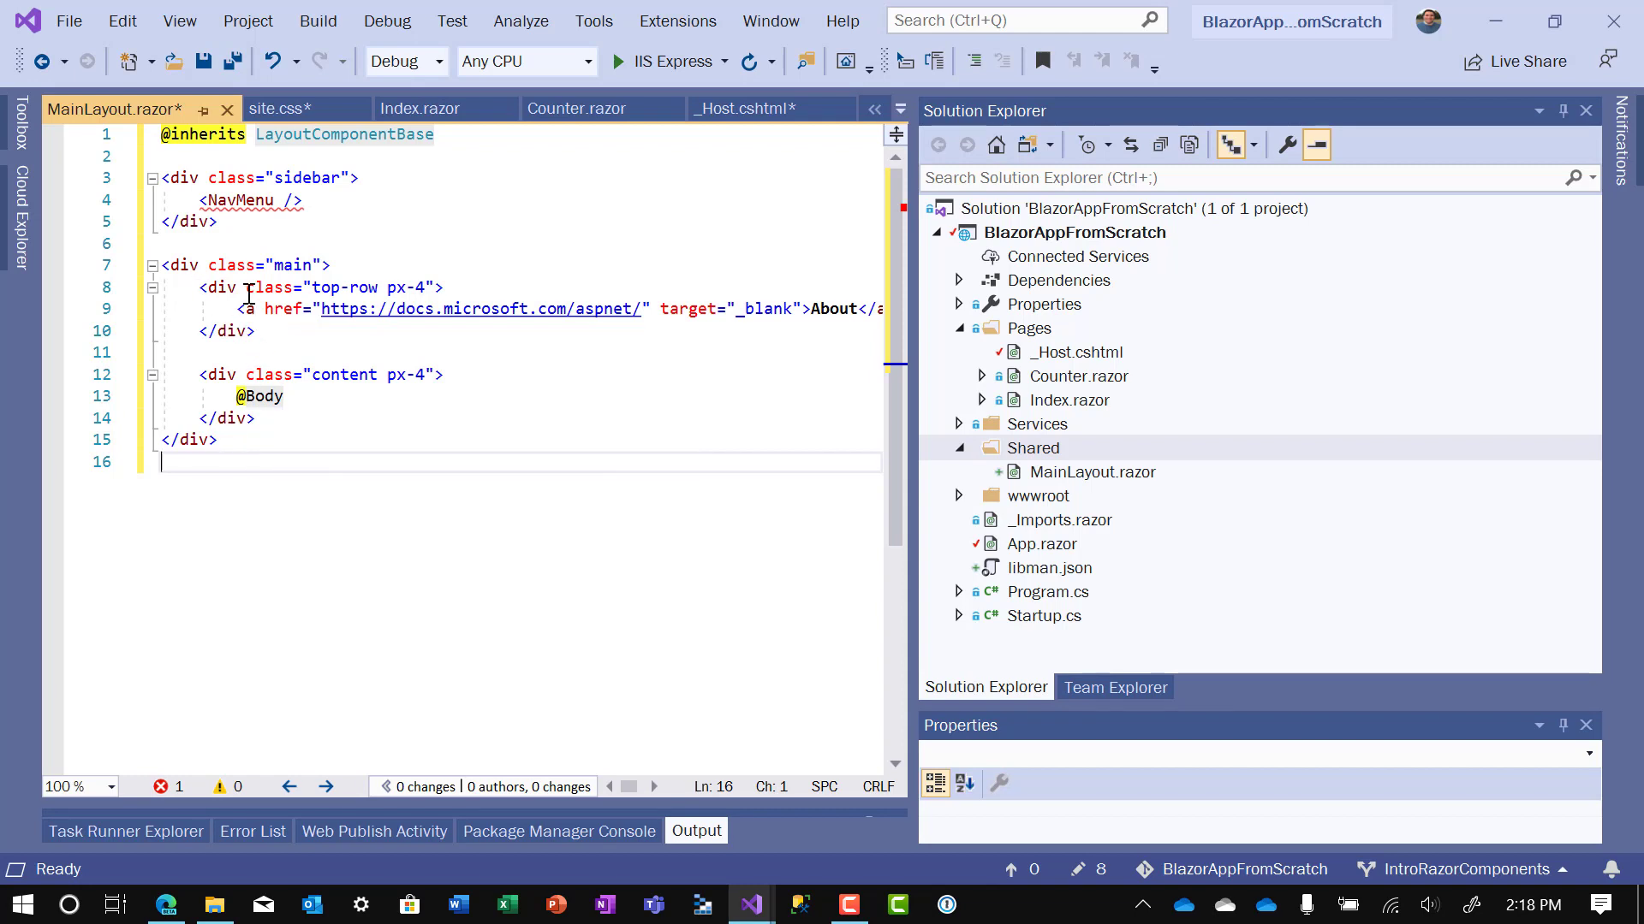
mouse_move(662, 339)
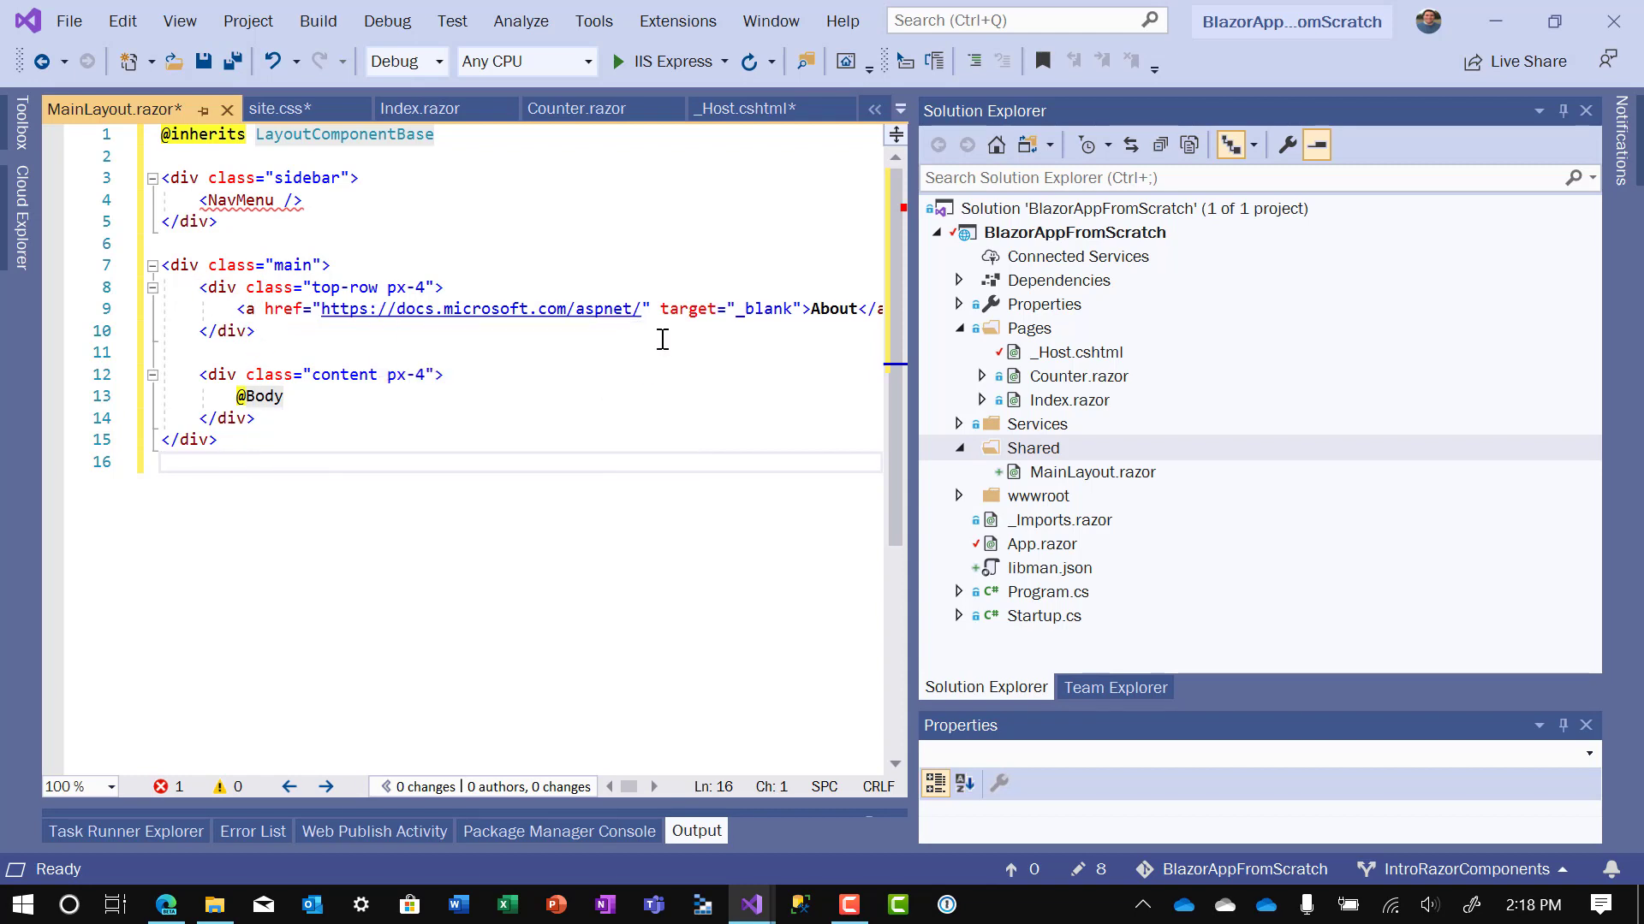
mouse_move(700, 297)
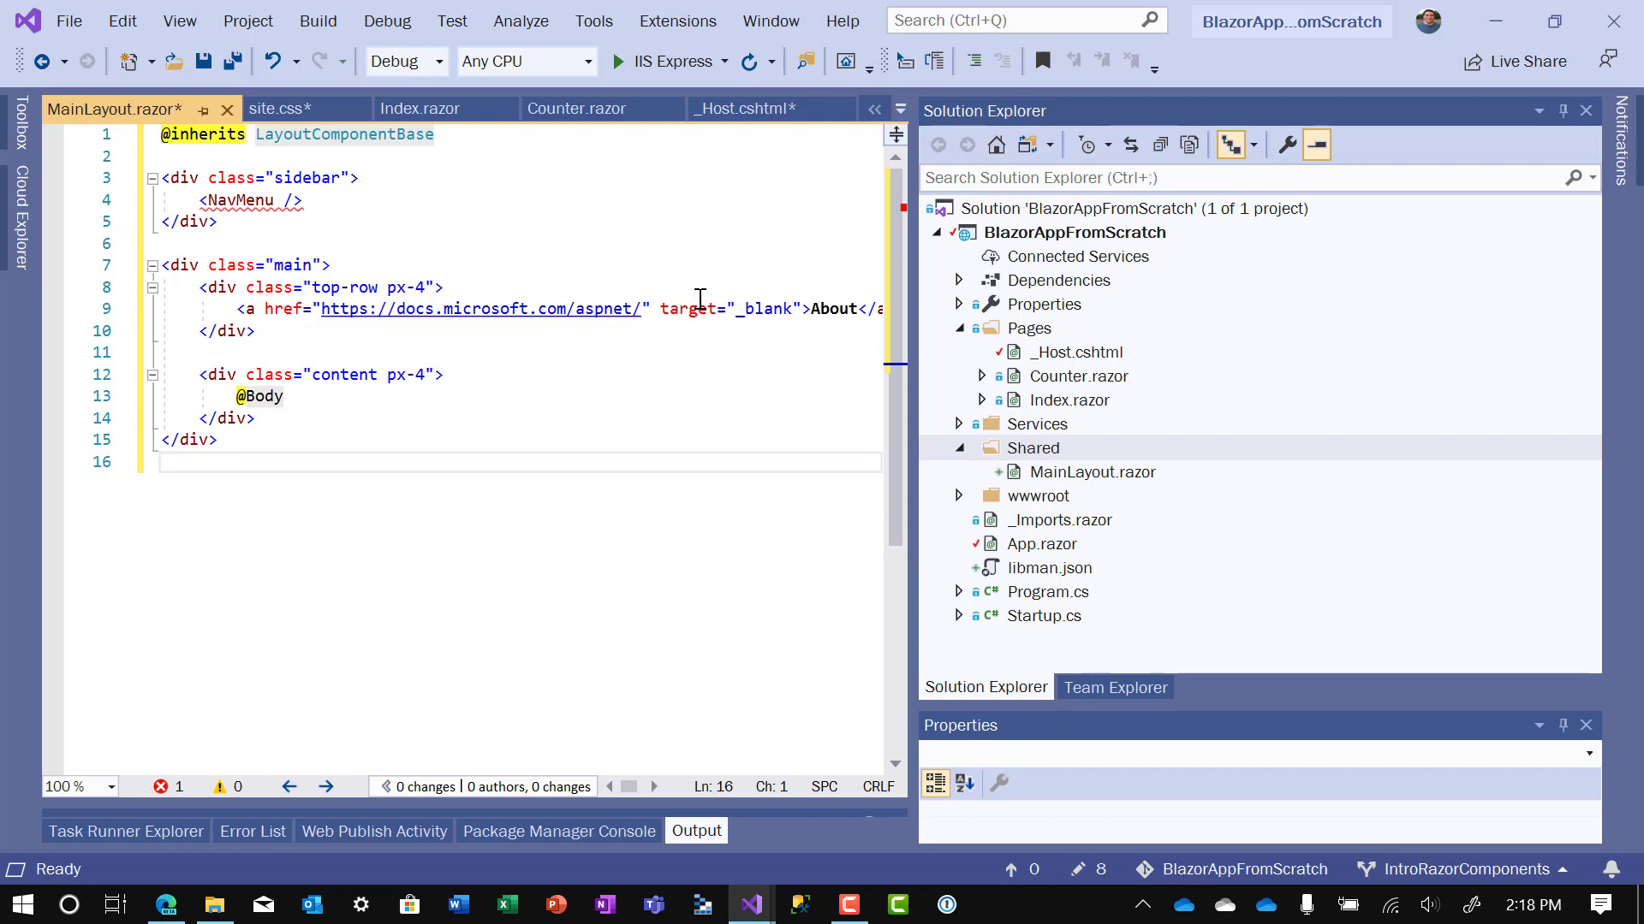
mouse_move(560, 290)
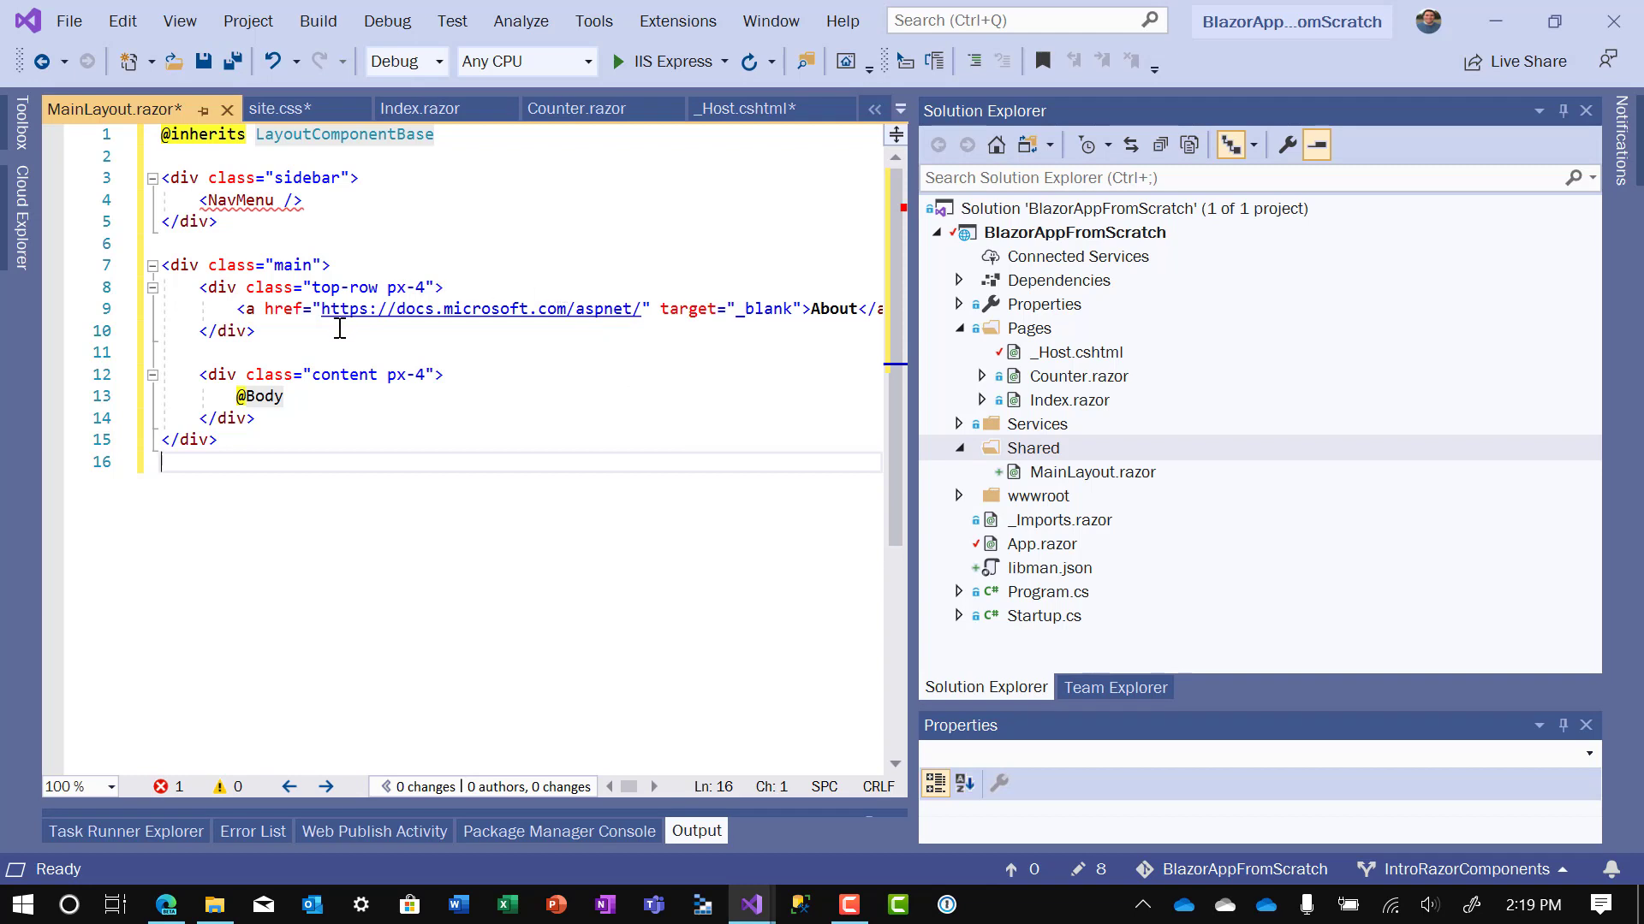
mouse_move(265, 410)
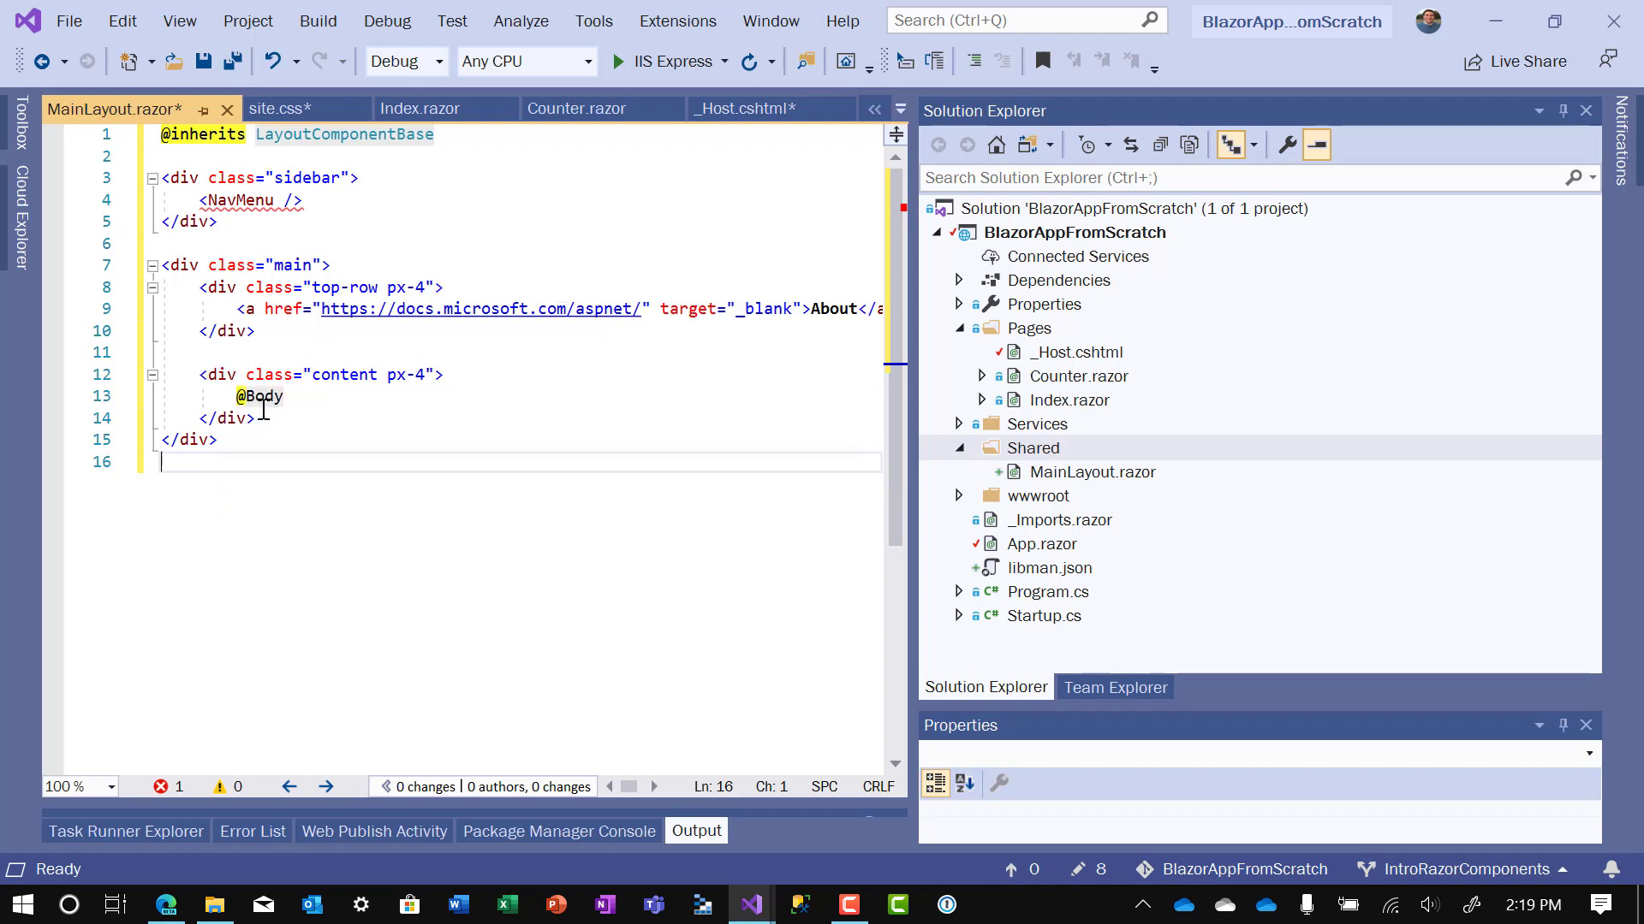
mouse_move(341, 403)
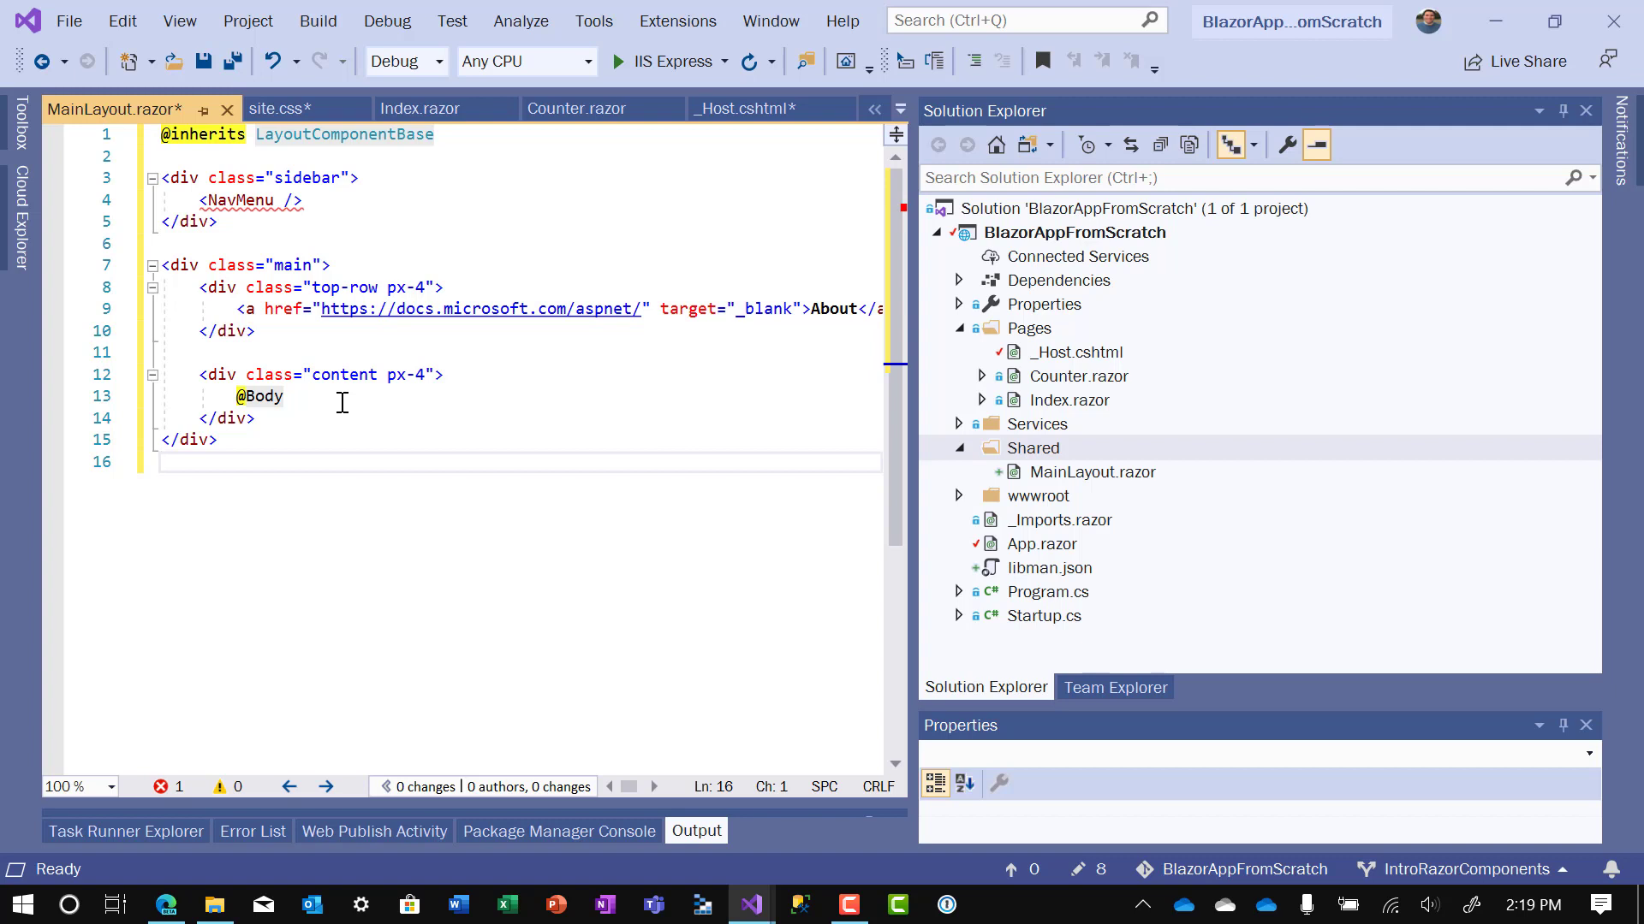
mouse_move(856, 381)
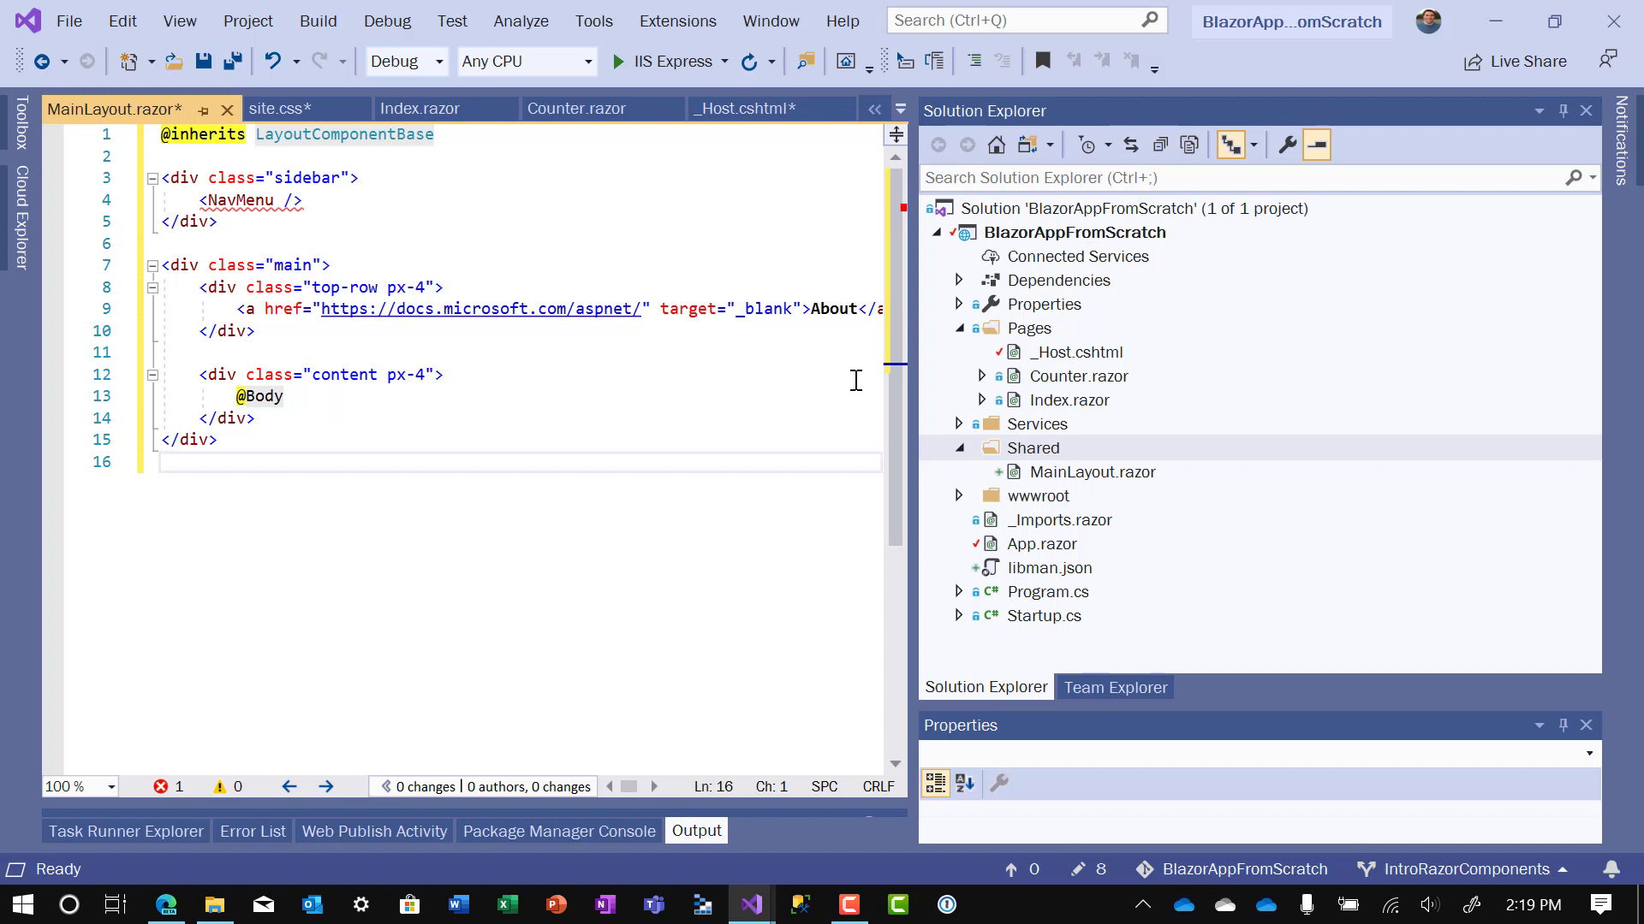
Add a Razor Component named NavMenu to the Shared folder.
right_click(1031, 448)
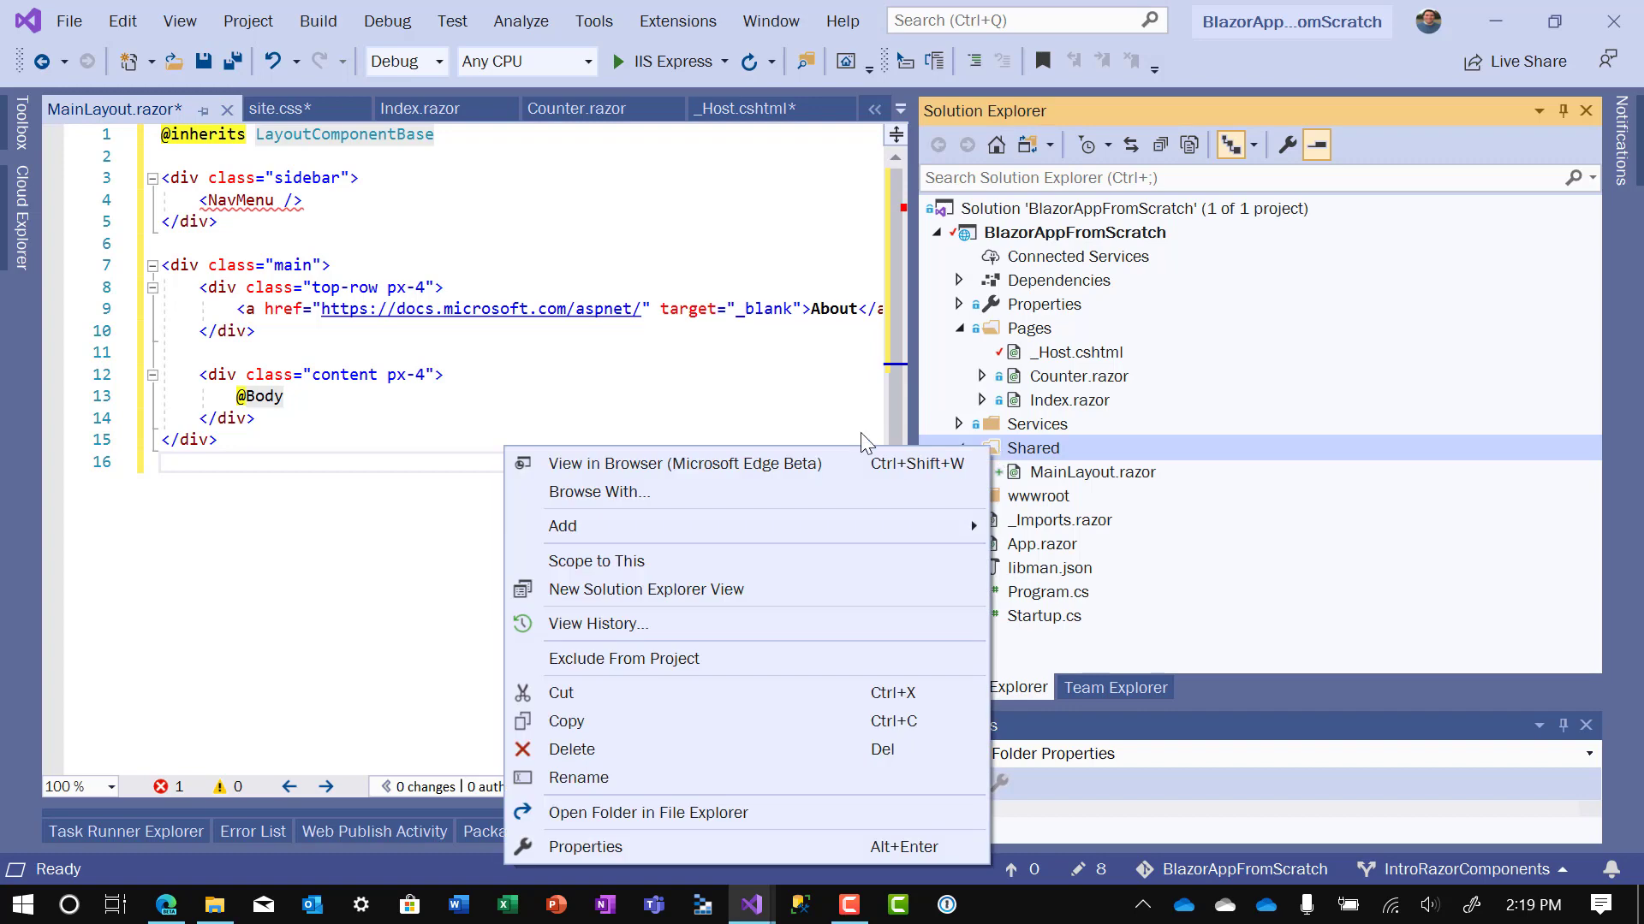
click(561, 525)
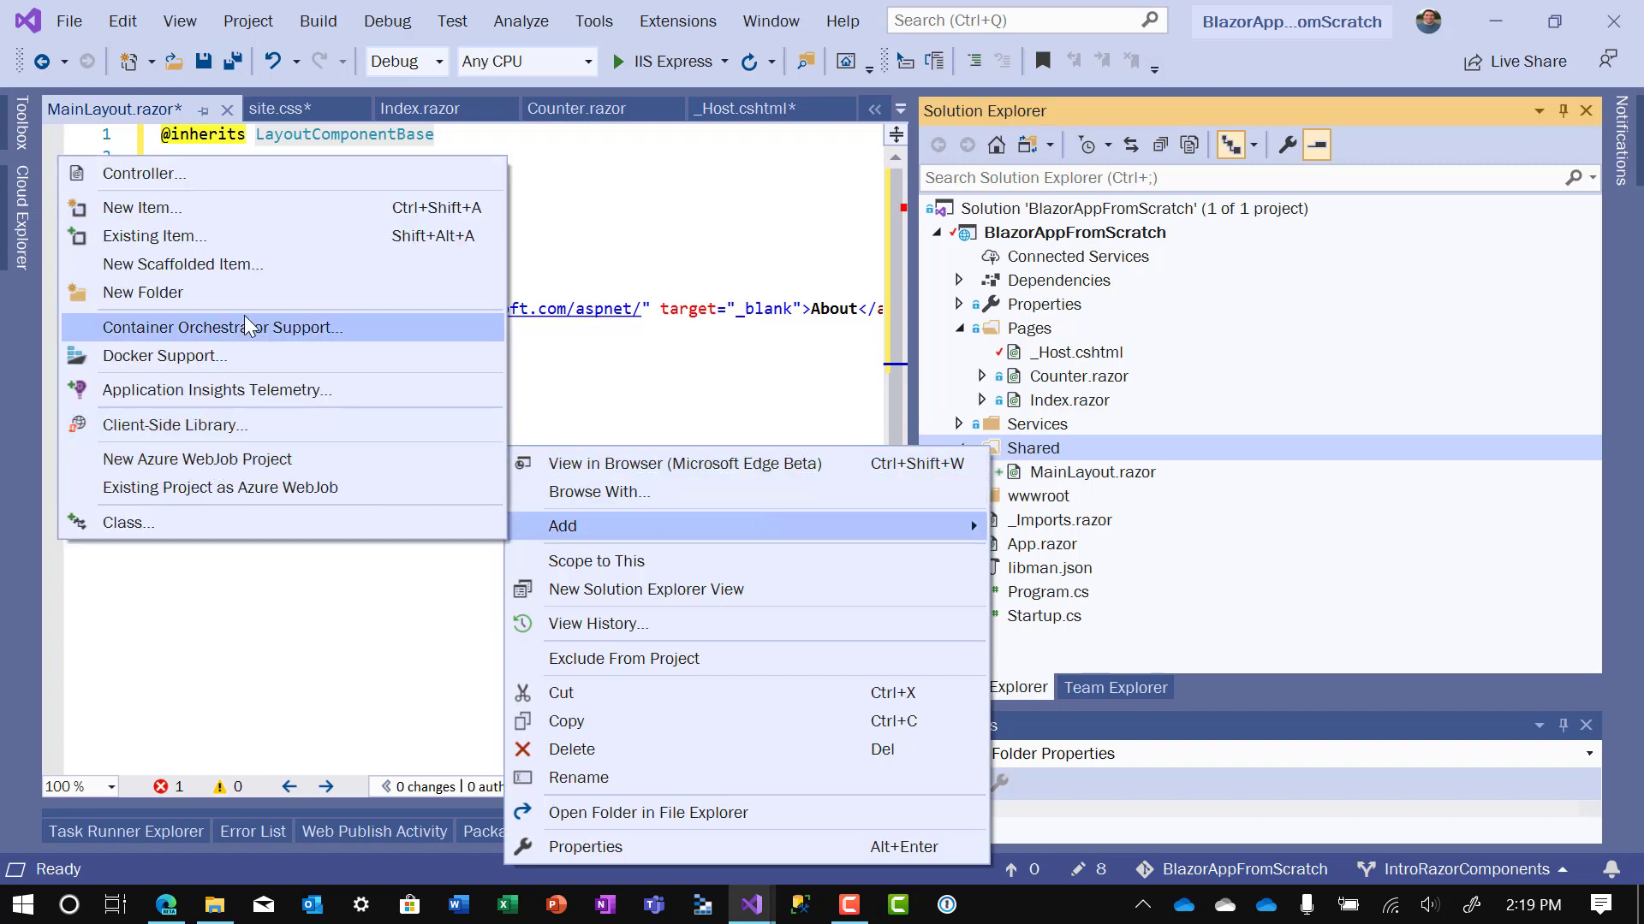
click(141, 207)
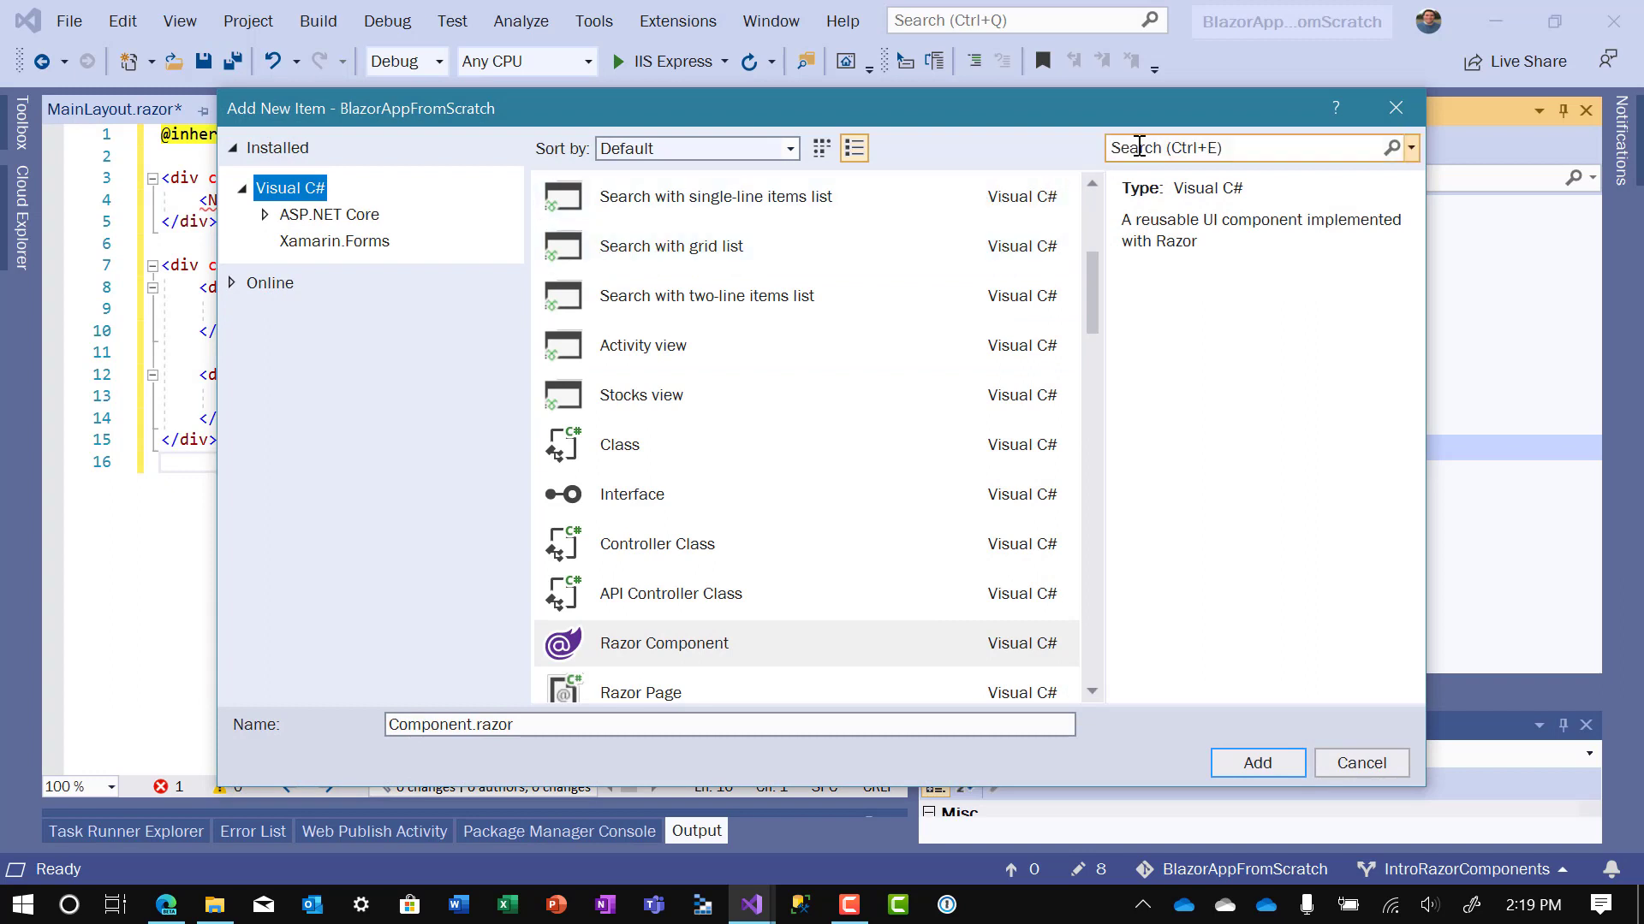
text(raz)
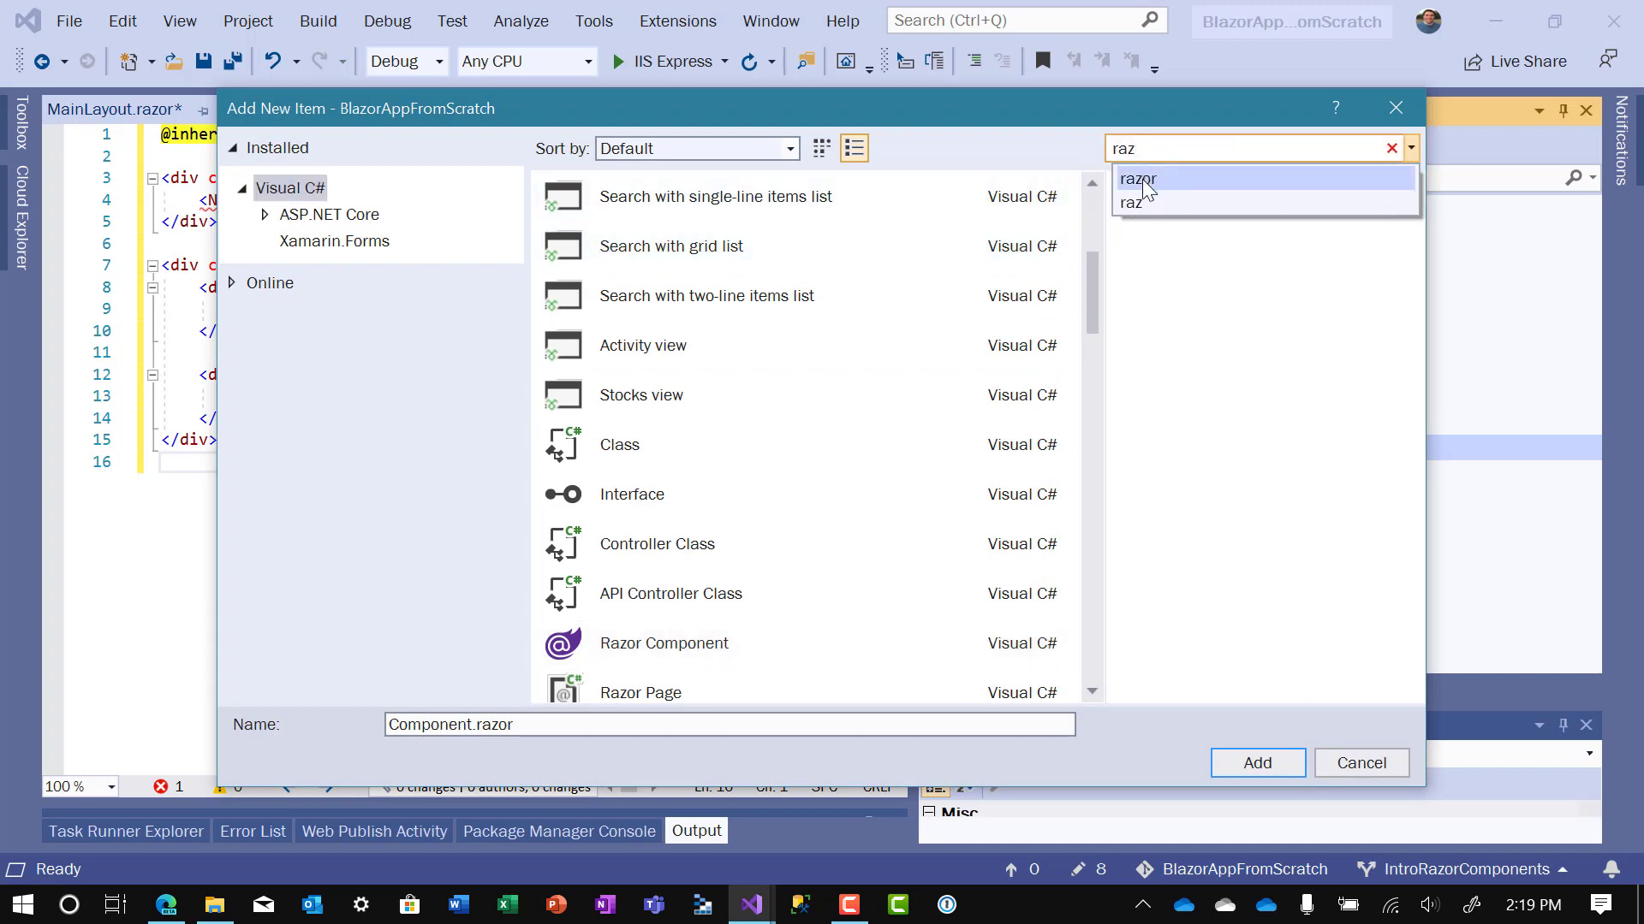
click(1138, 178)
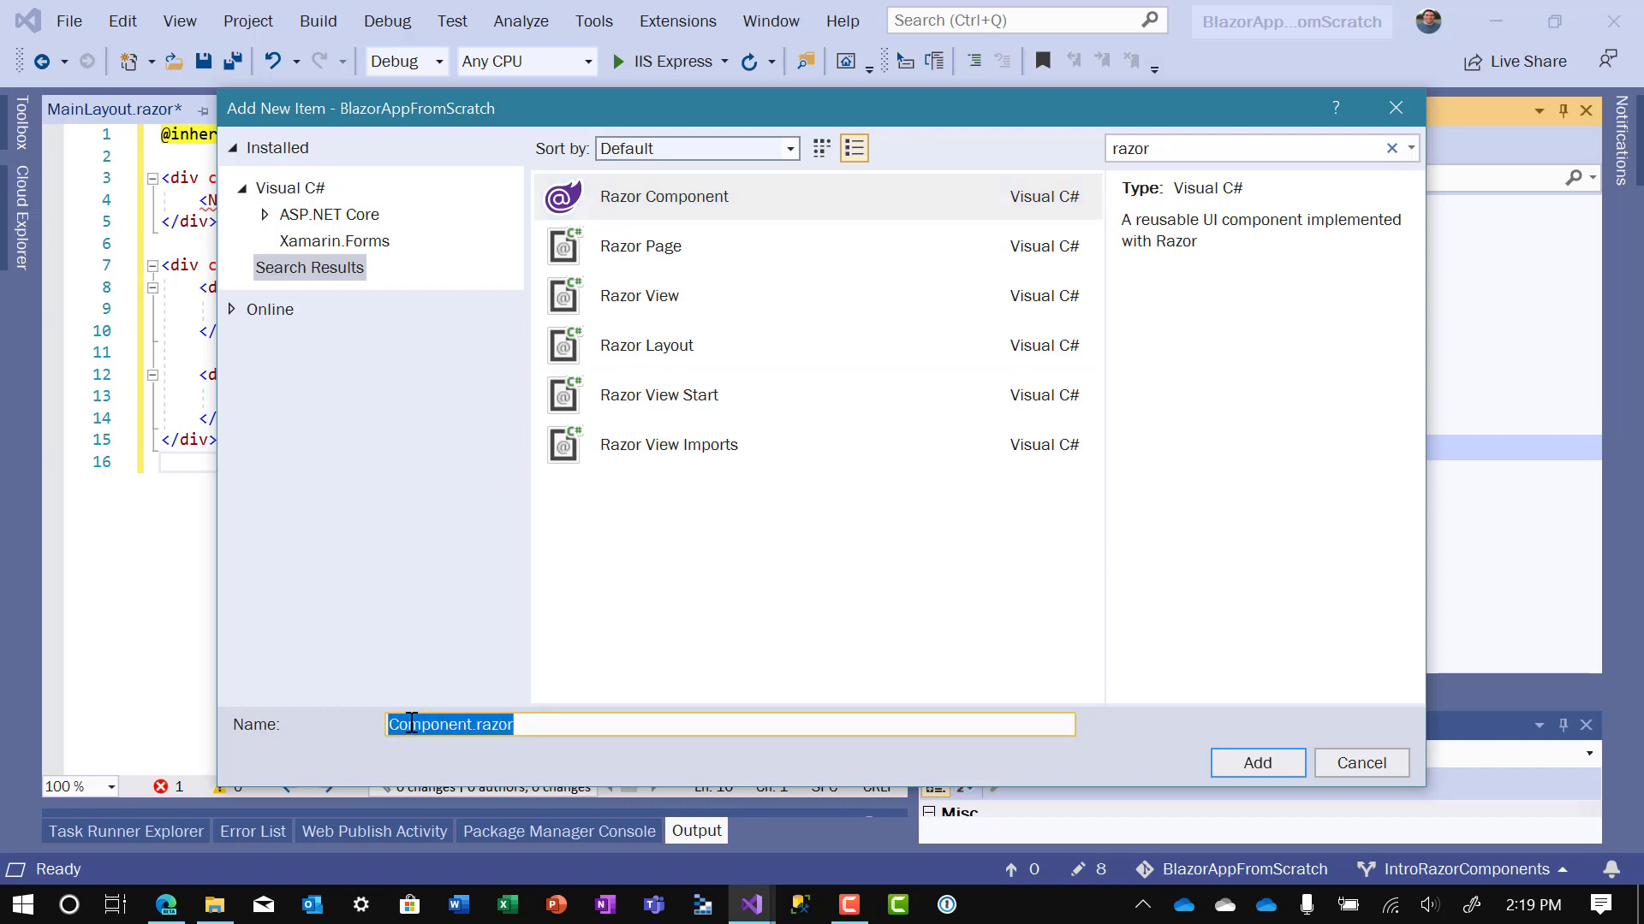
text(NavMenu)
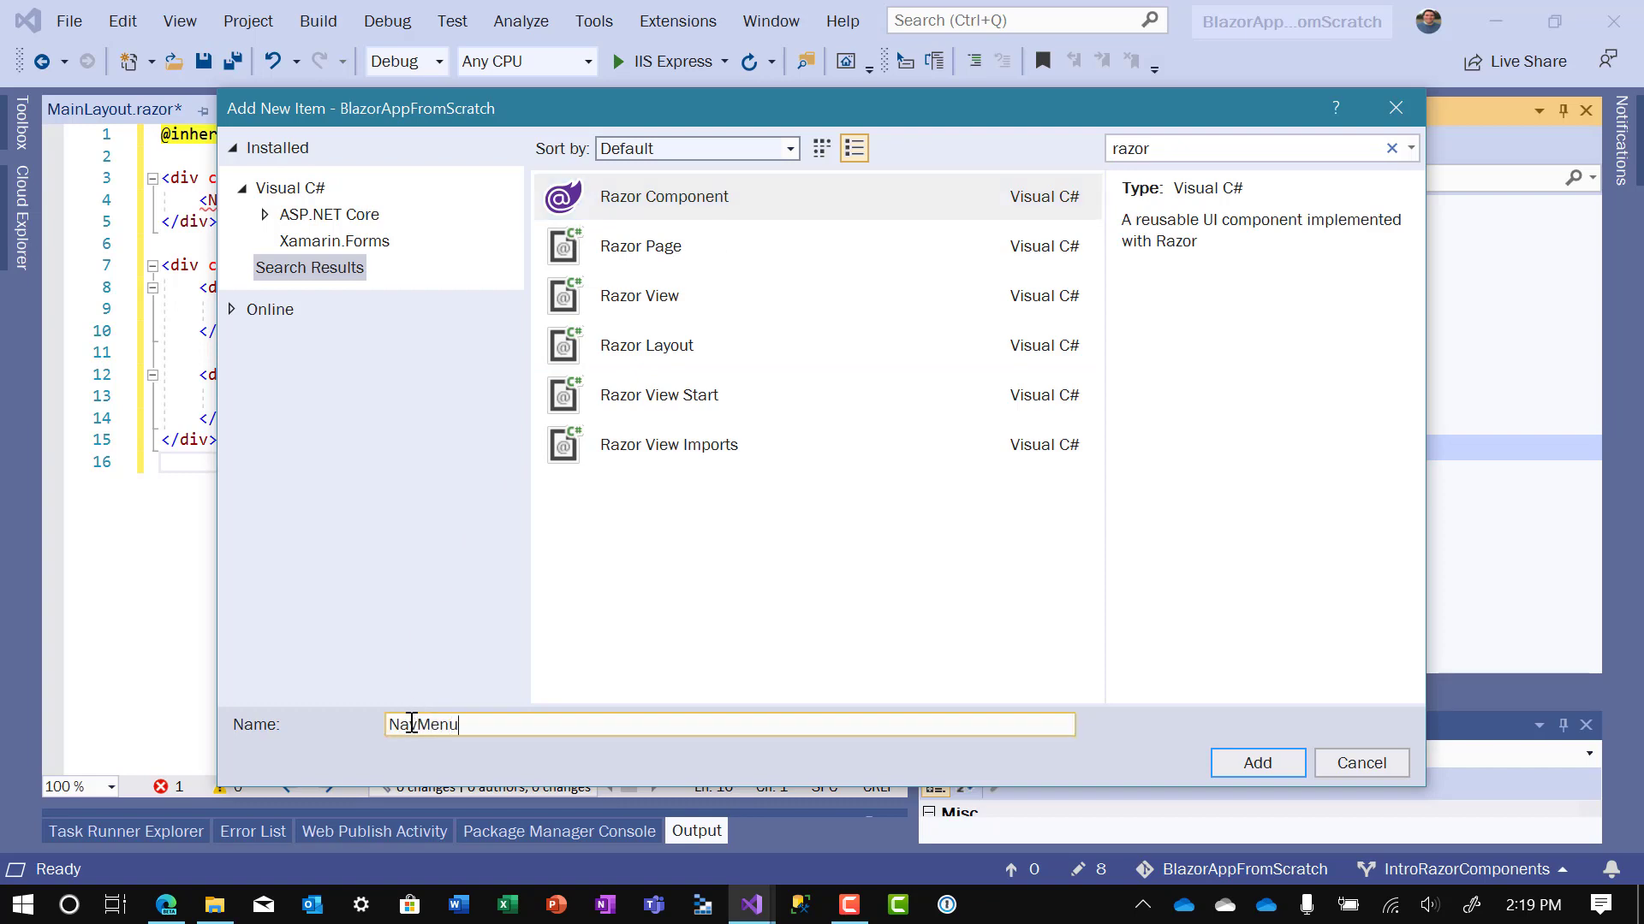
click(1255, 762)
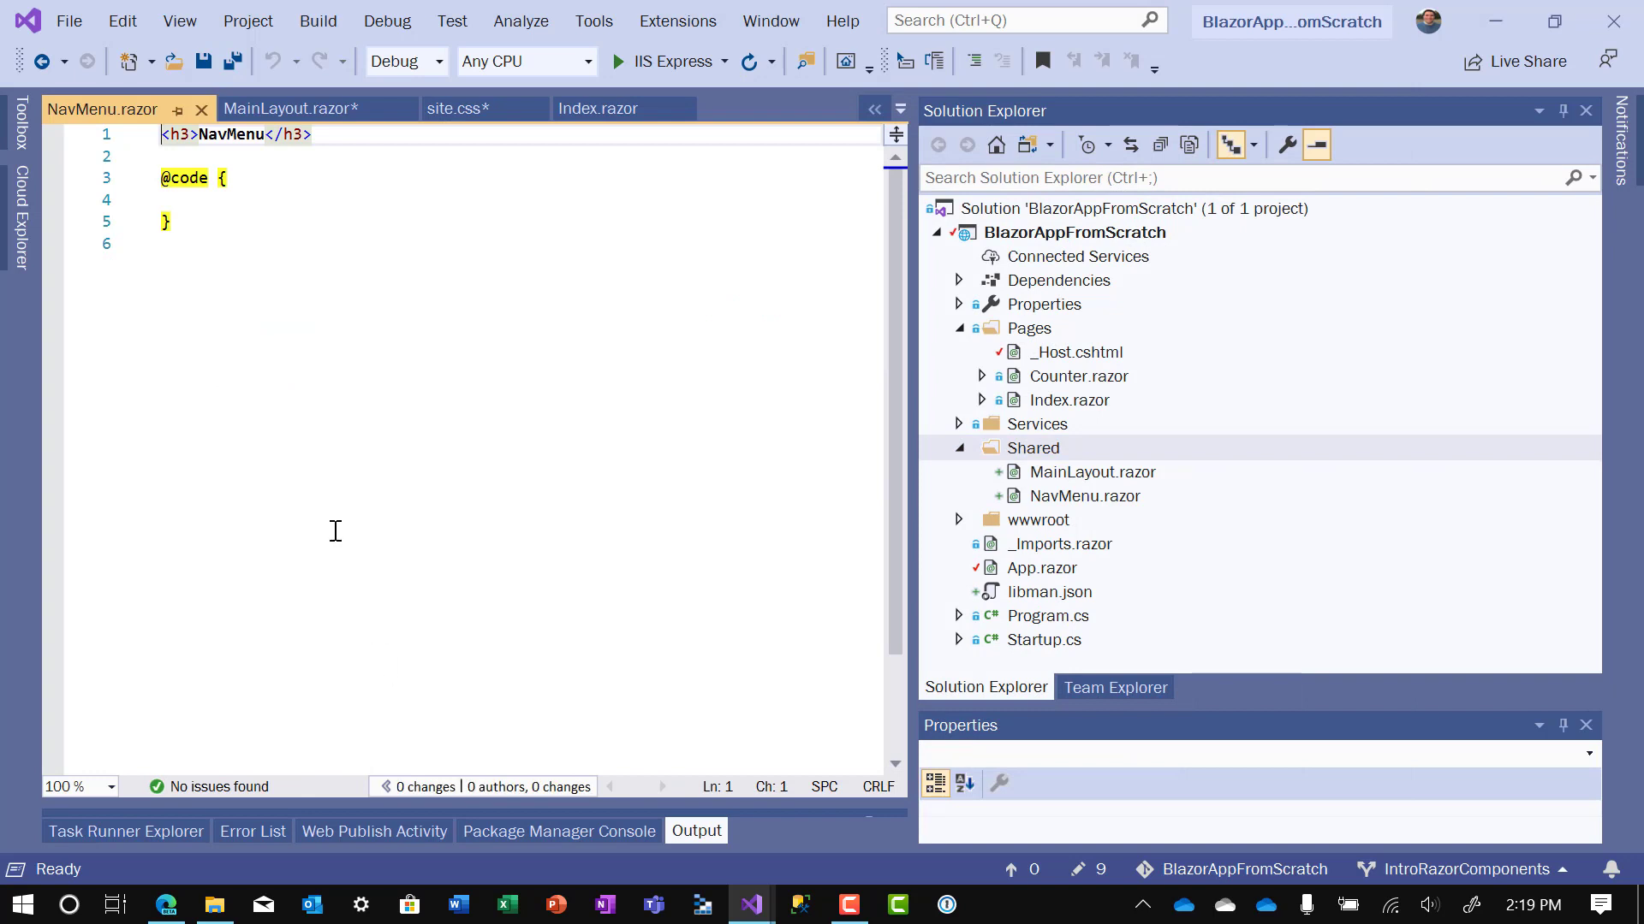
mouse_move(288, 425)
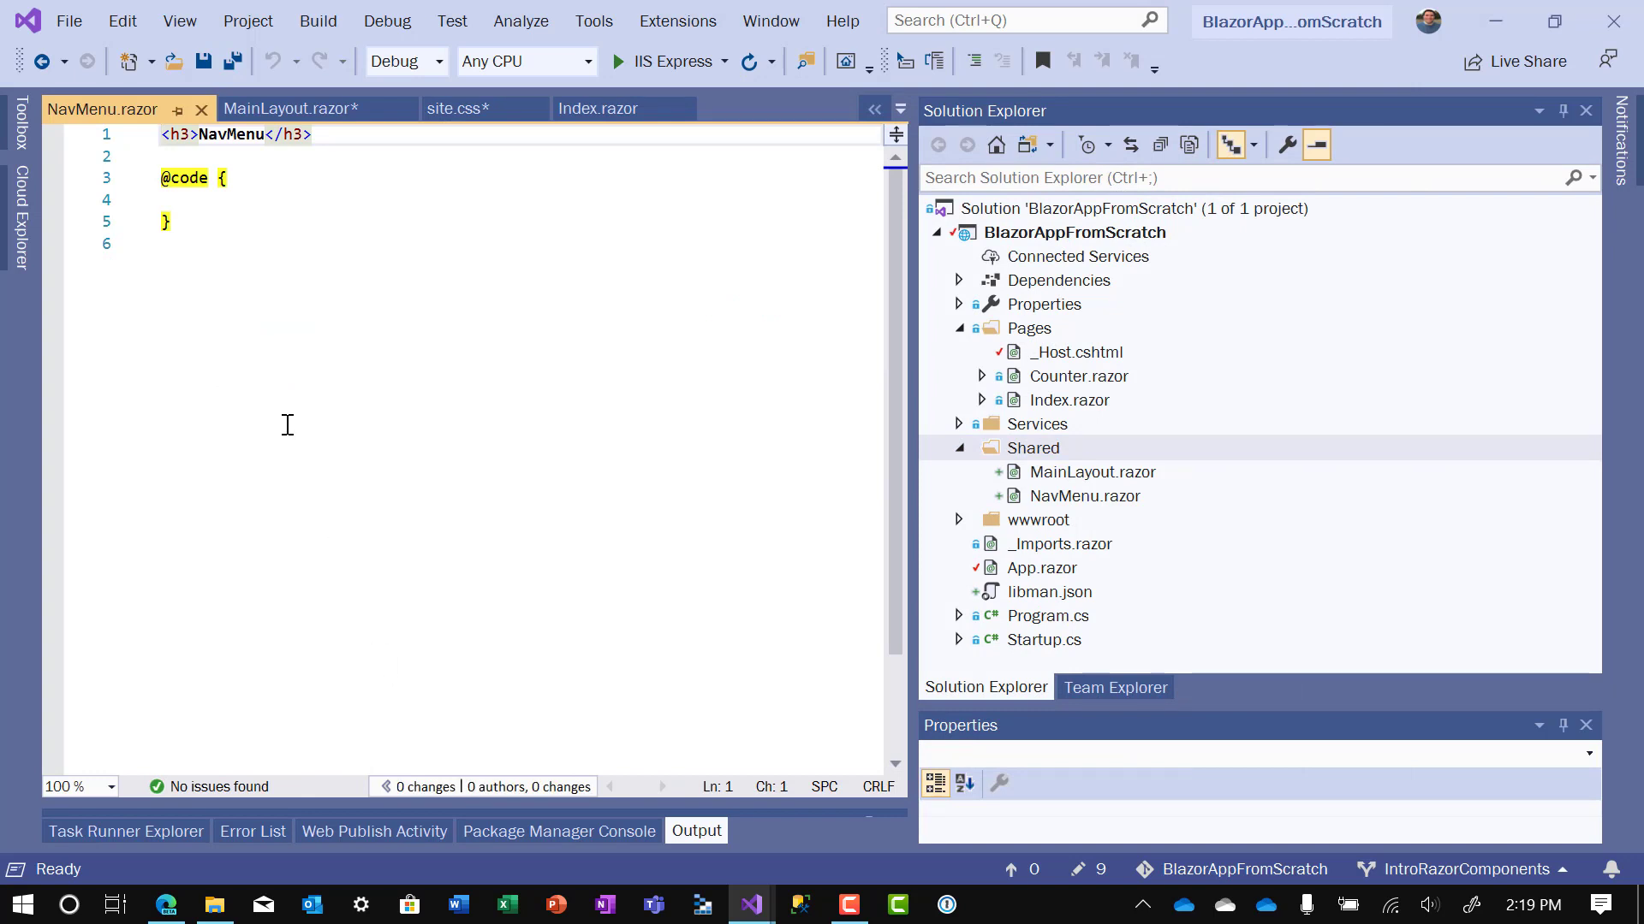
mouse_move(553, 826)
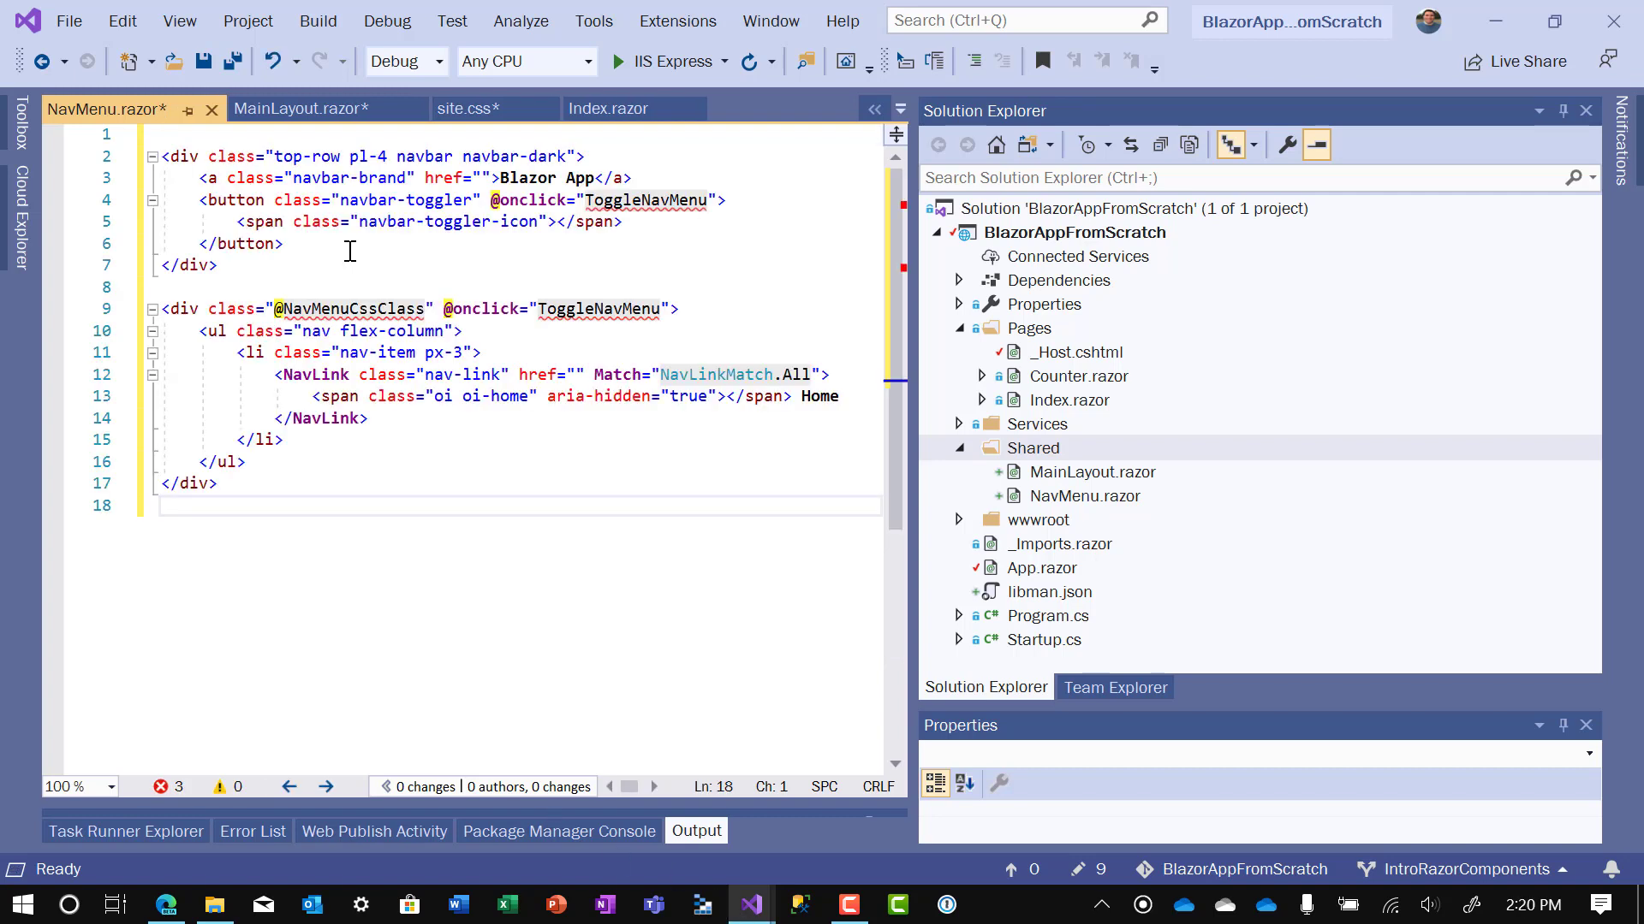
mouse_move(340, 319)
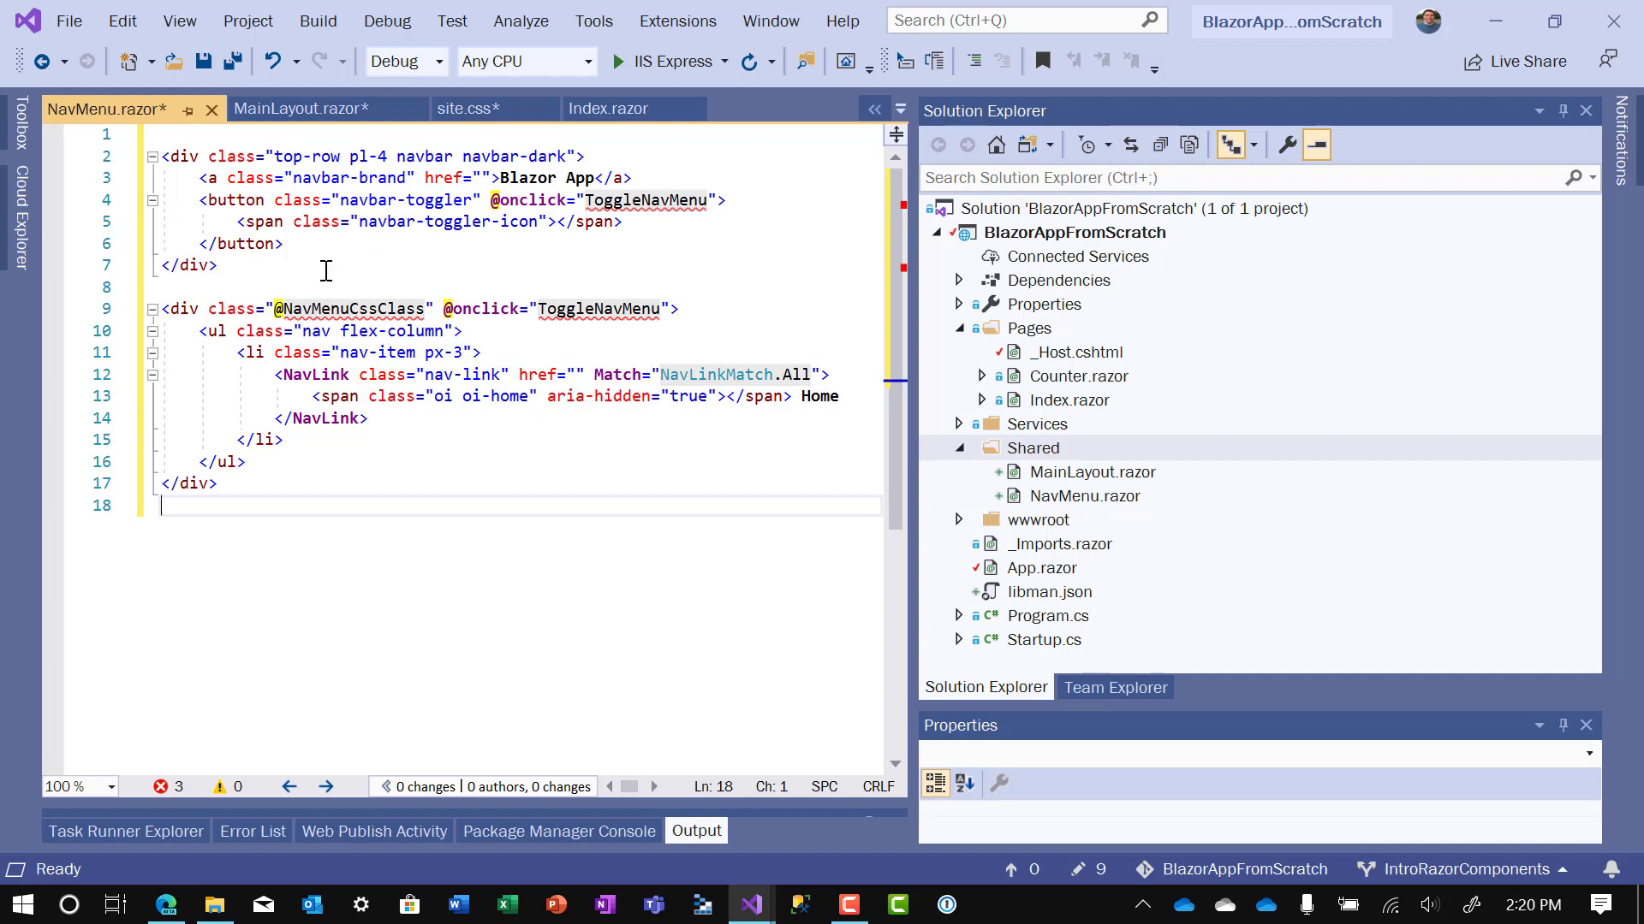
mouse_move(533, 331)
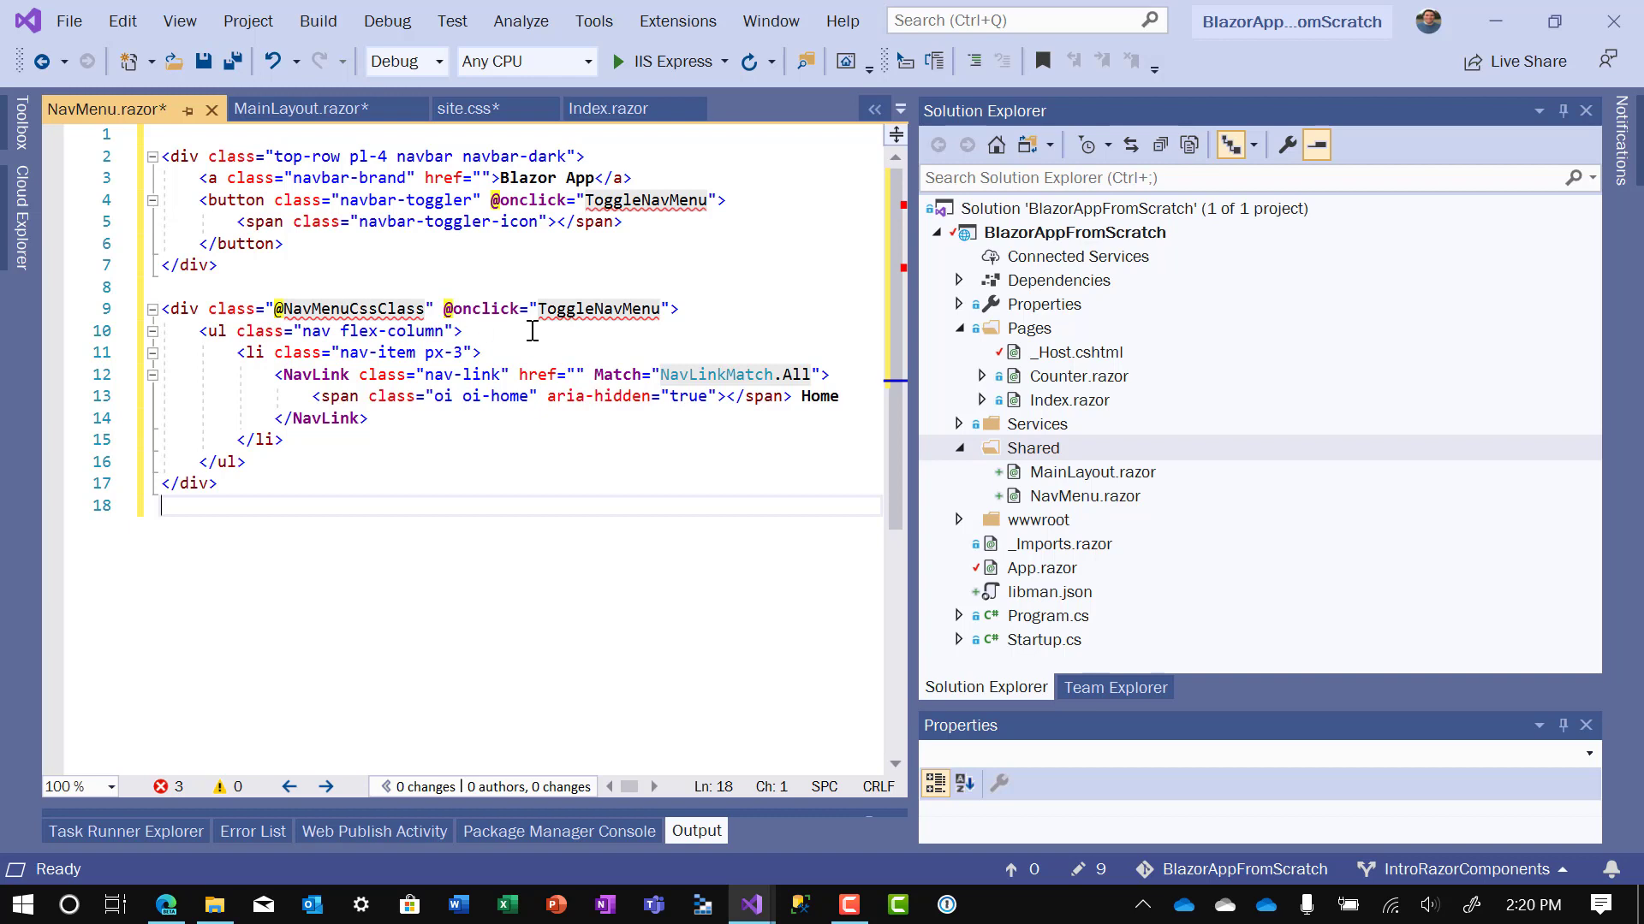
mouse_move(395, 156)
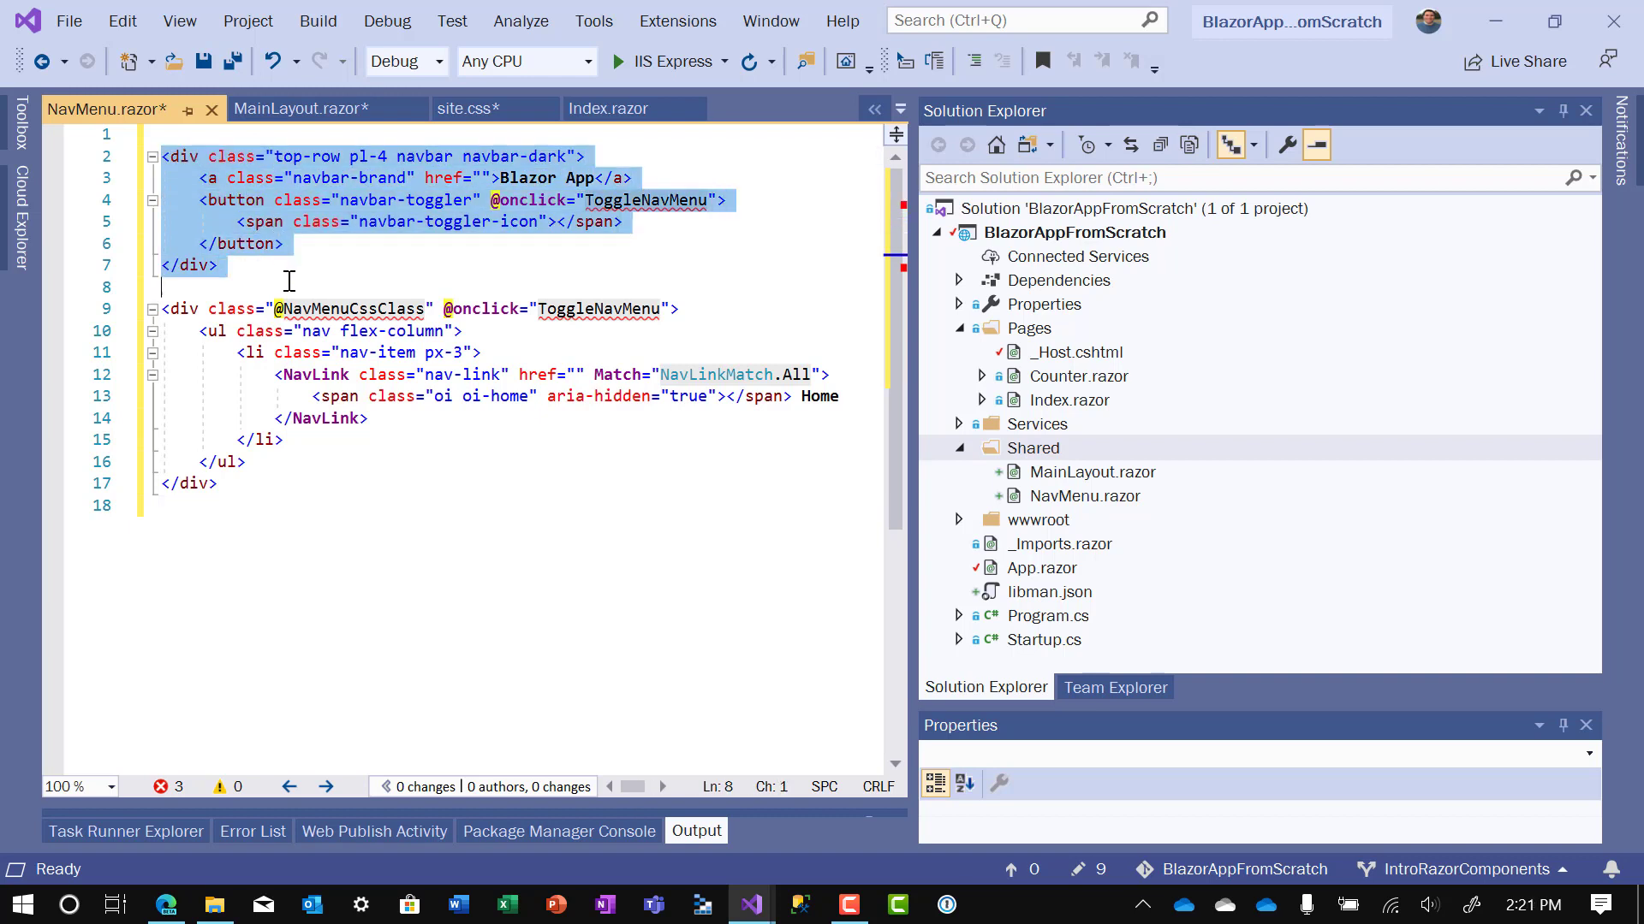
mouse_move(359, 188)
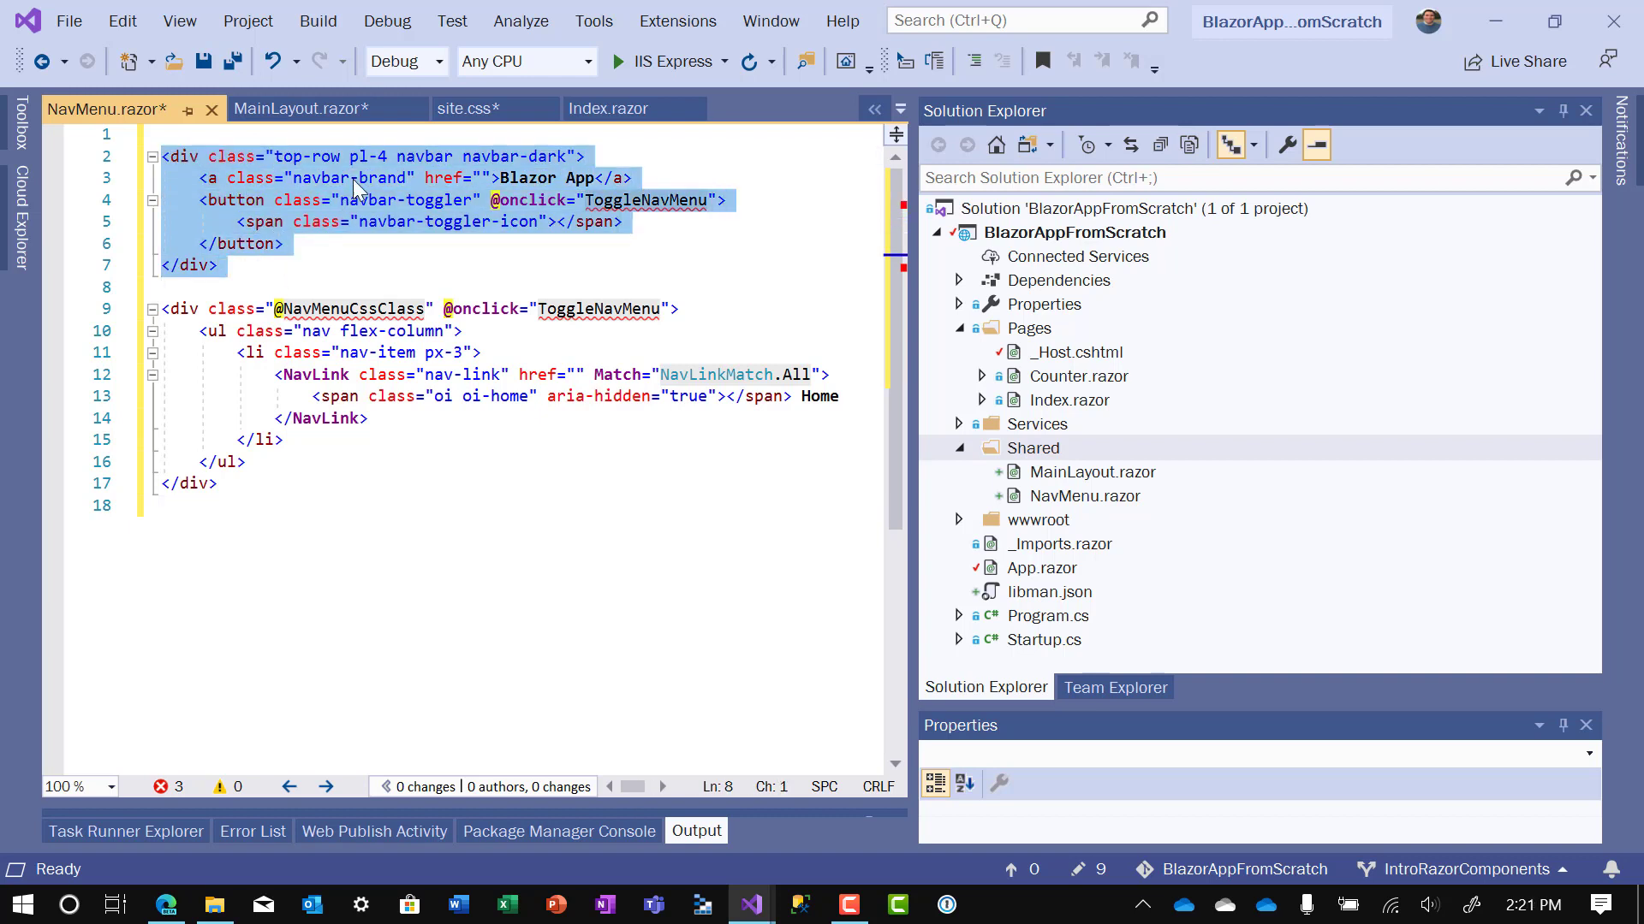
mouse_move(524, 196)
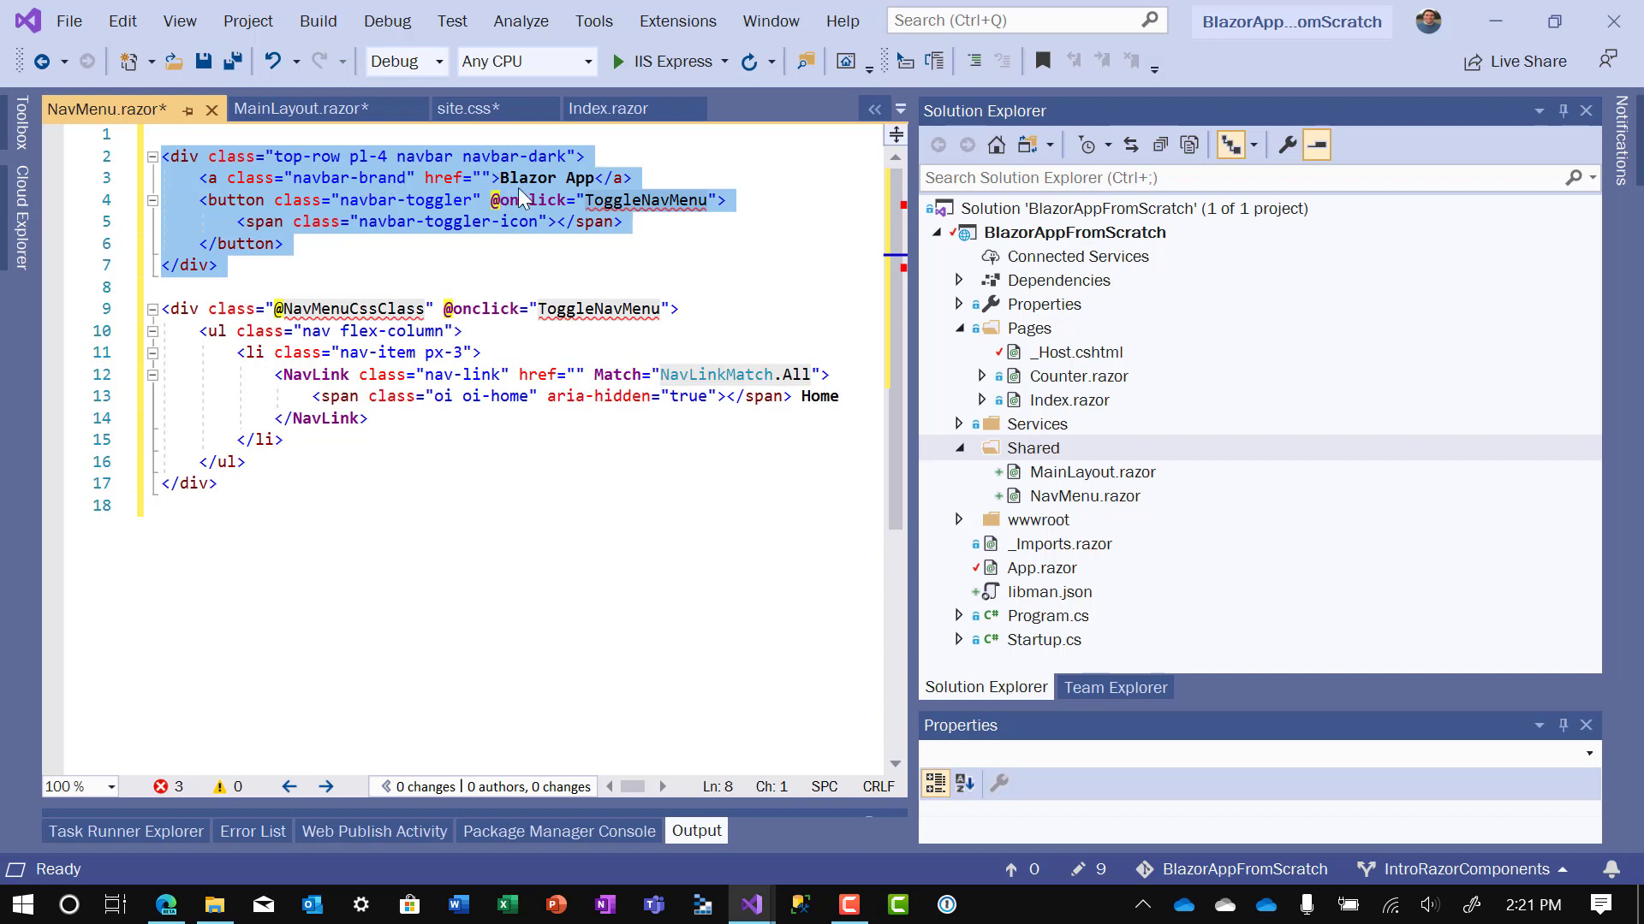
mouse_move(550, 188)
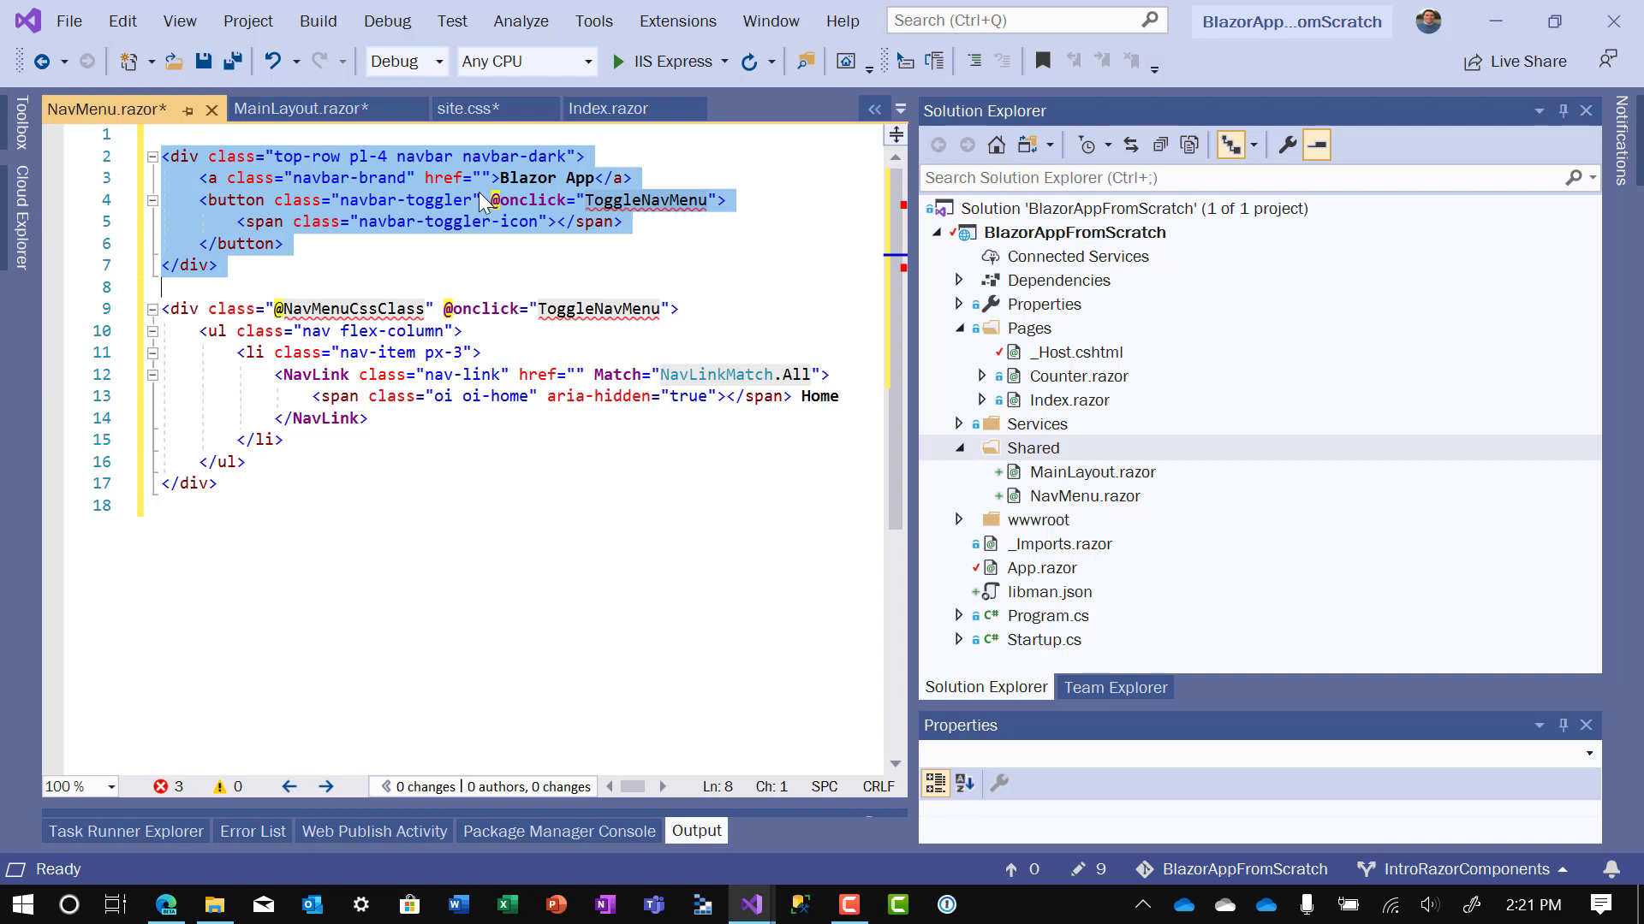
mouse_move(431, 244)
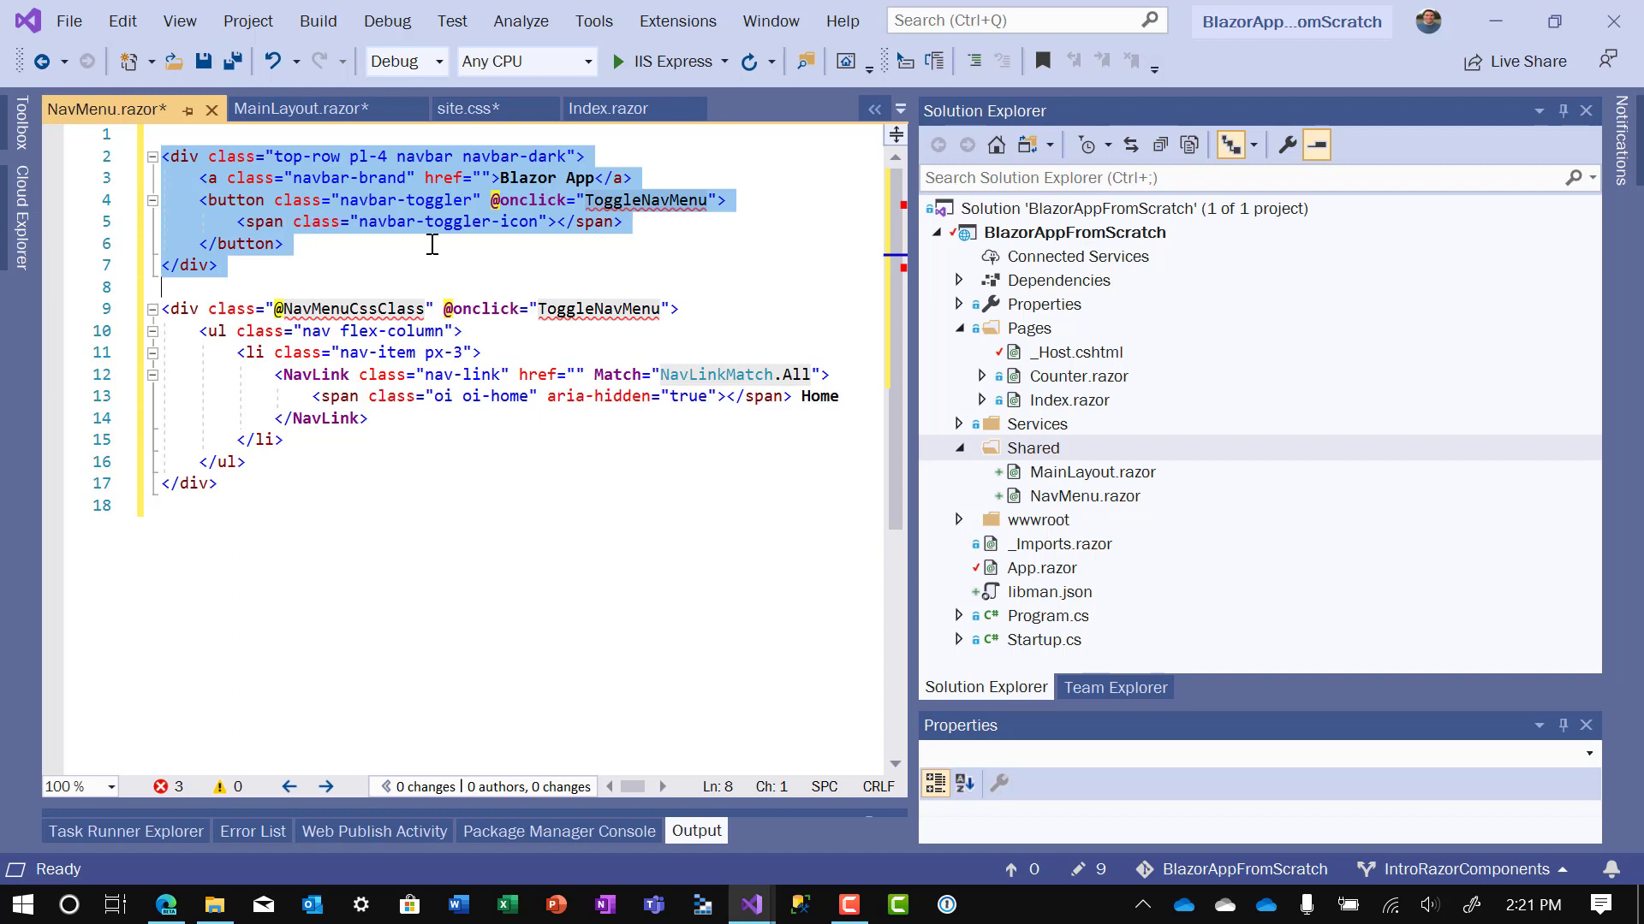
Finish the NavMenu navbar markup with brand, toggler and Home NavLink, and save it.
click(490, 199)
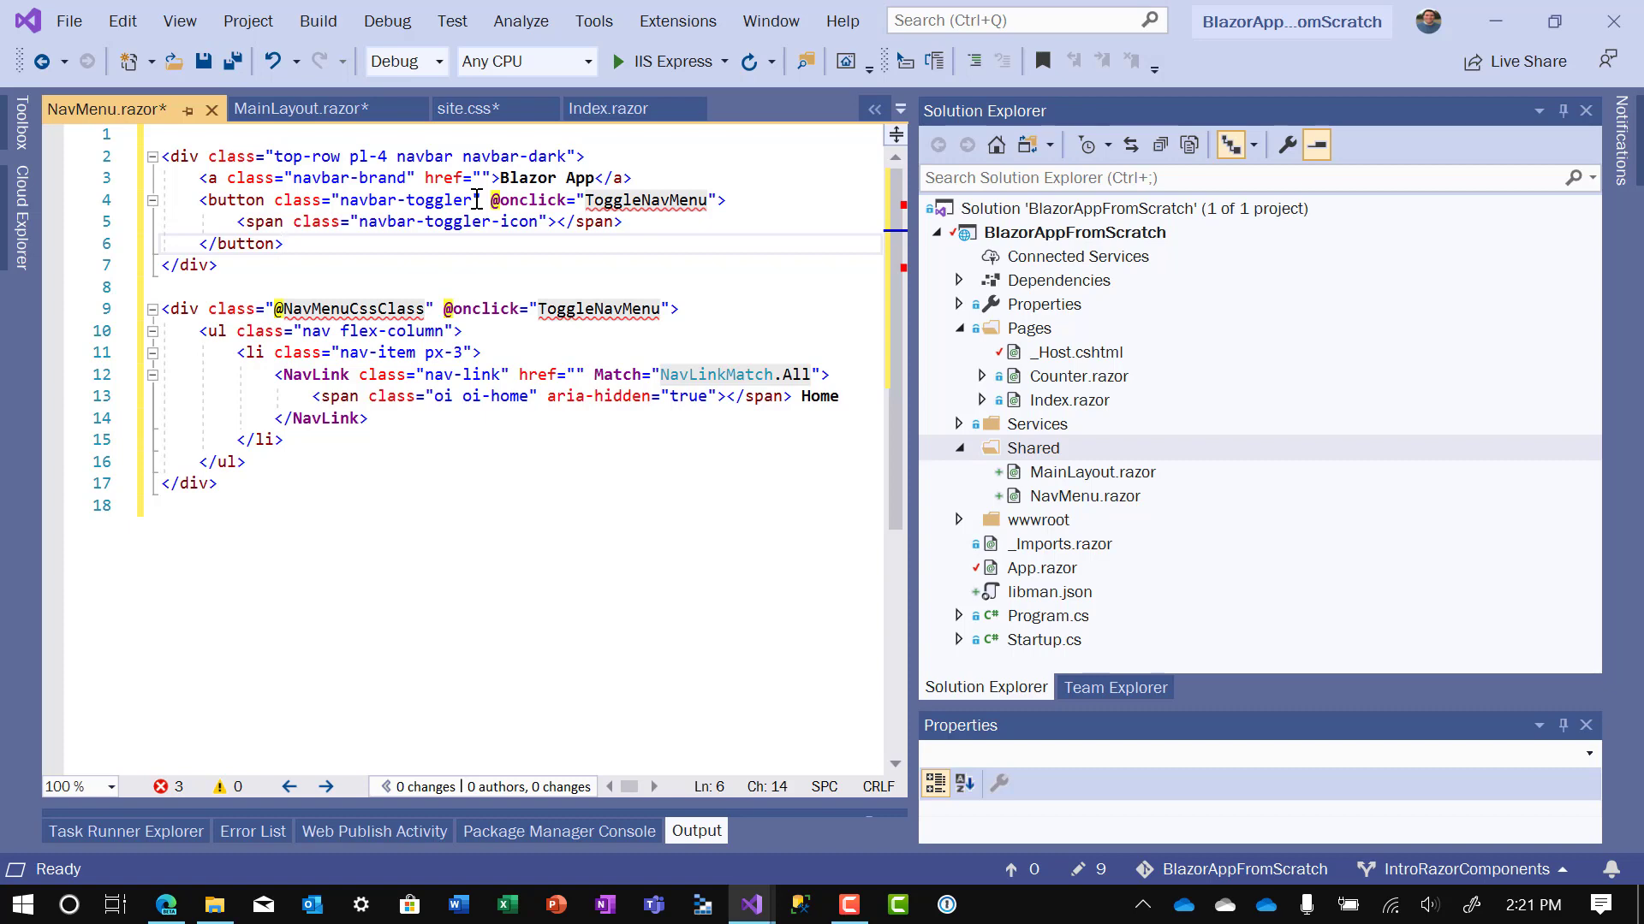
mouse_move(644, 201)
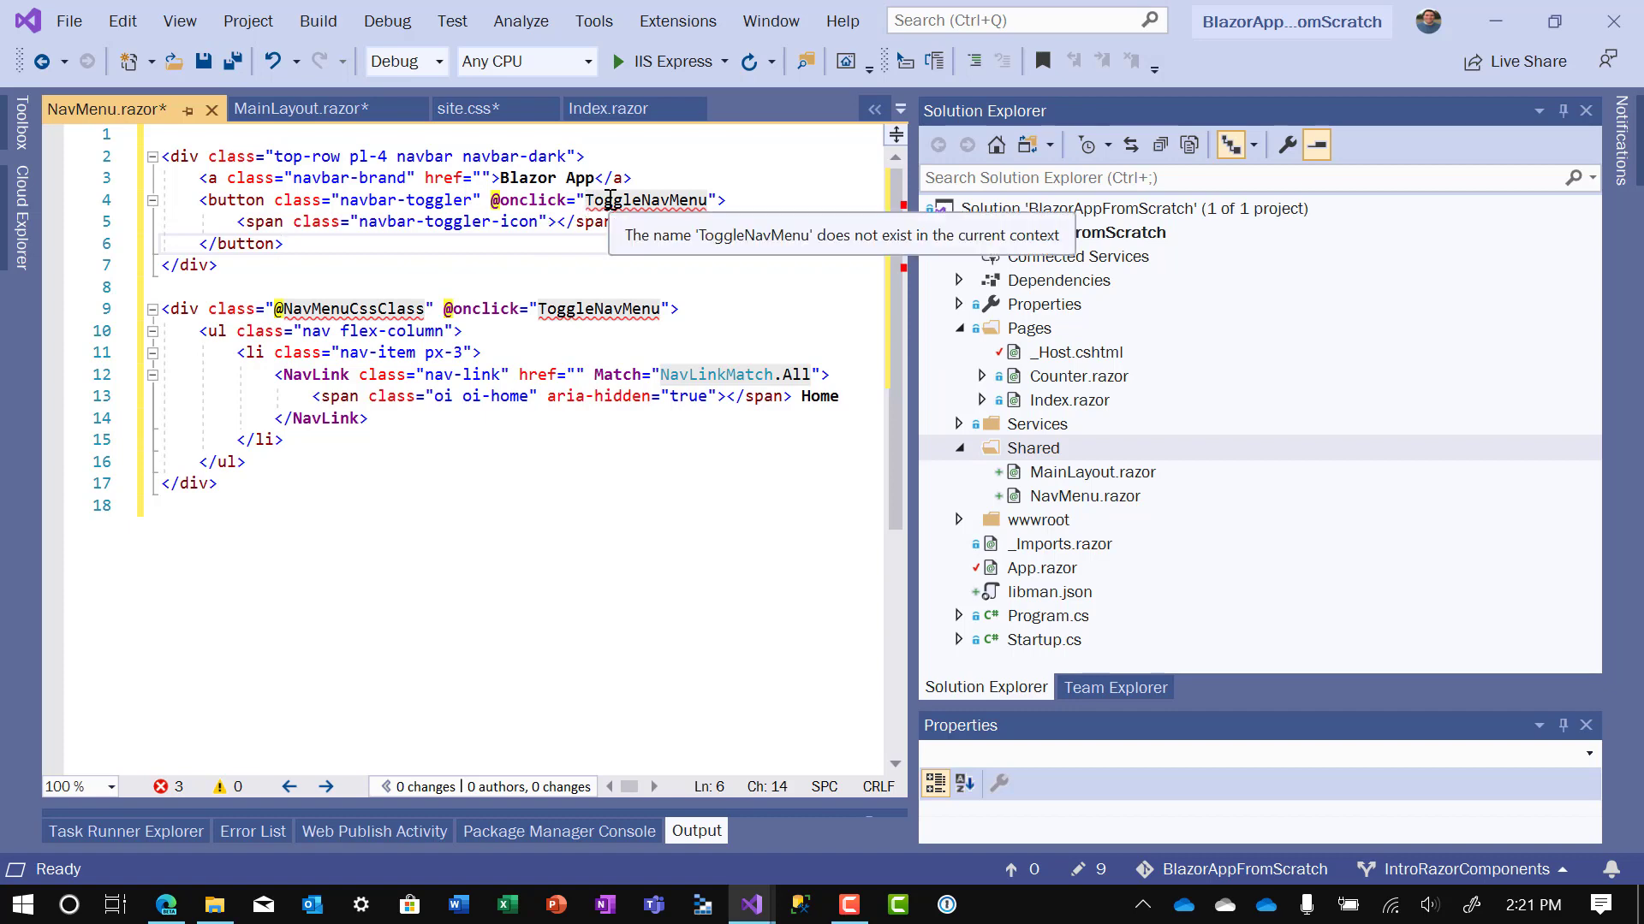
mouse_move(527, 200)
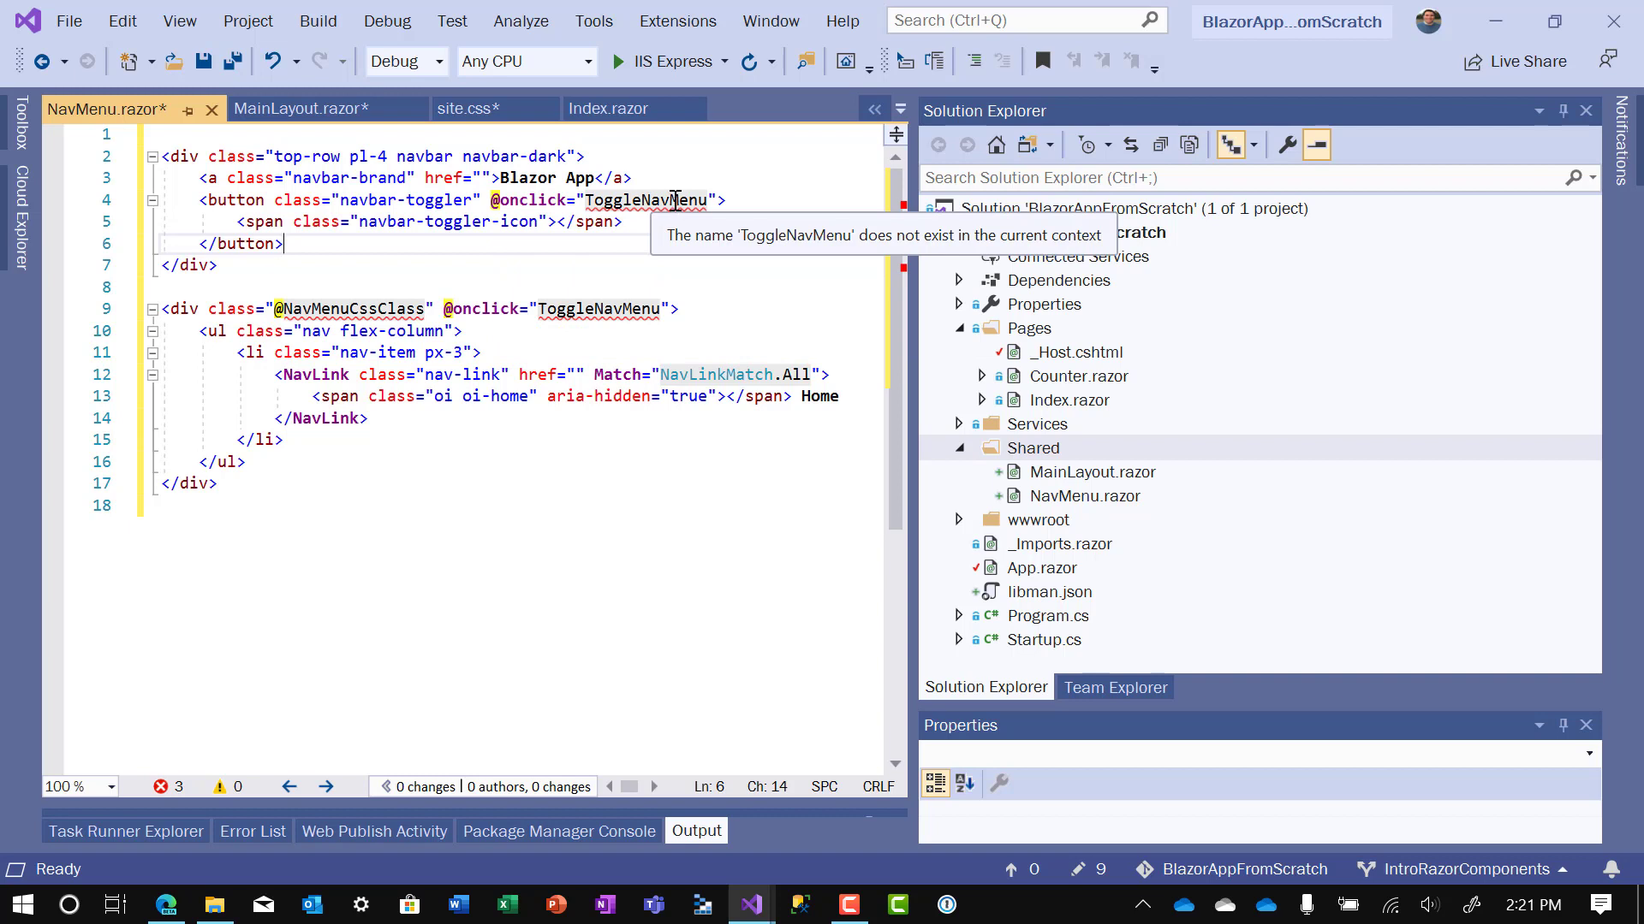
mouse_move(727, 274)
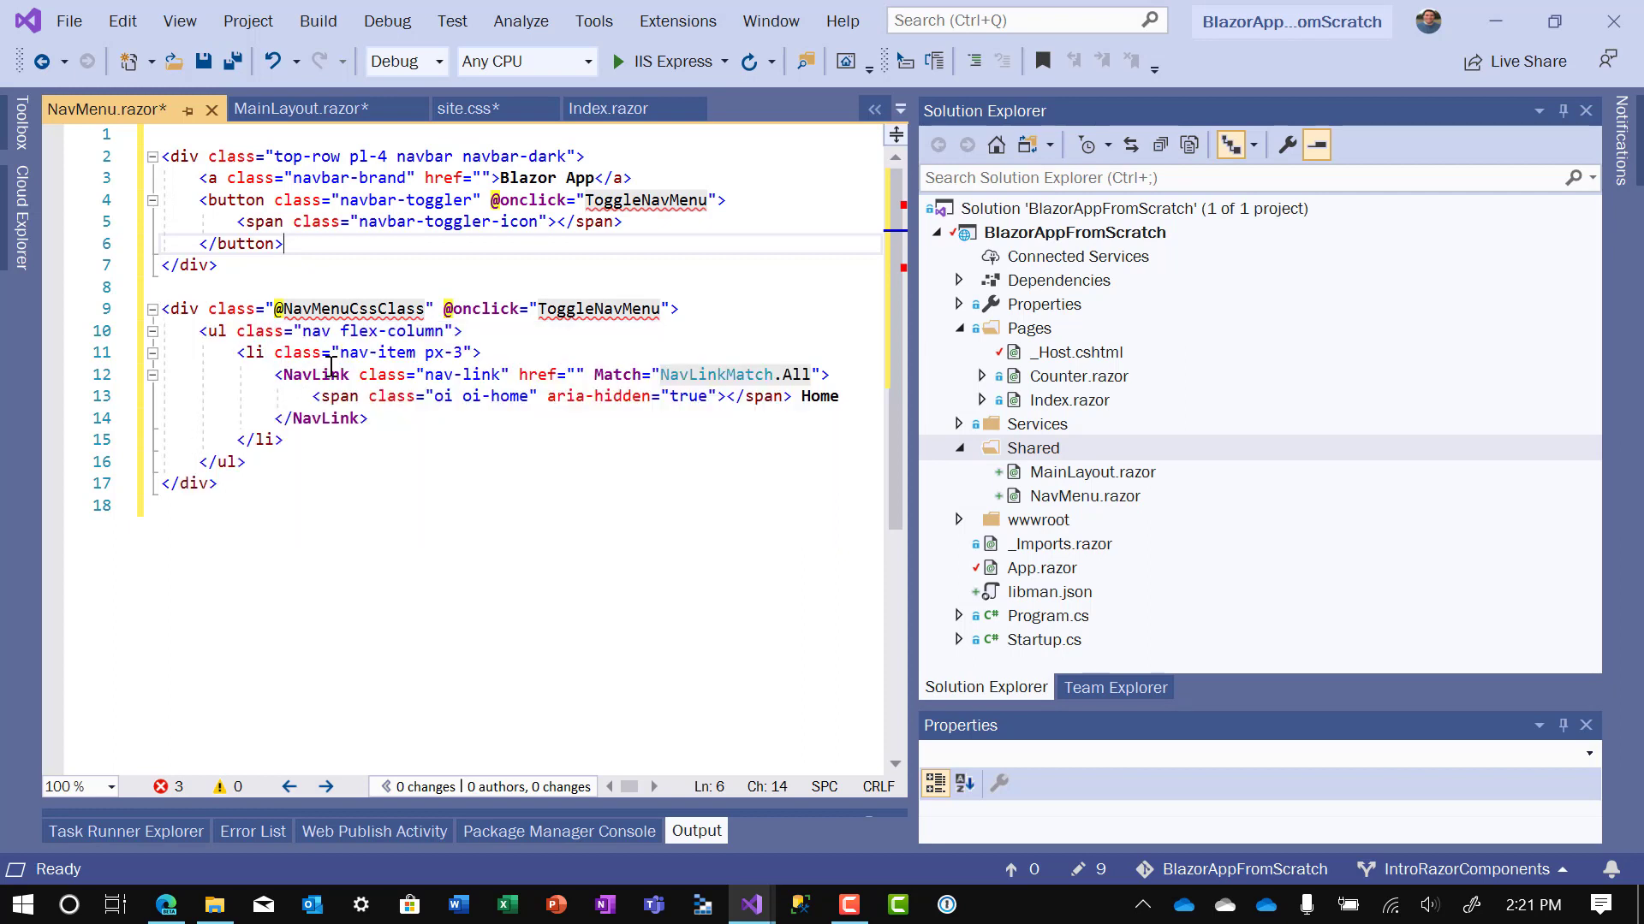
mouse_move(493, 354)
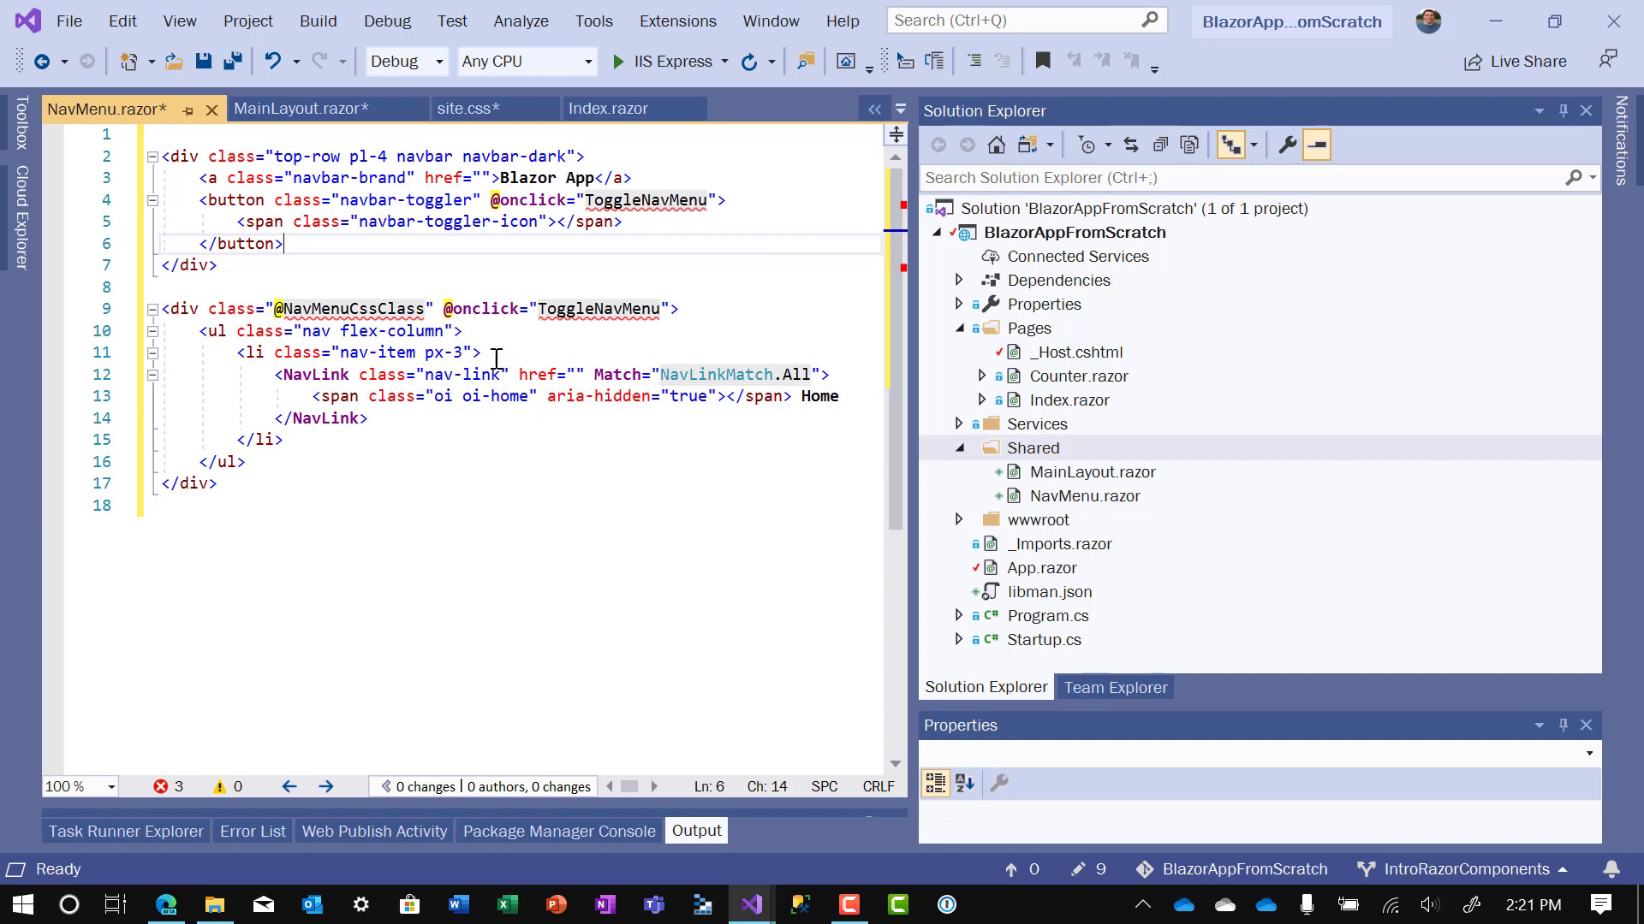
mouse_move(734, 375)
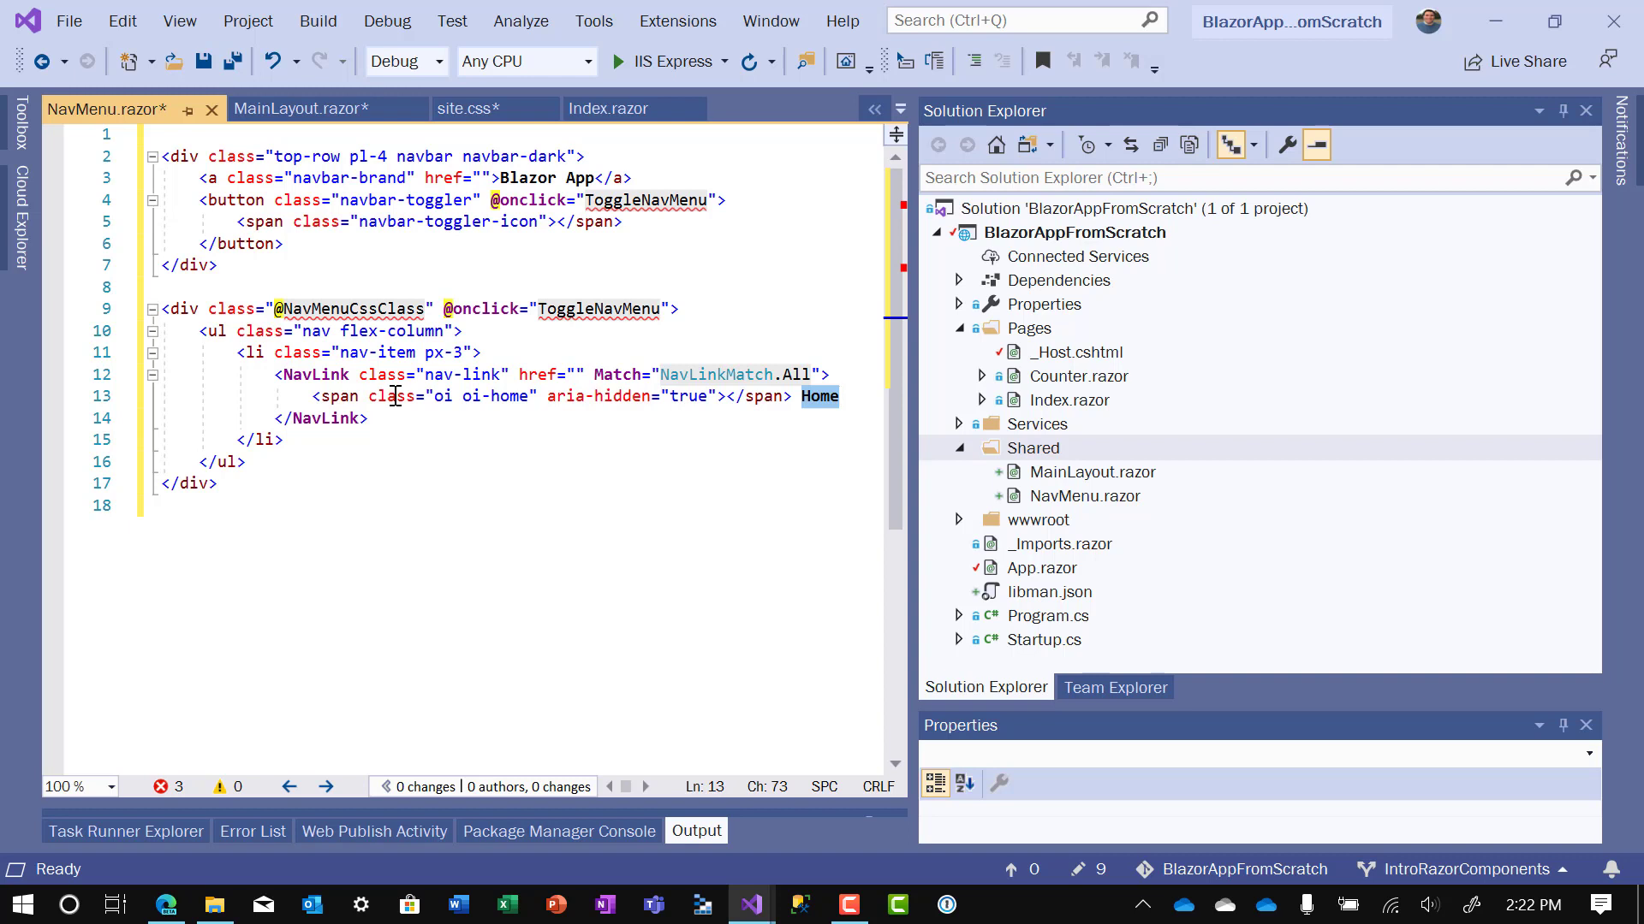
mouse_move(582, 375)
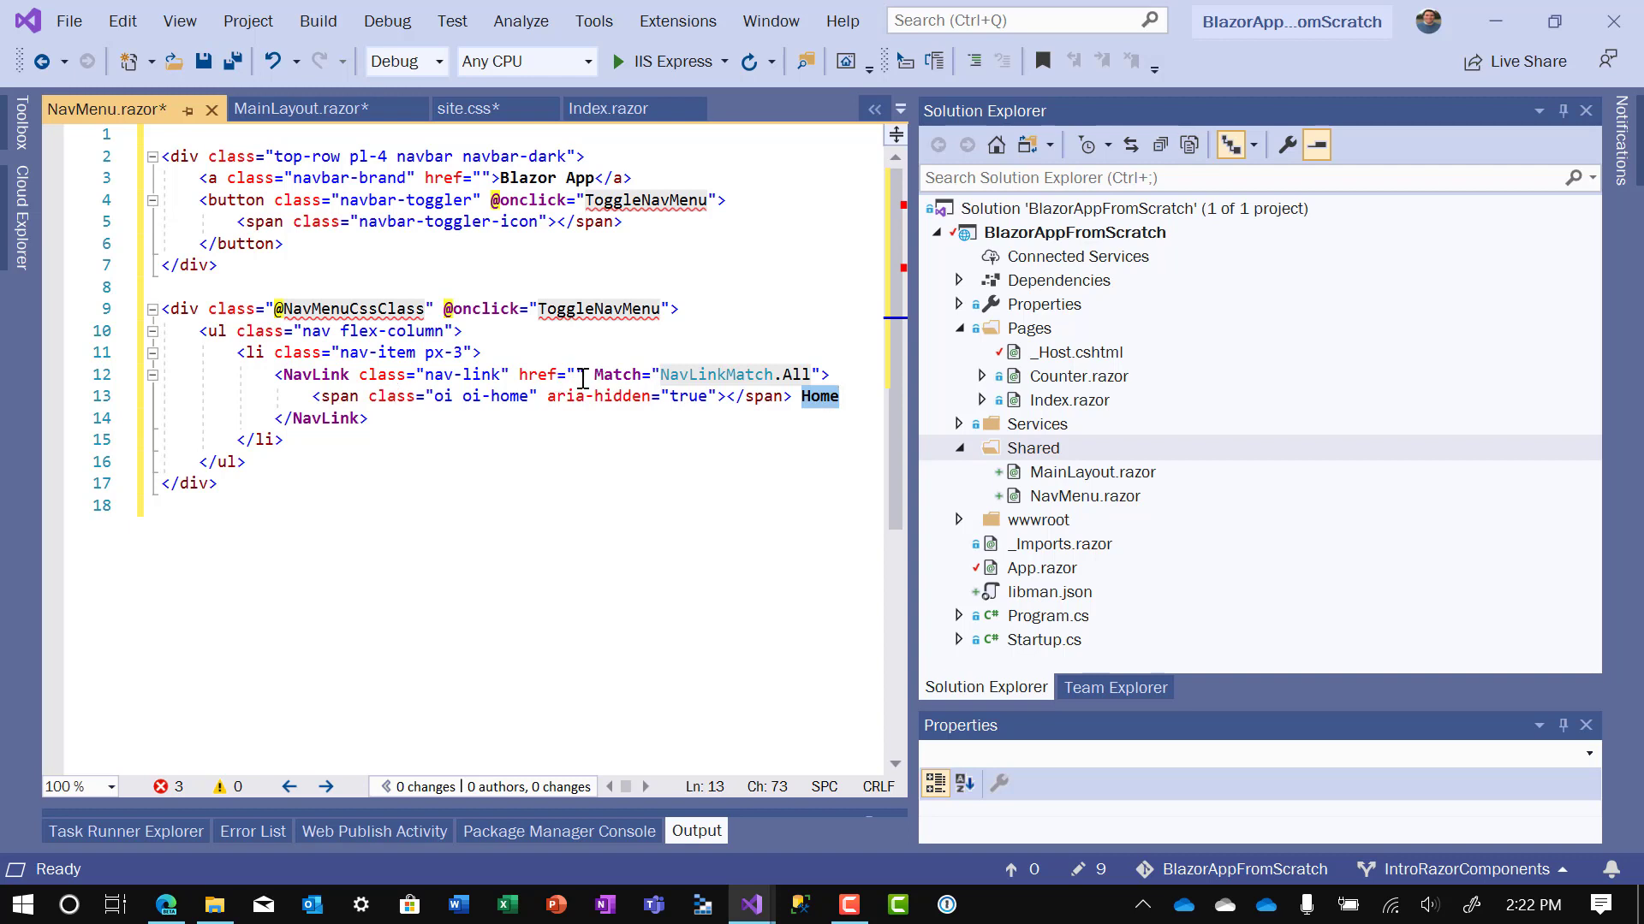
key(ctrl+s)
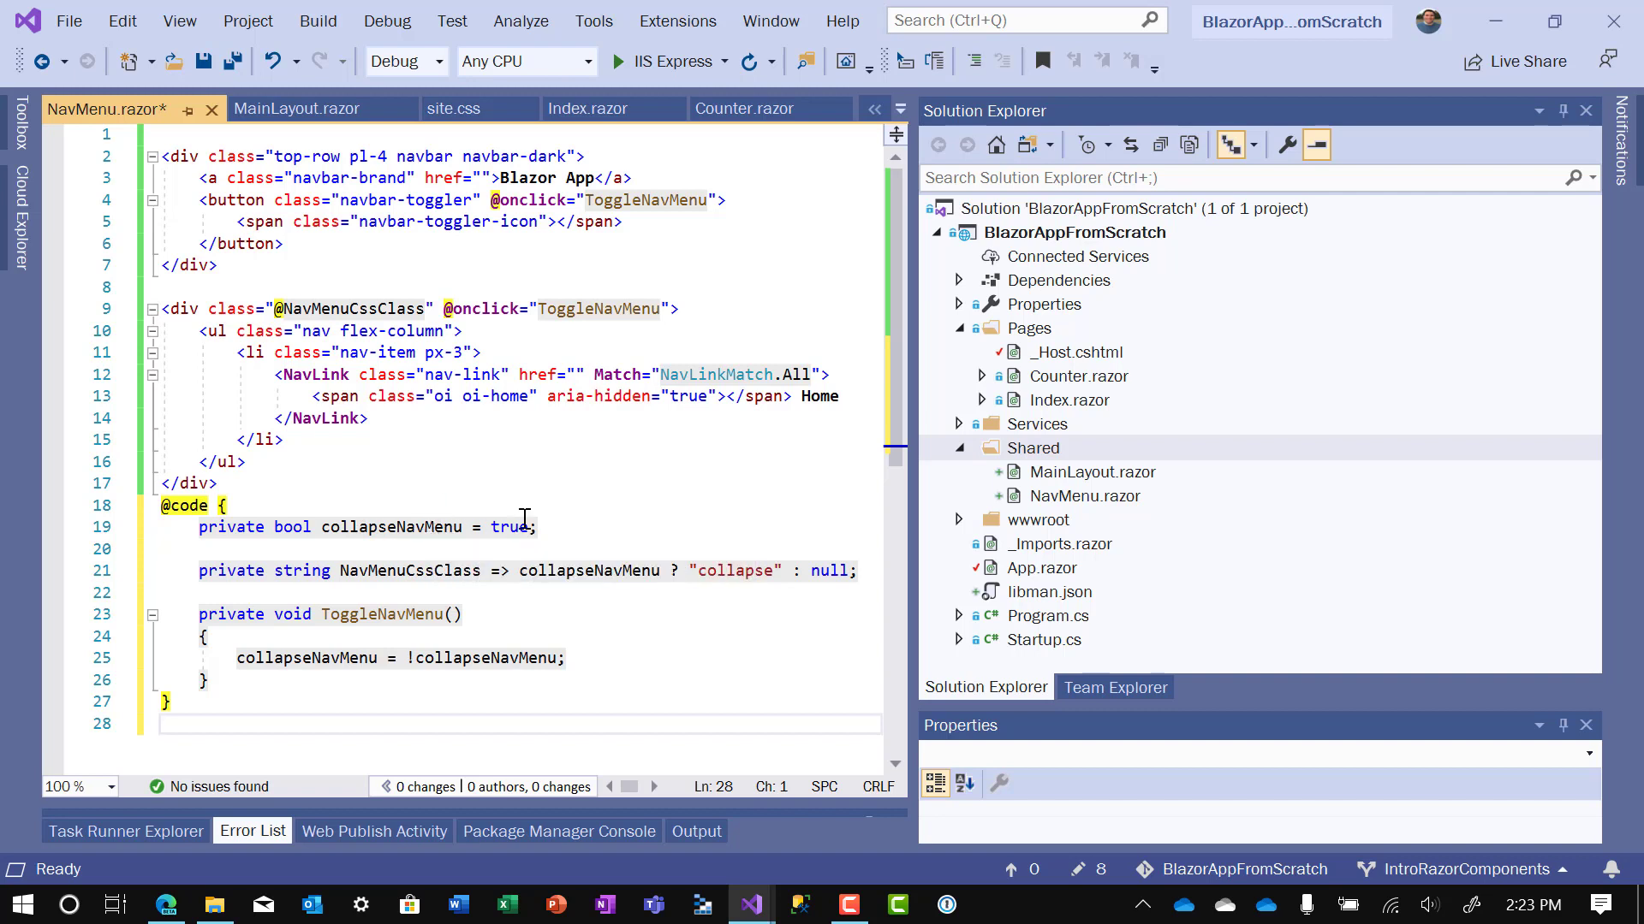
mouse_move(364, 570)
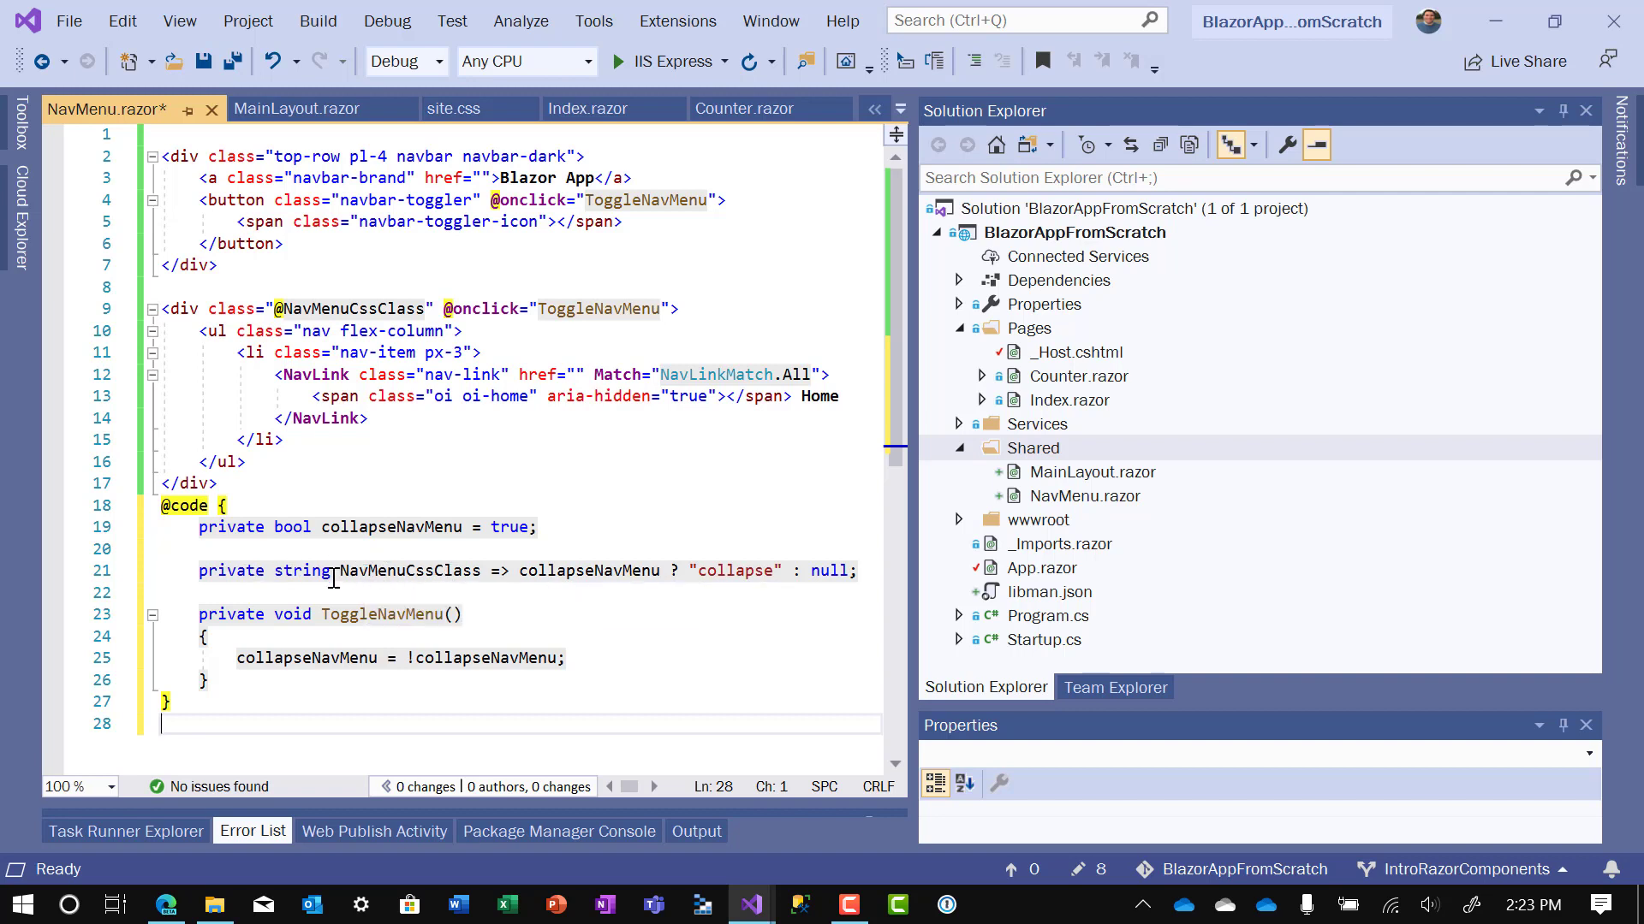
mouse_move(462, 515)
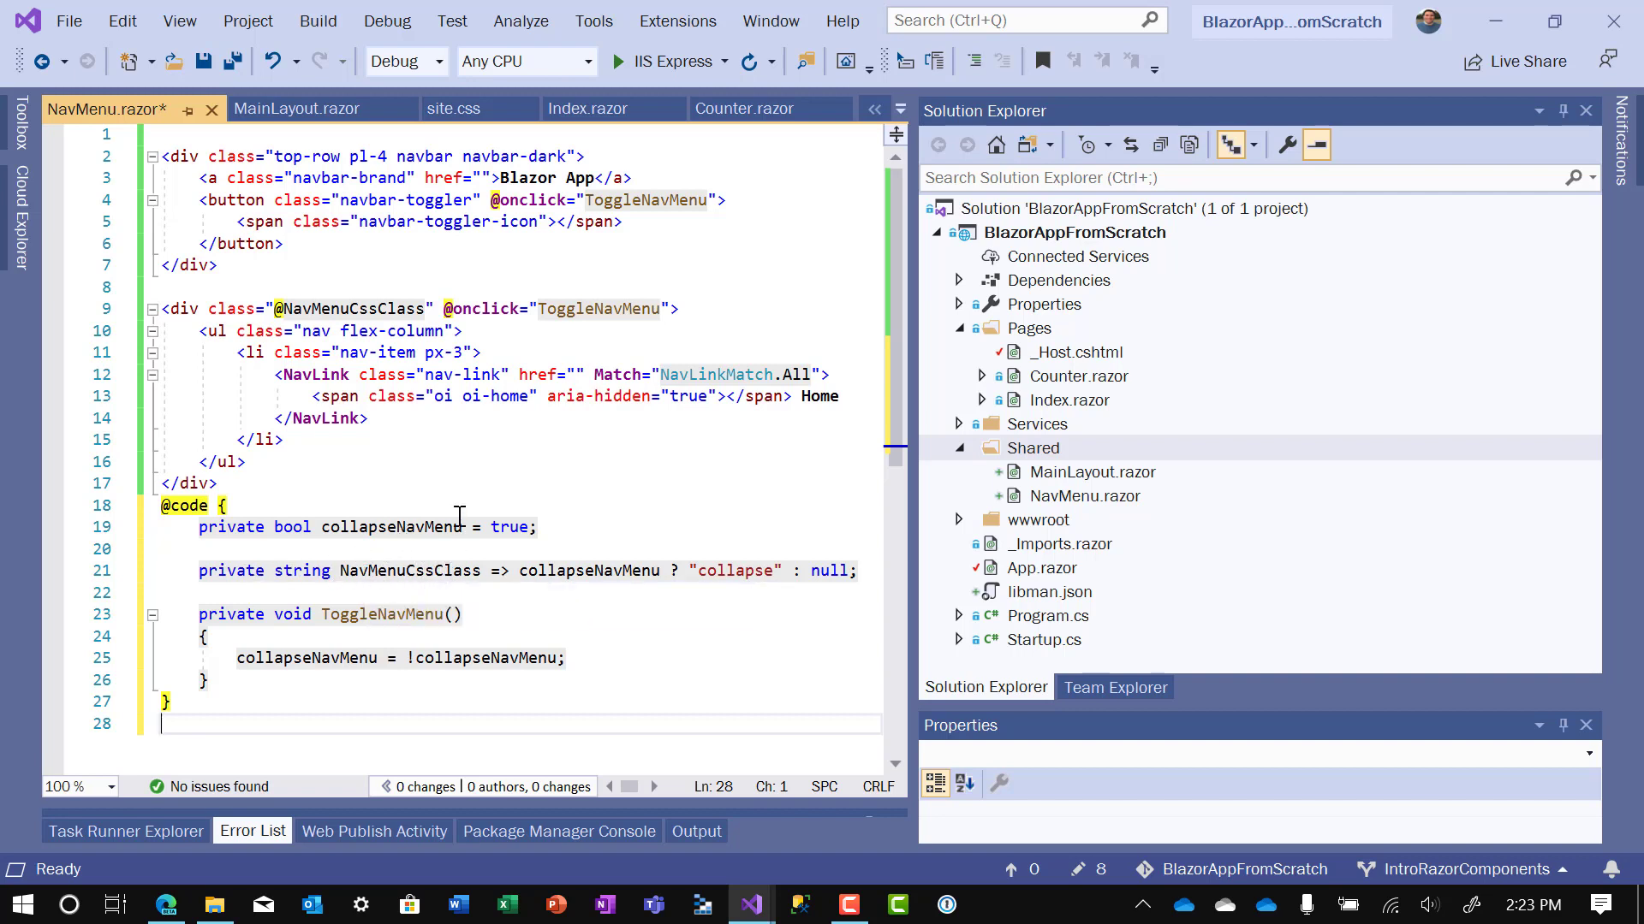
mouse_move(251, 307)
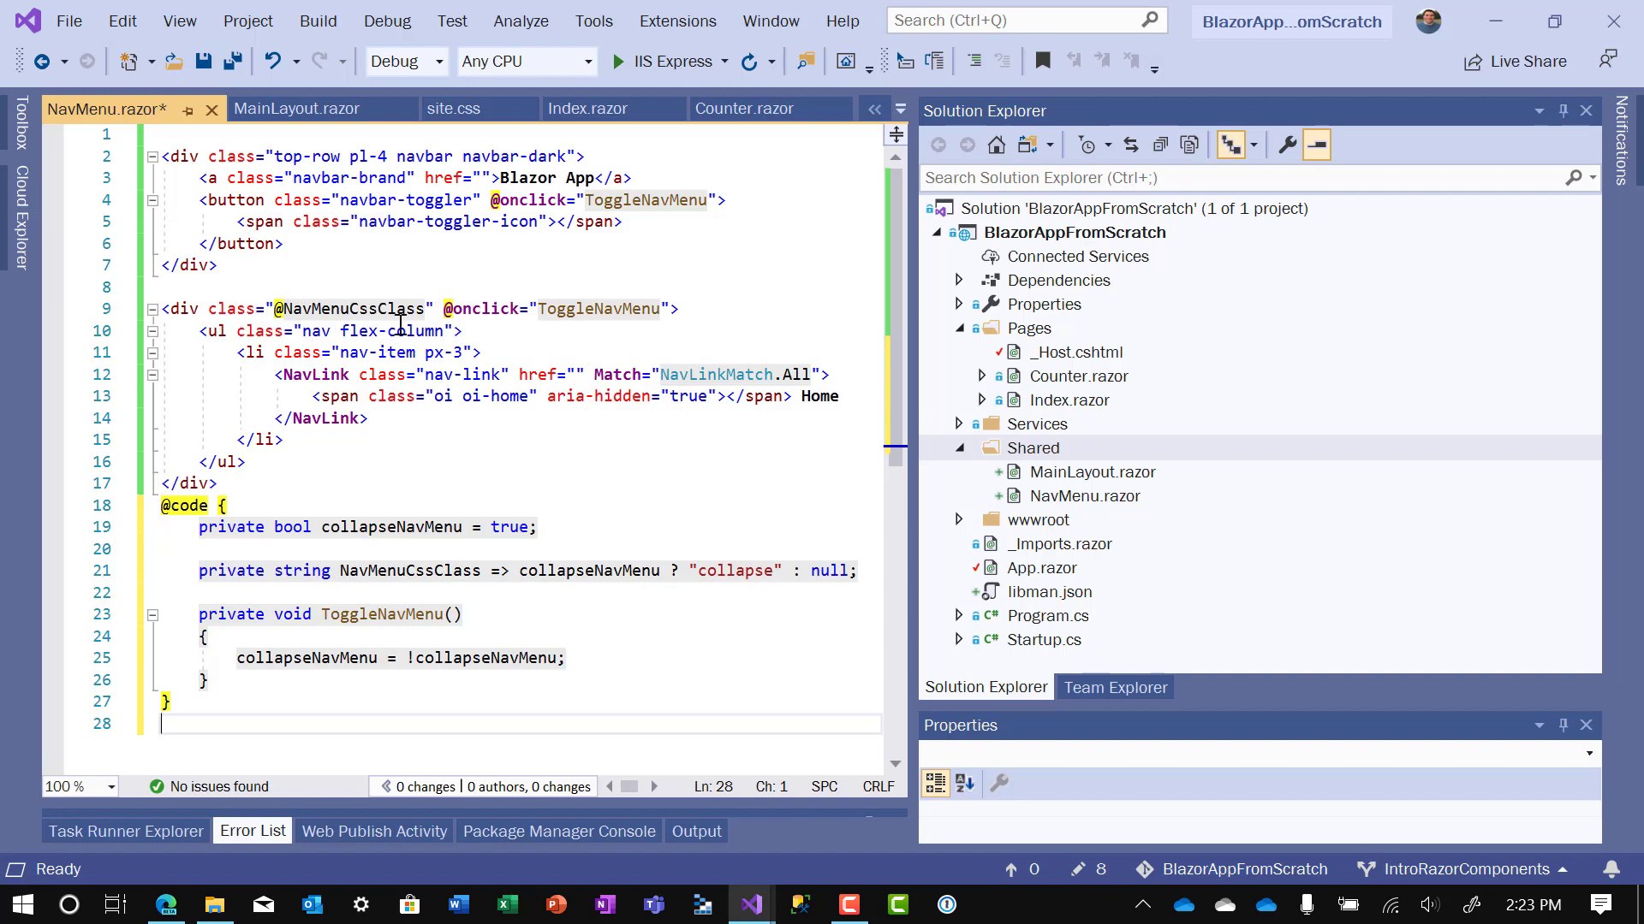
mouse_move(592, 570)
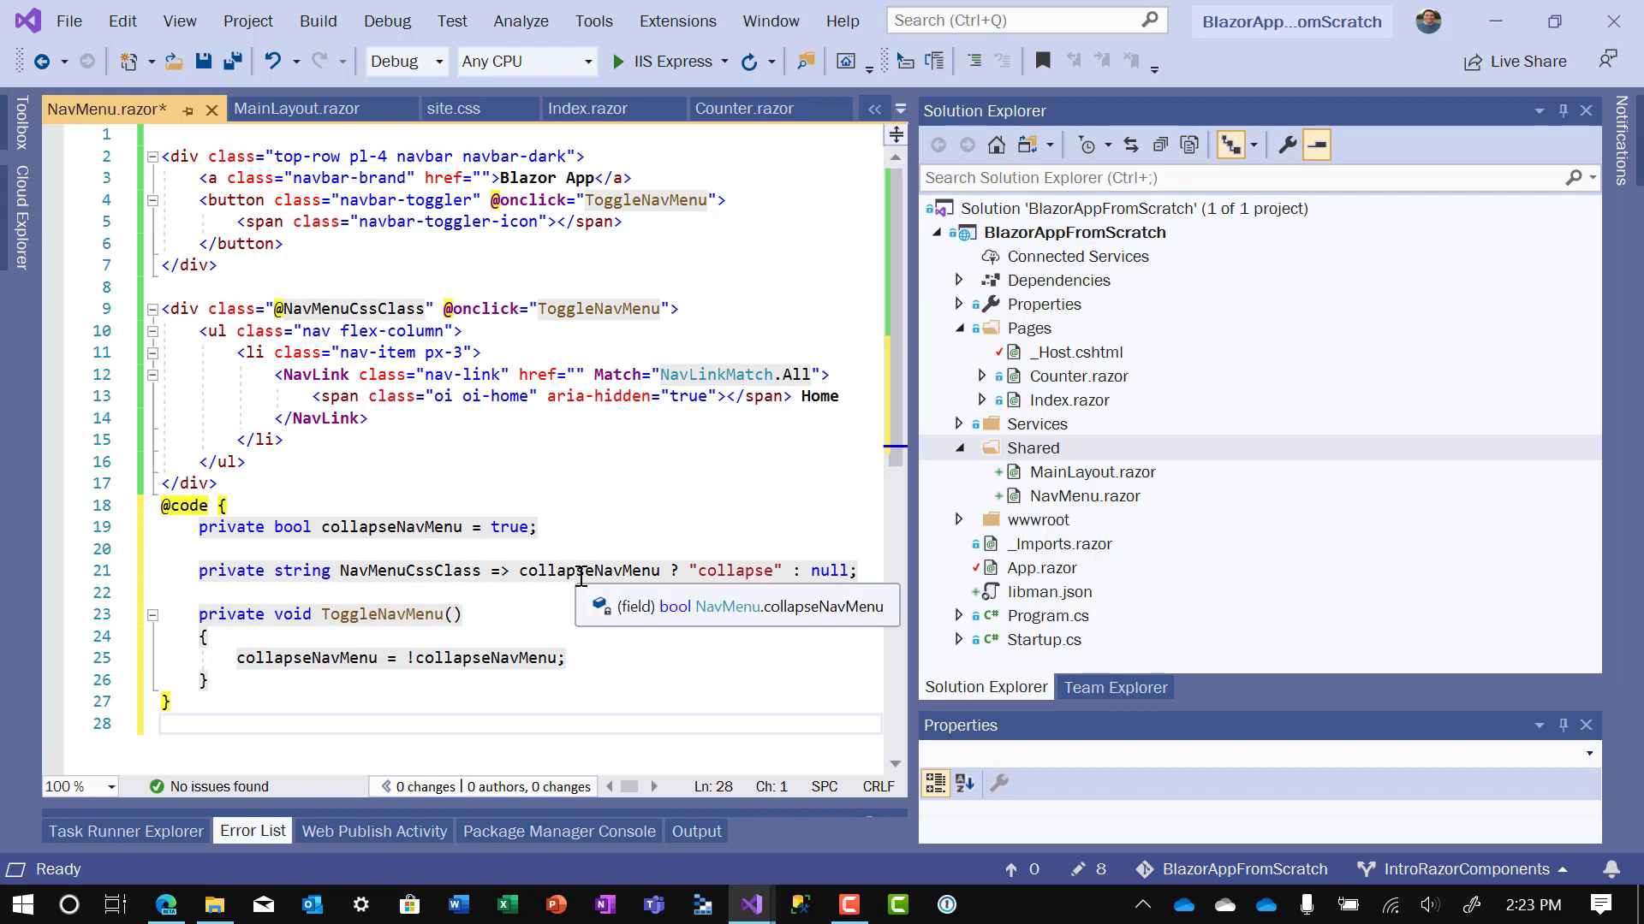
mouse_move(727, 570)
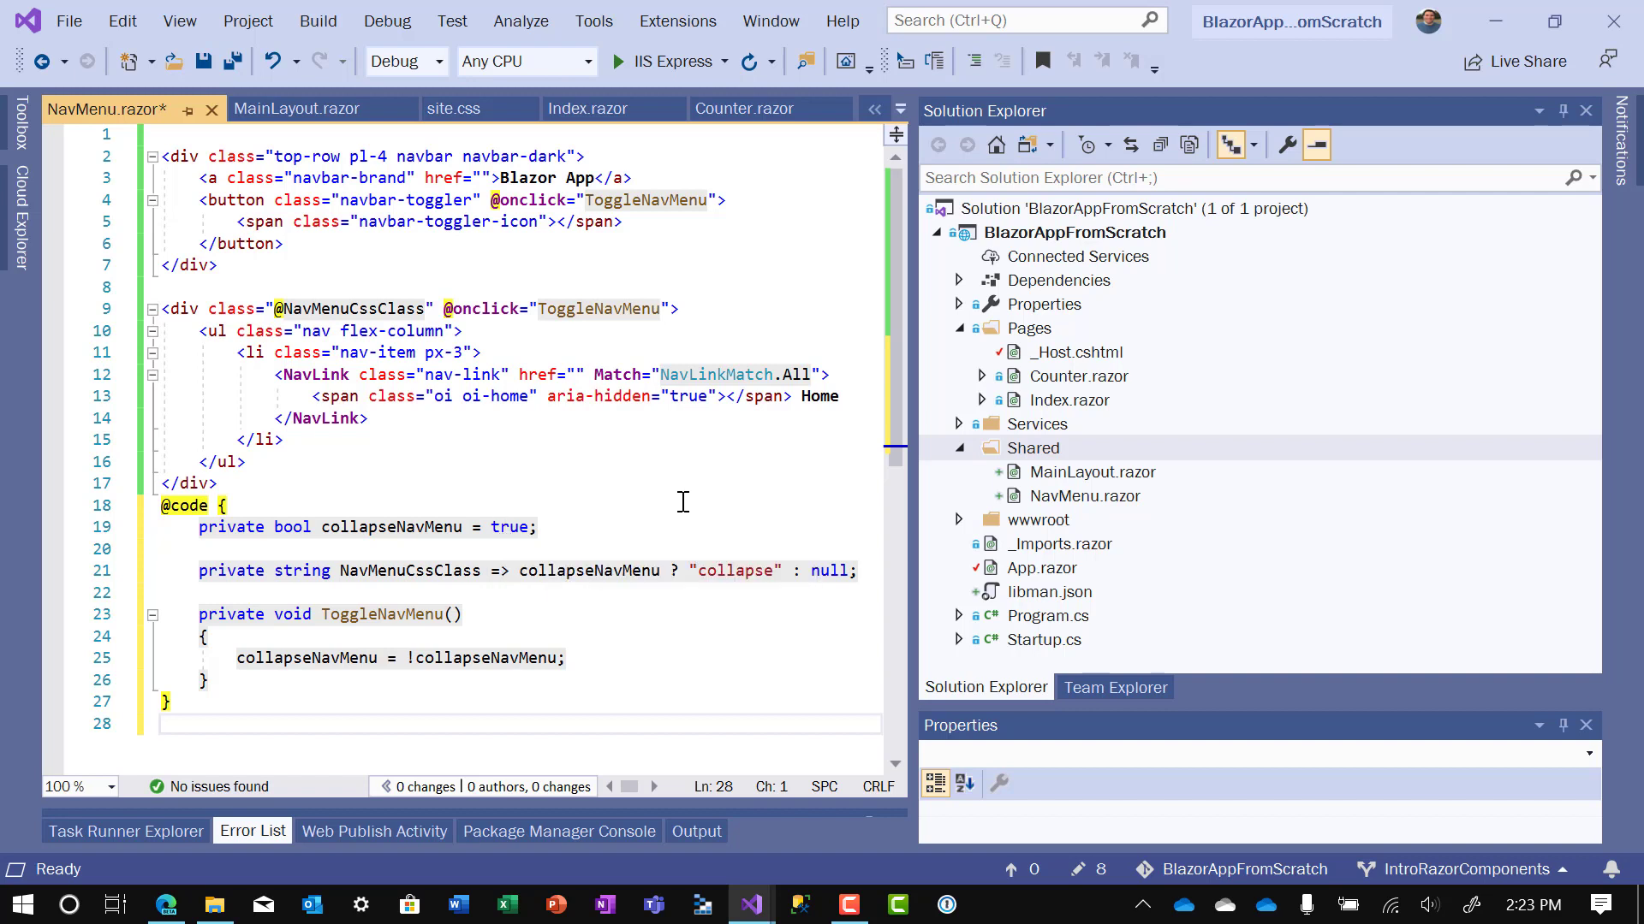
mouse_move(759, 570)
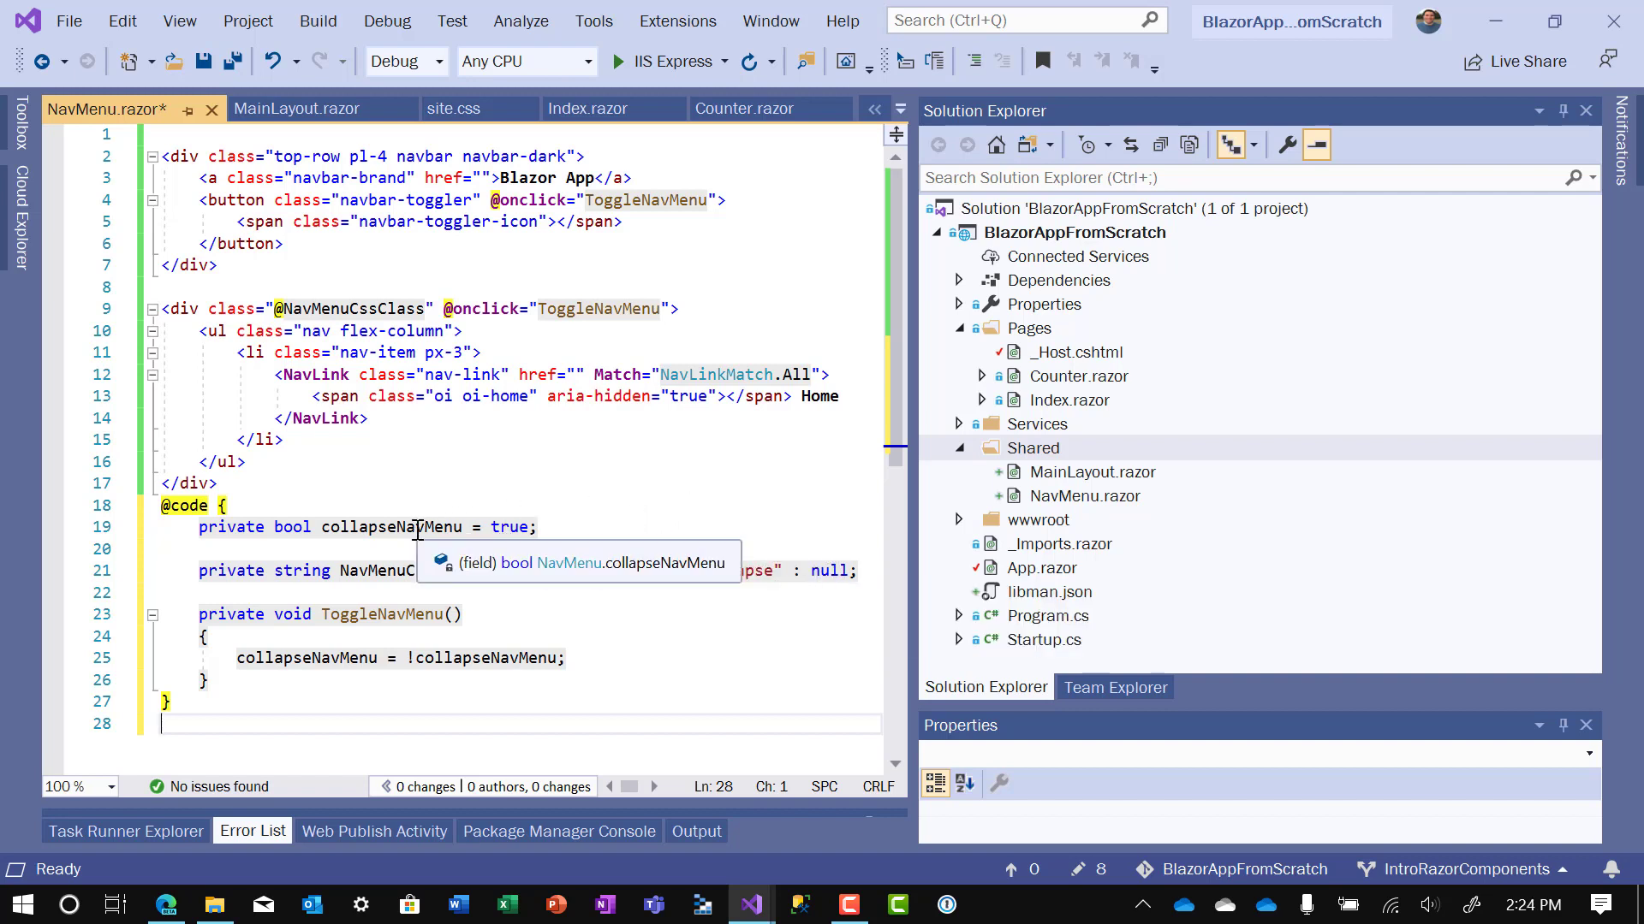
mouse_move(513, 527)
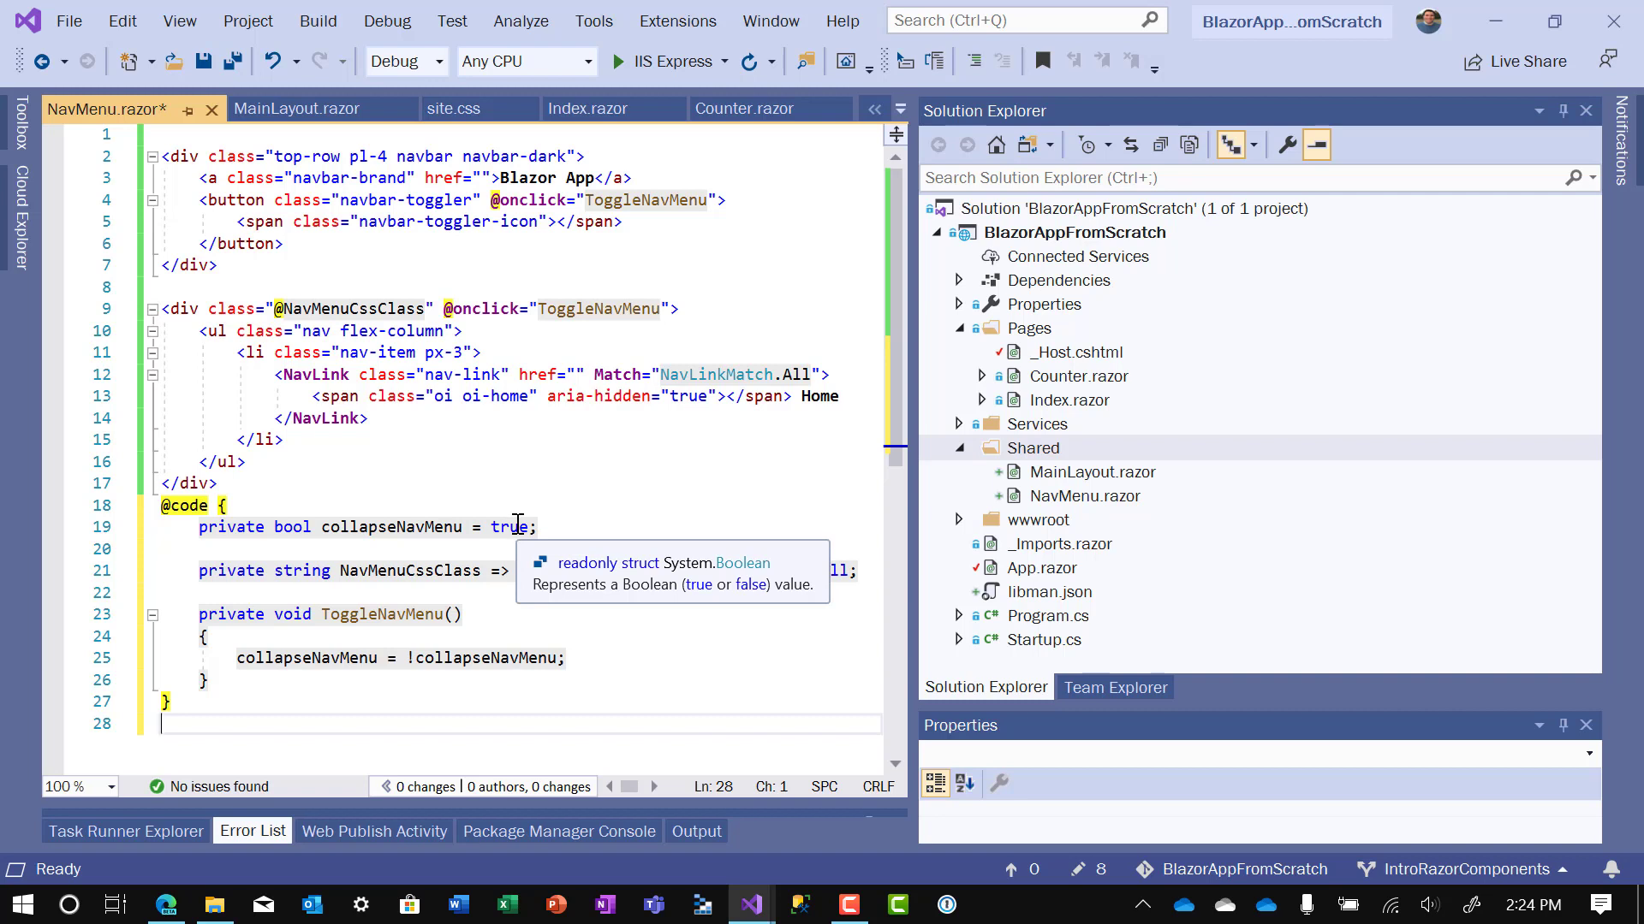
mouse_move(403, 527)
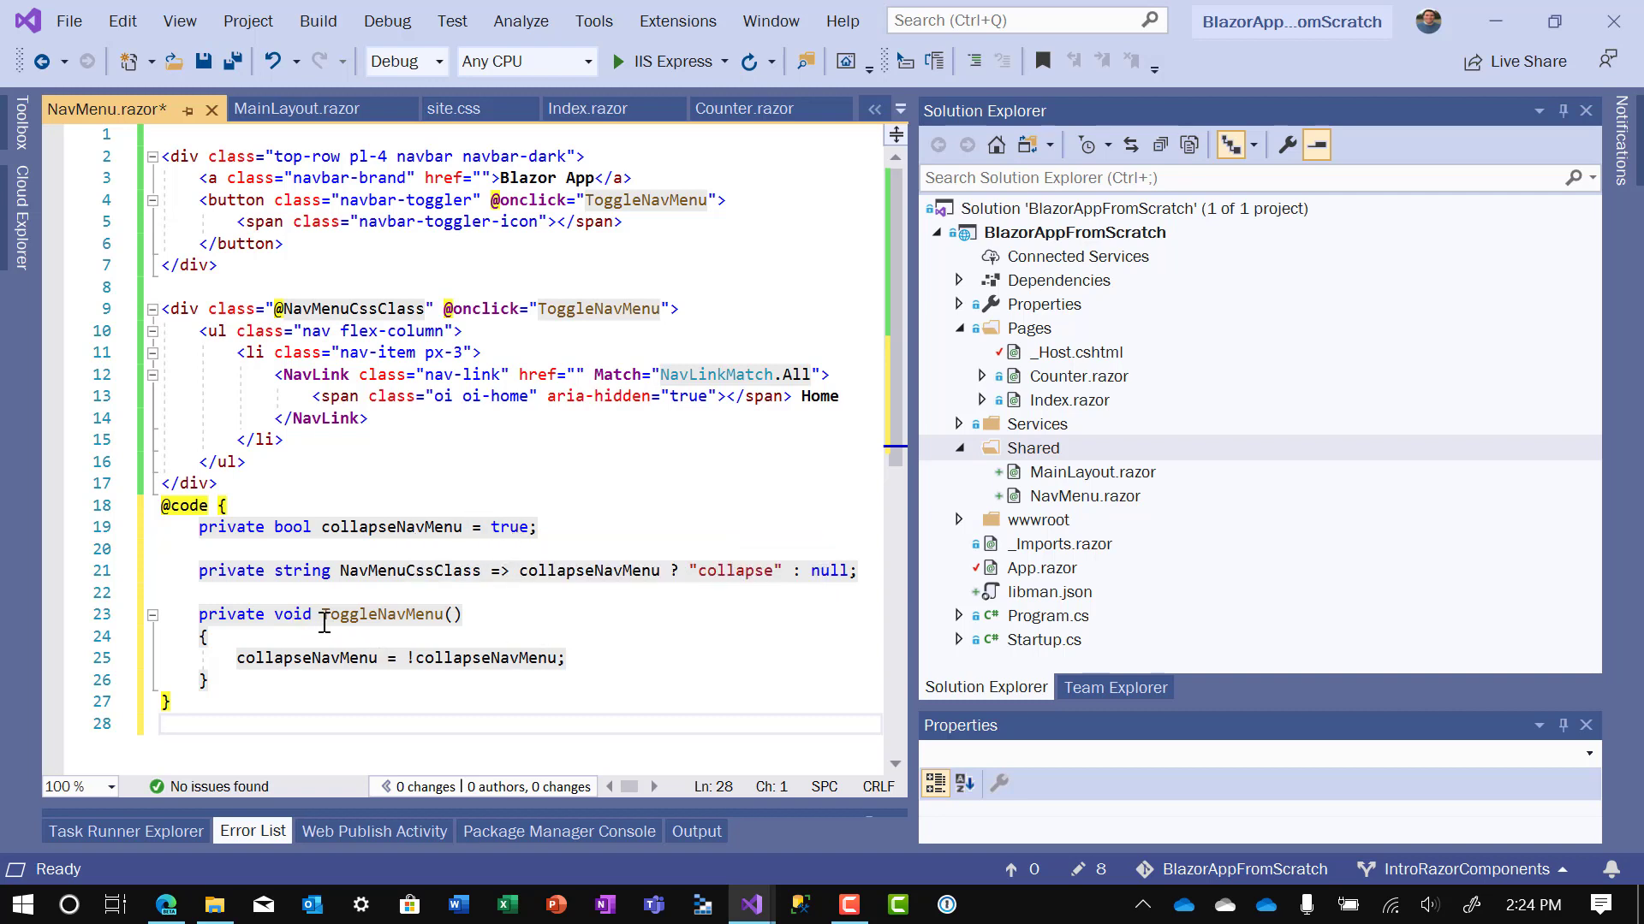
mouse_move(468, 615)
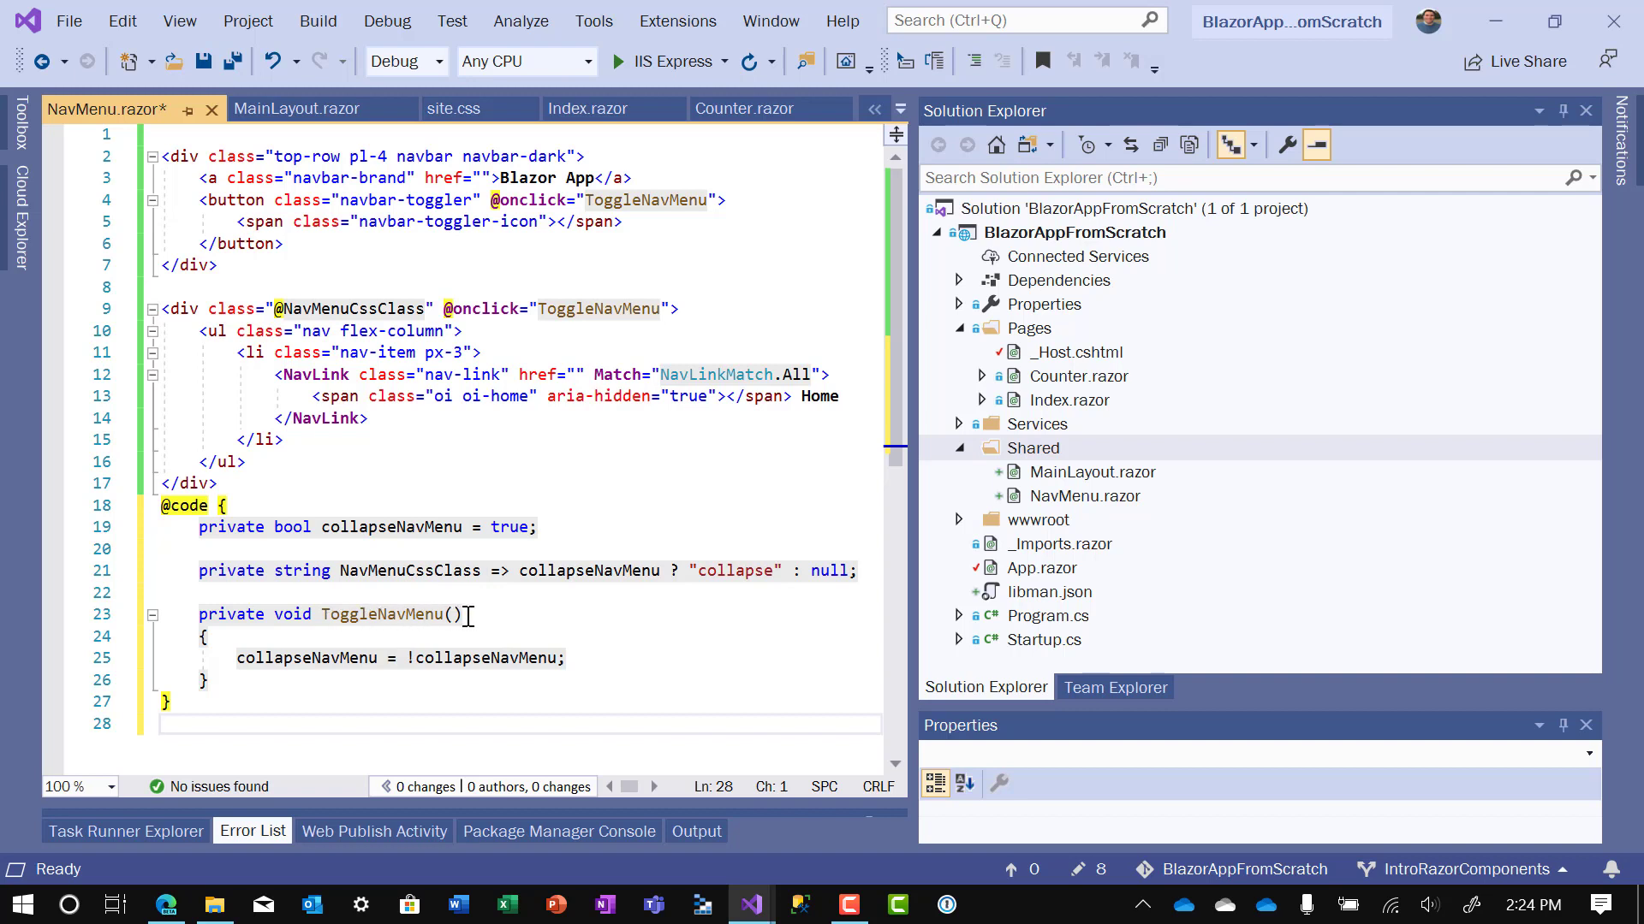
mouse_move(304, 658)
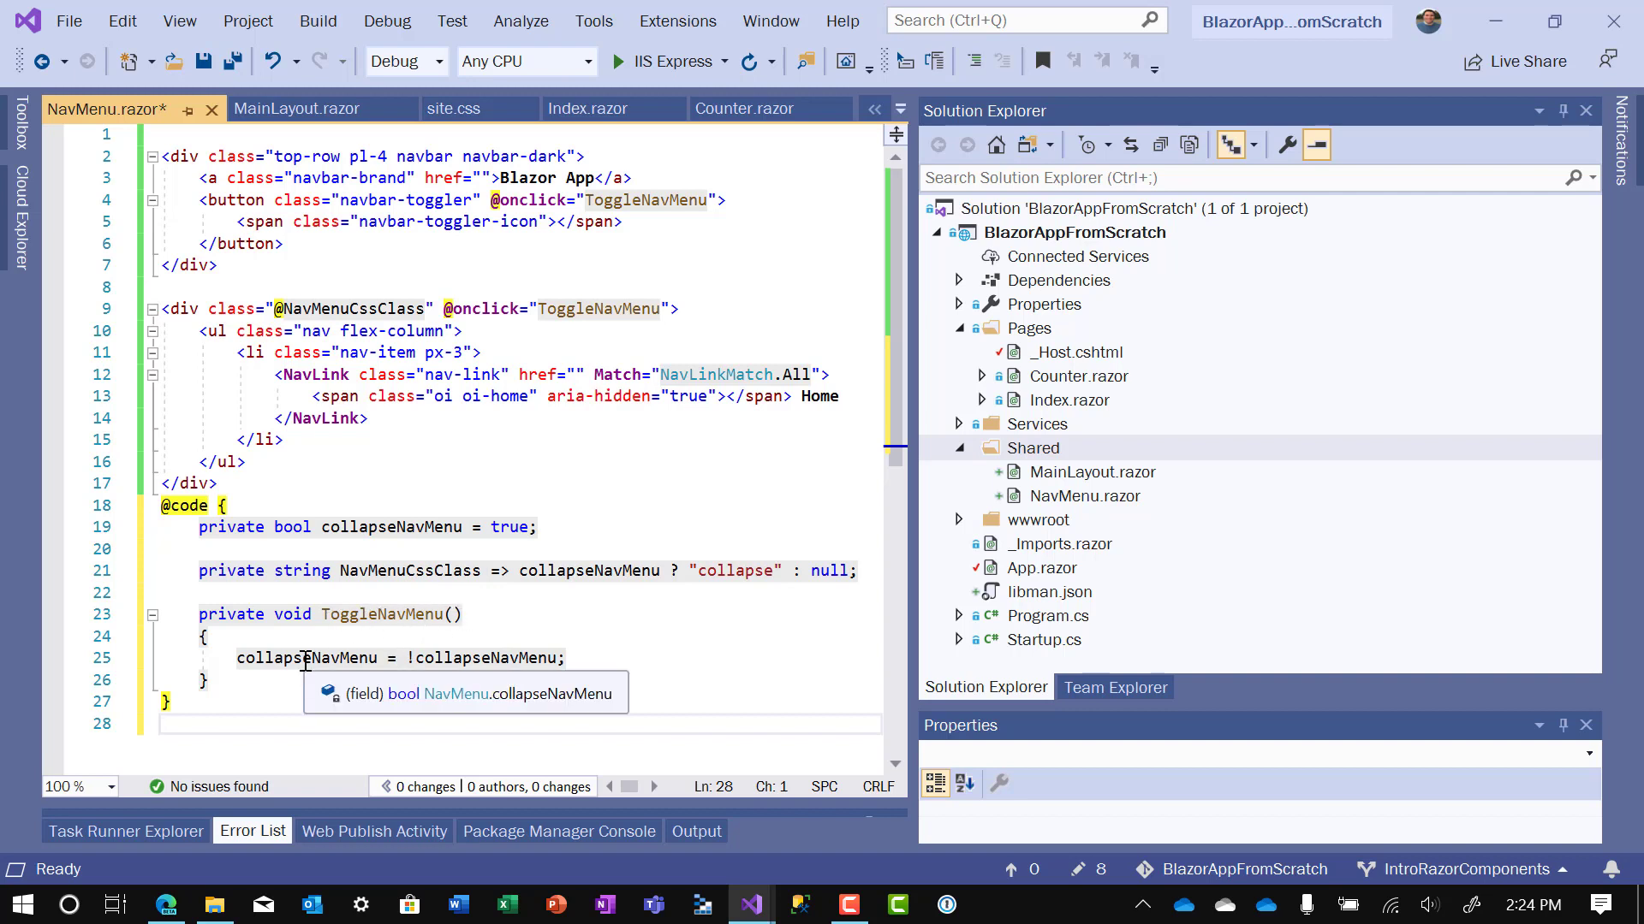
mouse_move(550, 658)
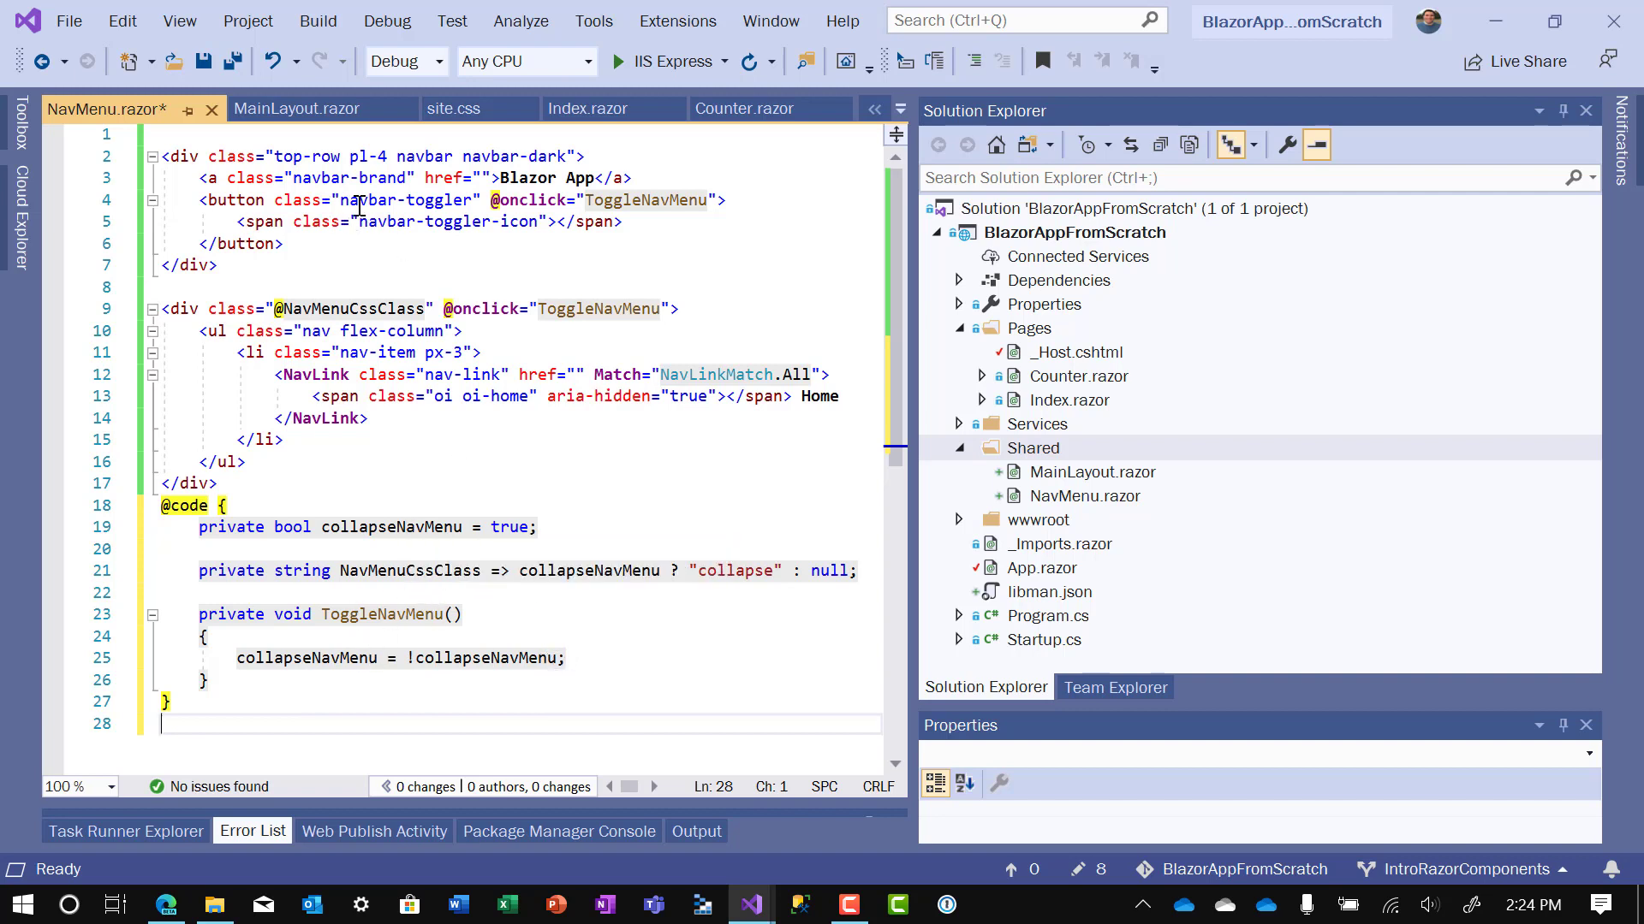
mouse_move(392, 364)
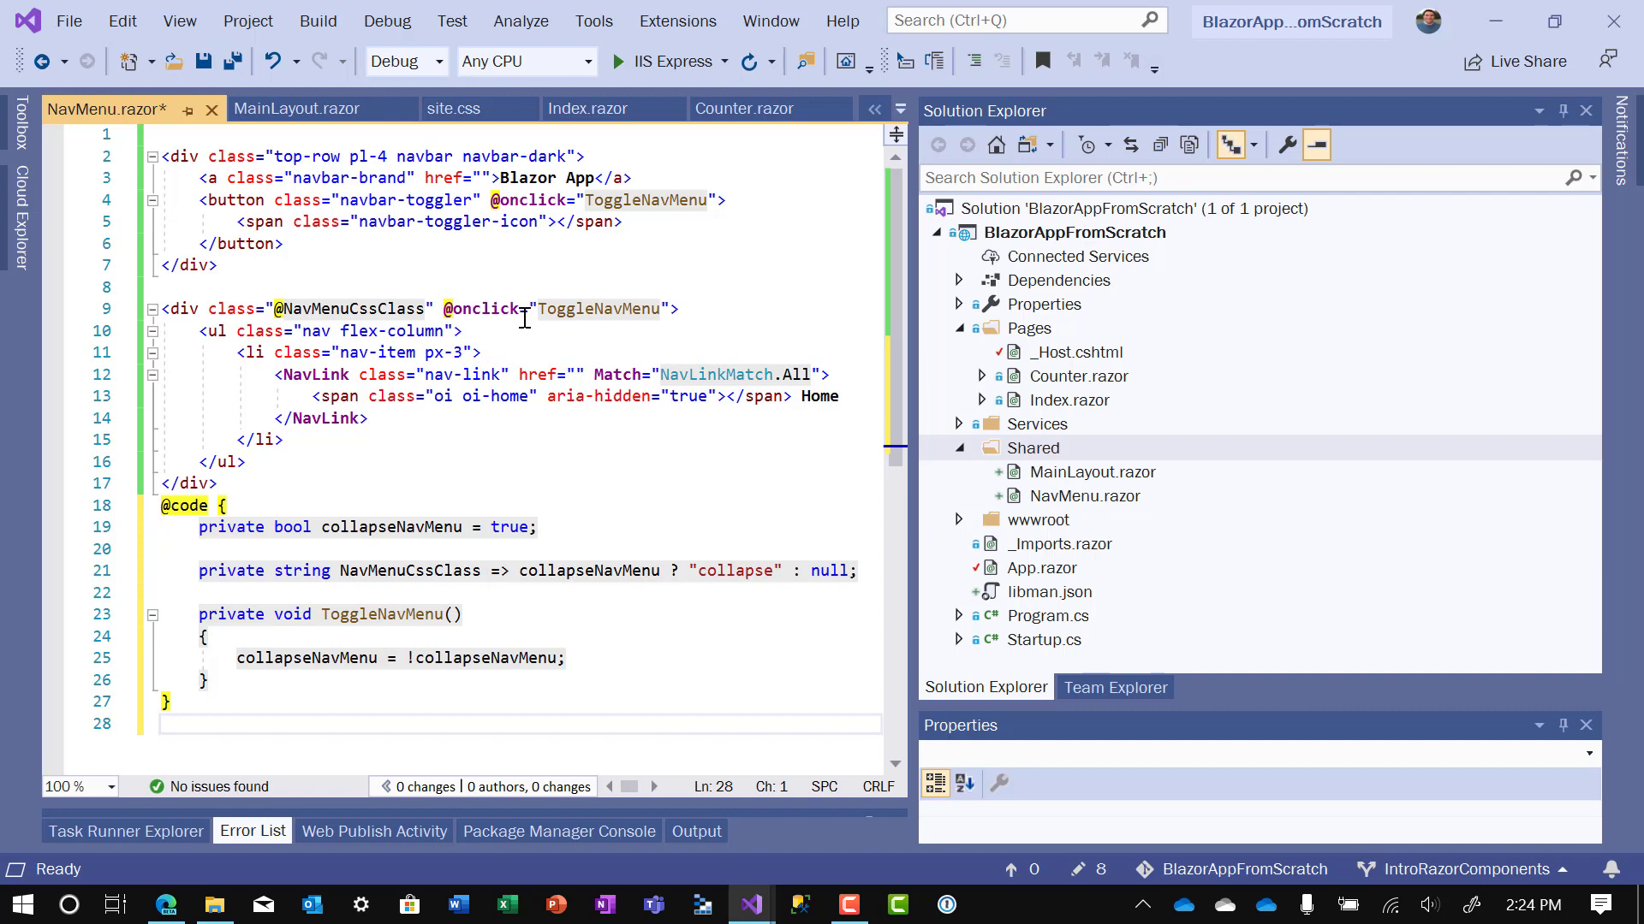
mouse_move(470, 200)
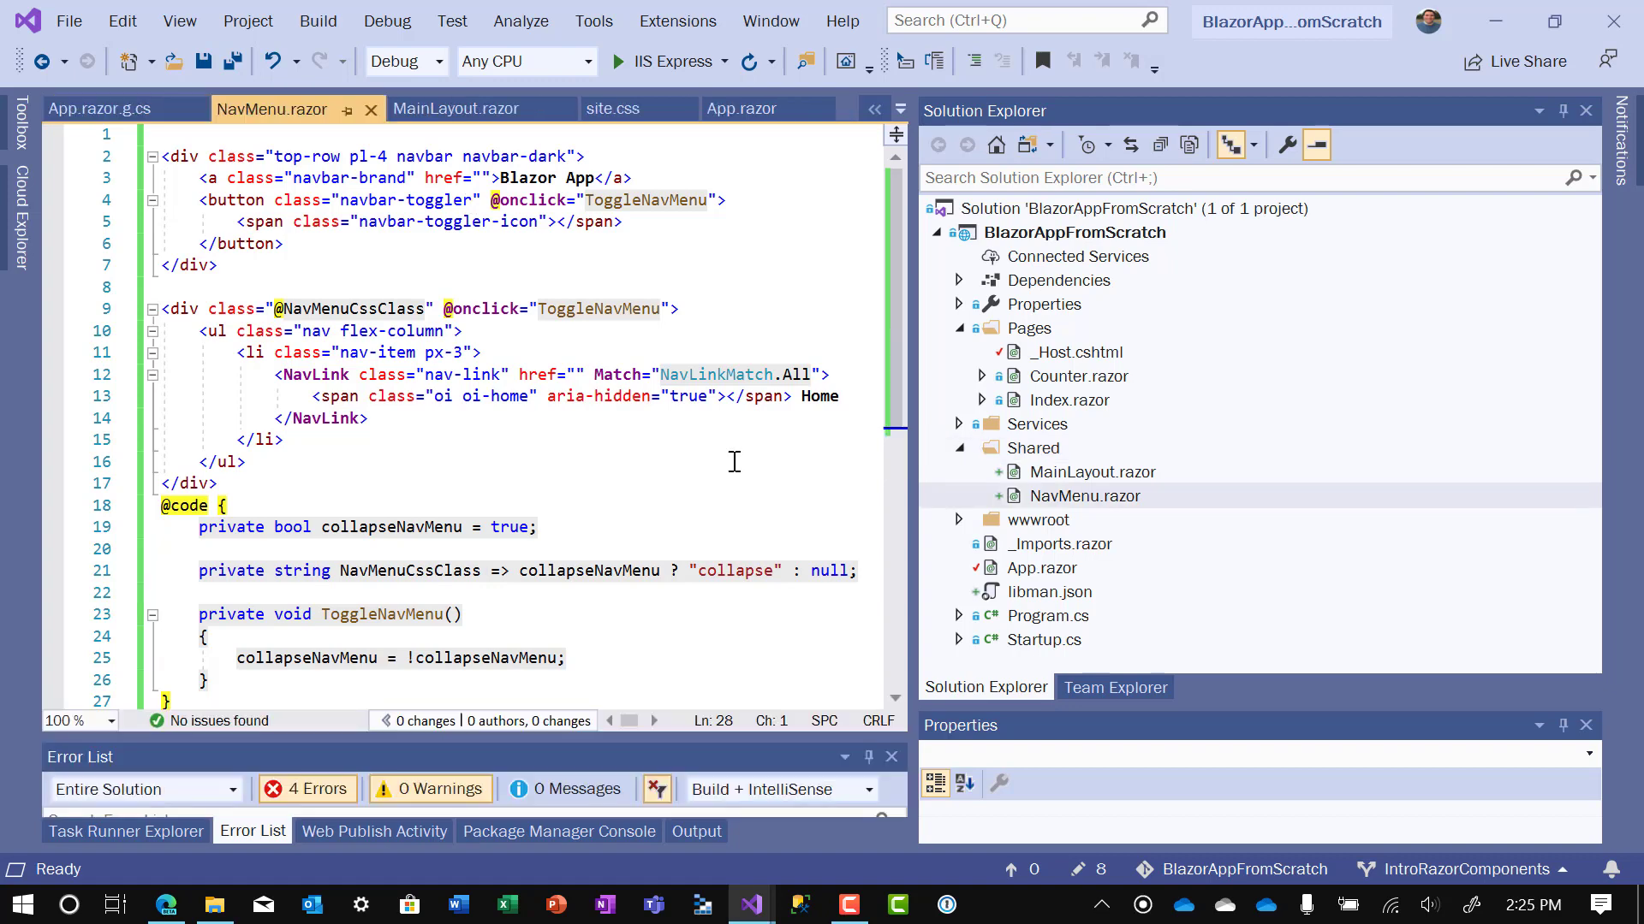
mouse_move(624, 189)
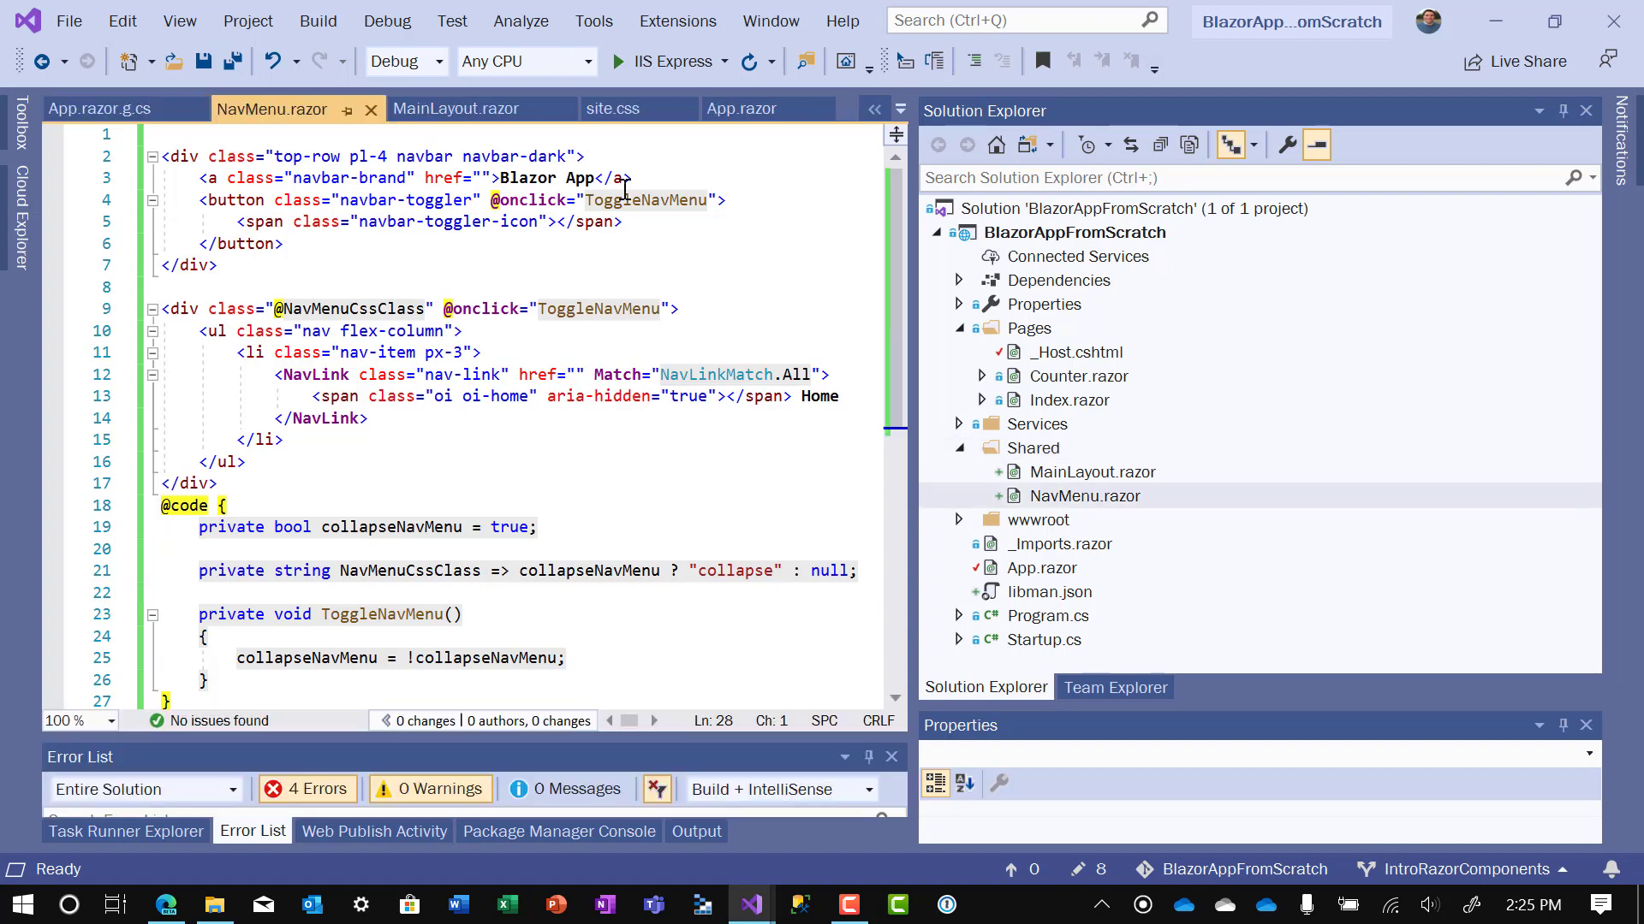
Run with IIS Express and decline the last successful build after build errors.
click(620, 61)
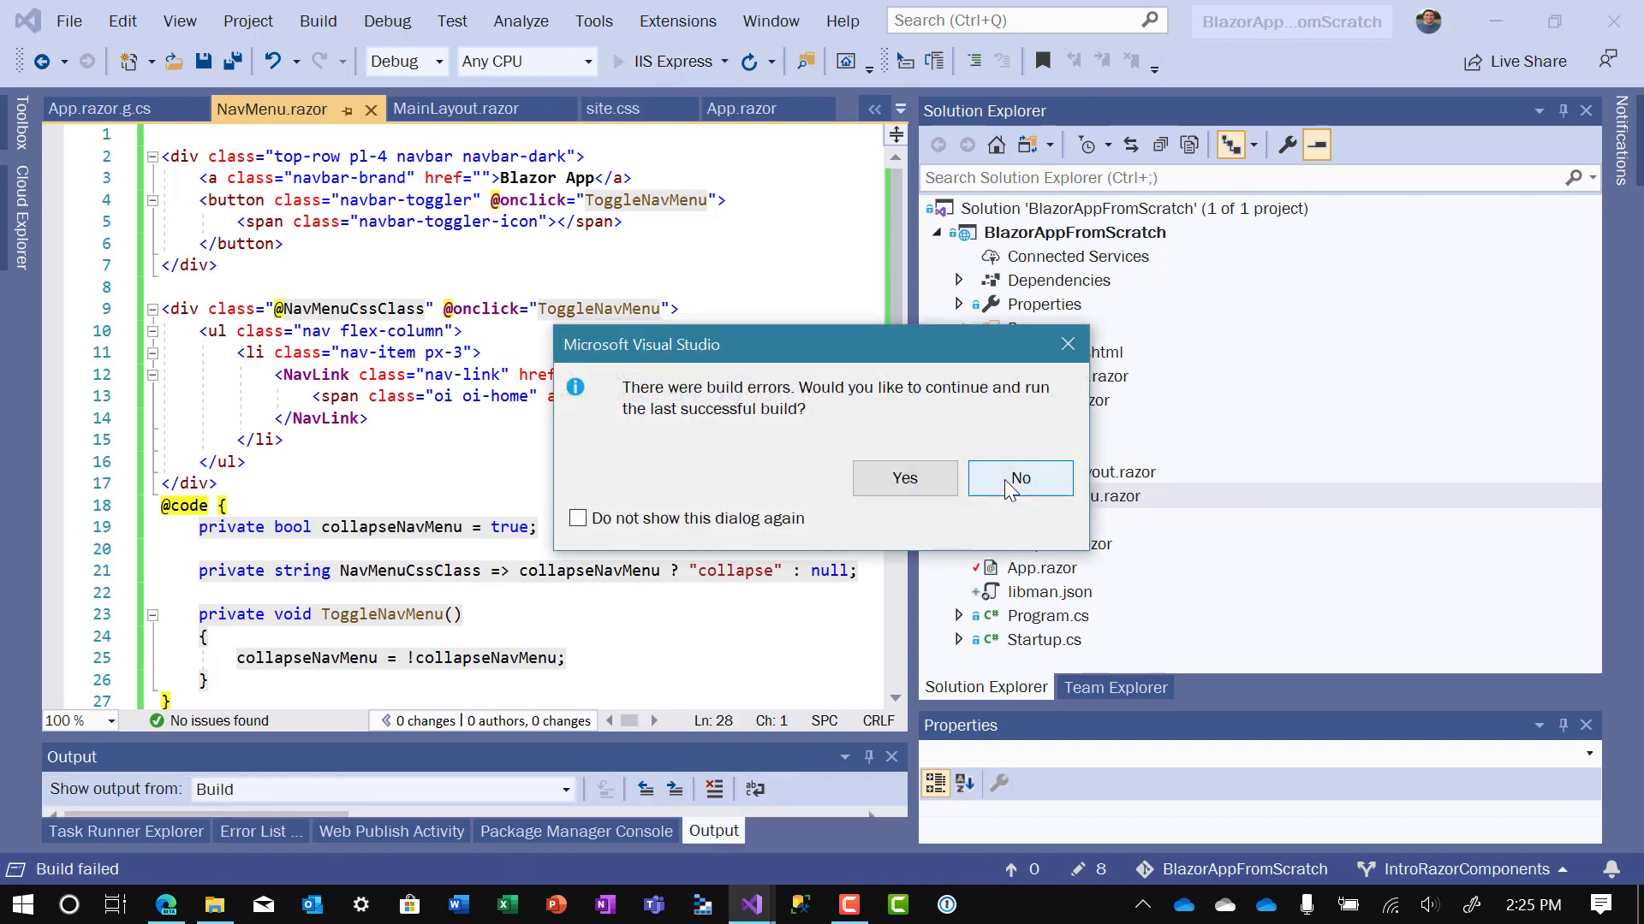
click(1018, 478)
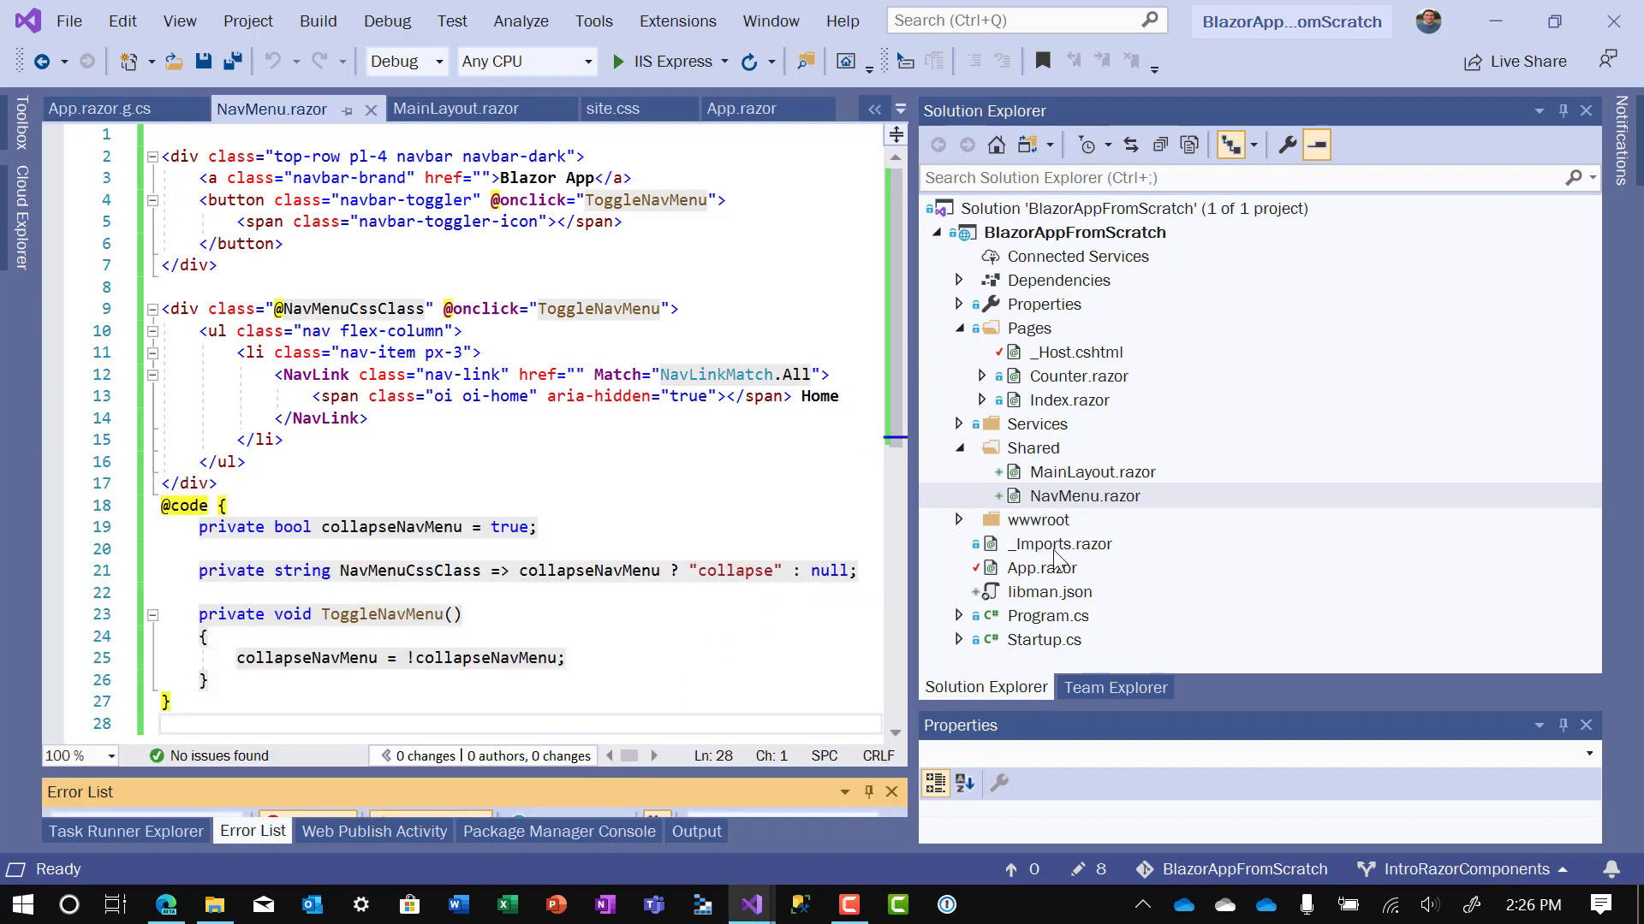
click(1041, 566)
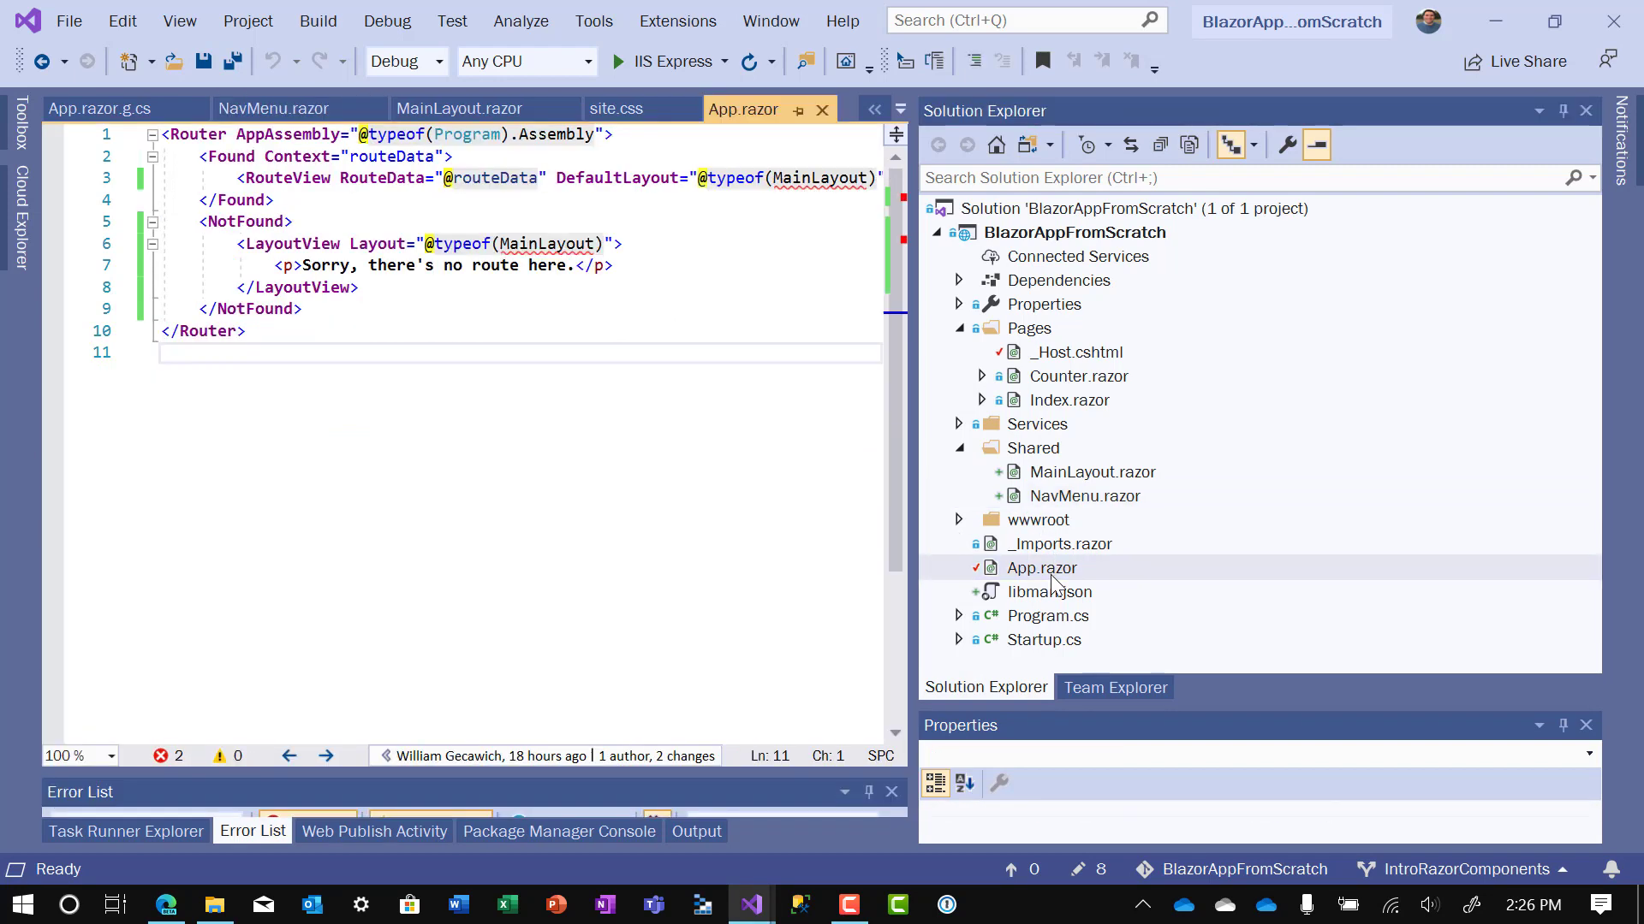
mouse_move(547, 243)
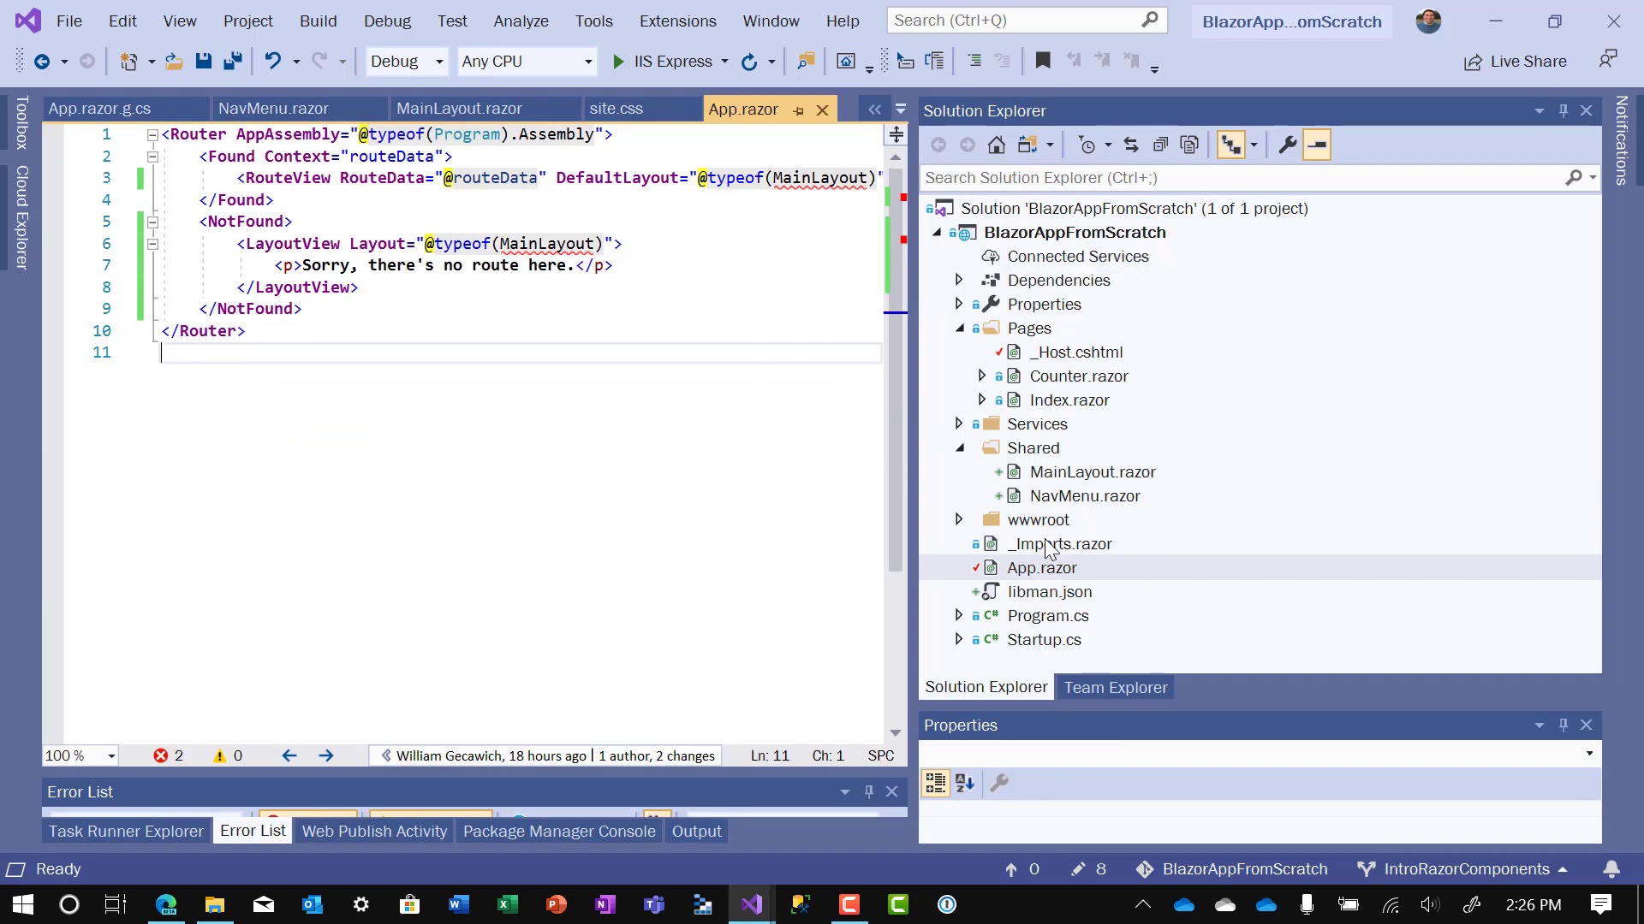
double_click(1059, 543)
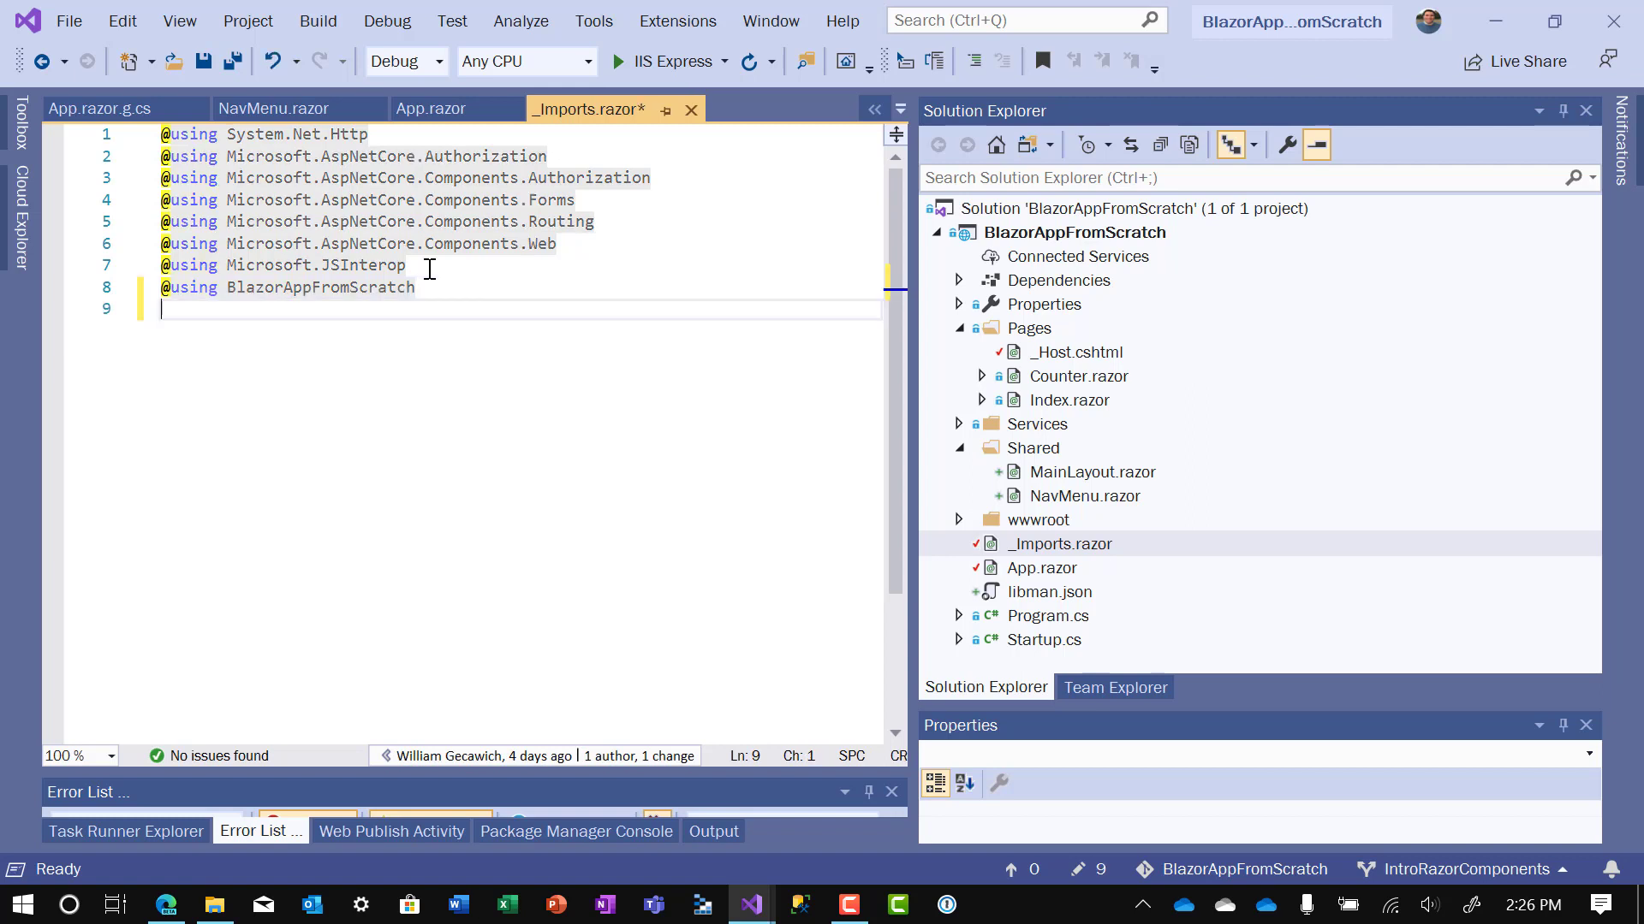
text(@using B)
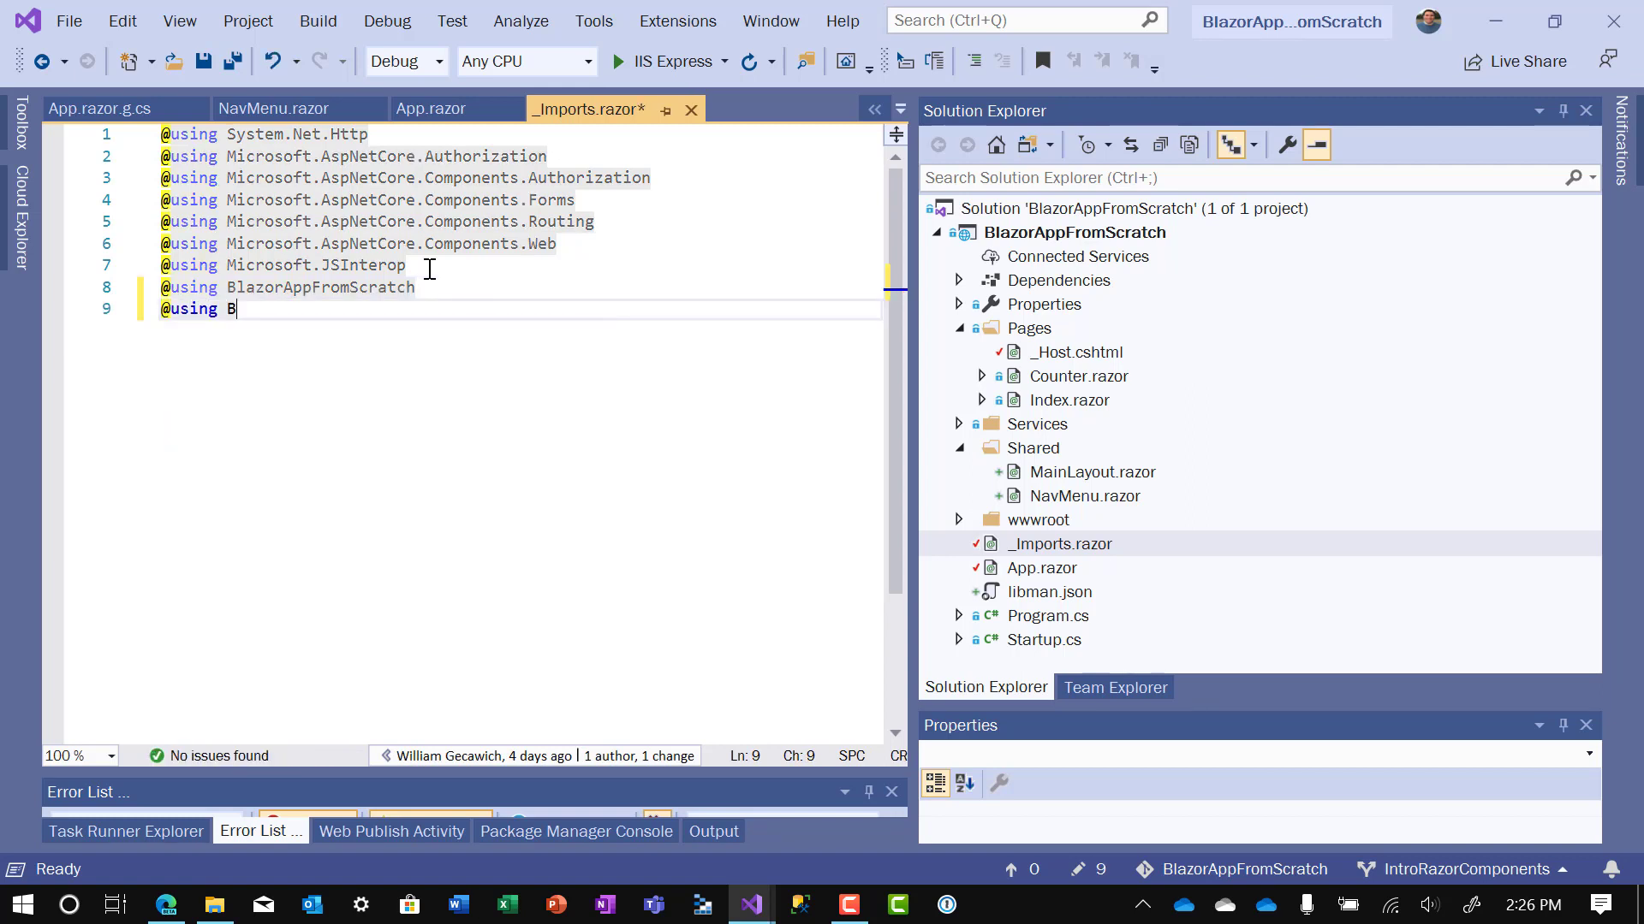
text(lazorAppFromScratch.Shared)
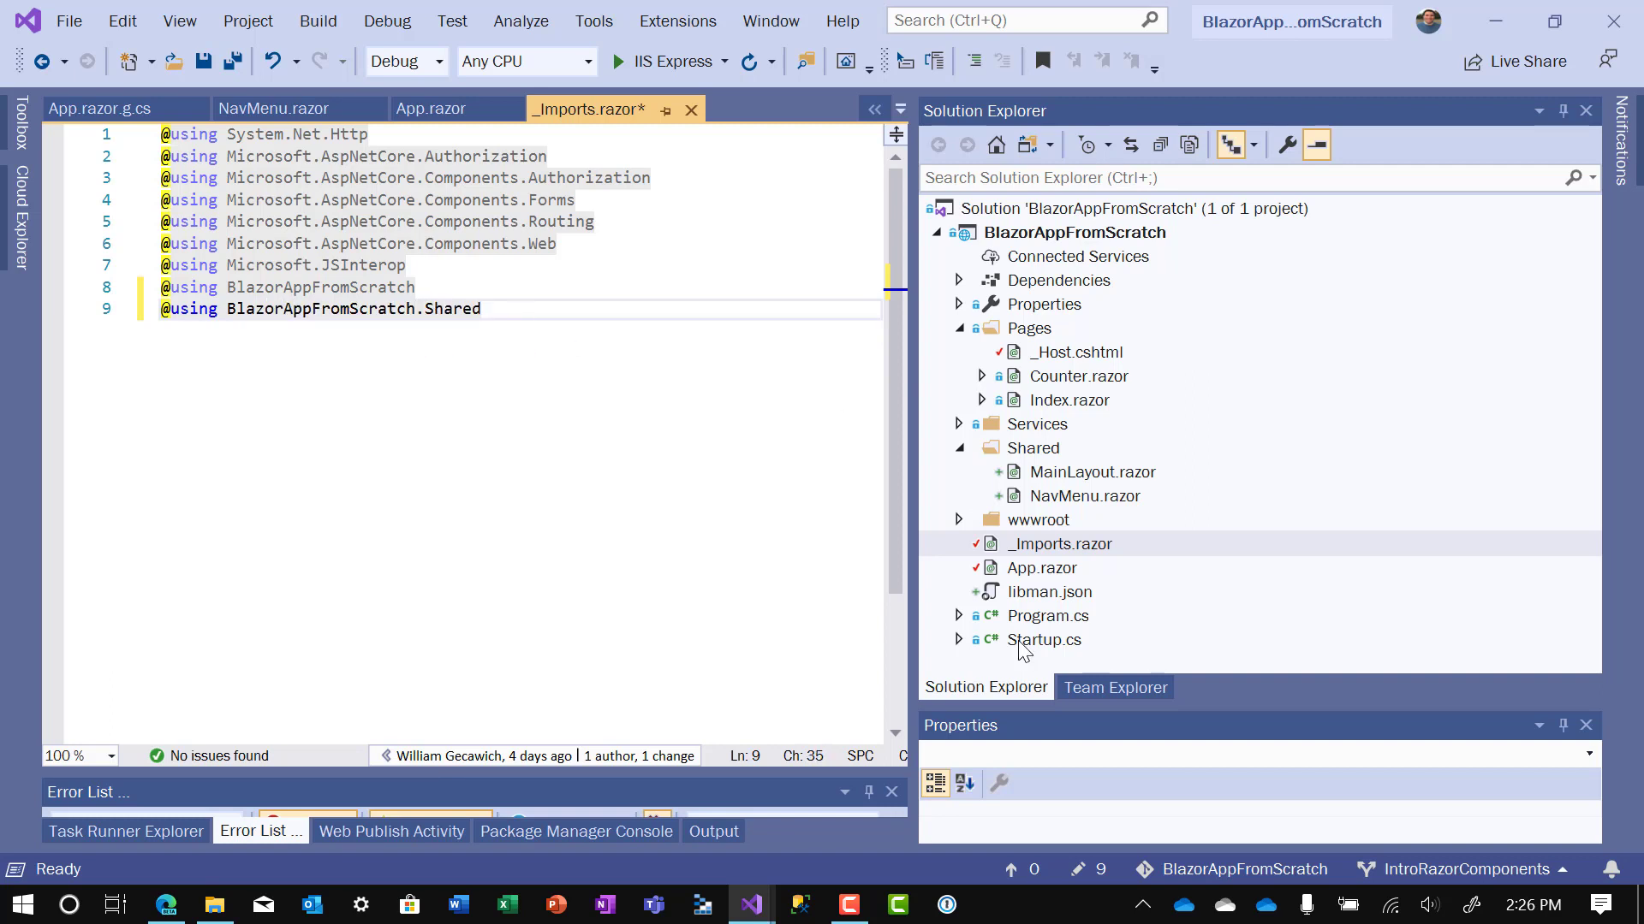
click(430, 108)
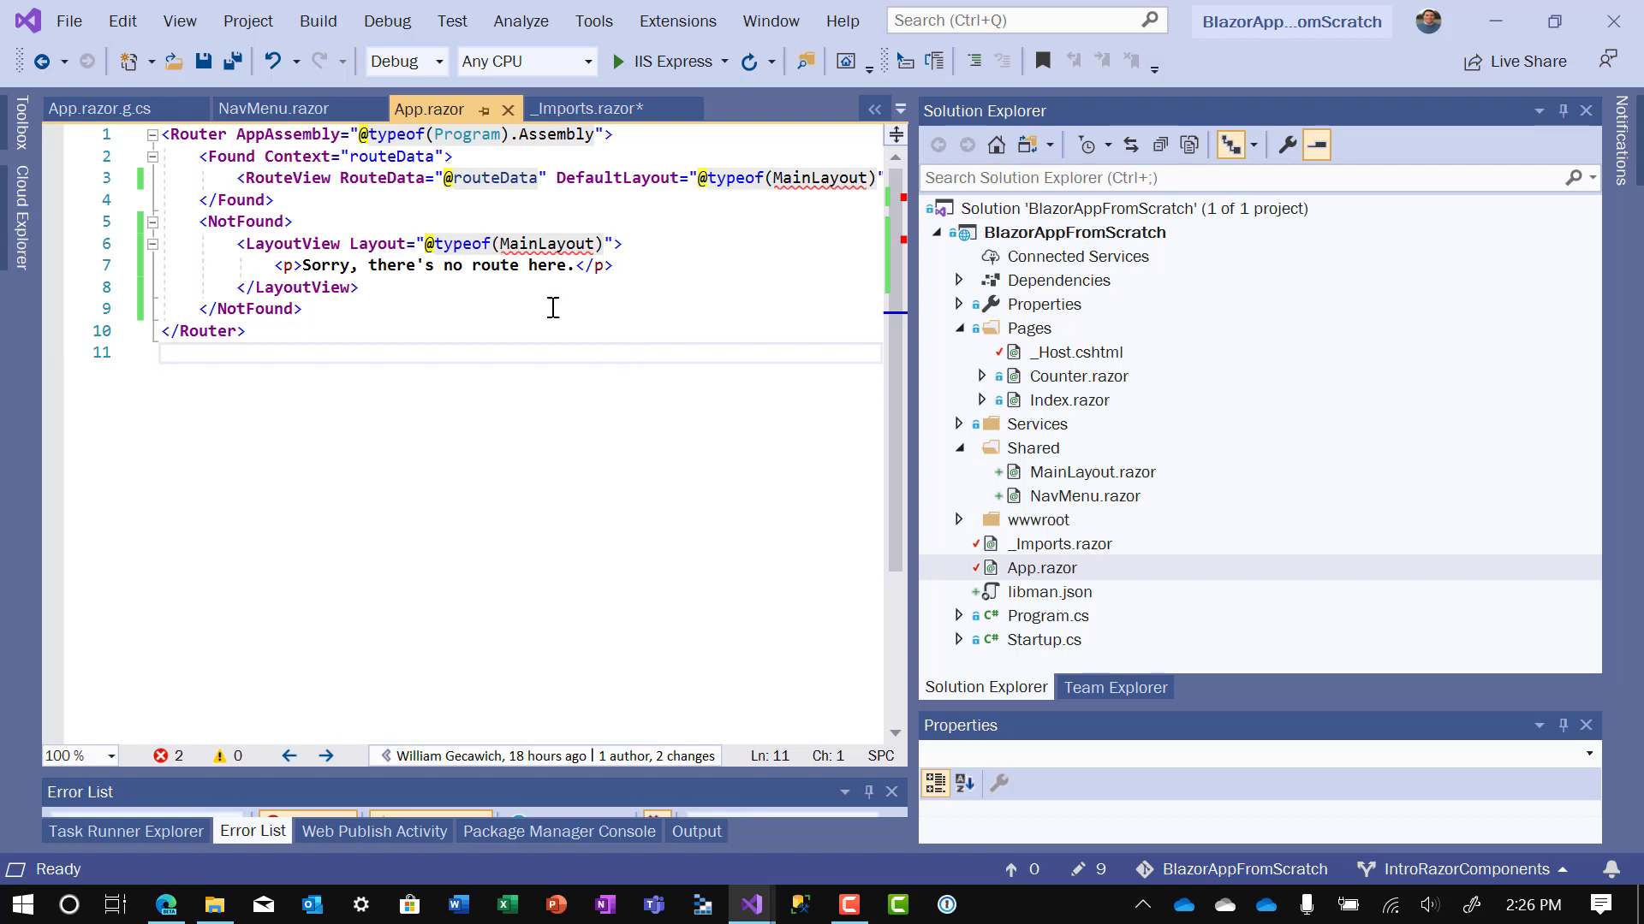
mouse_move(485, 210)
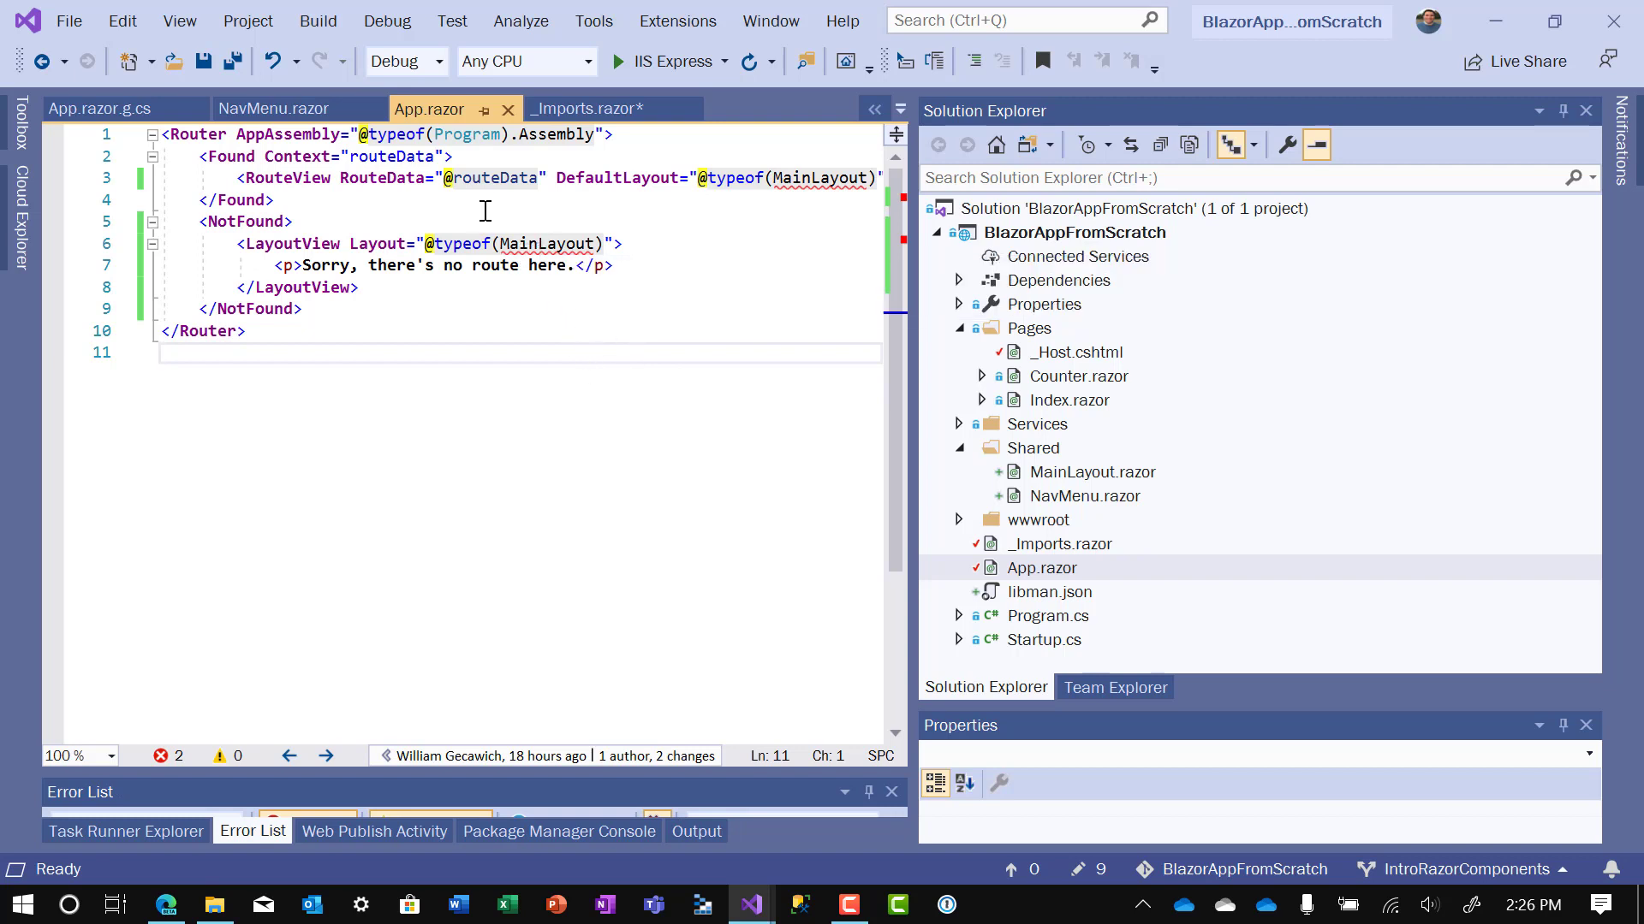
click(232, 61)
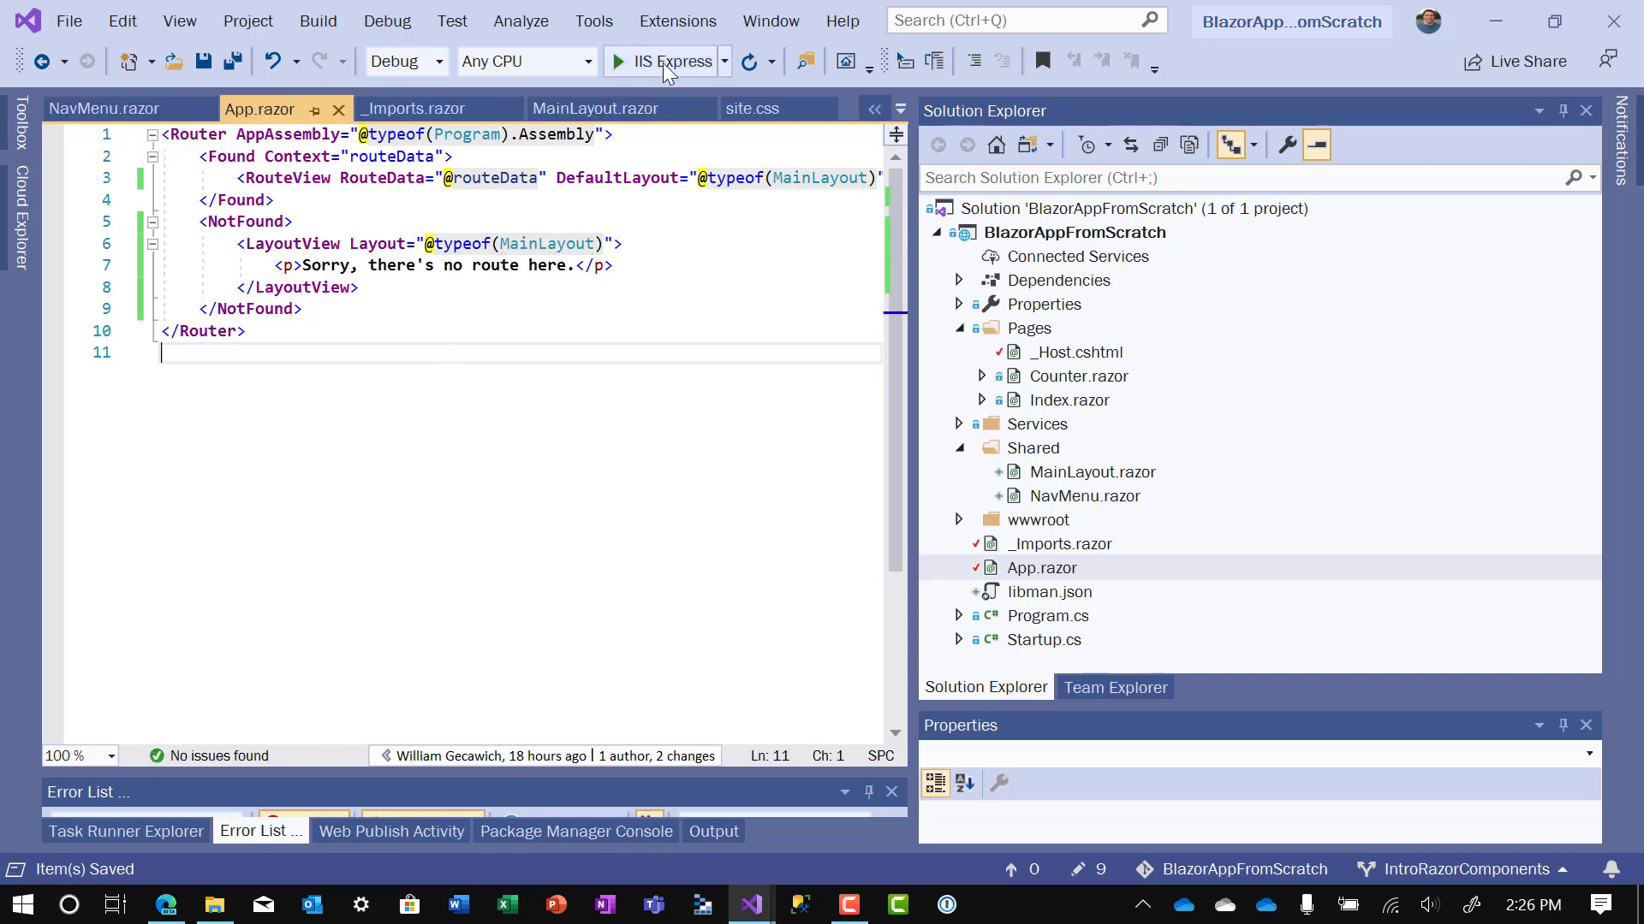
Run the app in Edge, try a Counter link, then return to Visual Studio.
click(620, 61)
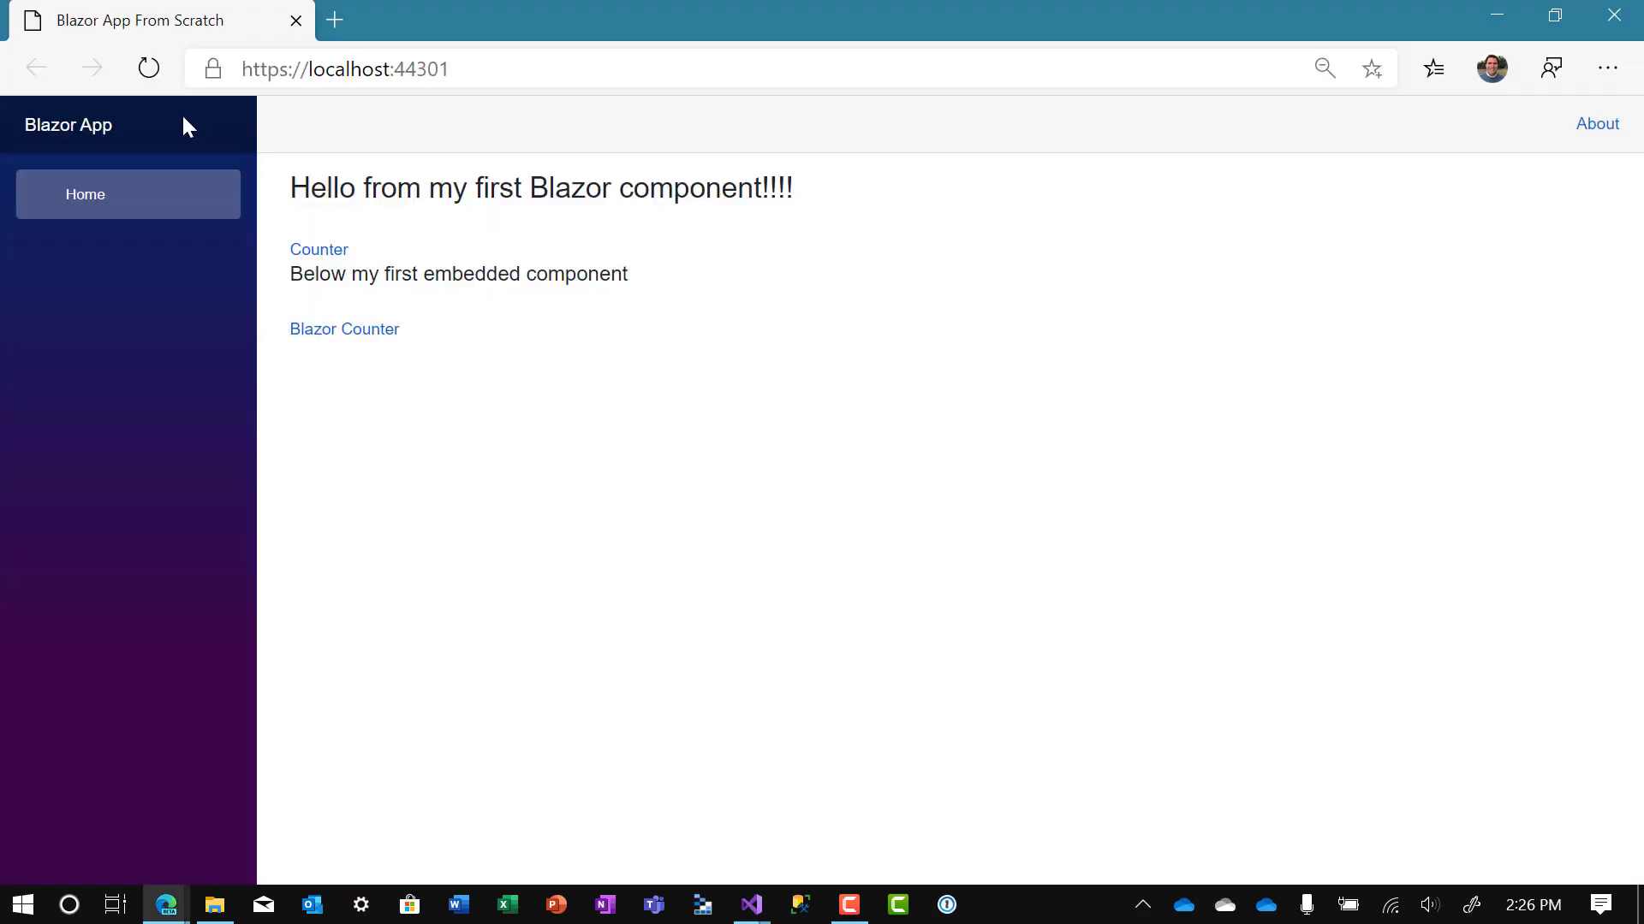
mouse_move(145, 422)
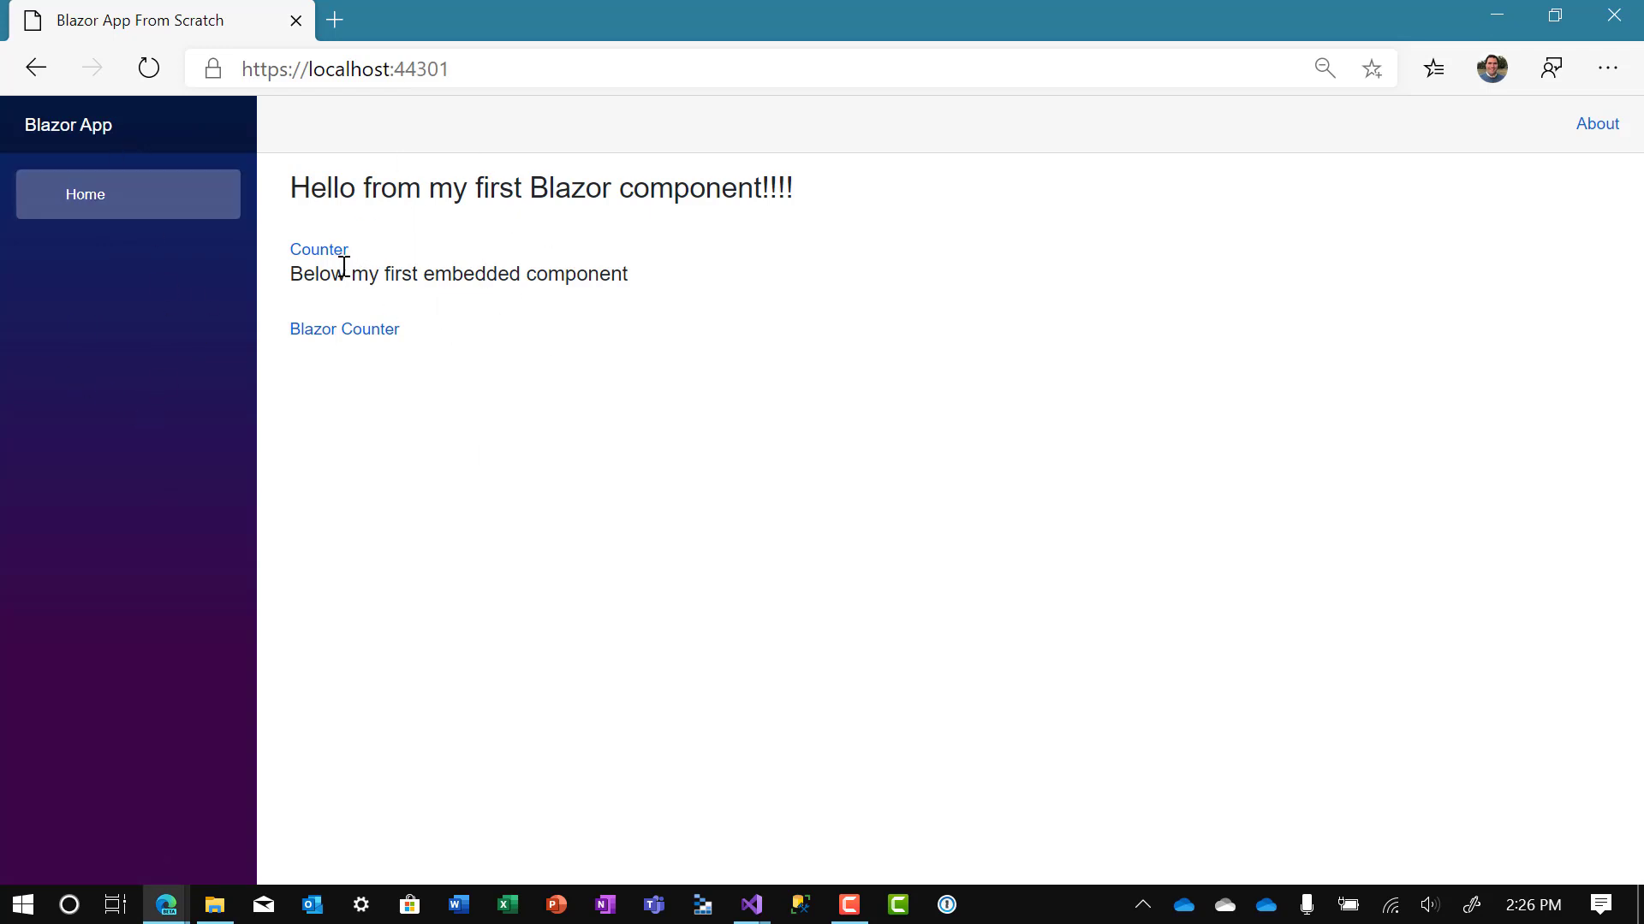
mouse_move(318, 249)
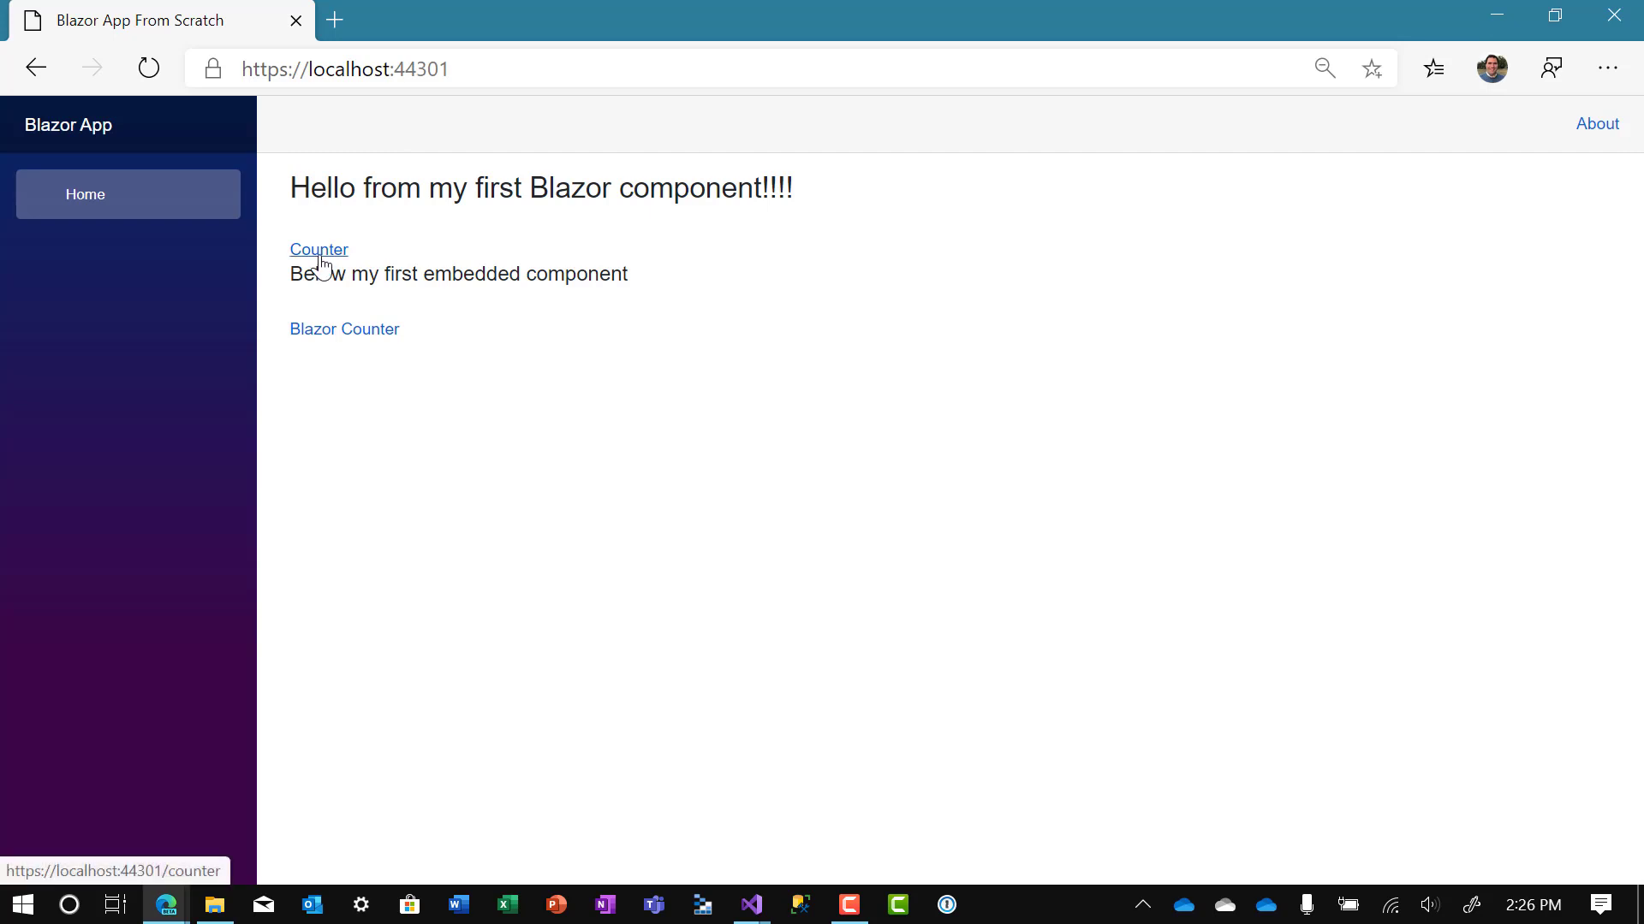
click(317, 248)
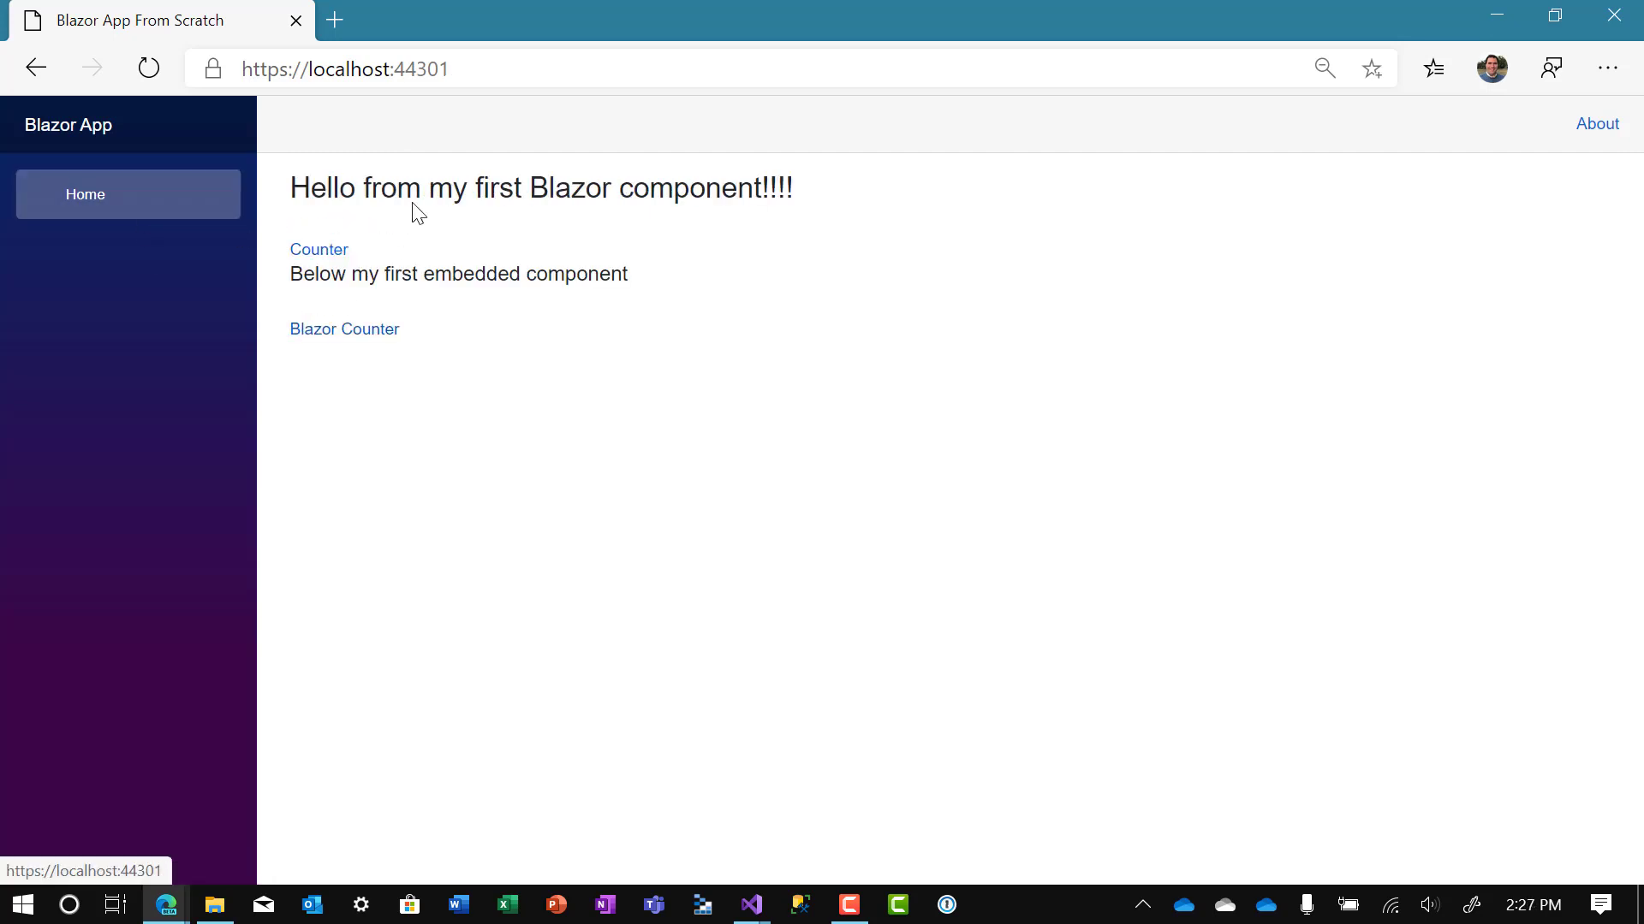
mouse_move(440, 337)
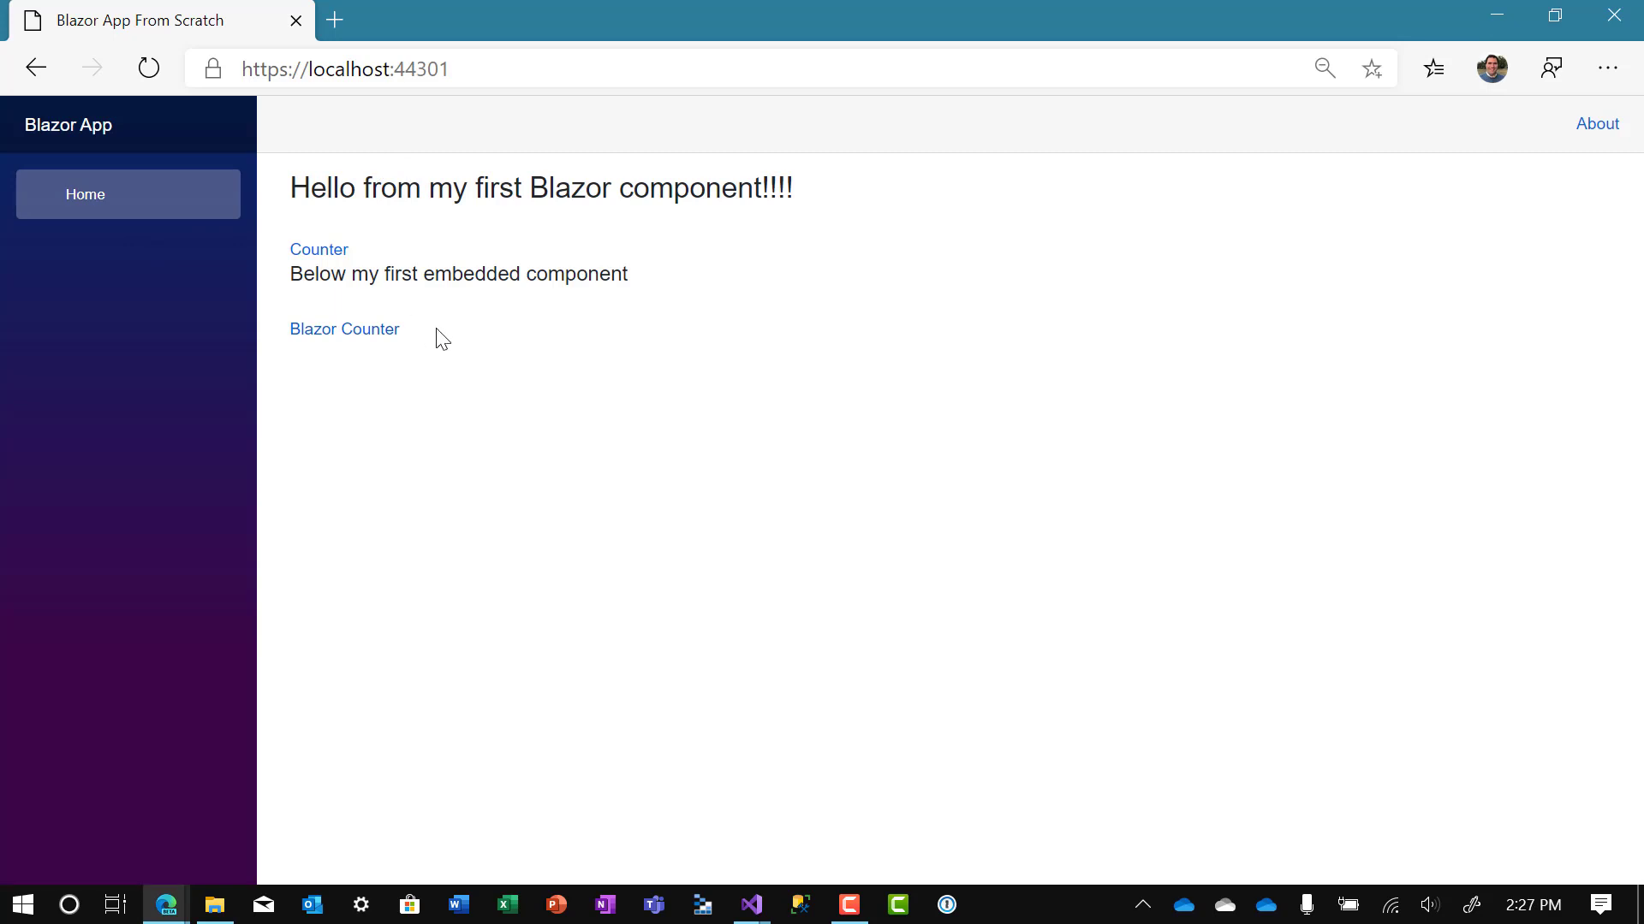
click(748, 905)
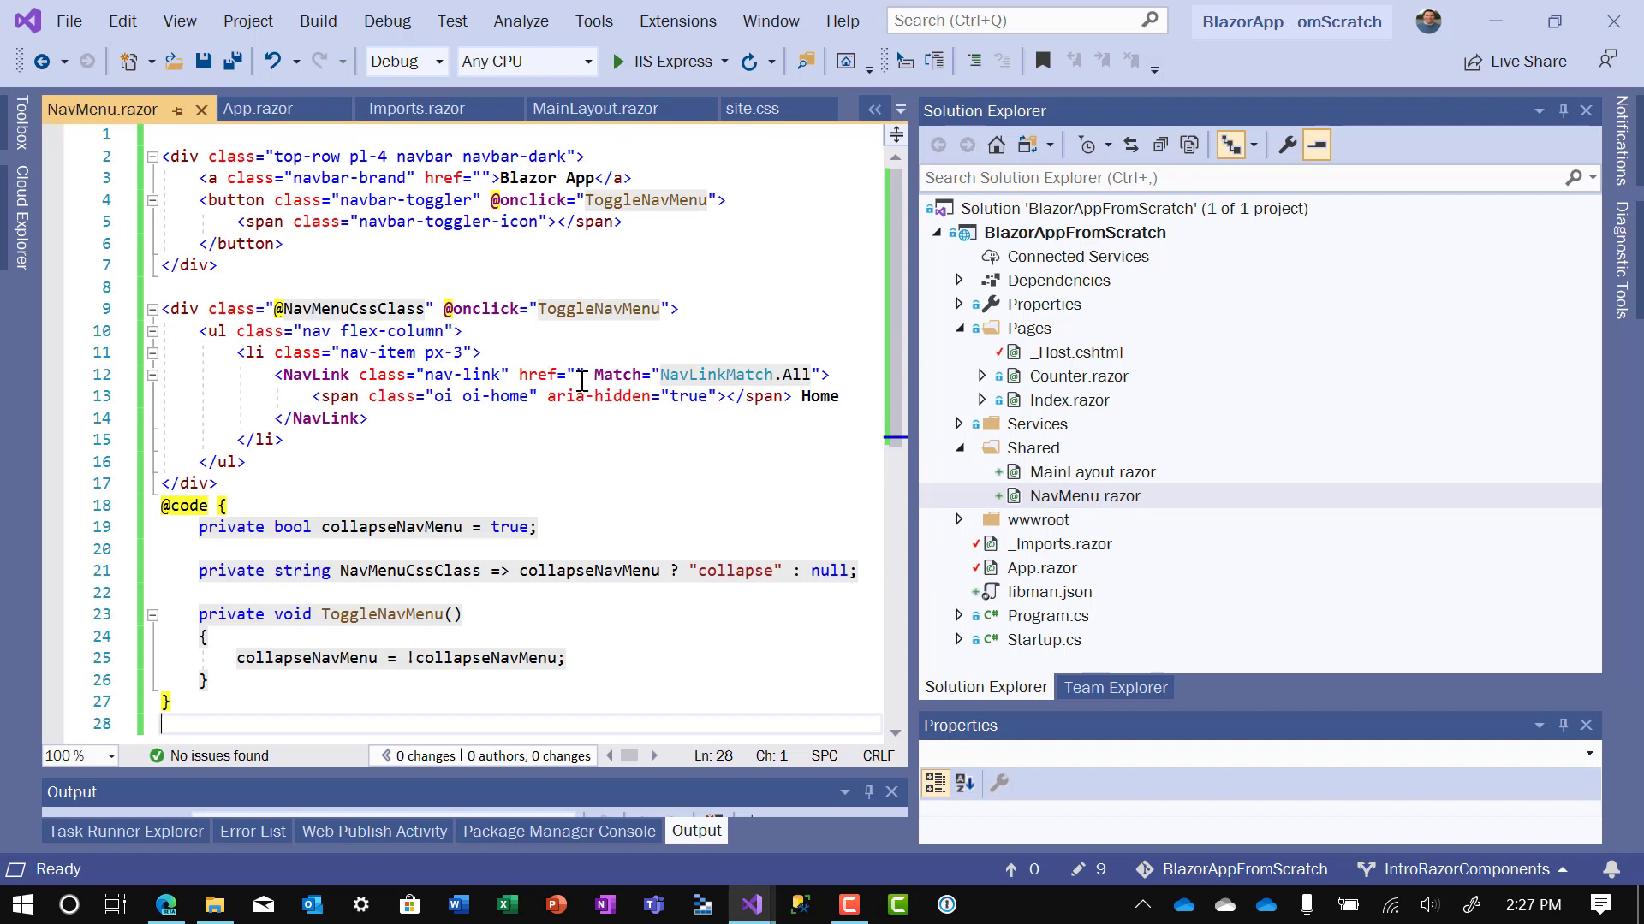
mouse_move(582, 374)
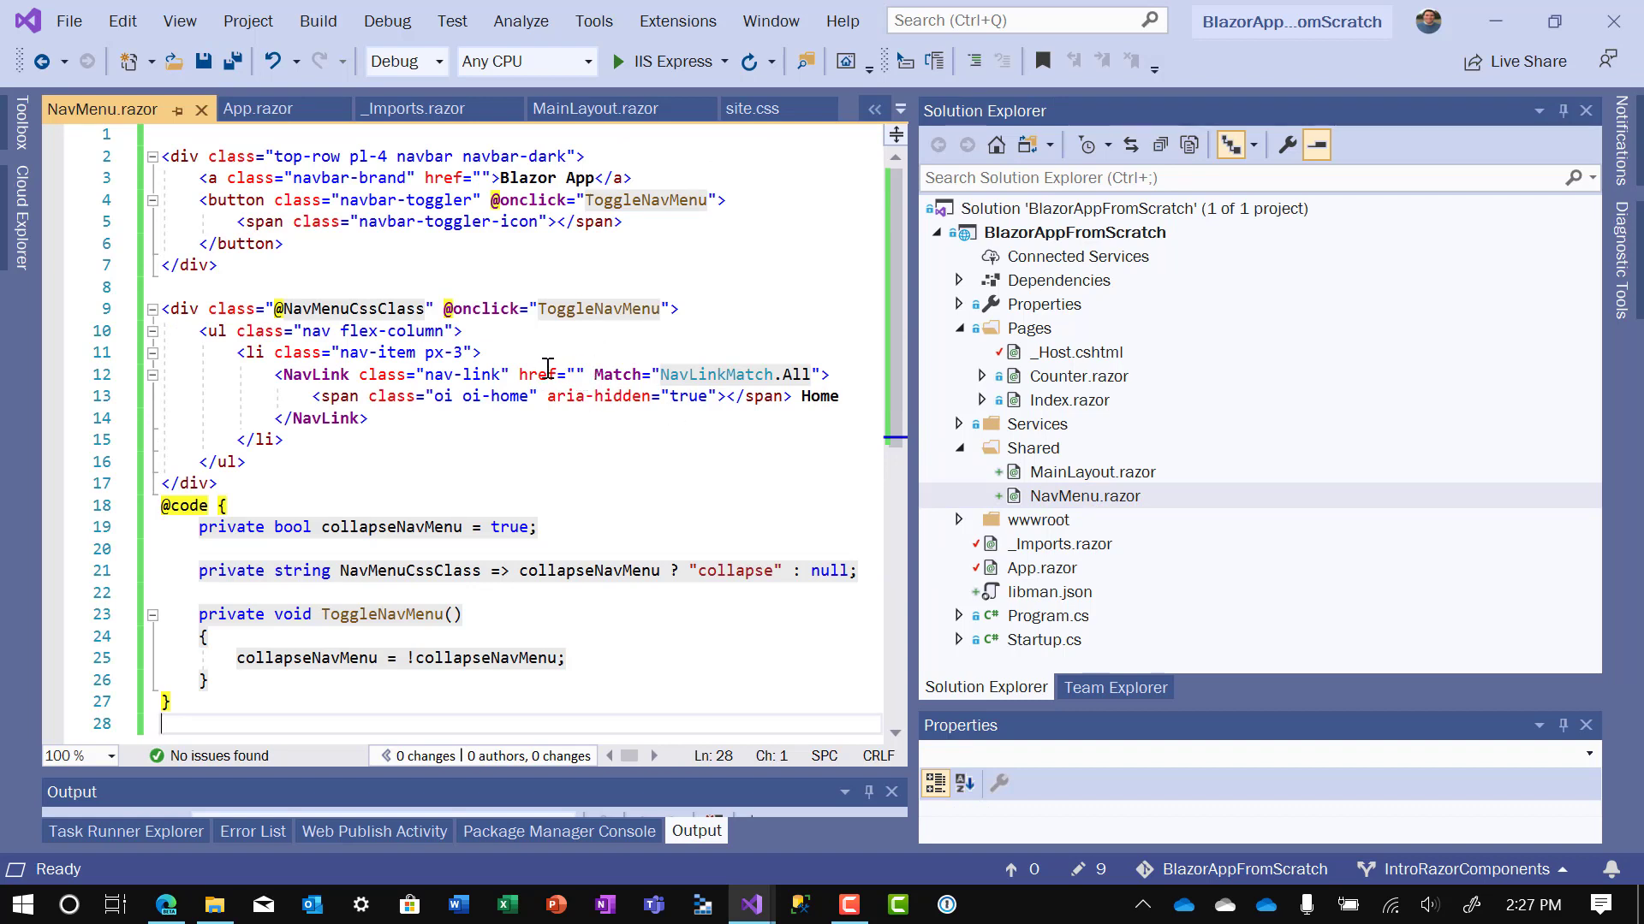
mouse_move(636, 456)
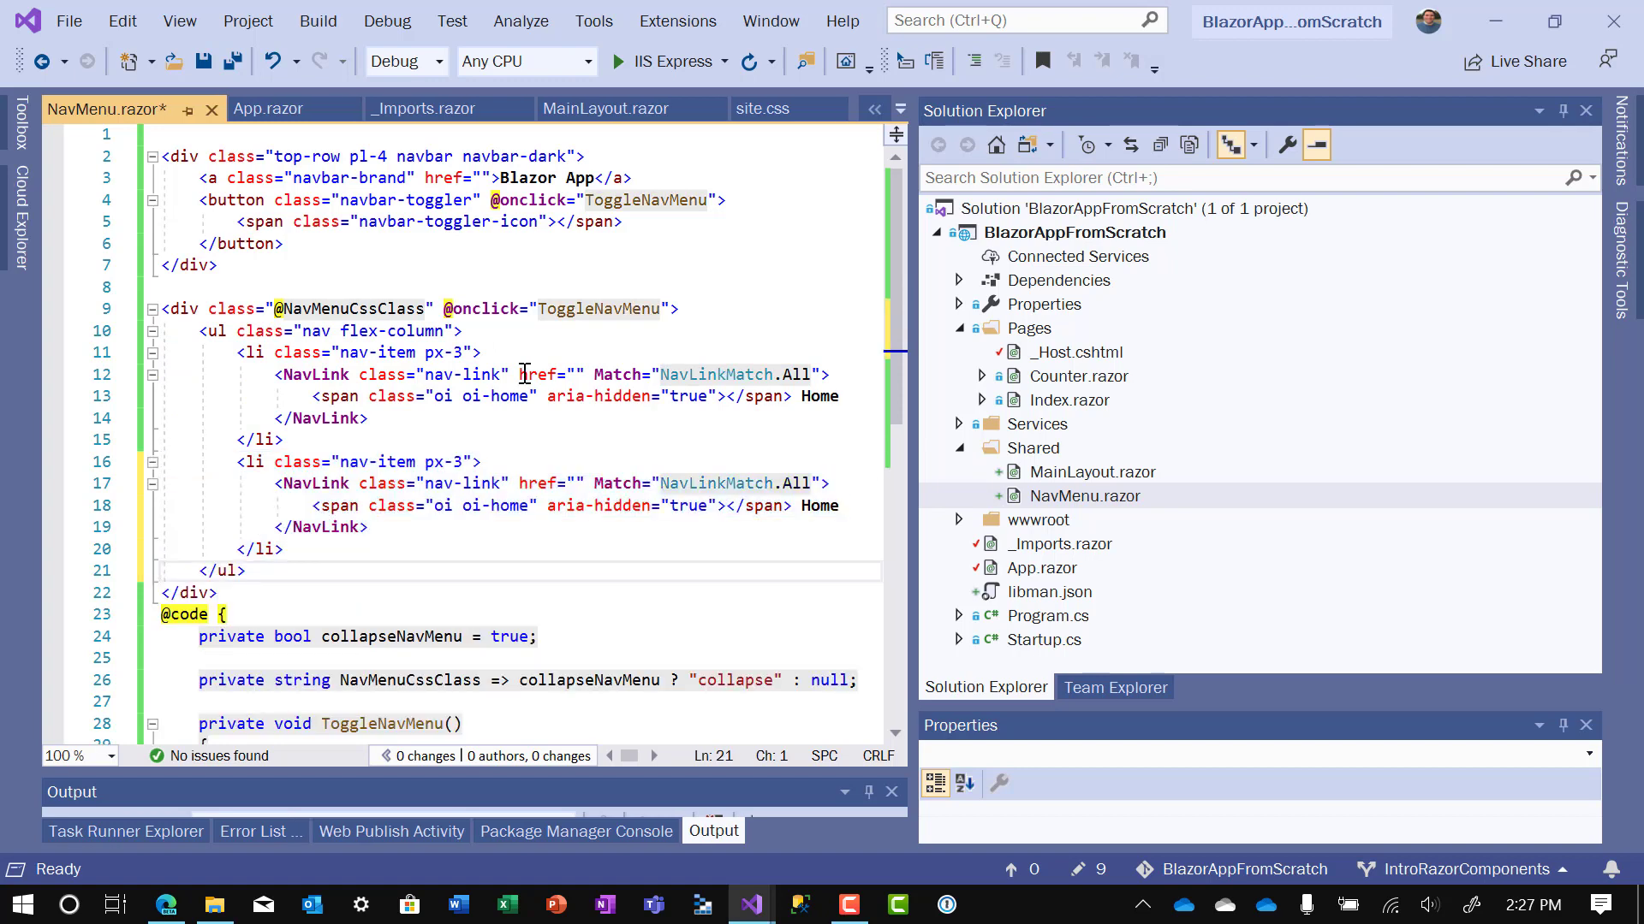
Set the second nav item's href to 'counter' and its label to 'Counter', then save.
click(571, 483)
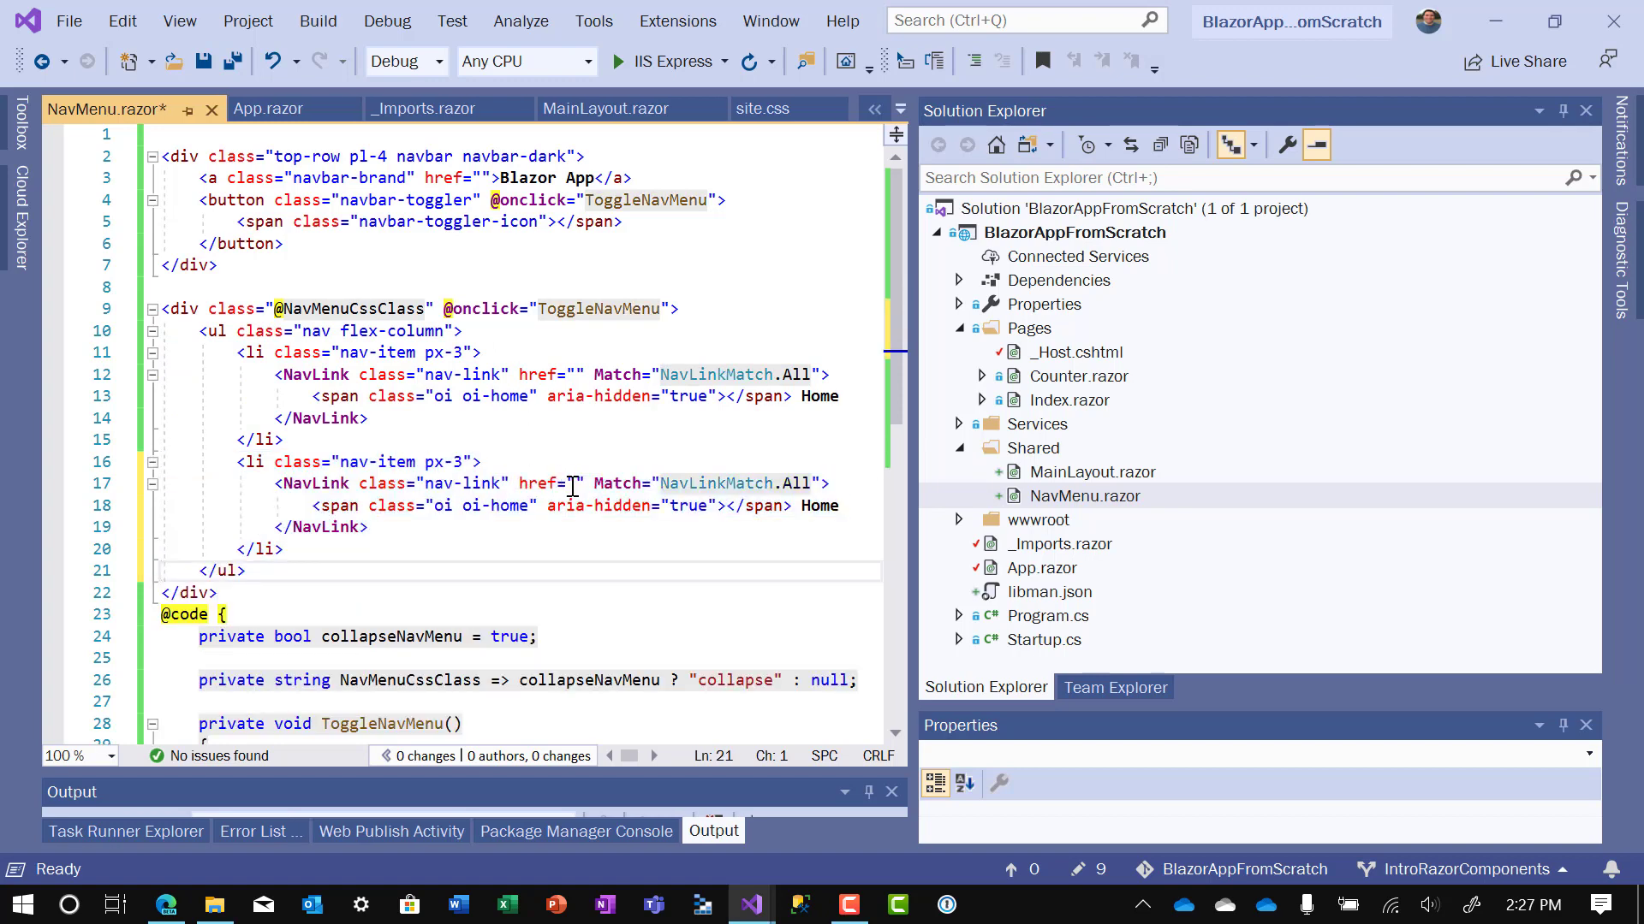
click(575, 482)
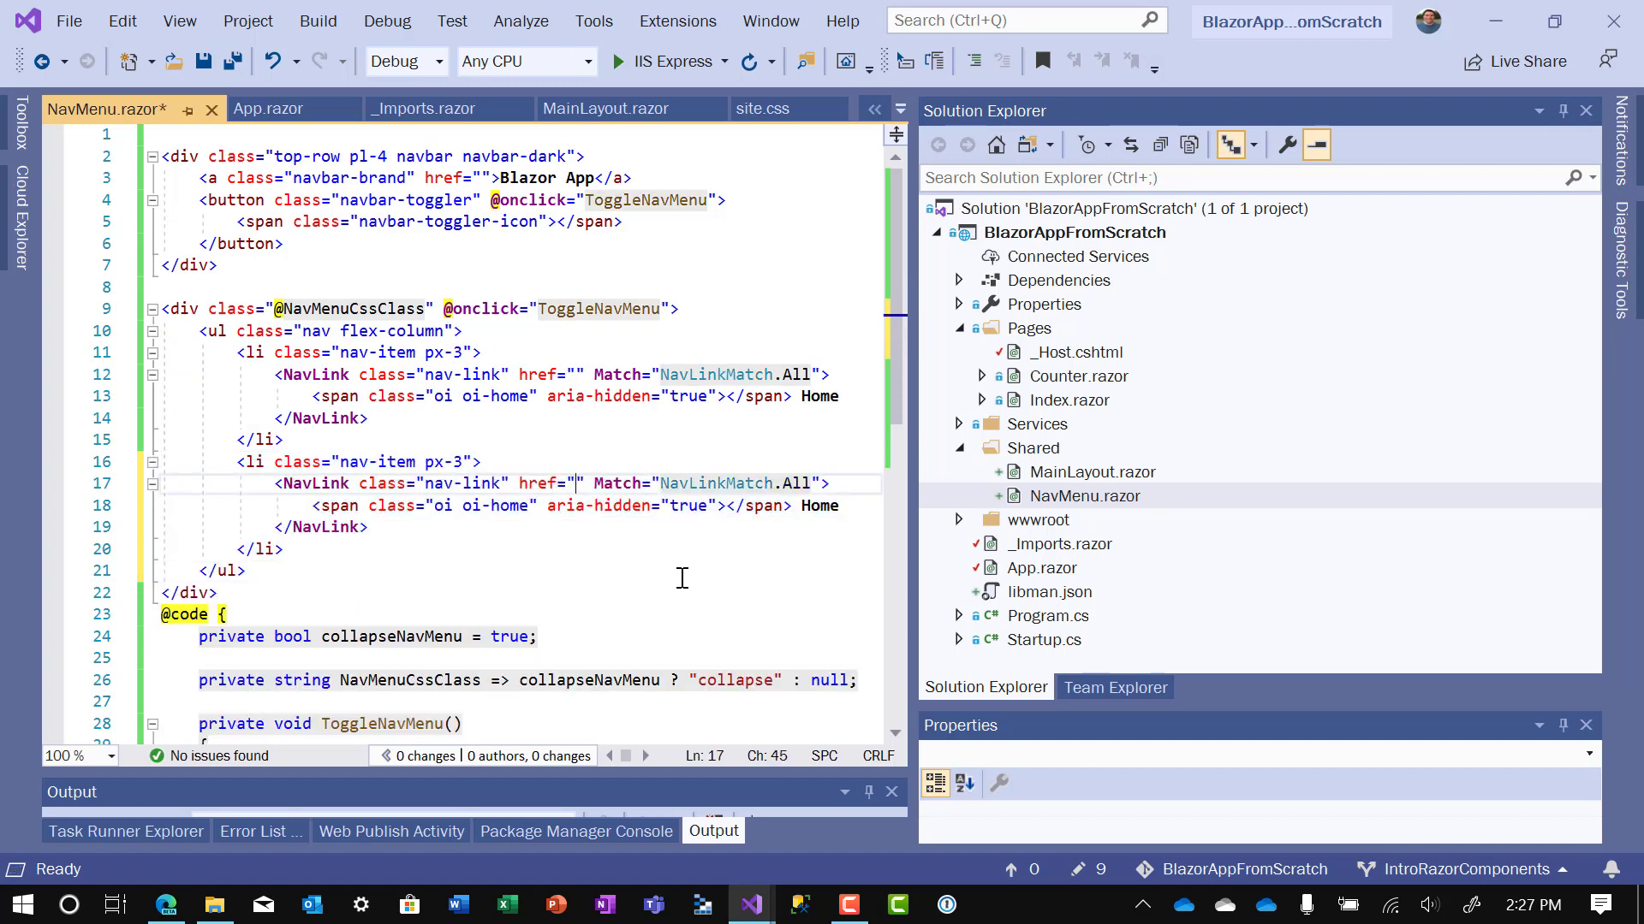
text(counter)
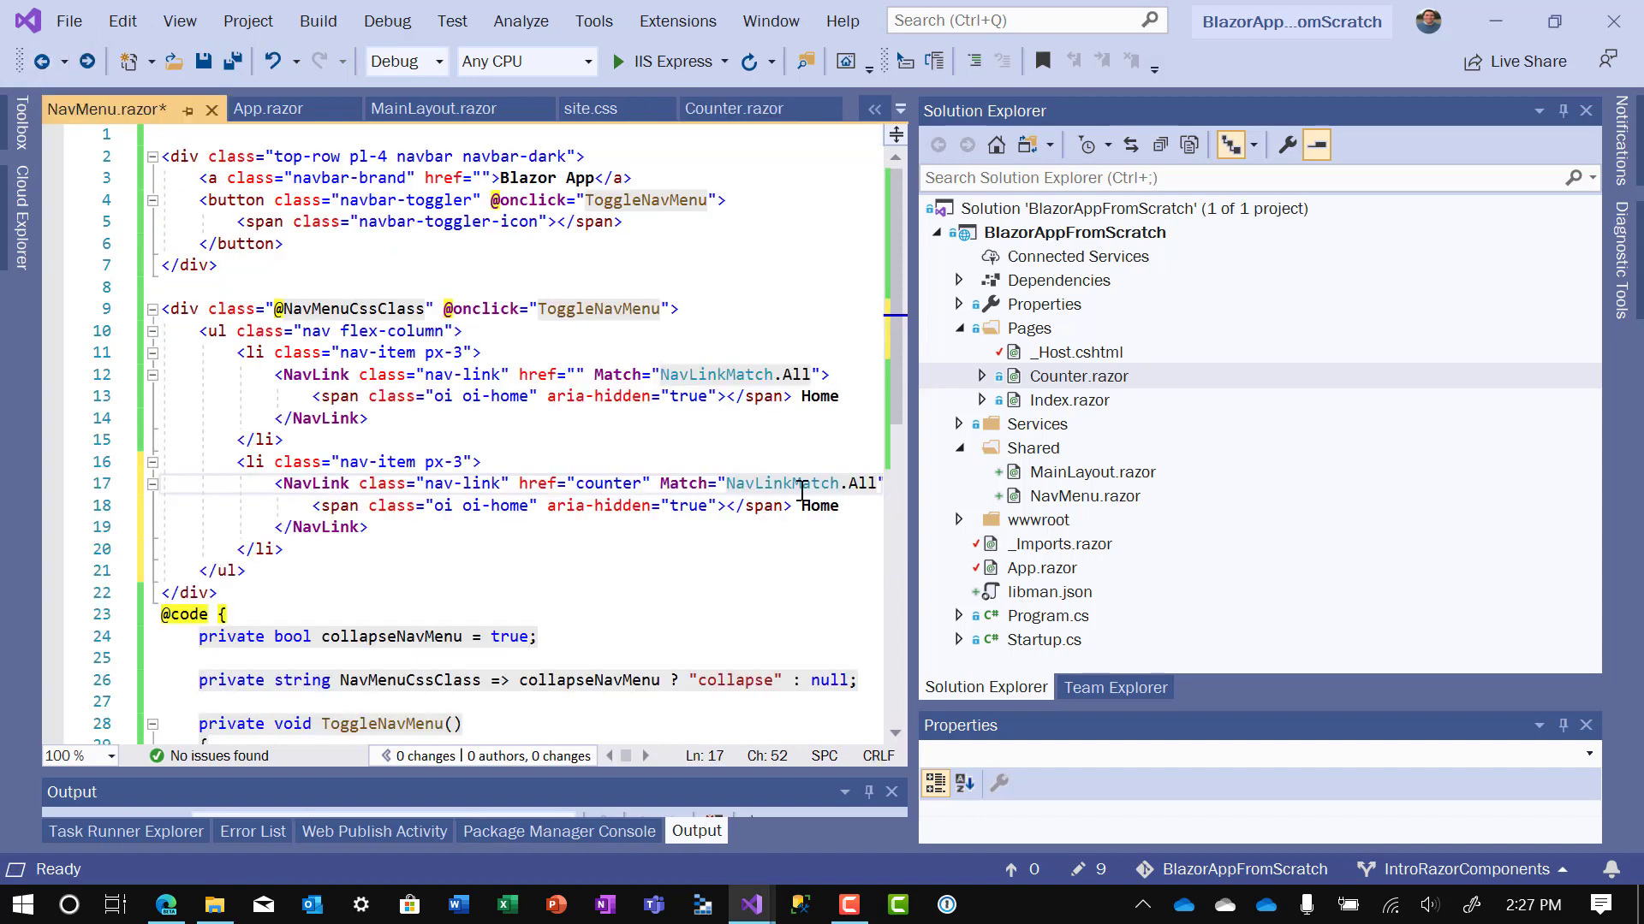
double_click(818, 505)
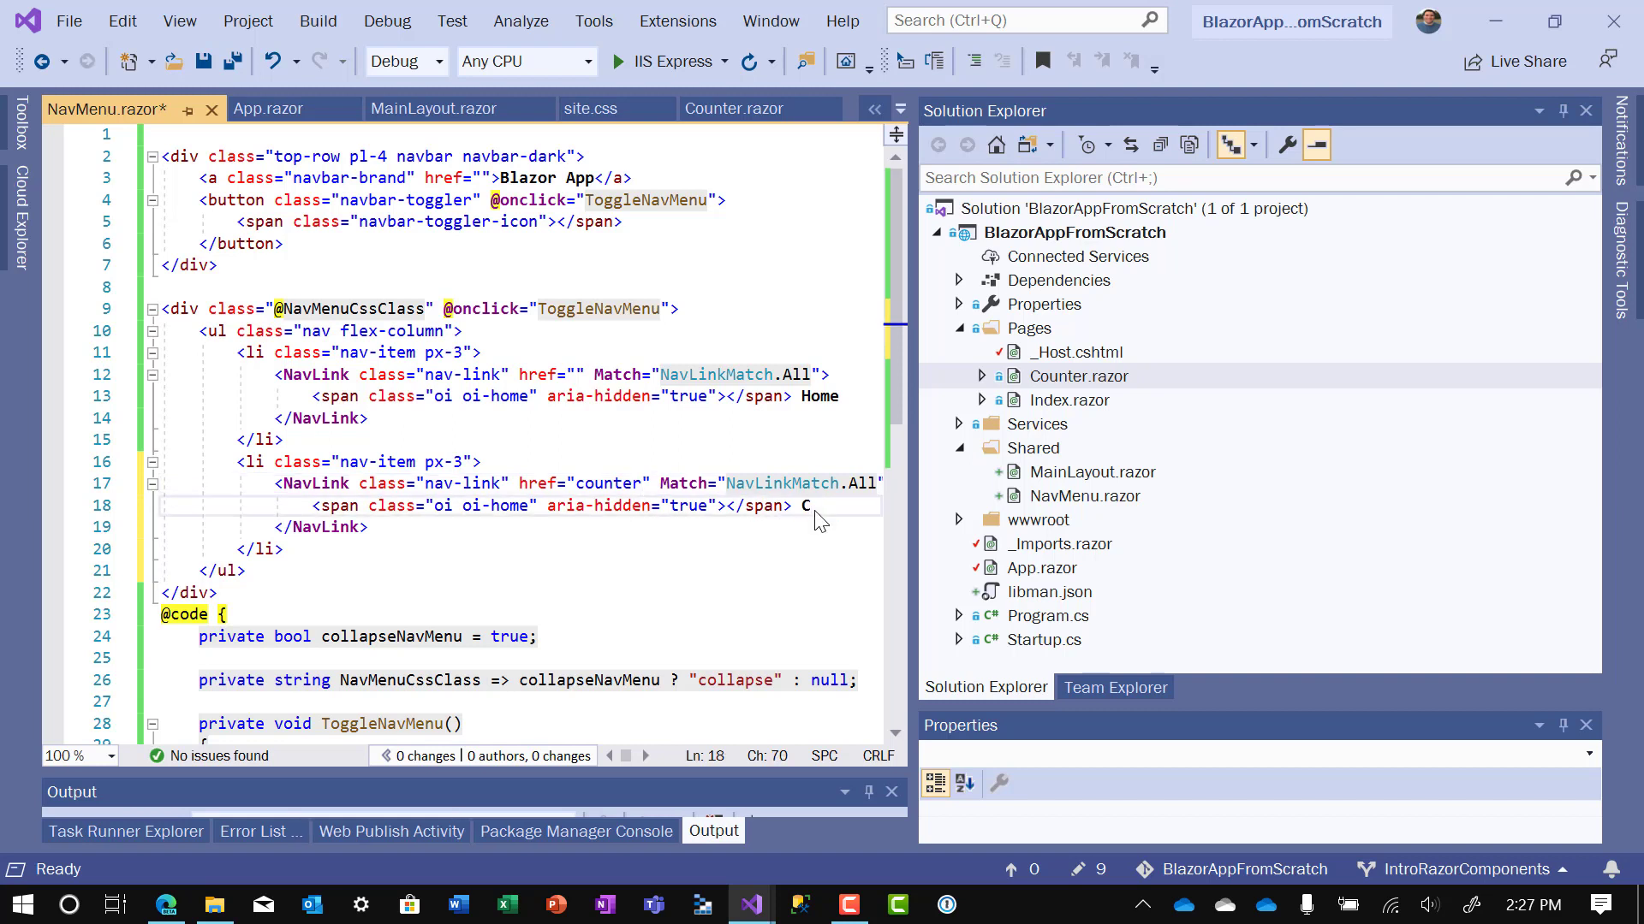
text(ounter)
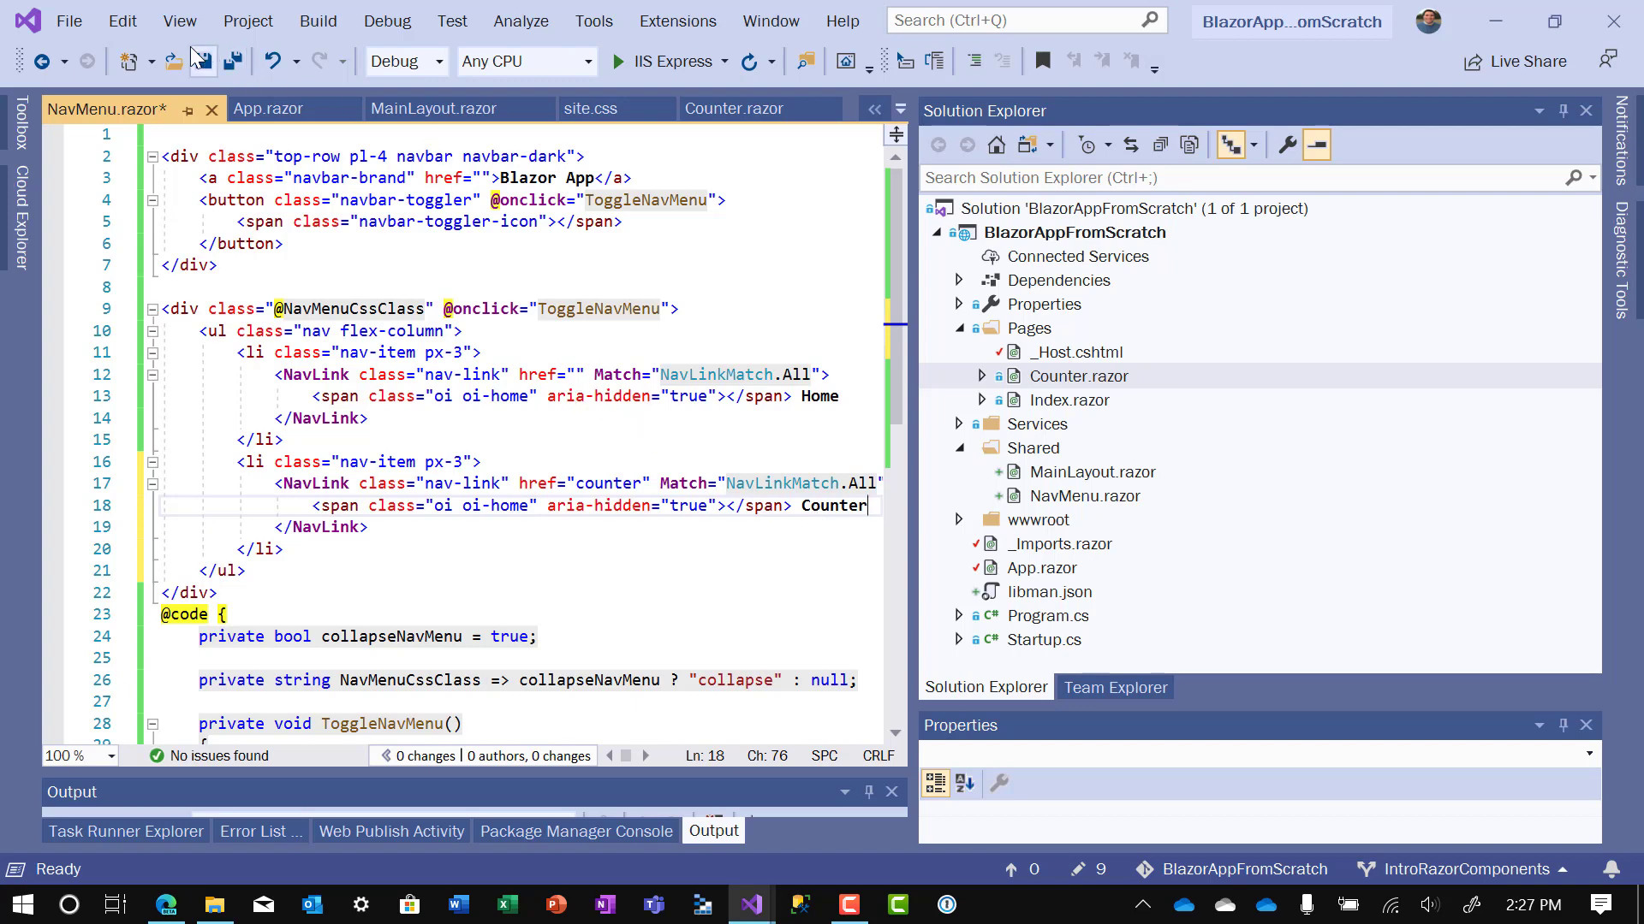
key(ctrl+s)
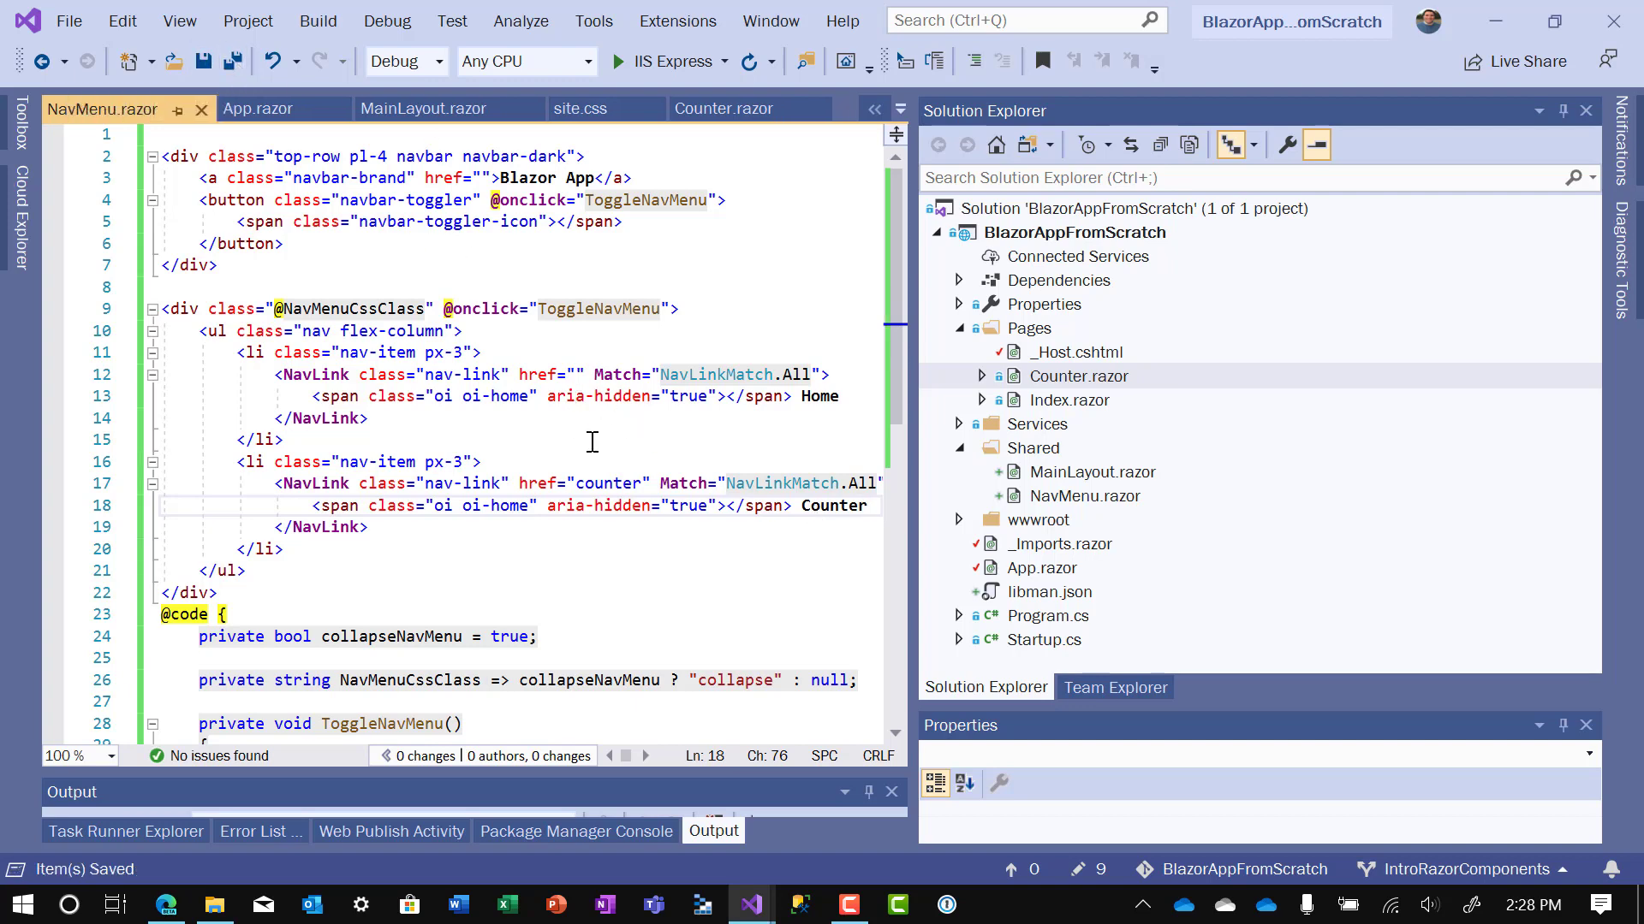
Remove the extra links from Counter and Index and style the button 'btn btn-primary'.
click(724, 108)
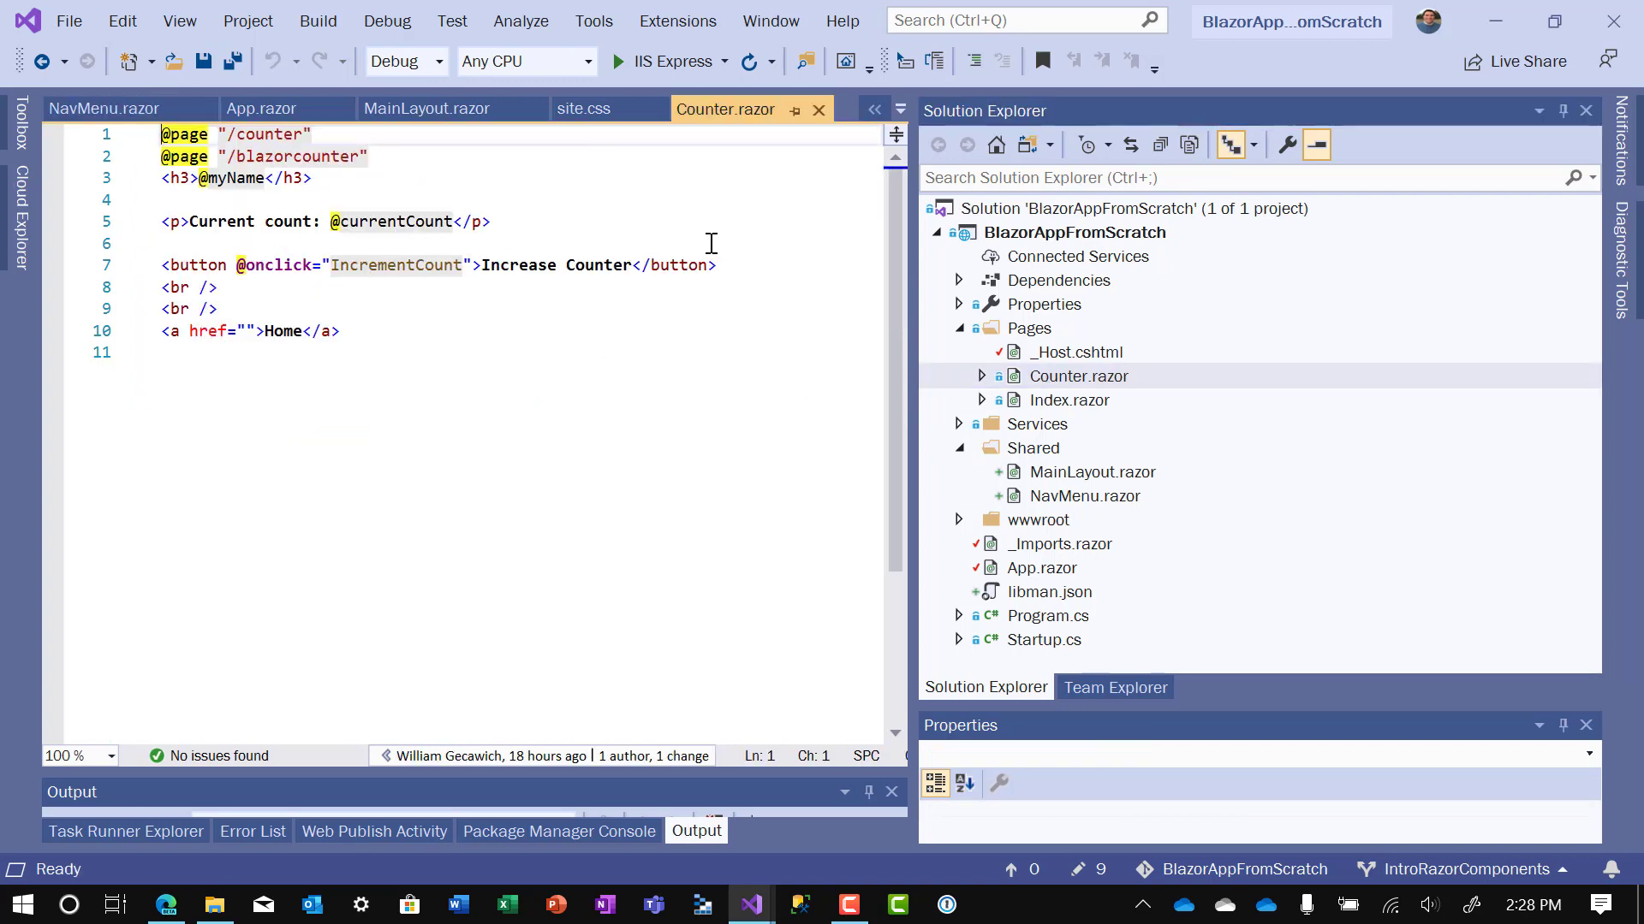
click(737, 267)
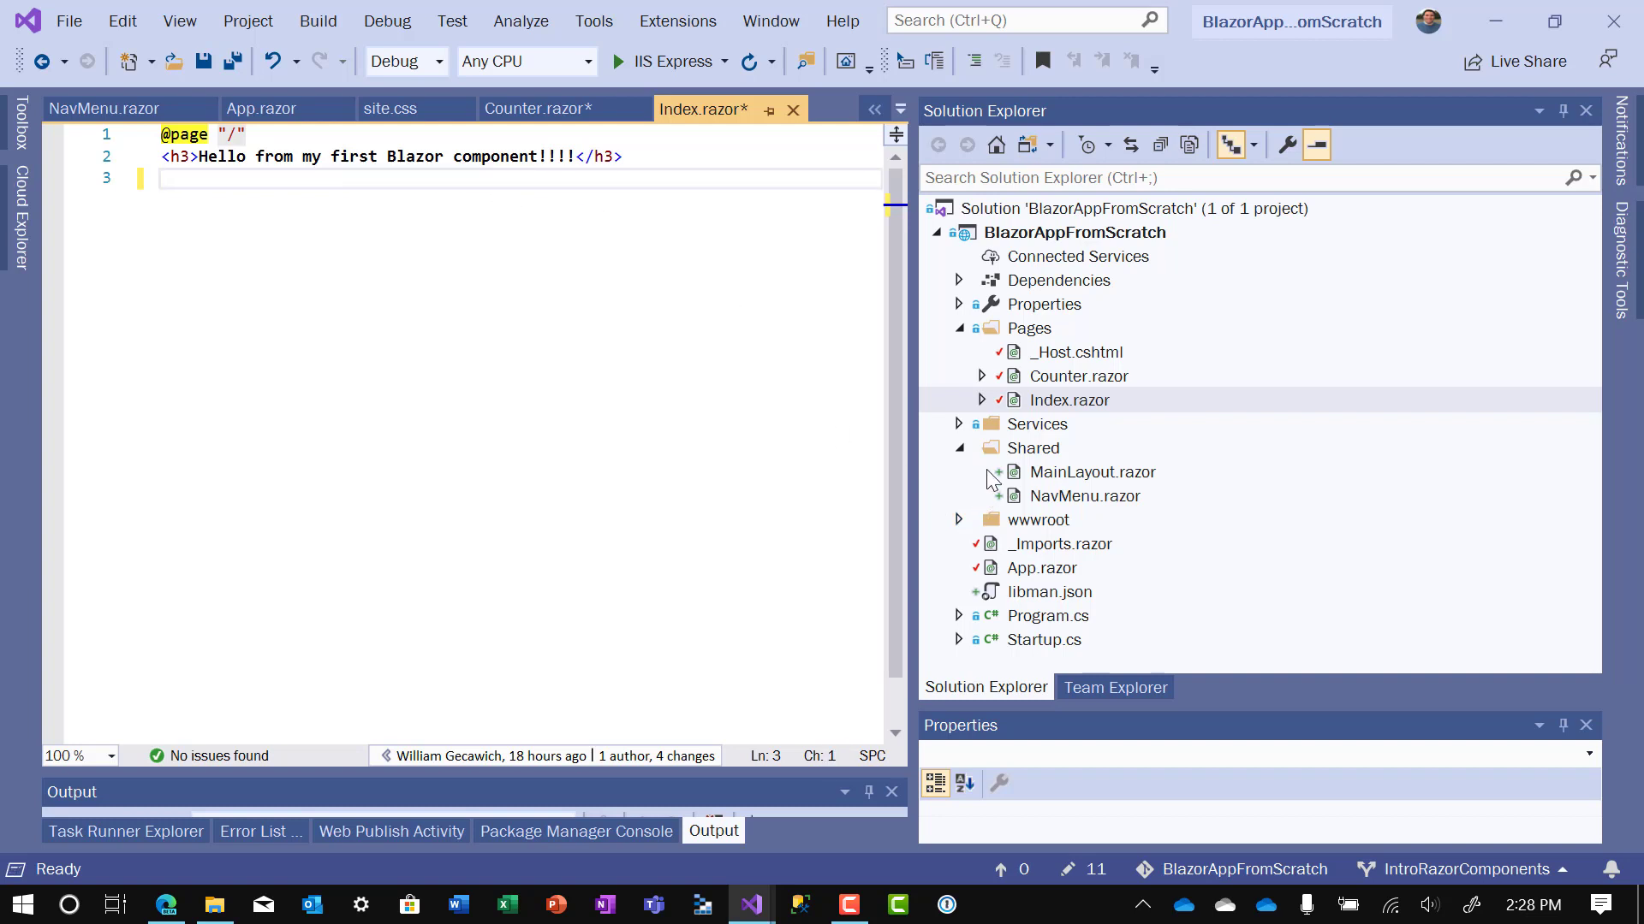
click(537, 108)
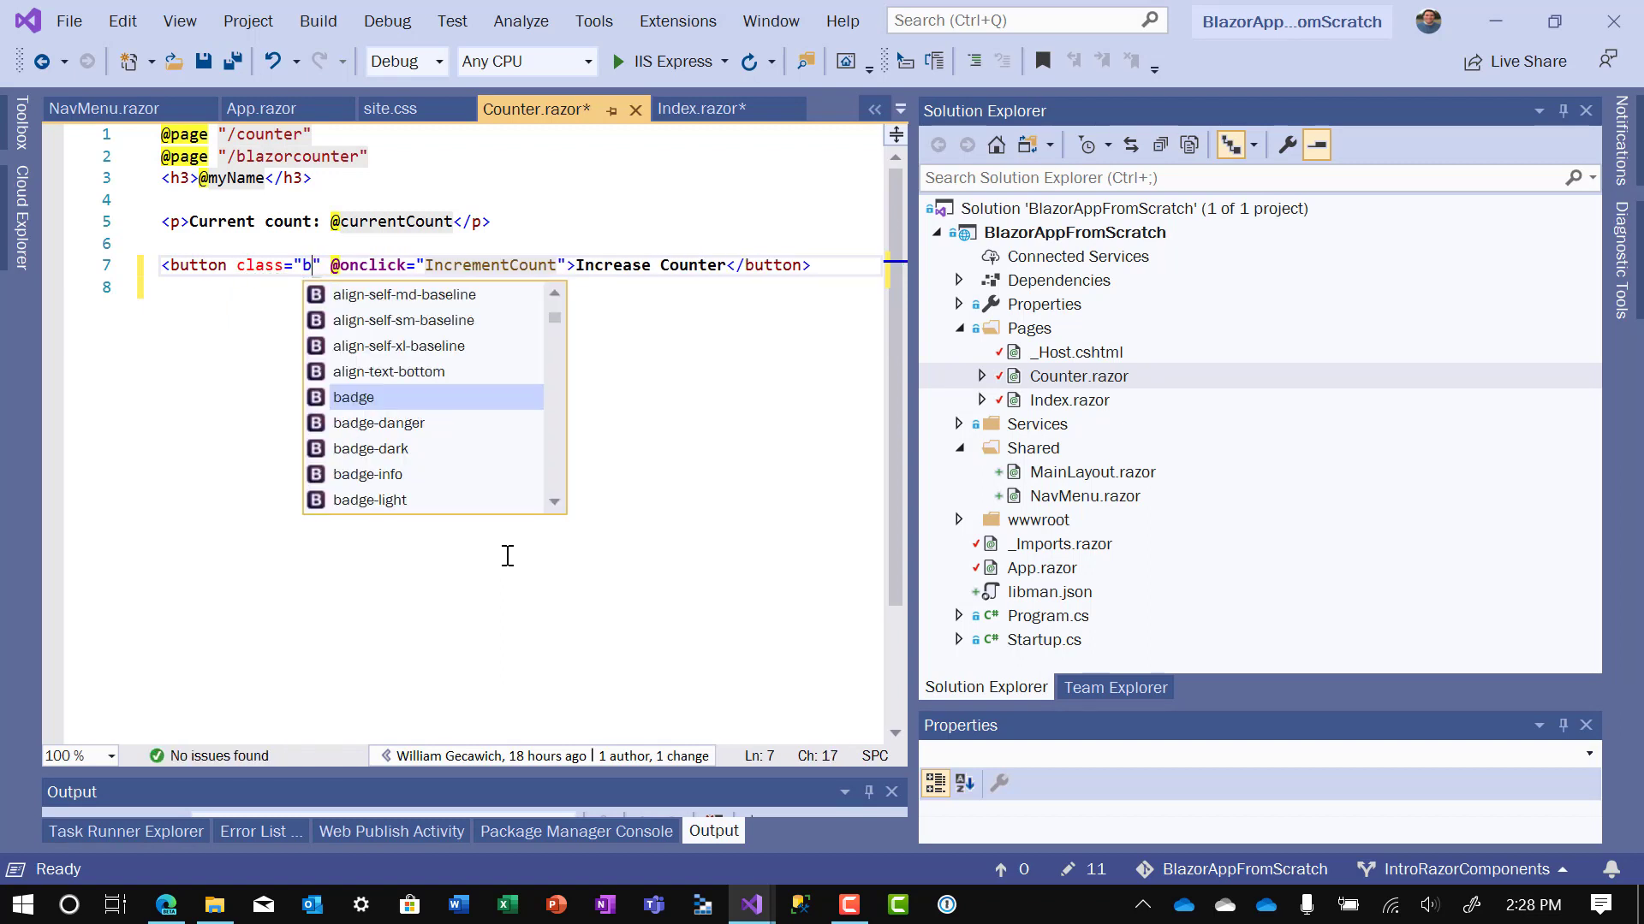
text(tn btn)
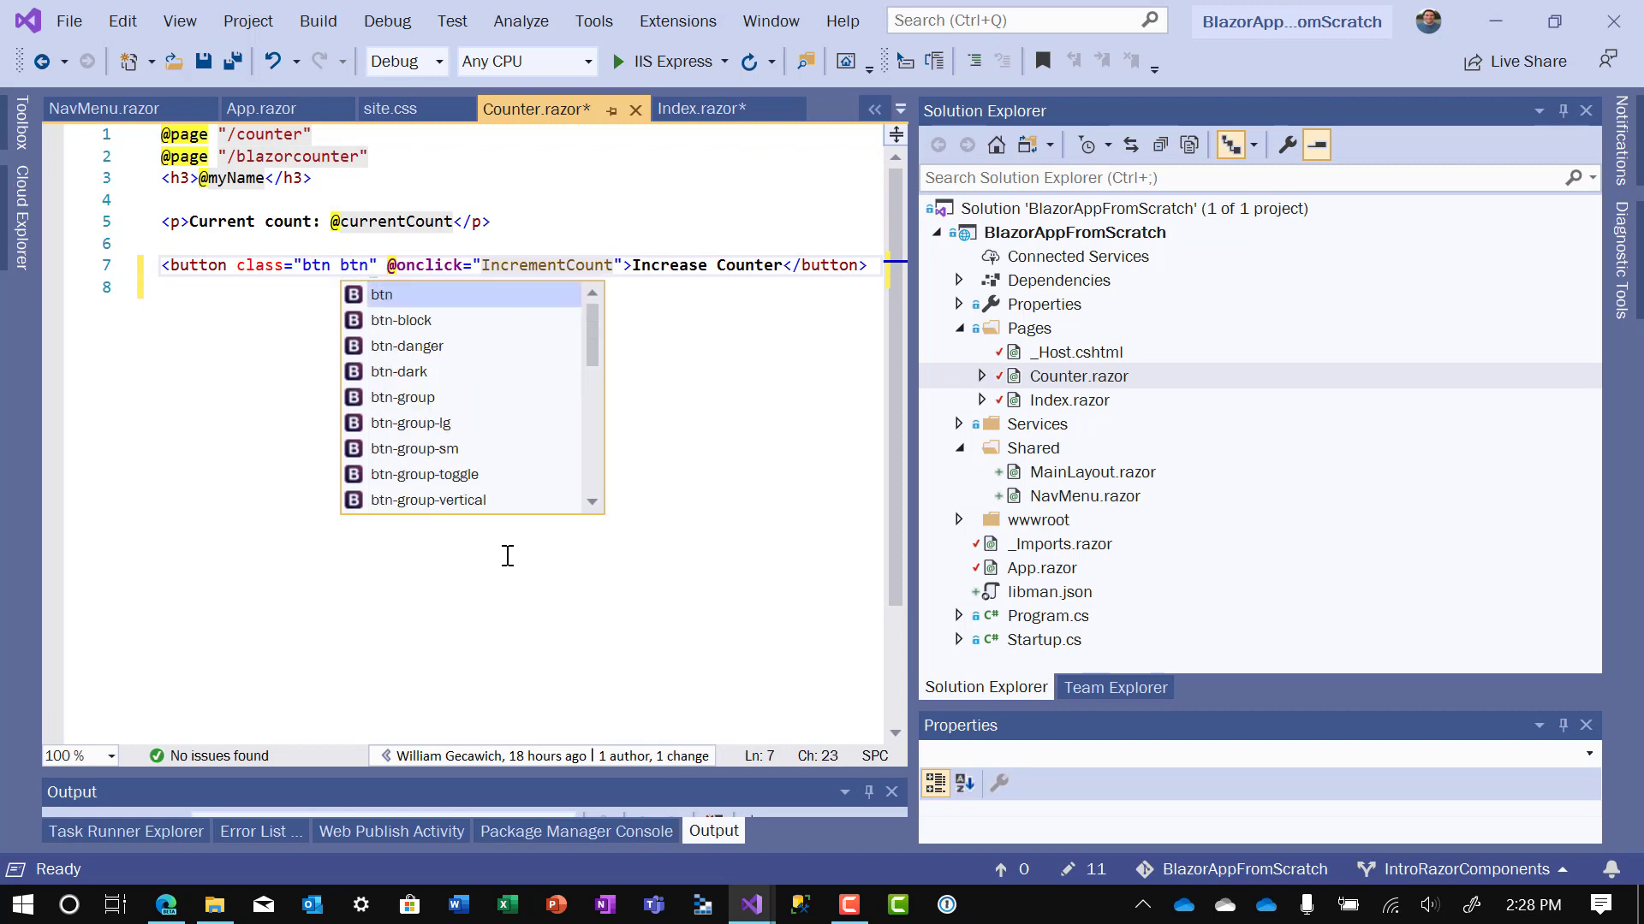
text(-primary)
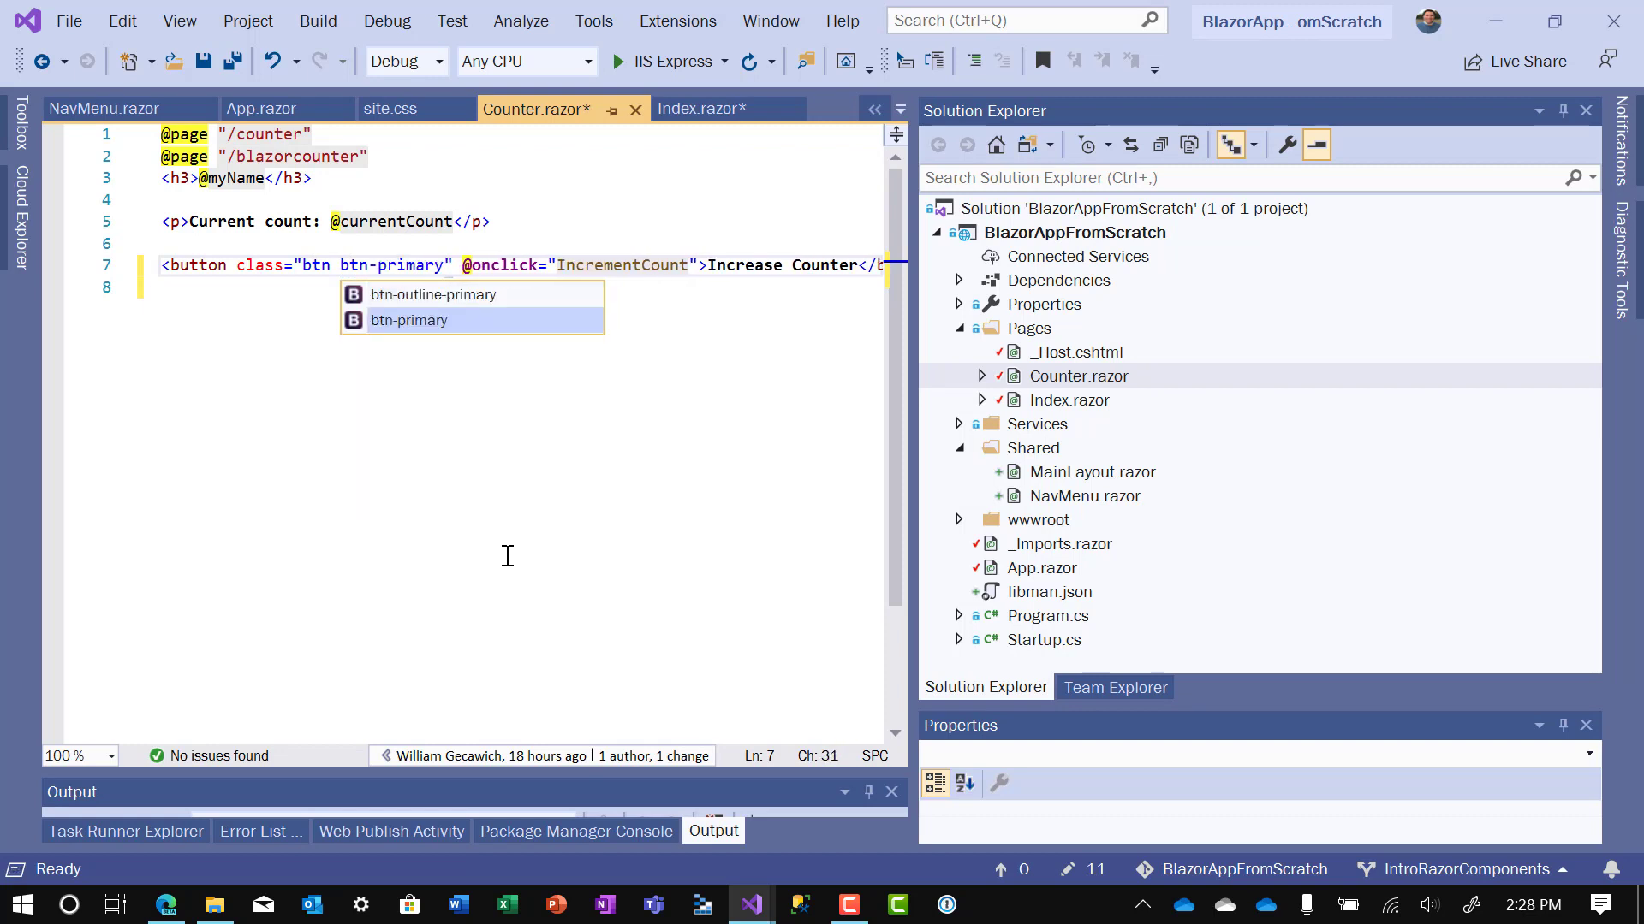
mouse_move(649, 60)
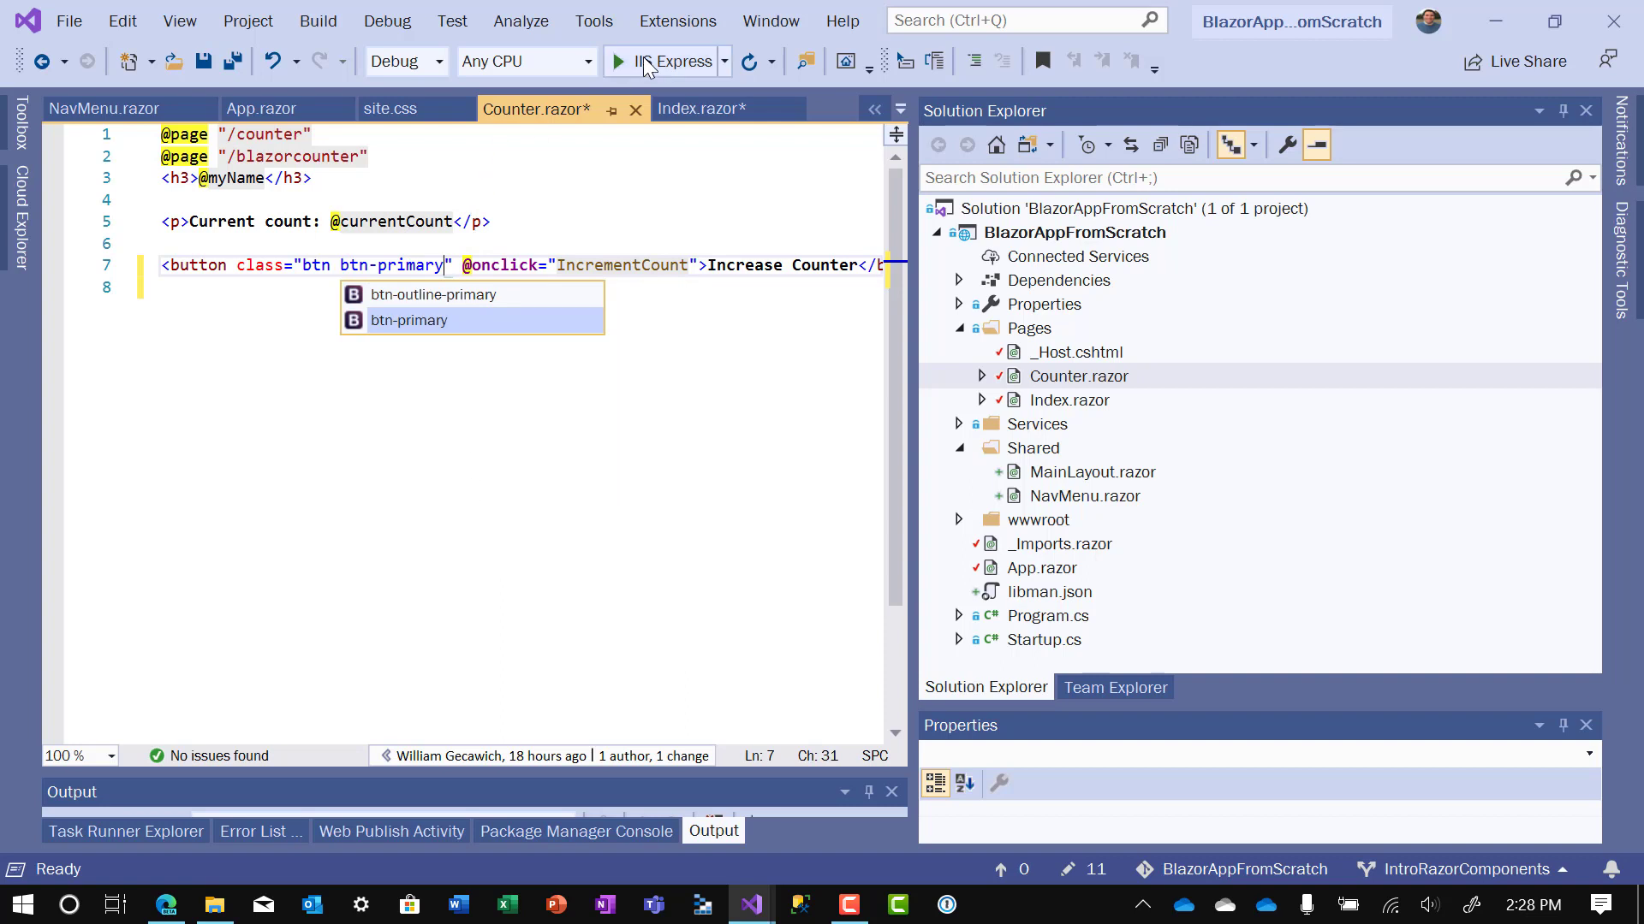
mouse_move(620, 61)
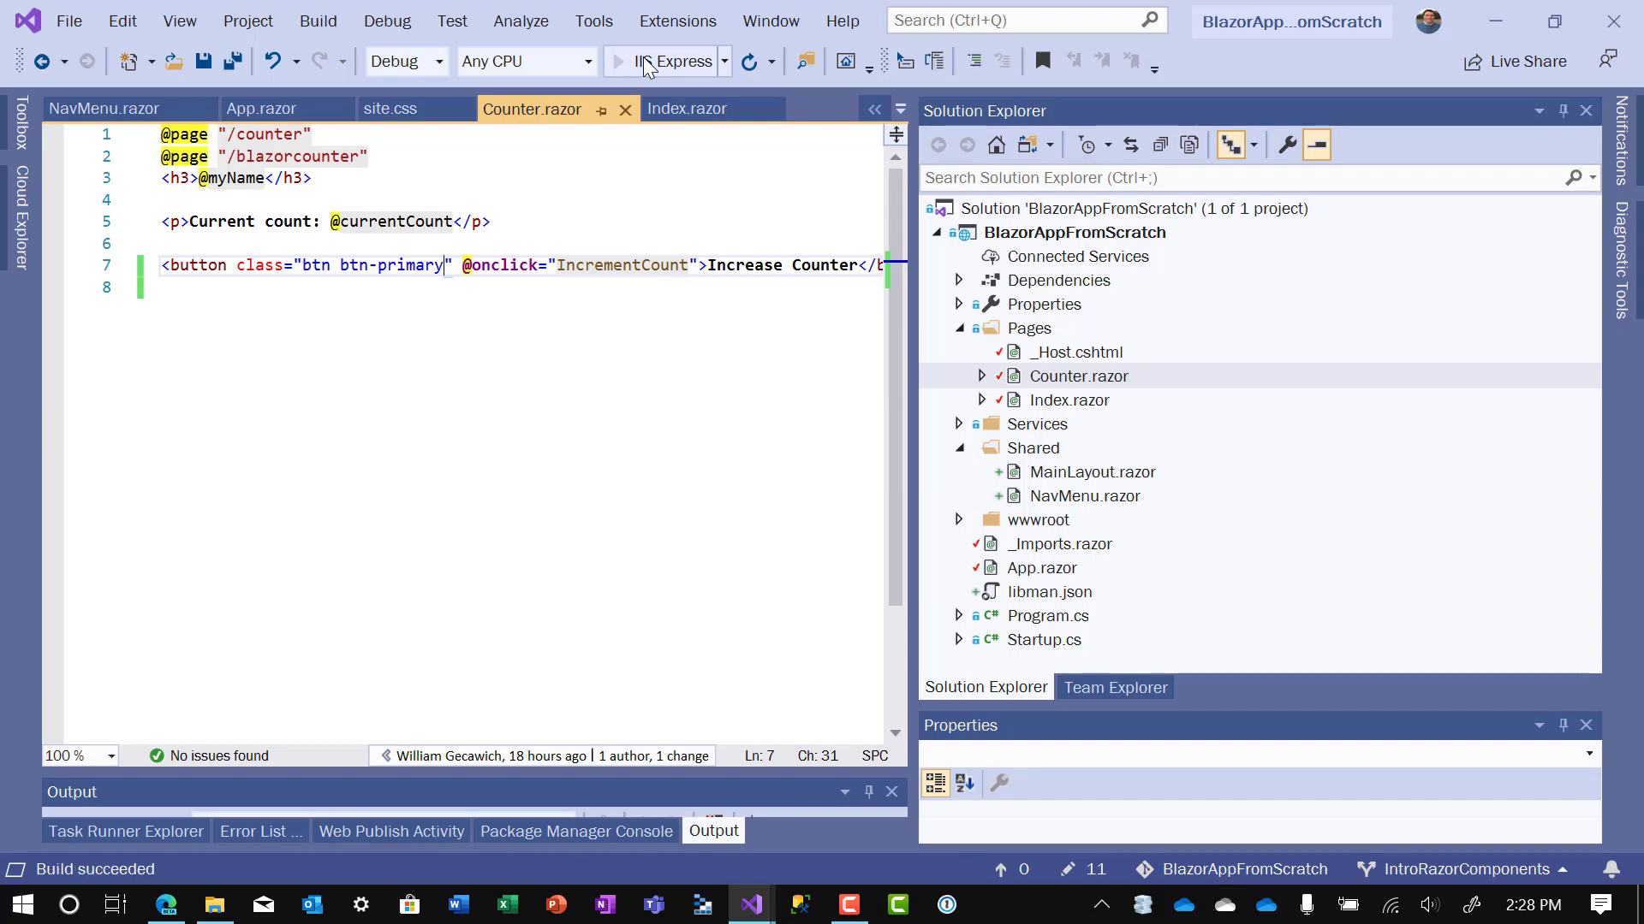
Launch the app, open the Counter page and raise the count.
click(632, 61)
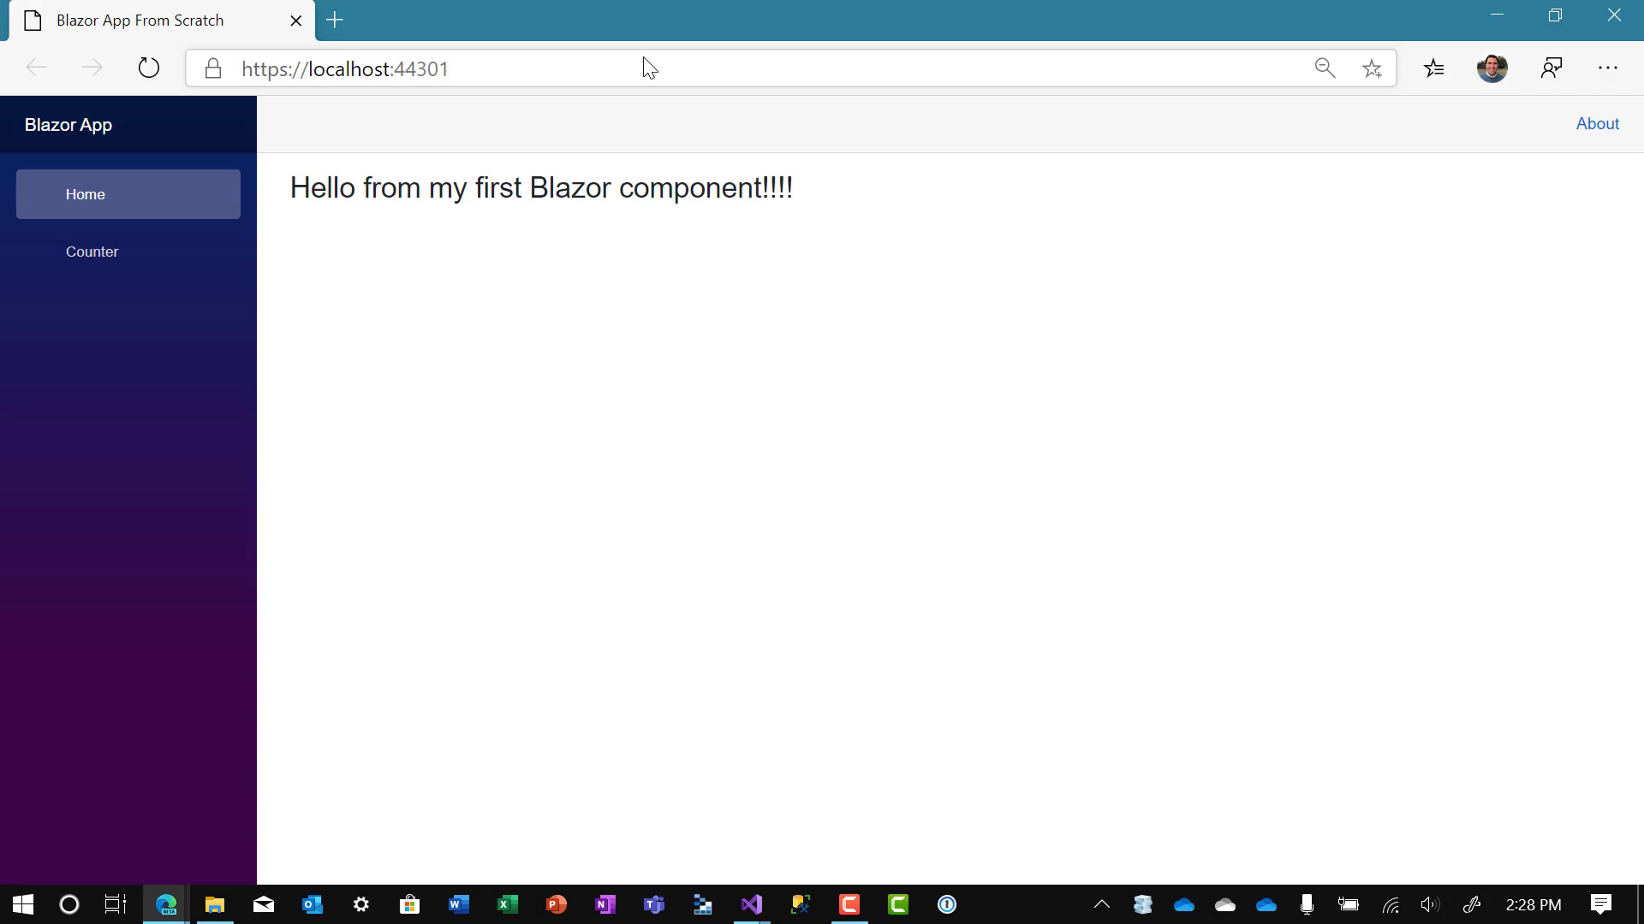
click(91, 251)
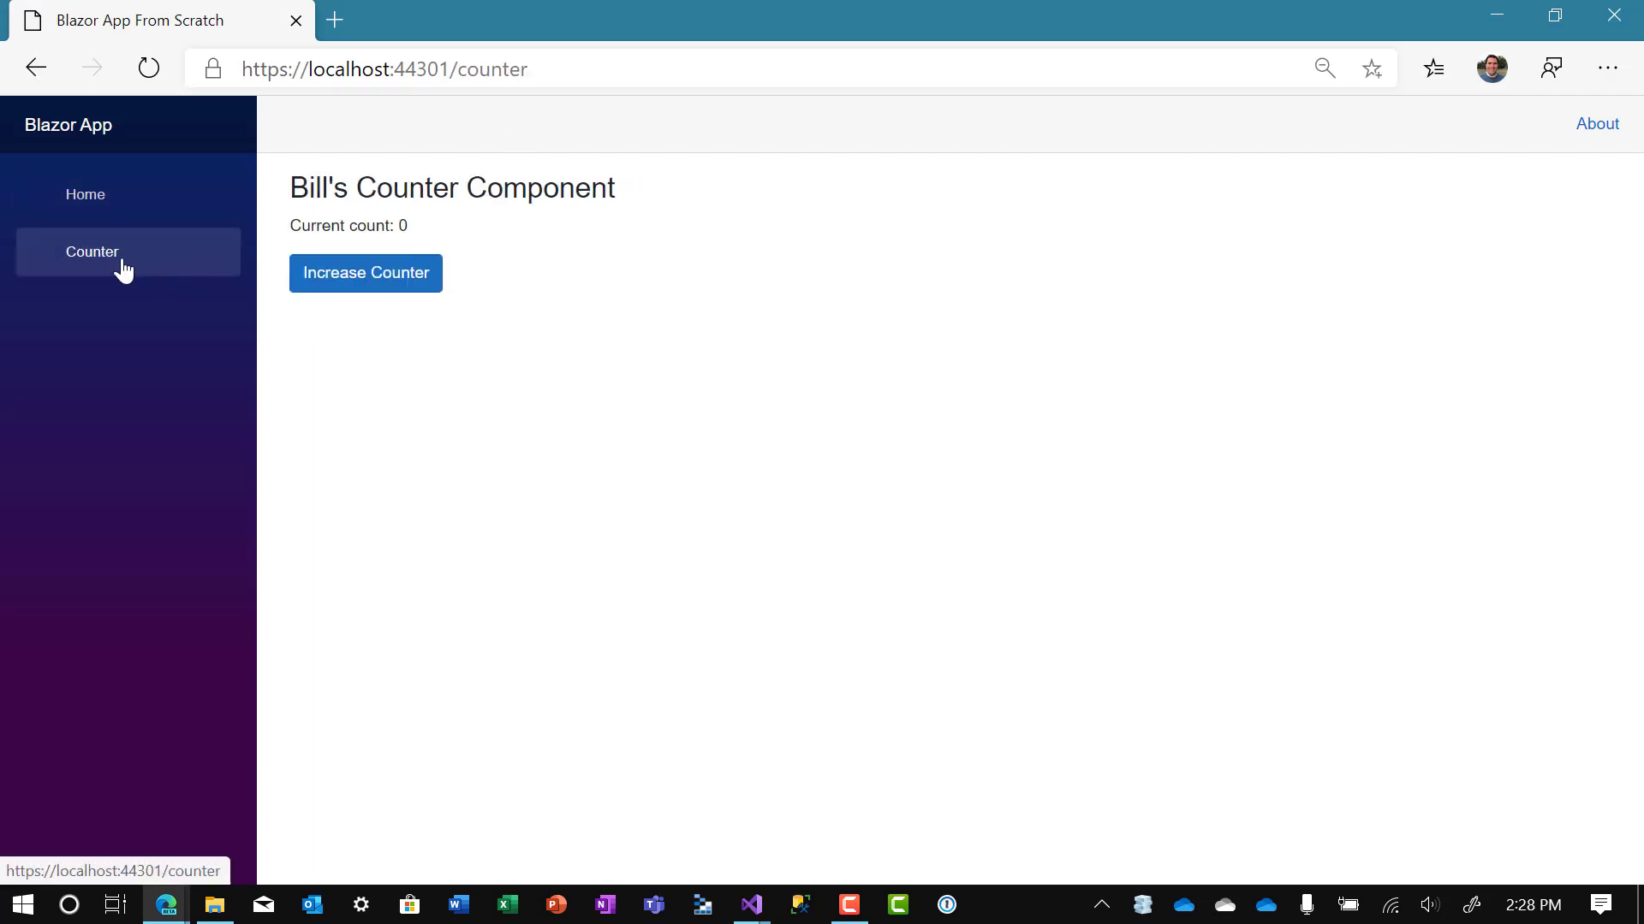
mouse_move(365, 273)
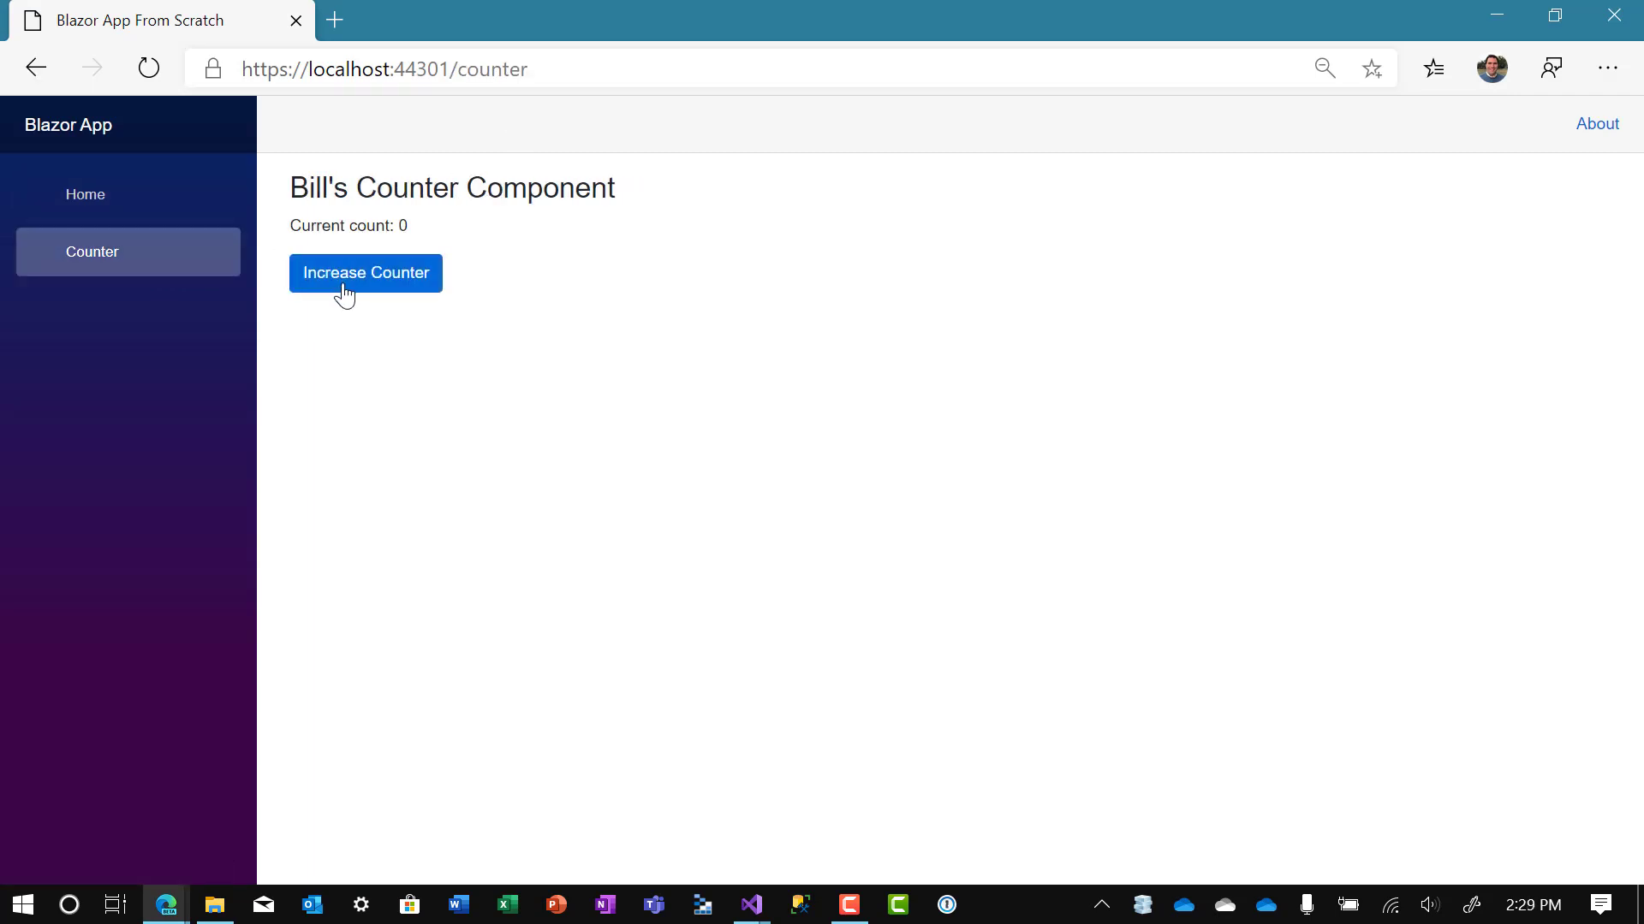
click(364, 274)
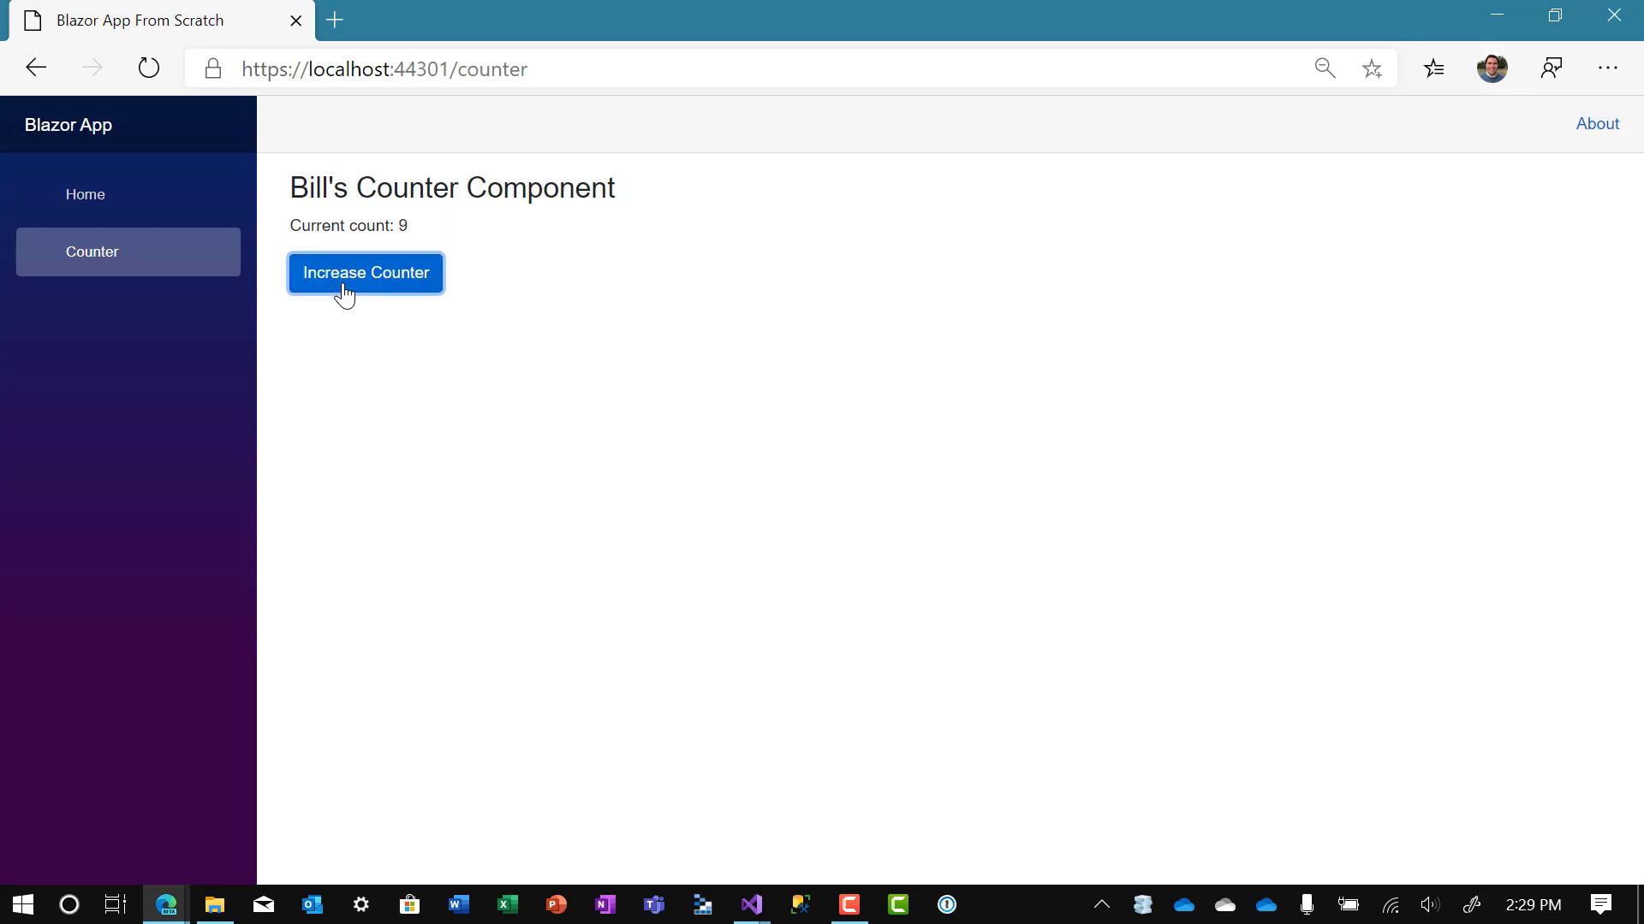
Switch back and forth between the Home and Counter sidebar links.
click(84, 194)
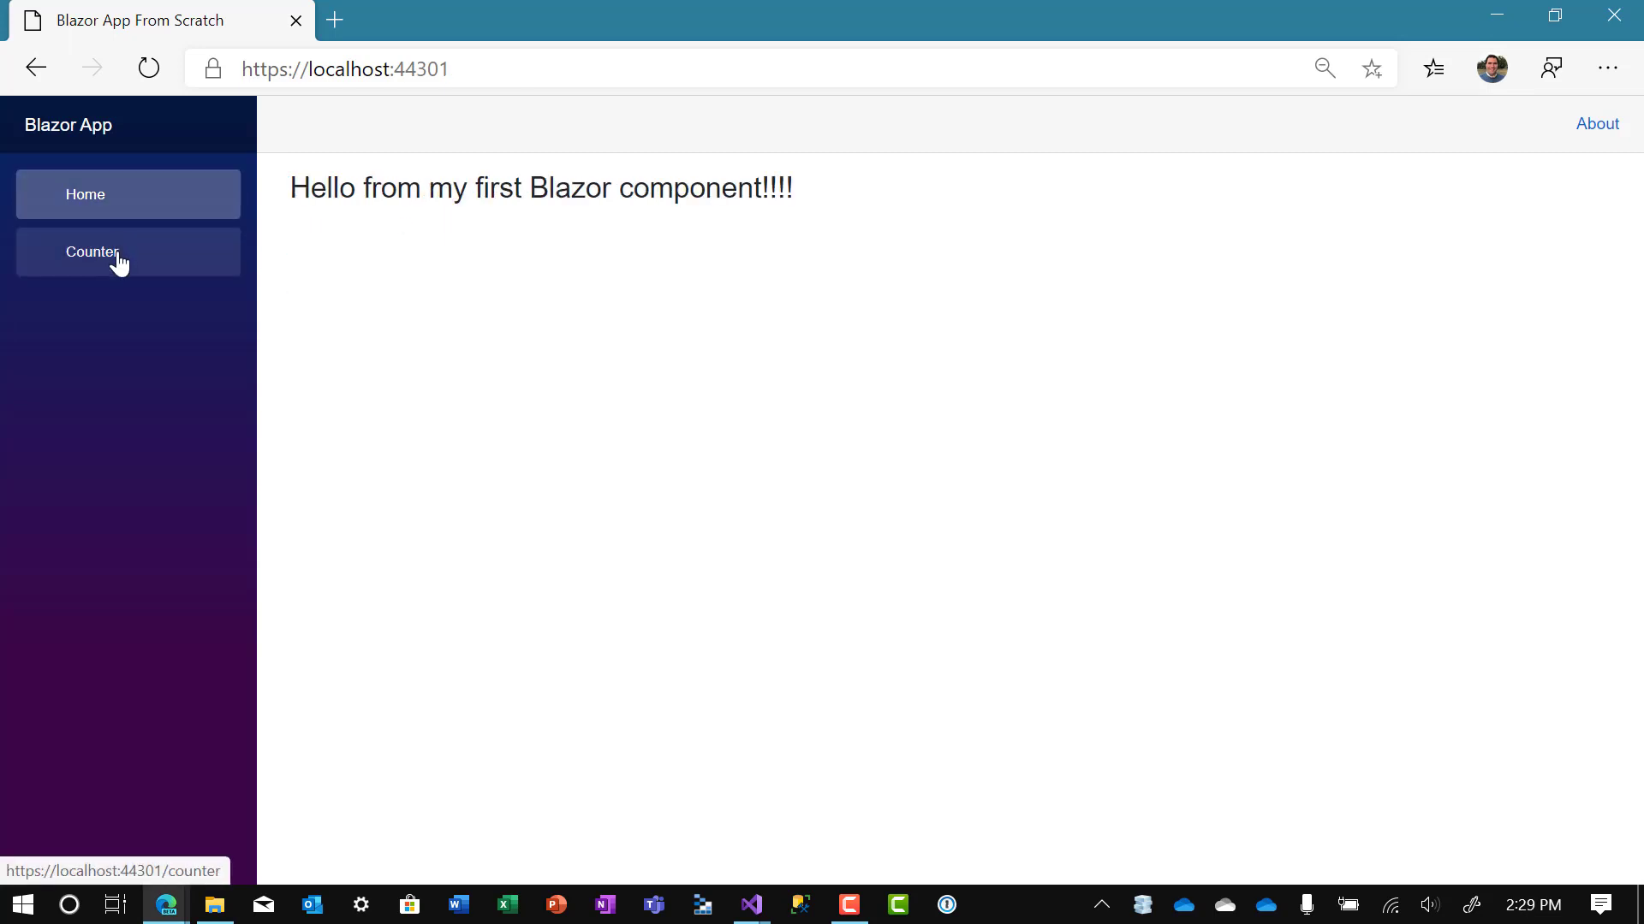
click(93, 251)
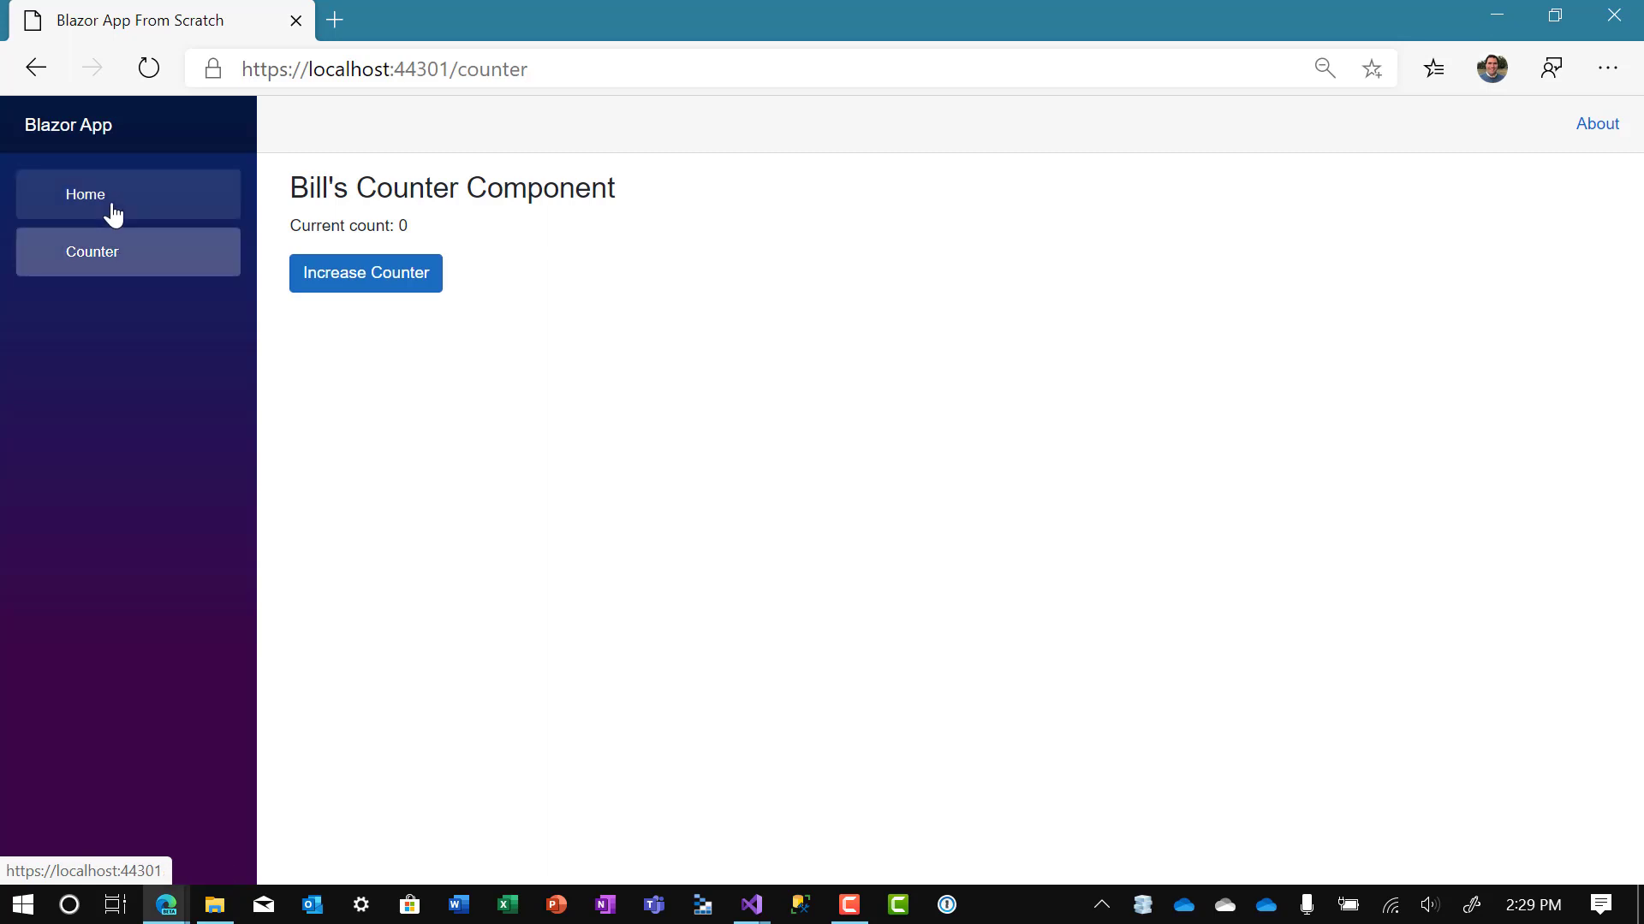
click(86, 195)
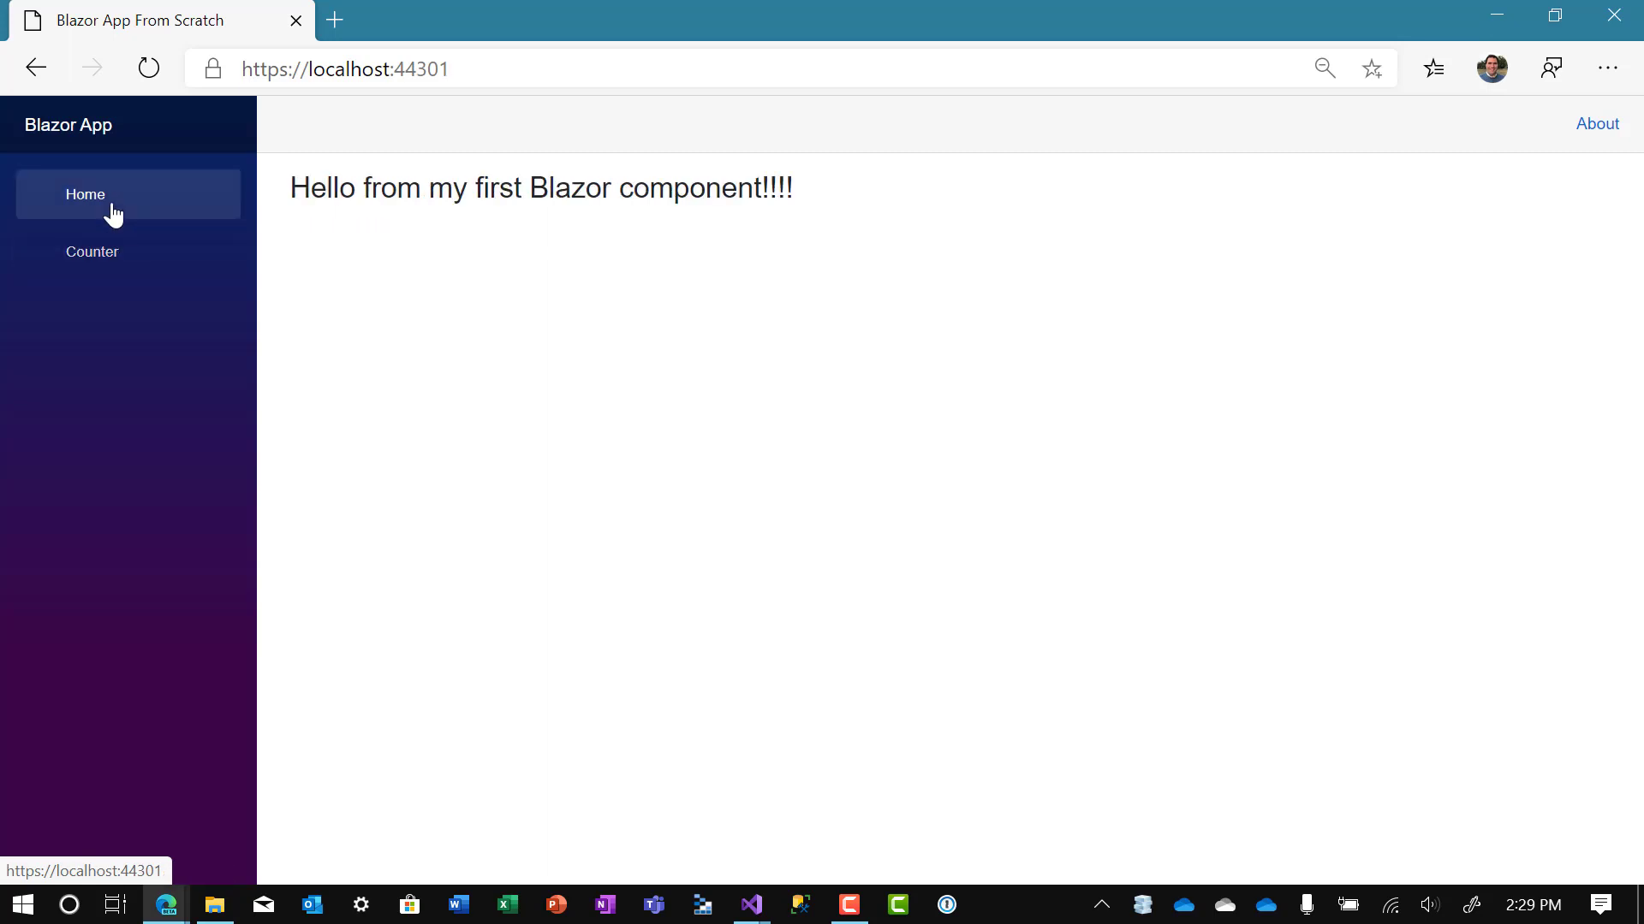